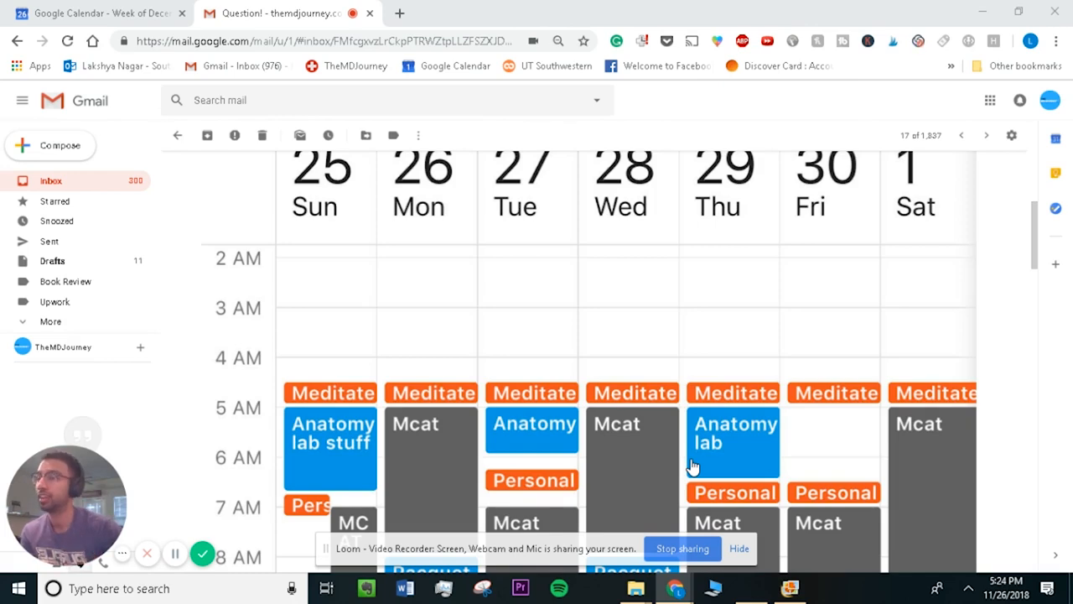
- Switch from Gmail to the weekly calendar screenshot in Photo Gallery
left_click(788, 586)
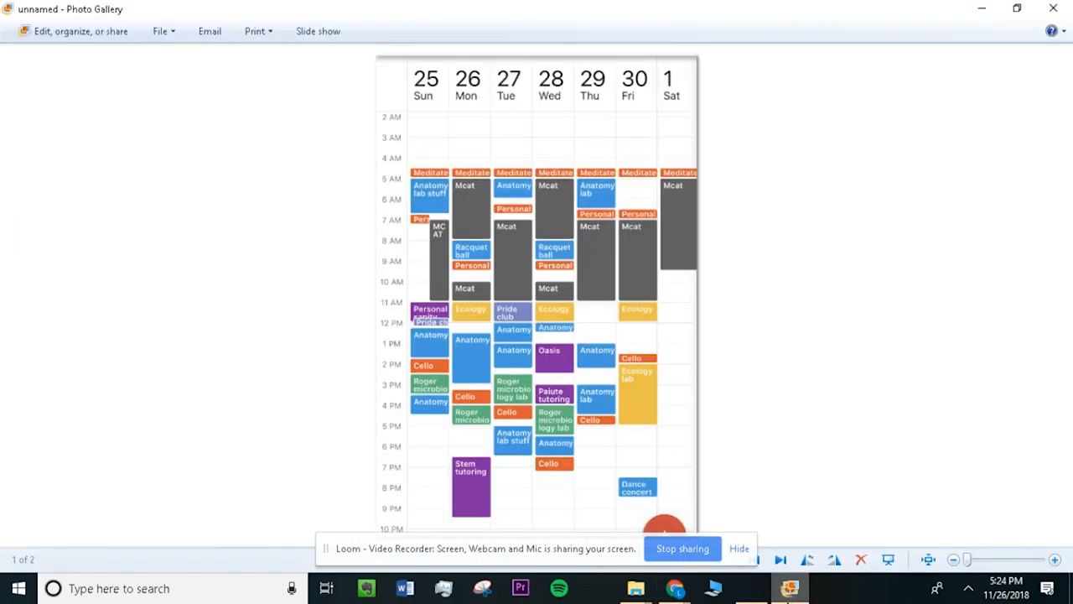
mouse_move(652, 298)
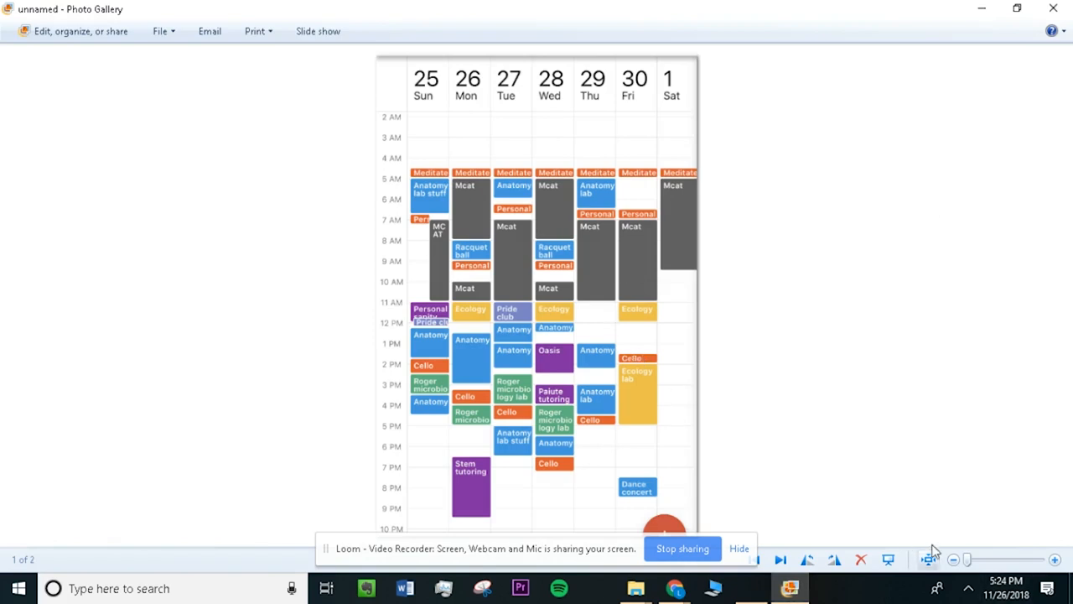
mouse_move(767, 285)
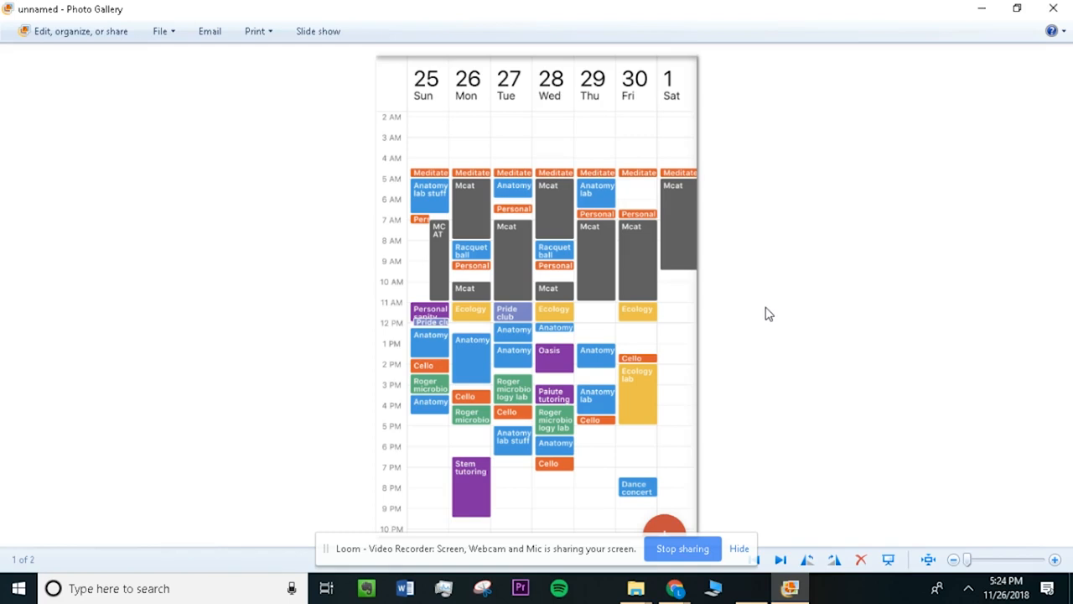
mouse_move(768, 288)
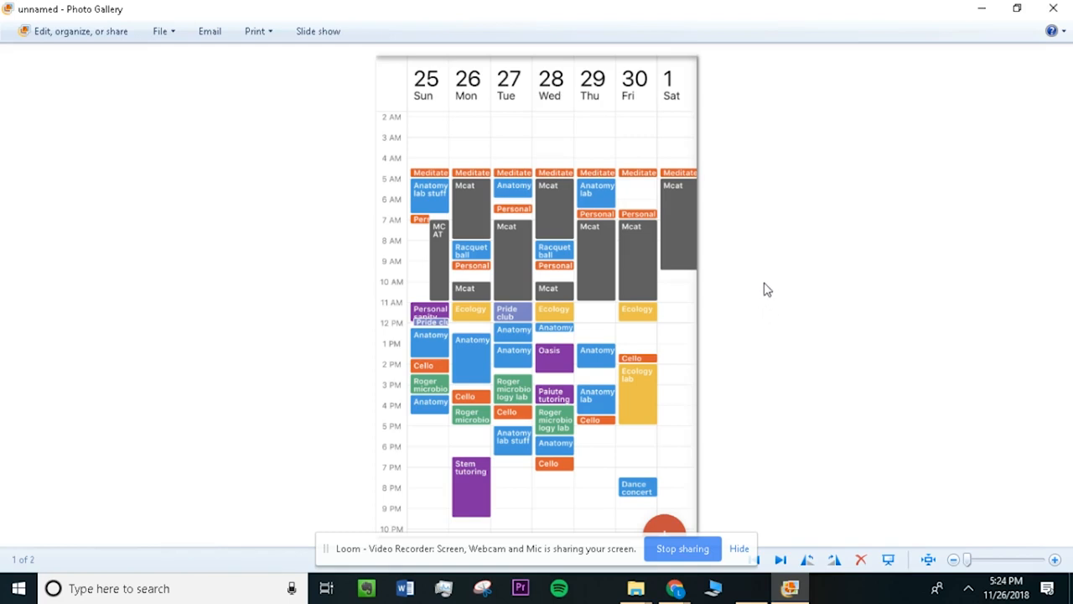
mouse_move(687, 345)
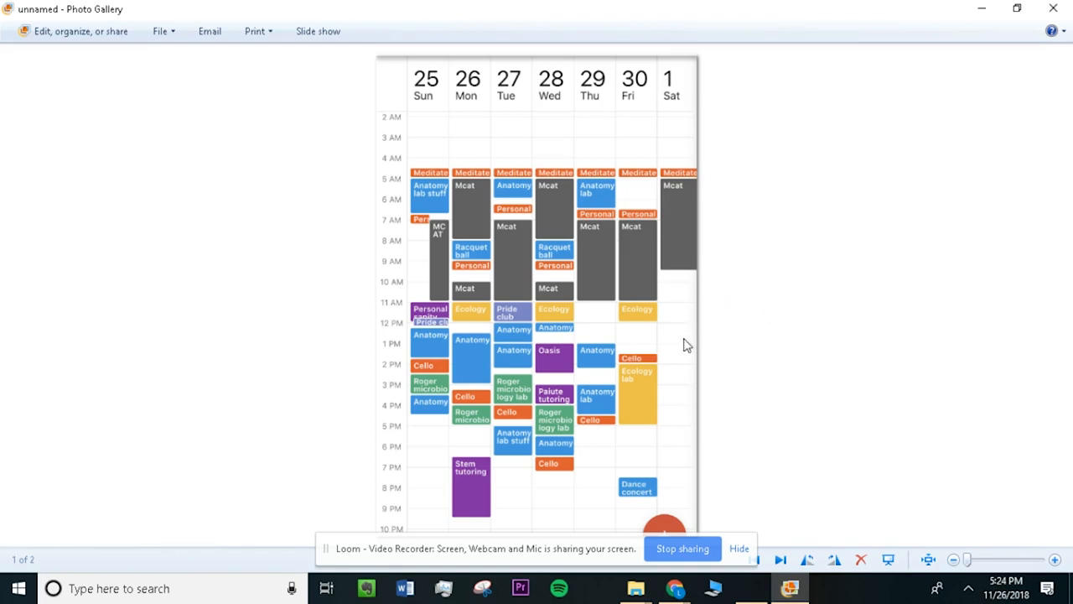
mouse_move(449, 335)
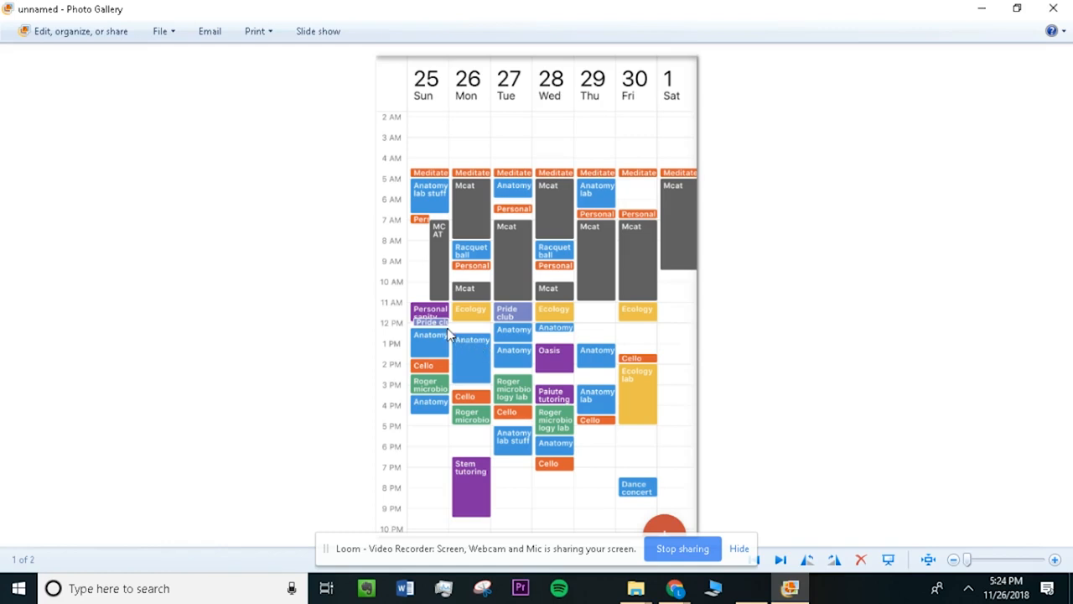
mouse_move(416, 322)
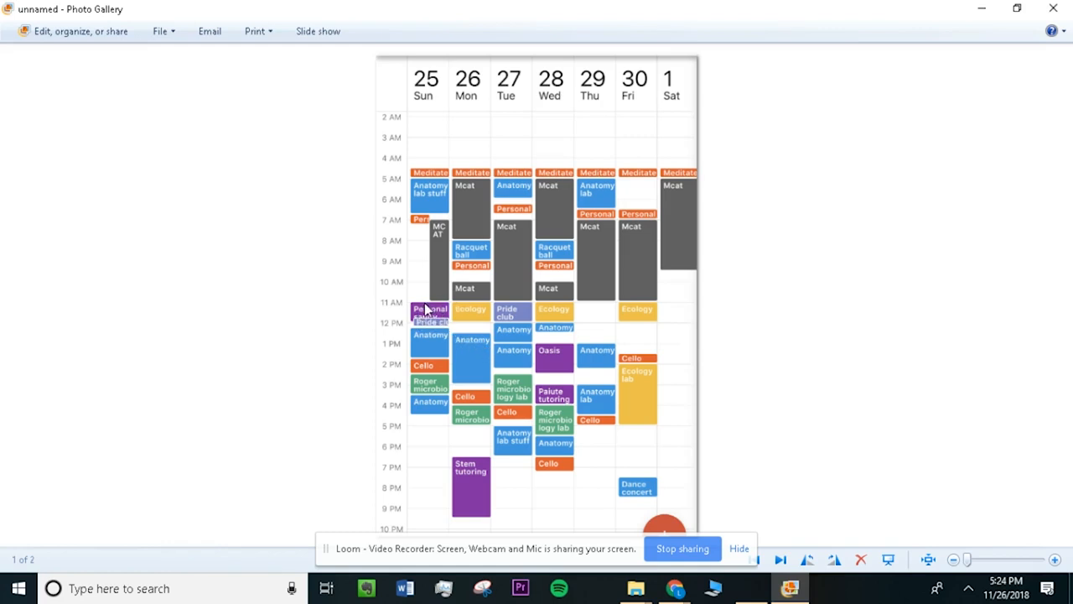
mouse_move(567, 171)
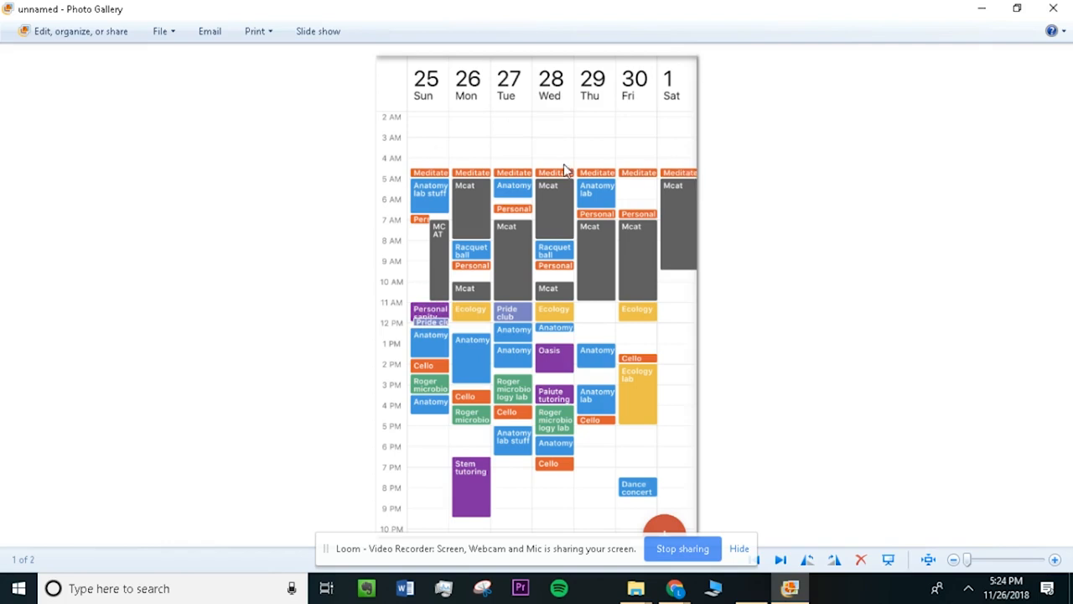
mouse_move(427, 325)
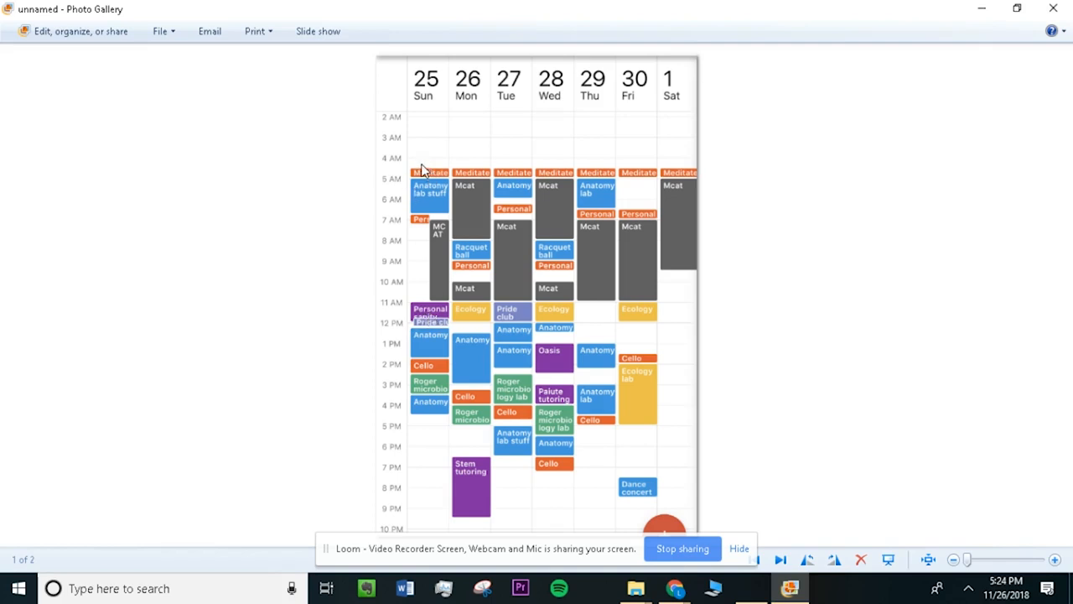
mouse_move(480, 176)
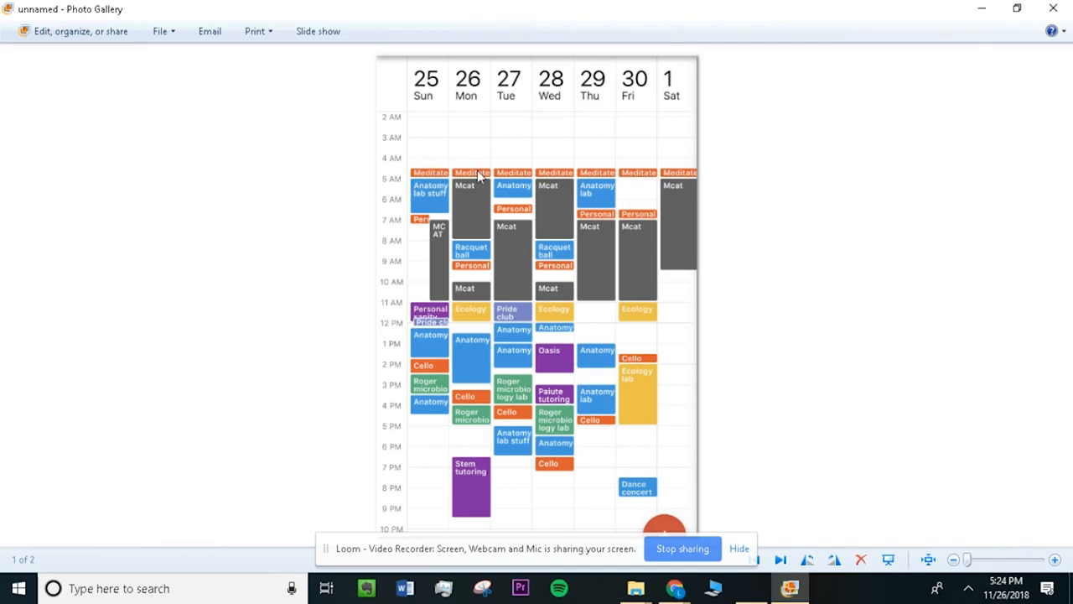
mouse_move(503, 211)
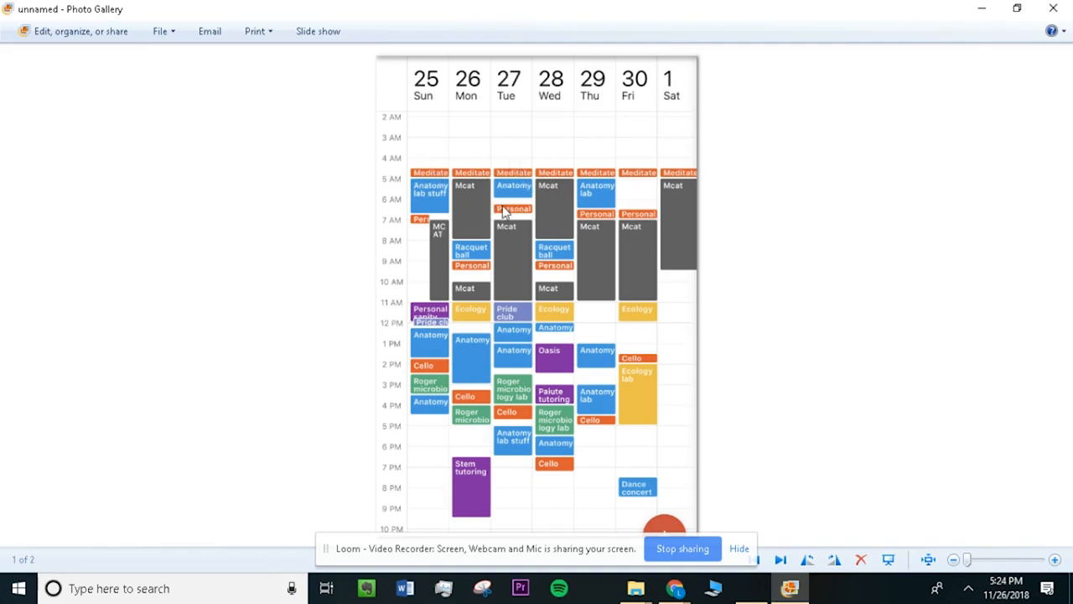
mouse_move(600, 226)
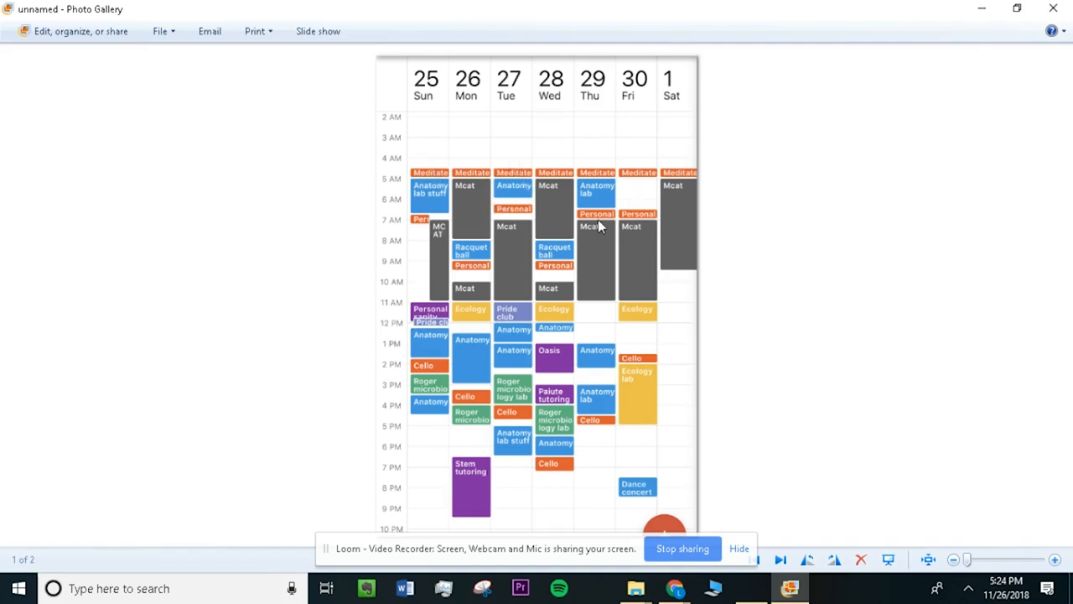
mouse_move(610, 222)
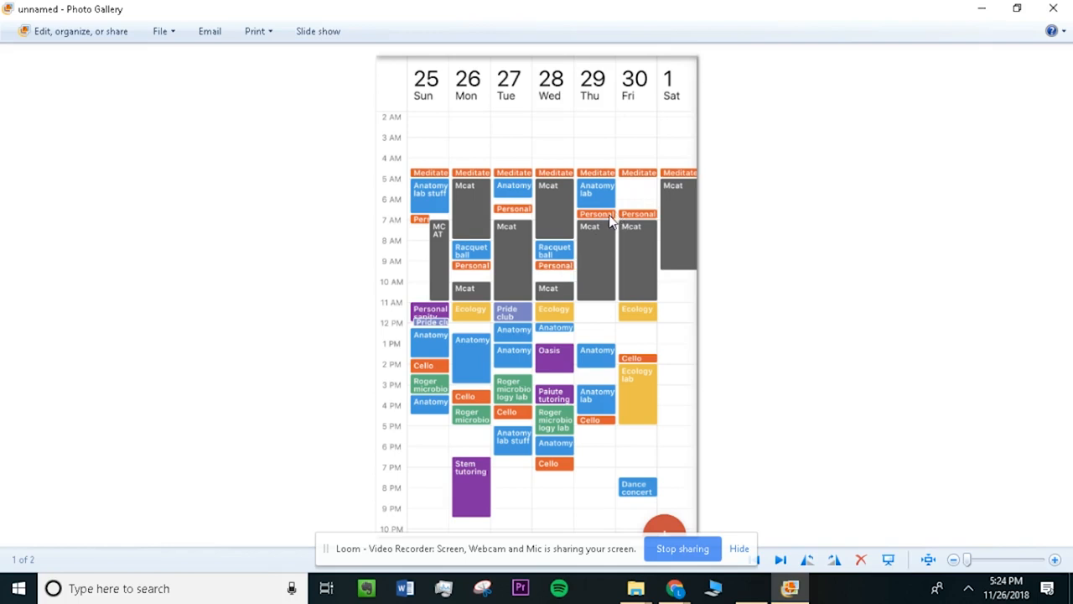
mouse_move(596, 205)
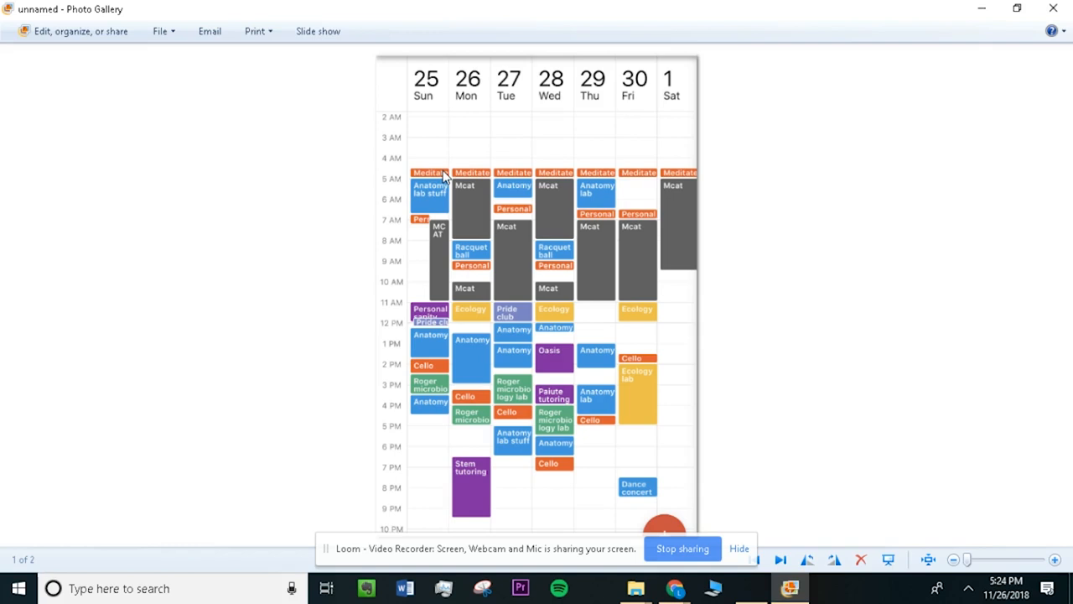
mouse_move(434, 235)
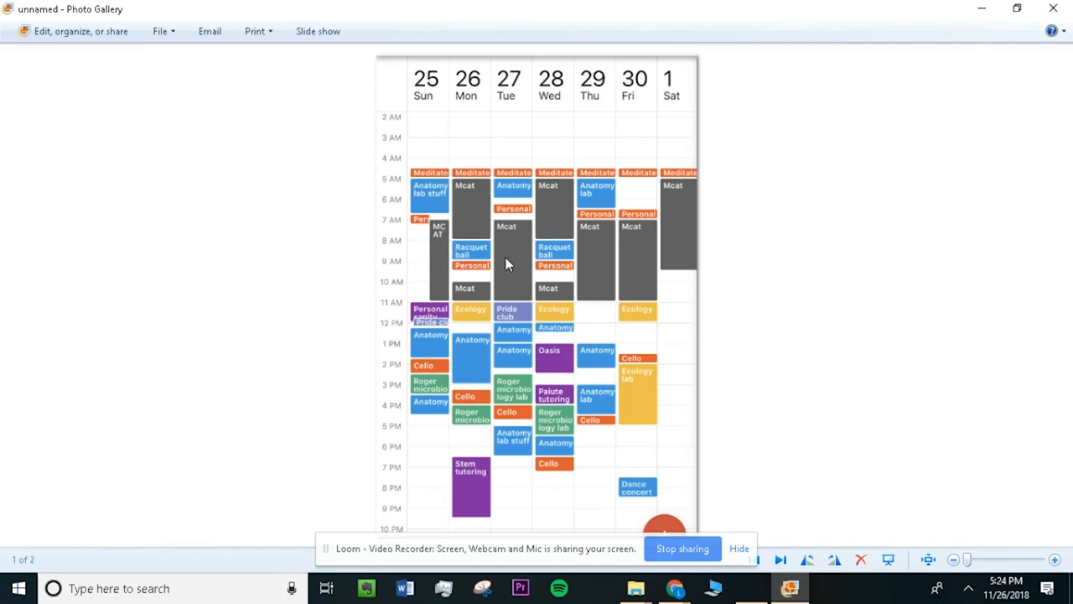
mouse_move(489, 251)
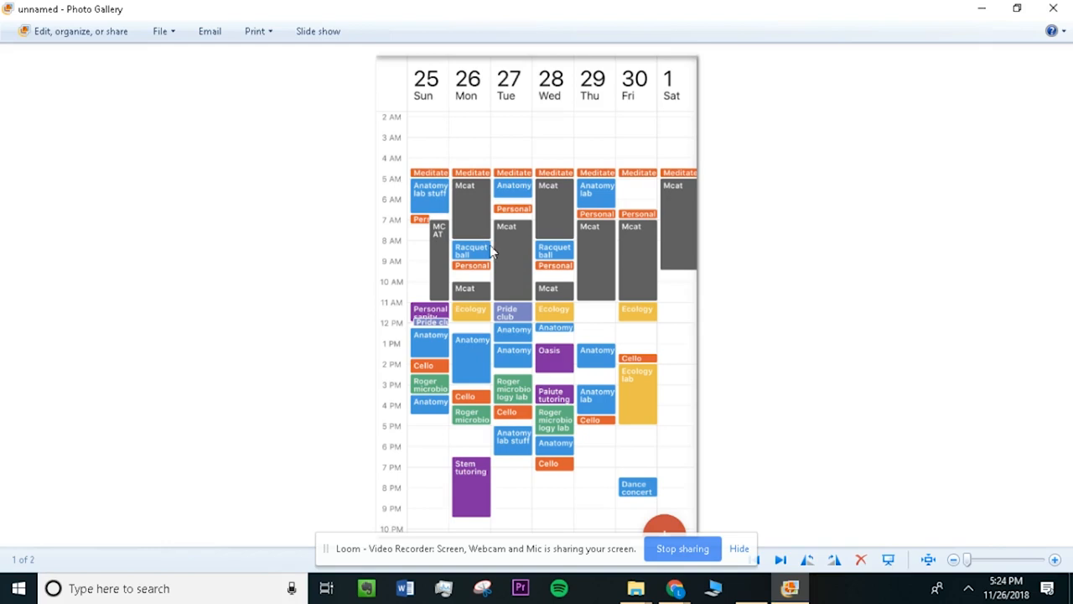
mouse_move(621, 194)
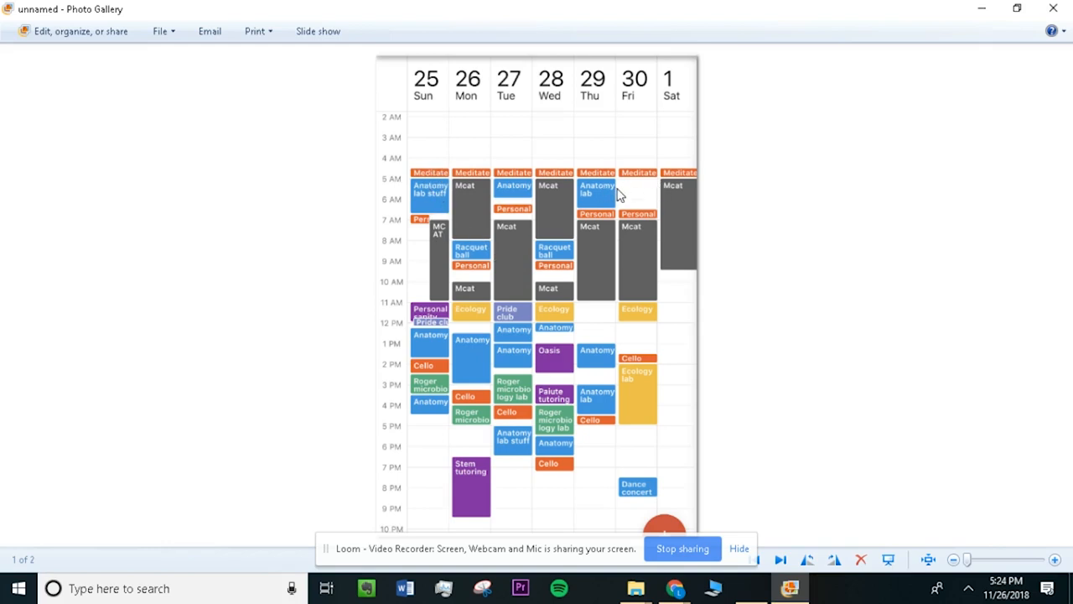
mouse_move(627, 181)
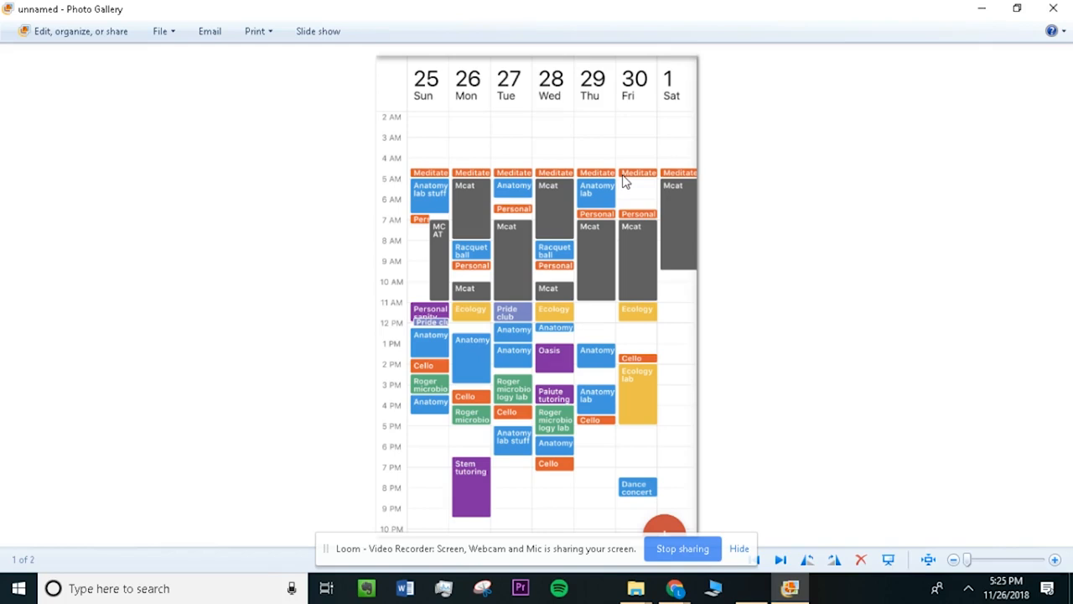
mouse_move(623, 182)
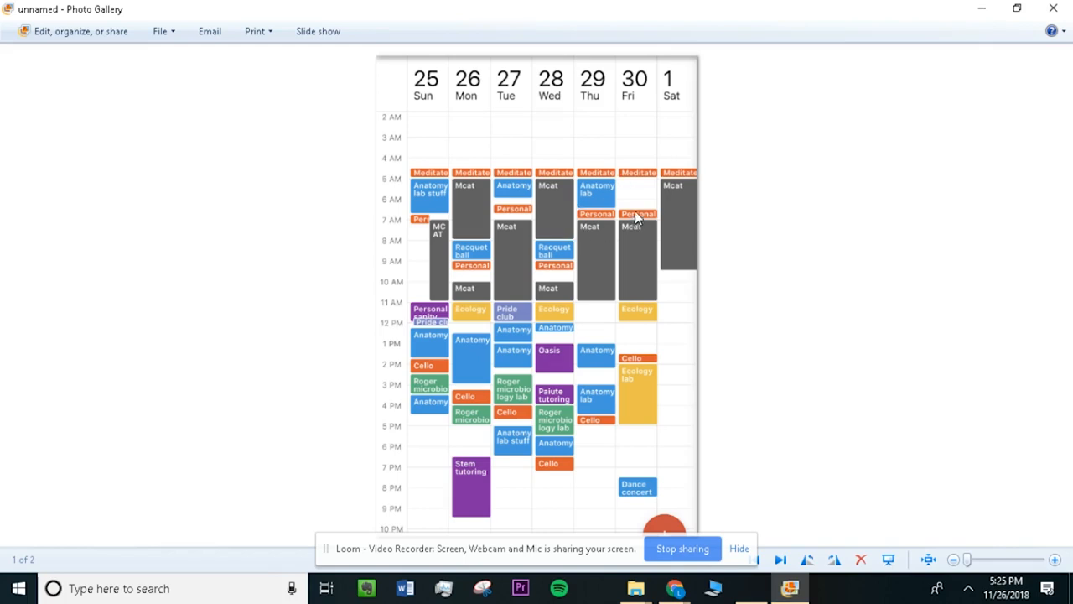
mouse_move(647, 221)
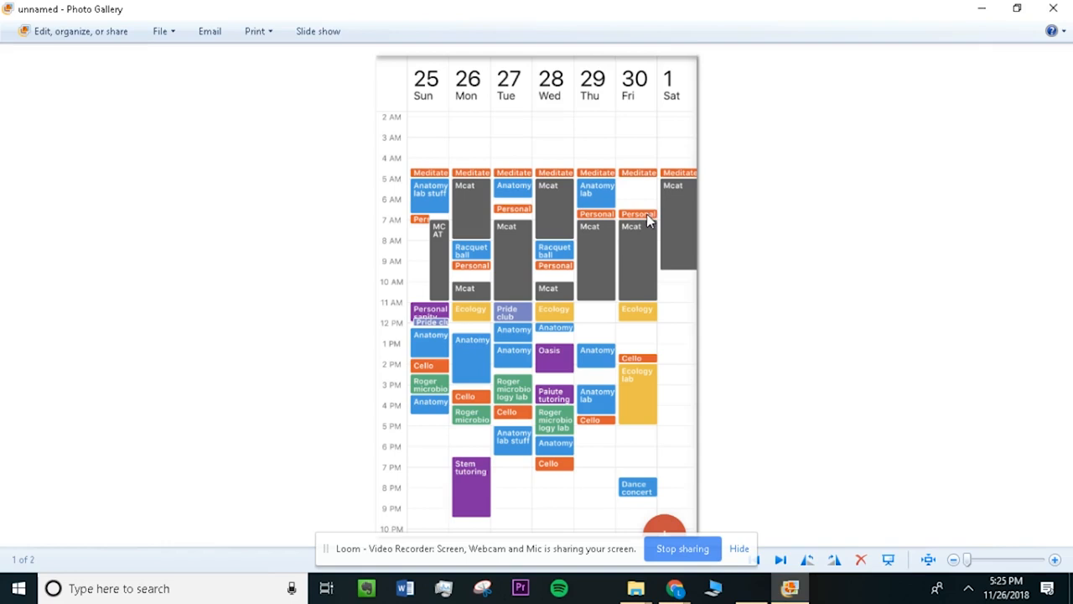
mouse_move(635, 215)
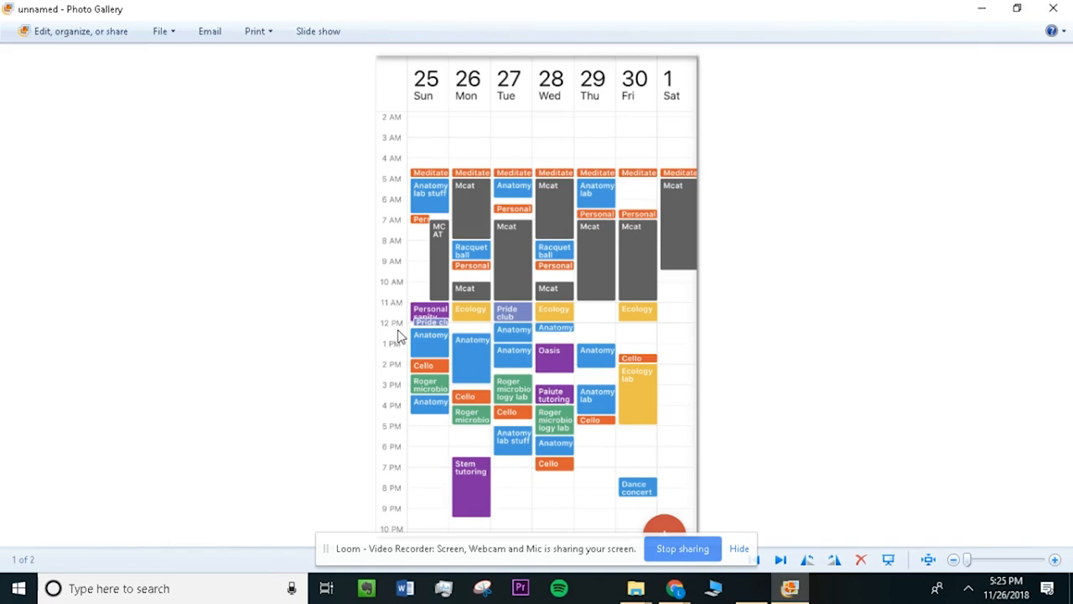
mouse_move(350, 232)
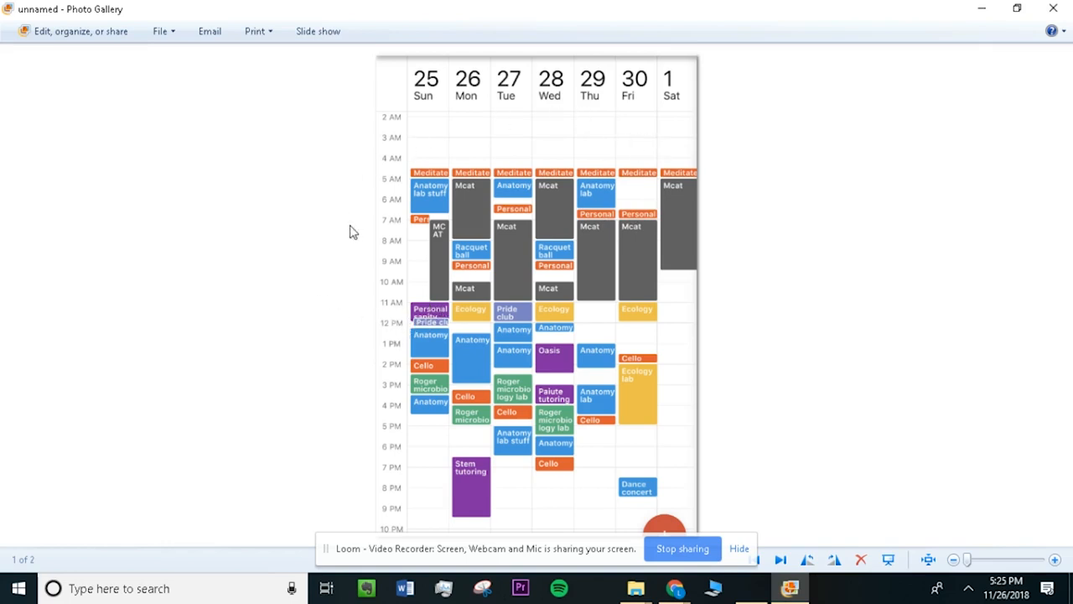
mouse_move(813, 372)
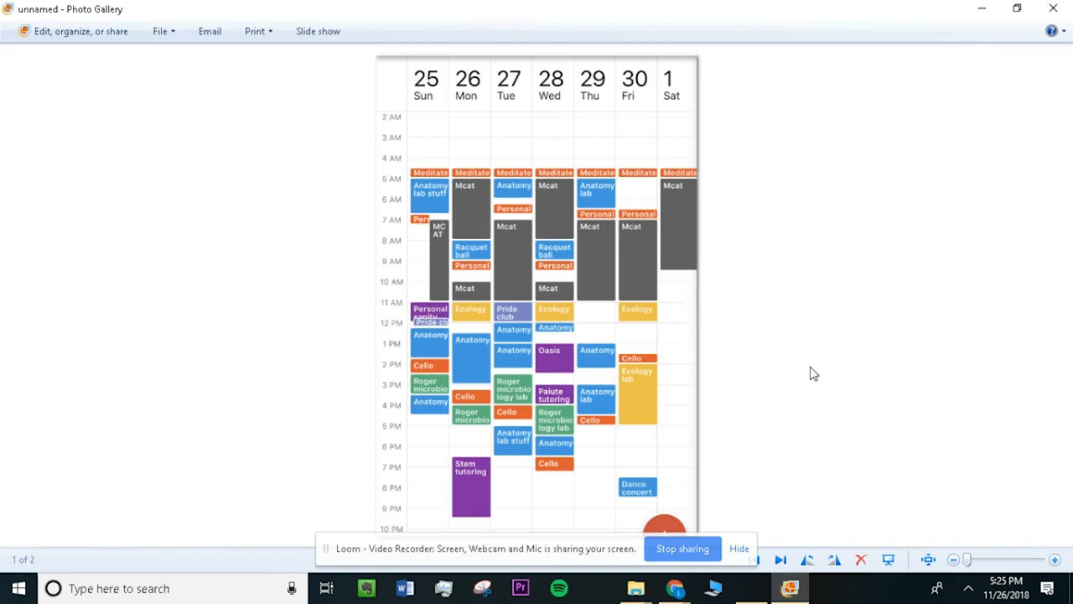
mouse_move(747, 161)
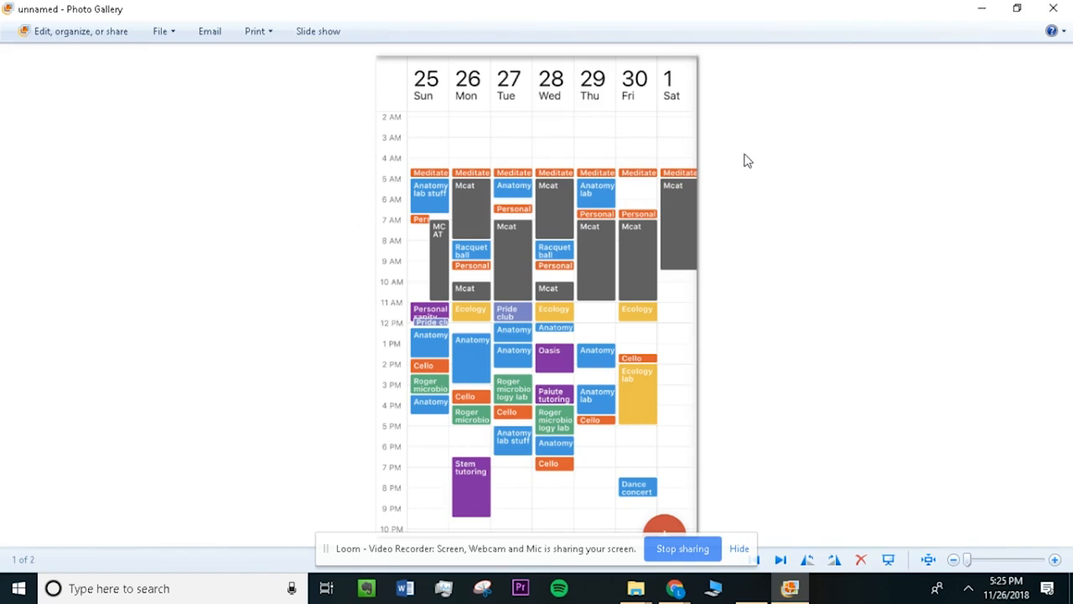
mouse_move(631, 166)
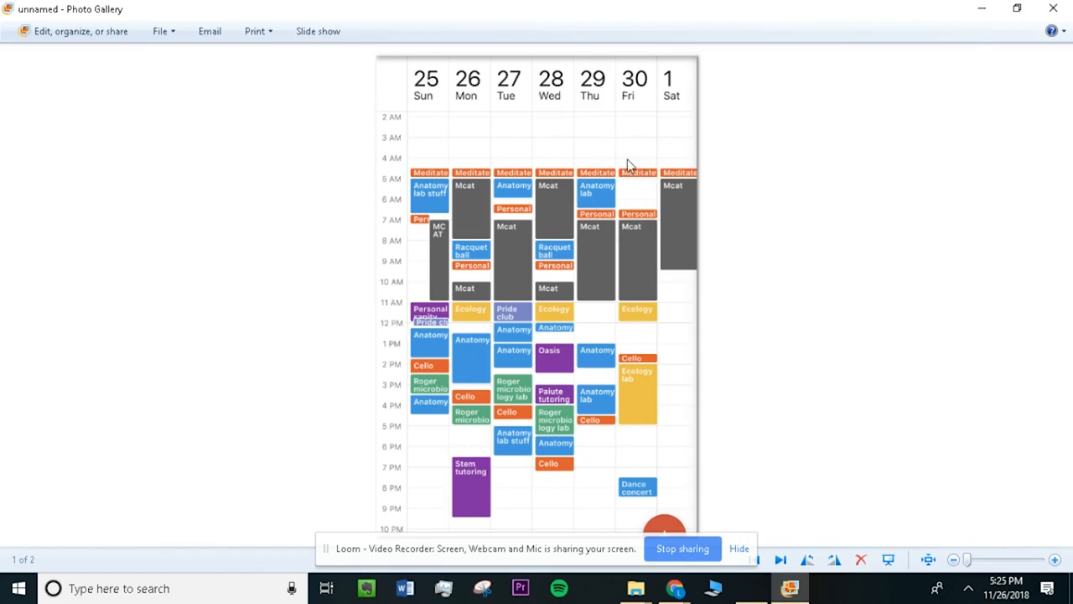
mouse_move(560, 308)
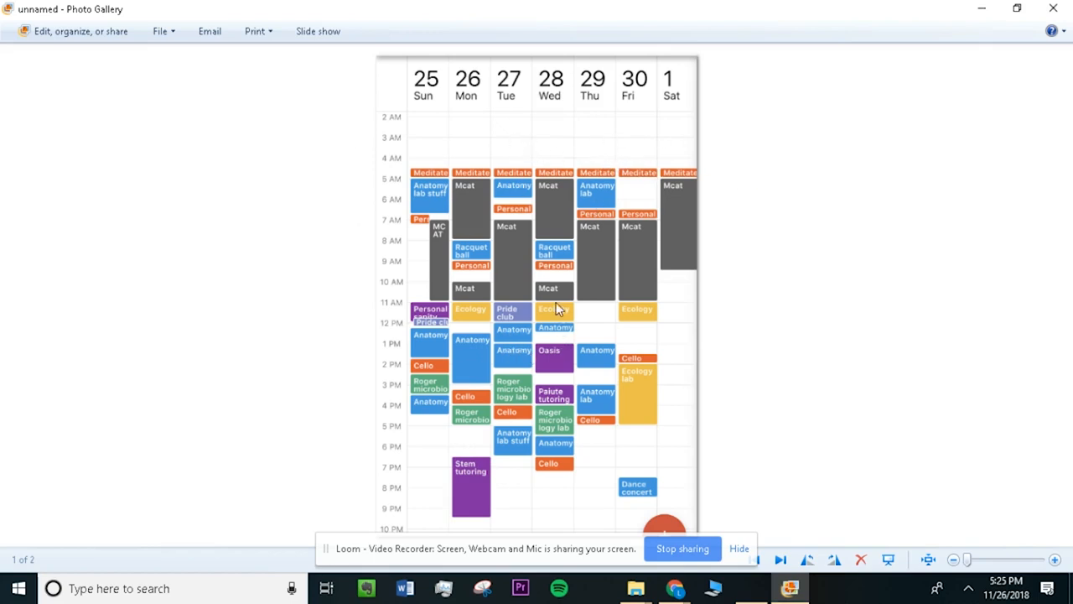
mouse_move(488, 243)
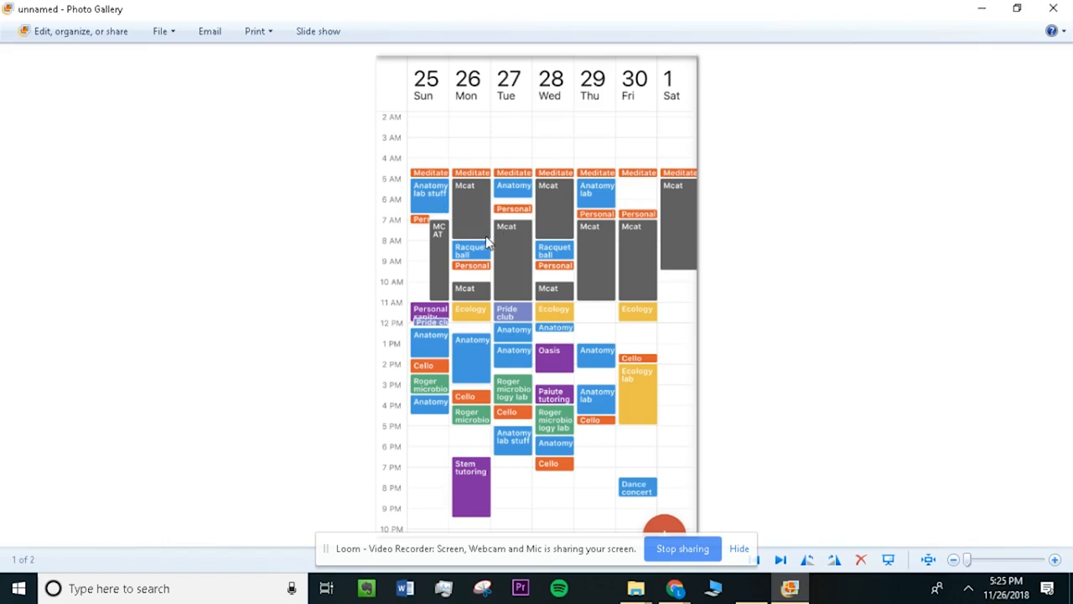
mouse_move(446, 329)
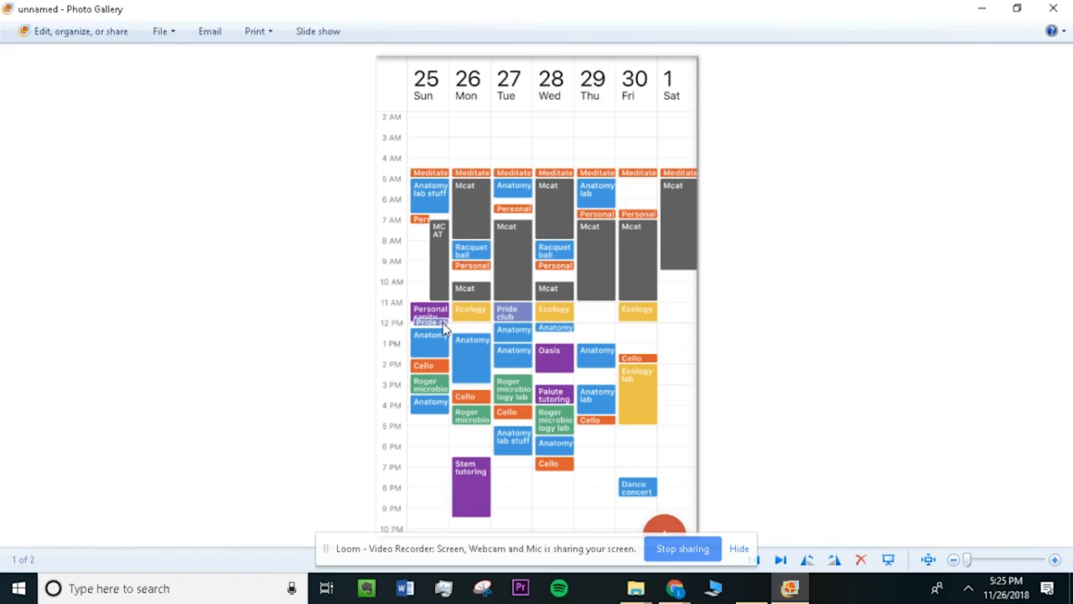
mouse_move(417, 352)
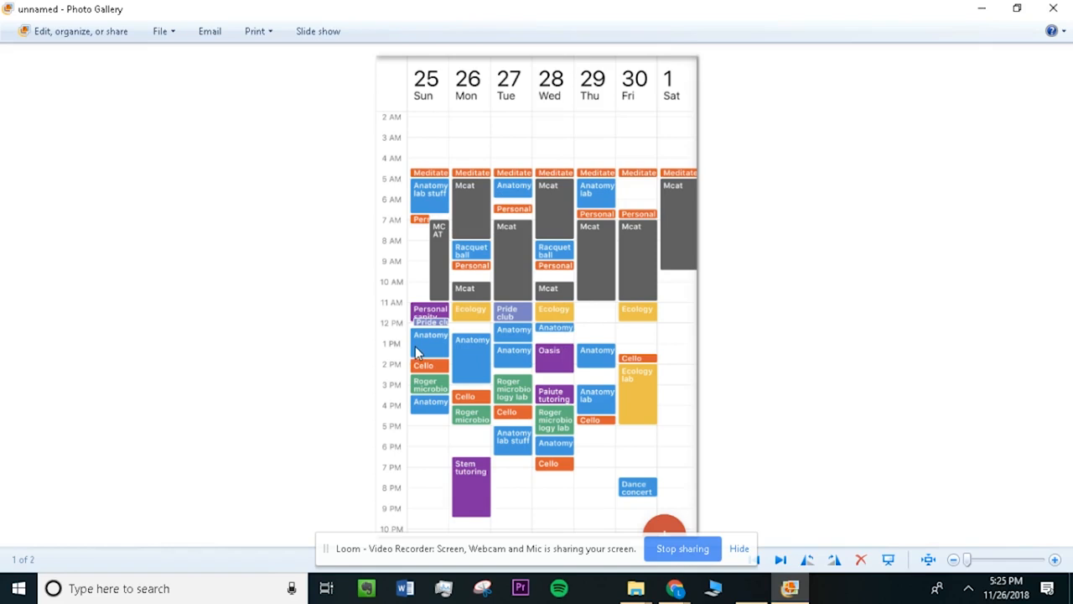
mouse_move(479, 345)
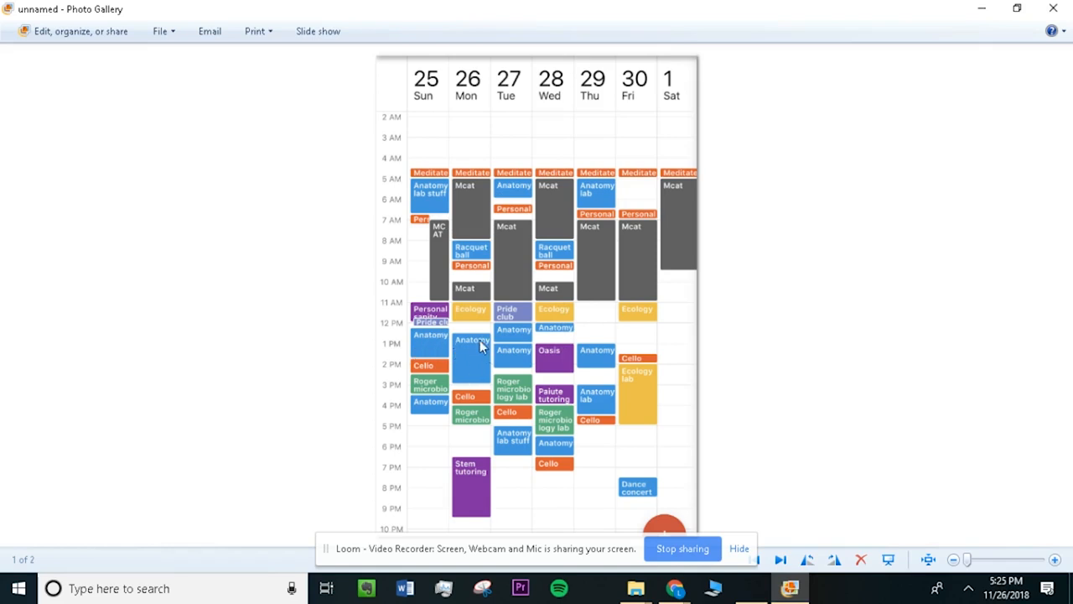
mouse_move(486, 325)
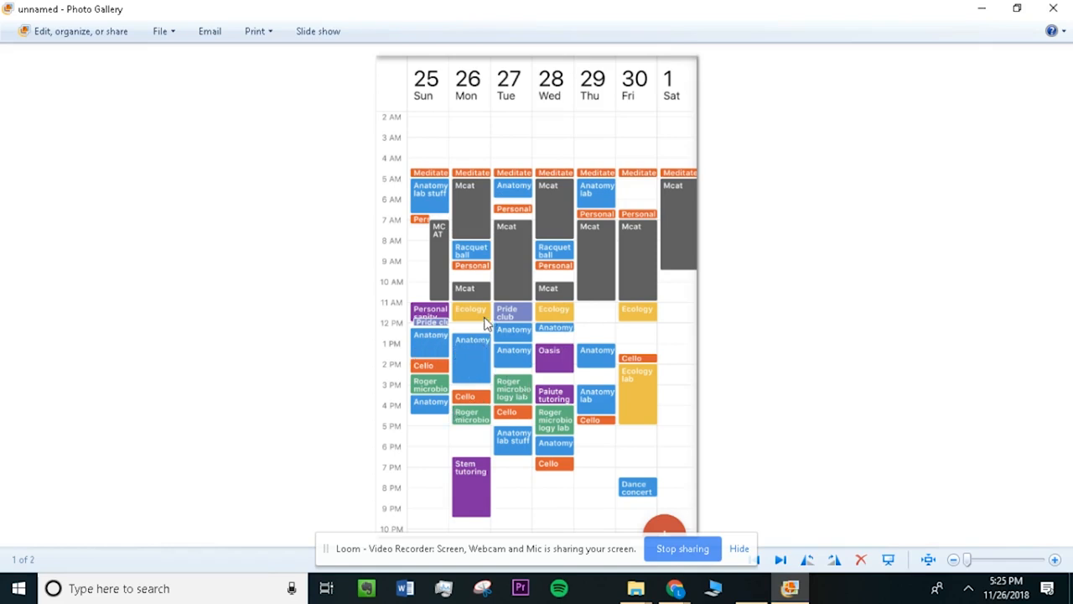
mouse_move(556, 327)
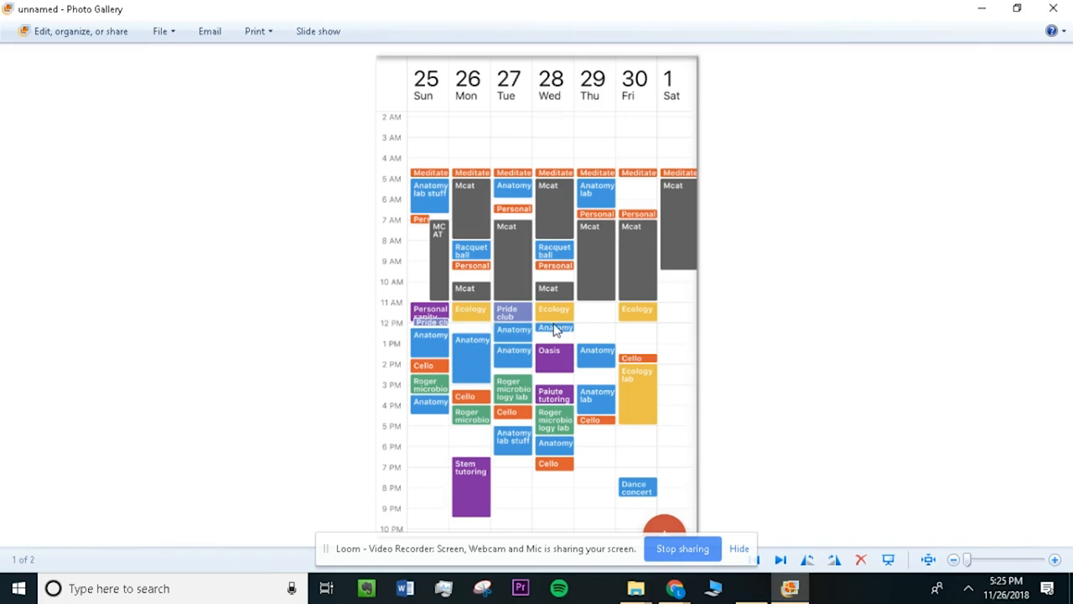
mouse_move(630, 317)
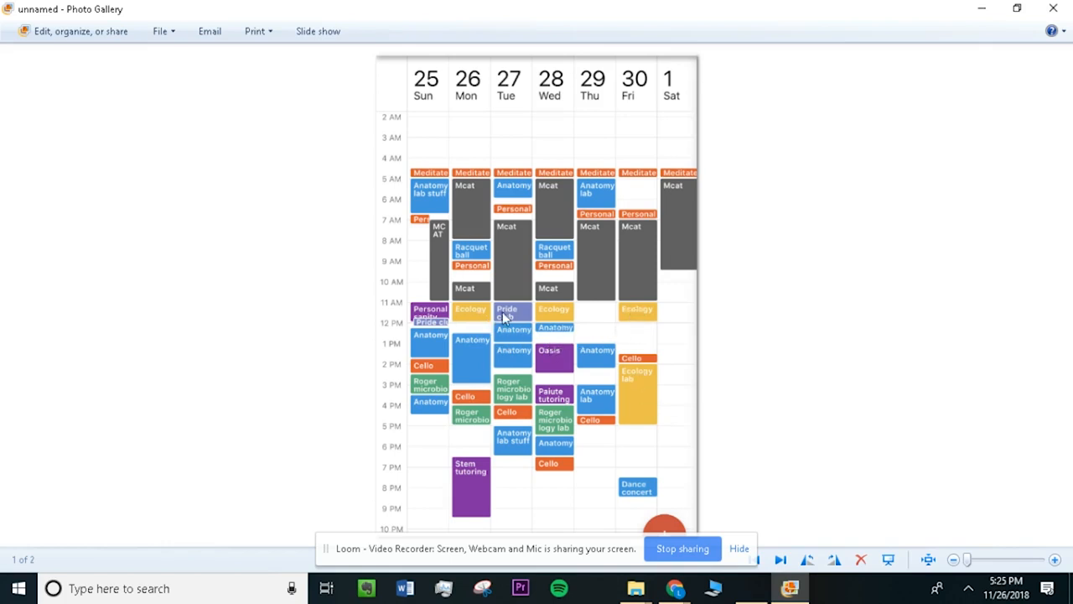
mouse_move(664, 344)
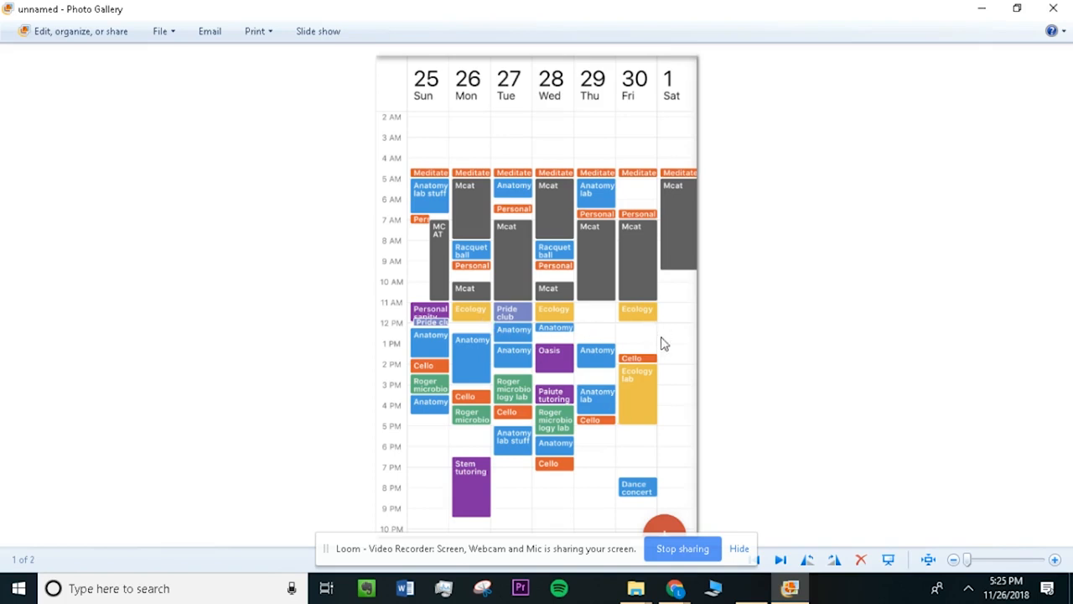
mouse_move(614, 325)
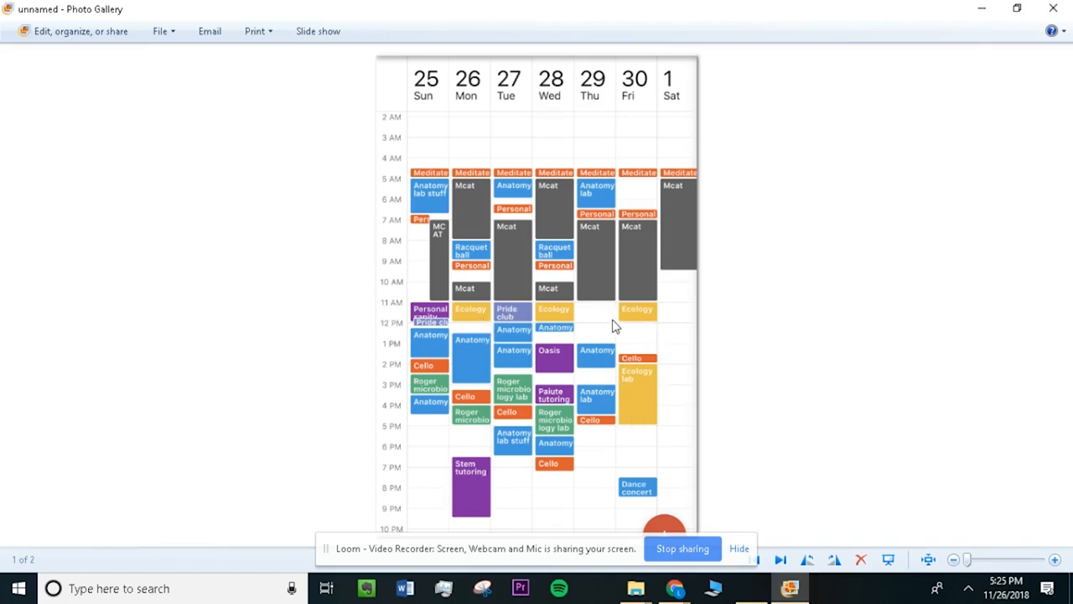
mouse_move(601, 381)
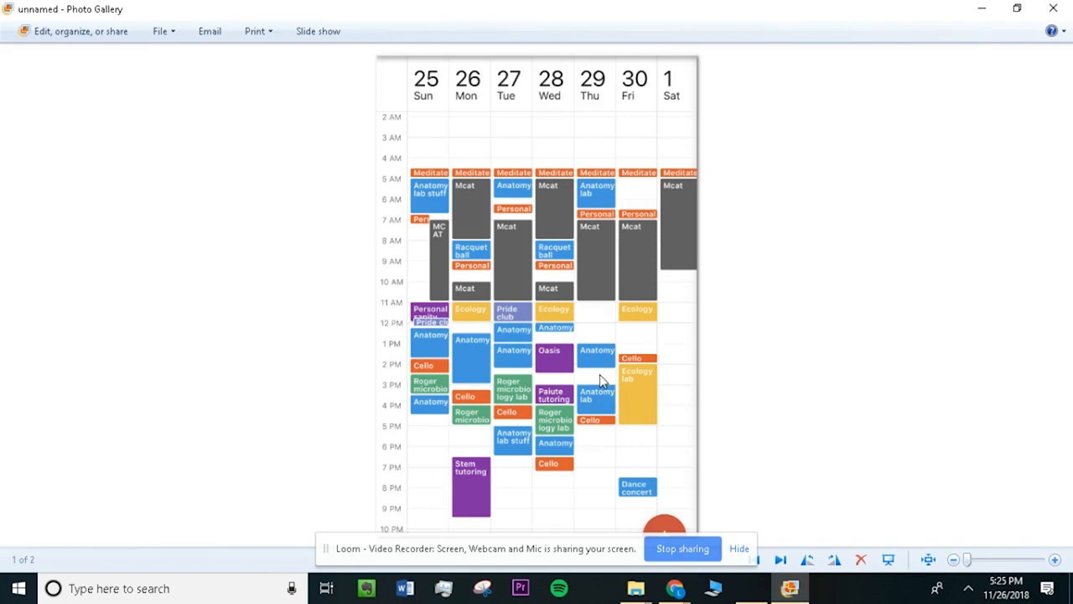
mouse_move(595, 418)
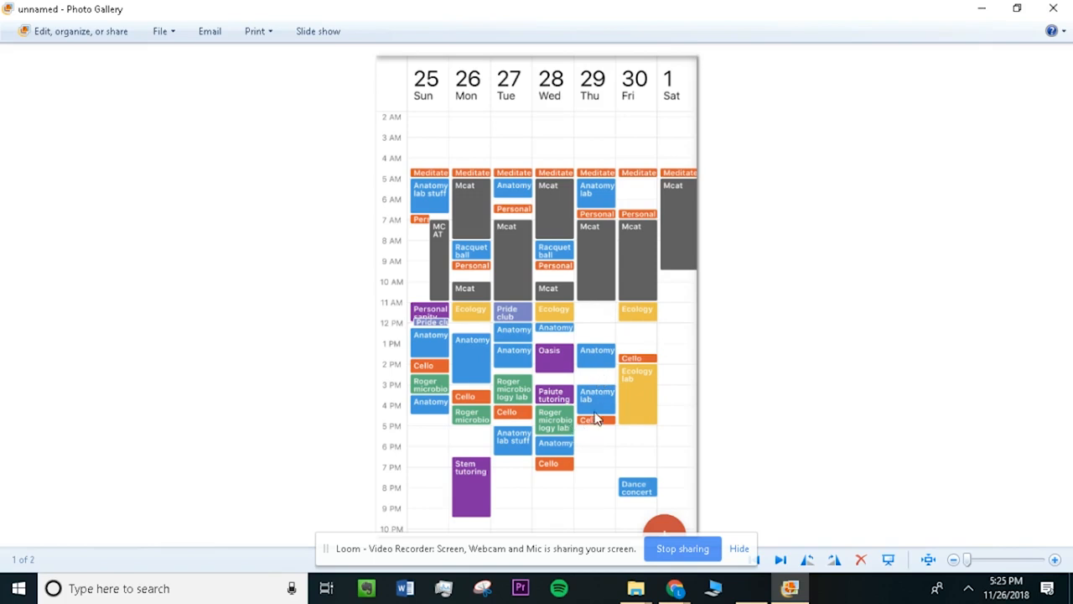
mouse_move(630, 406)
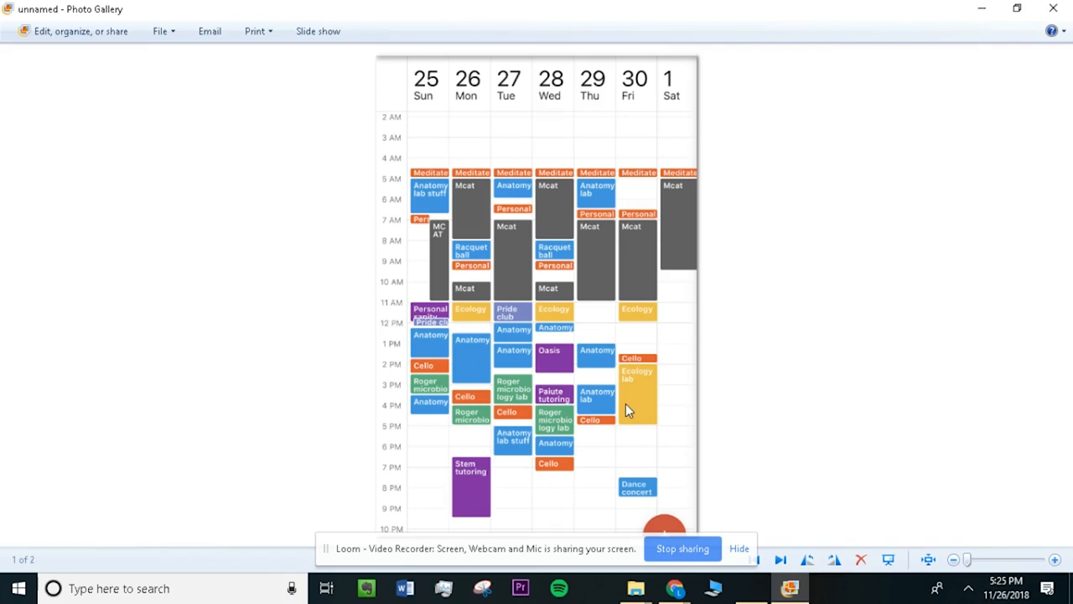
mouse_move(507, 278)
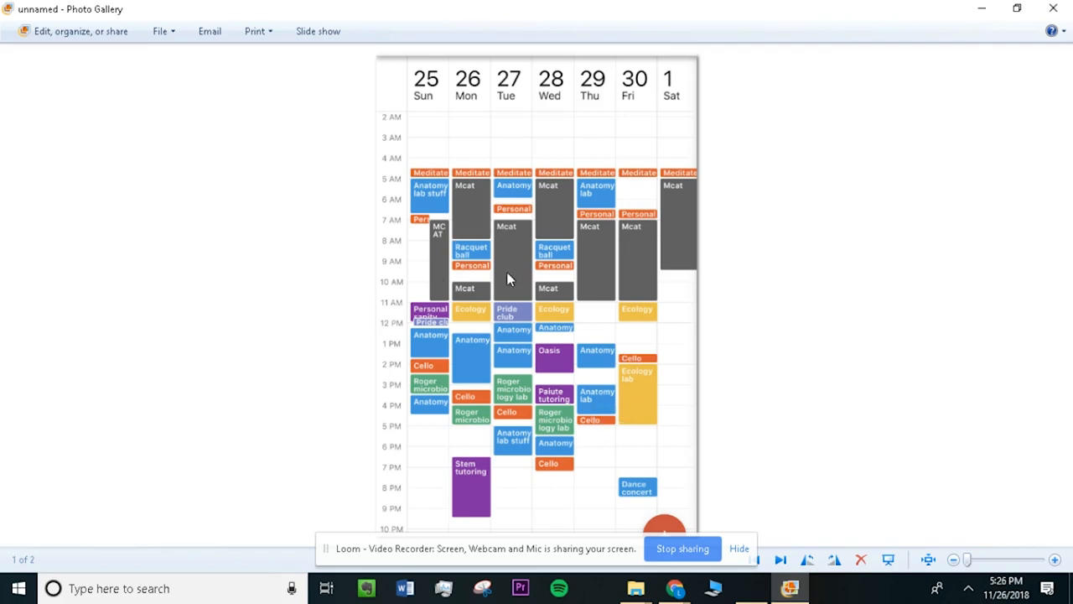
mouse_move(460, 271)
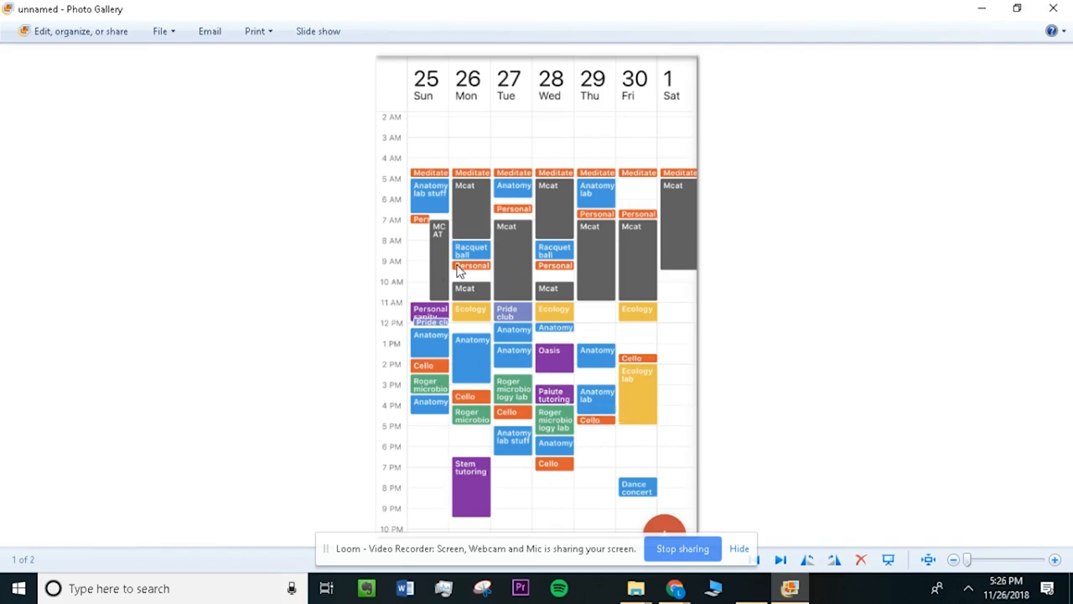
mouse_move(684, 234)
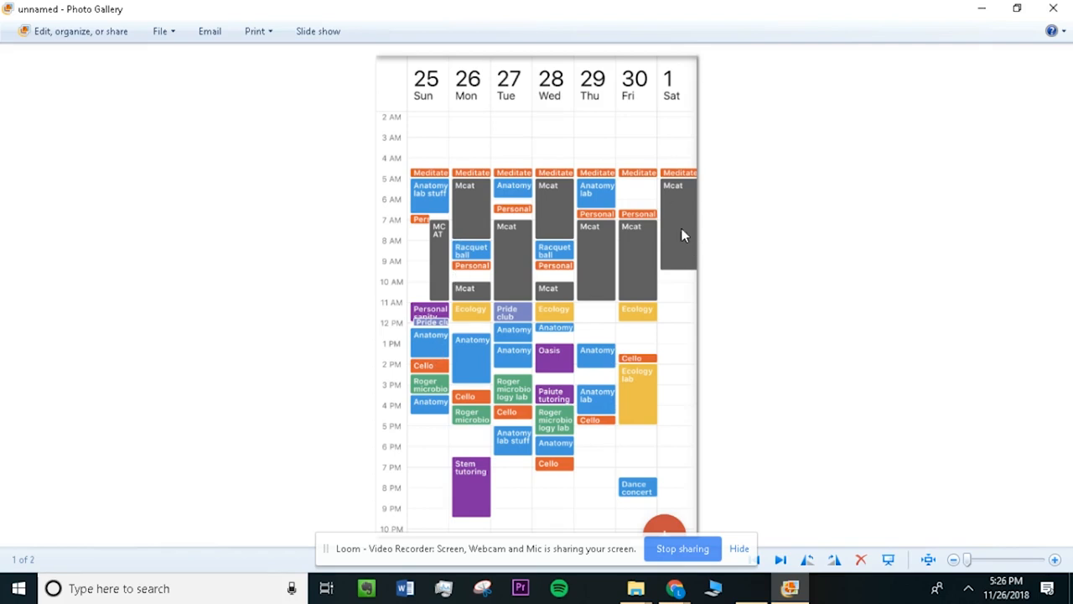
mouse_move(461, 231)
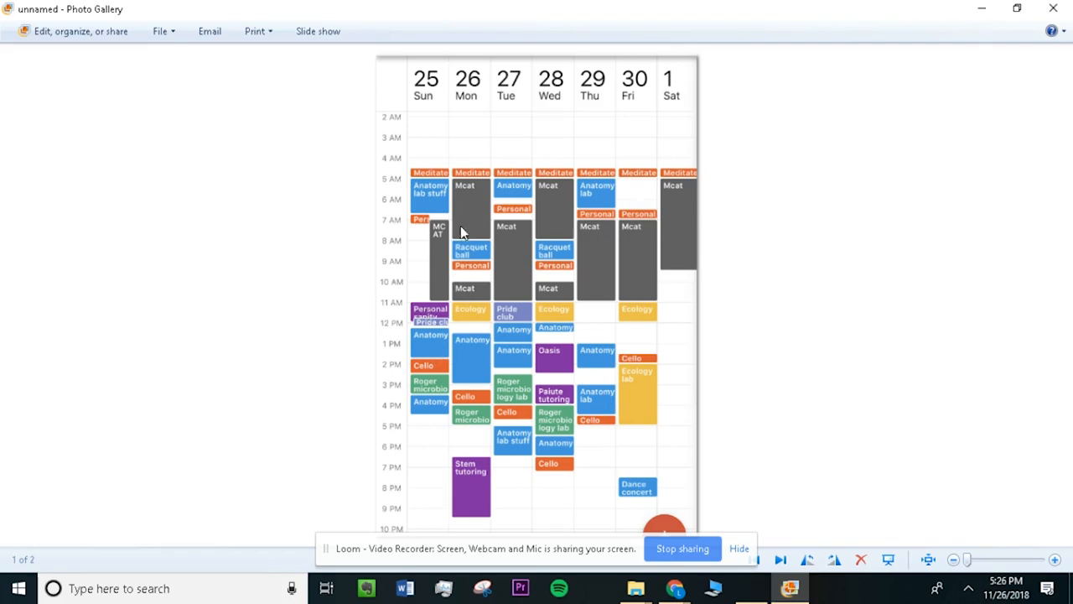
mouse_move(574, 240)
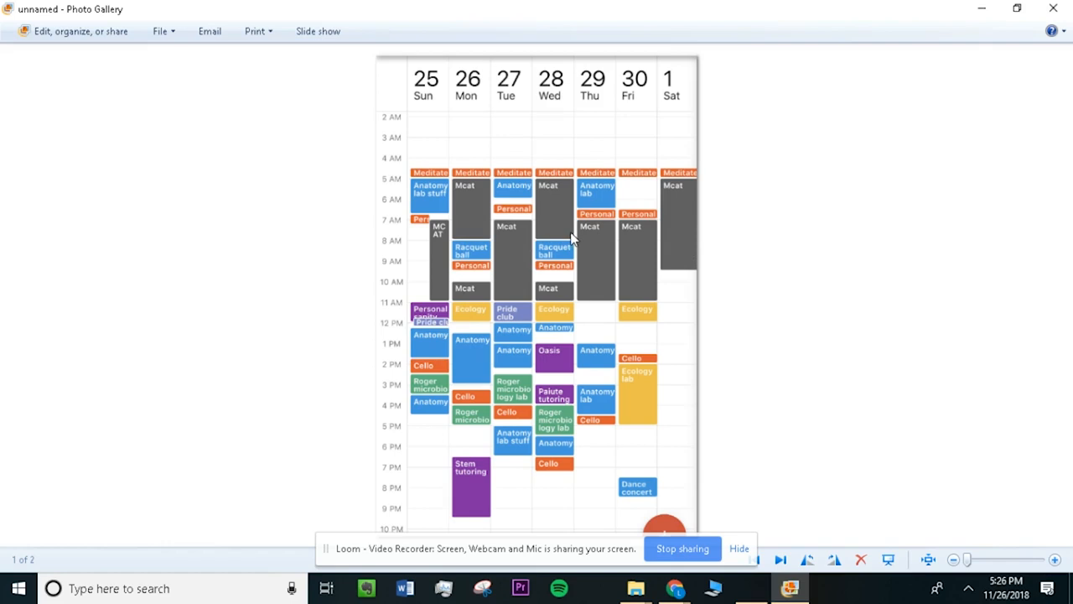
mouse_move(493, 309)
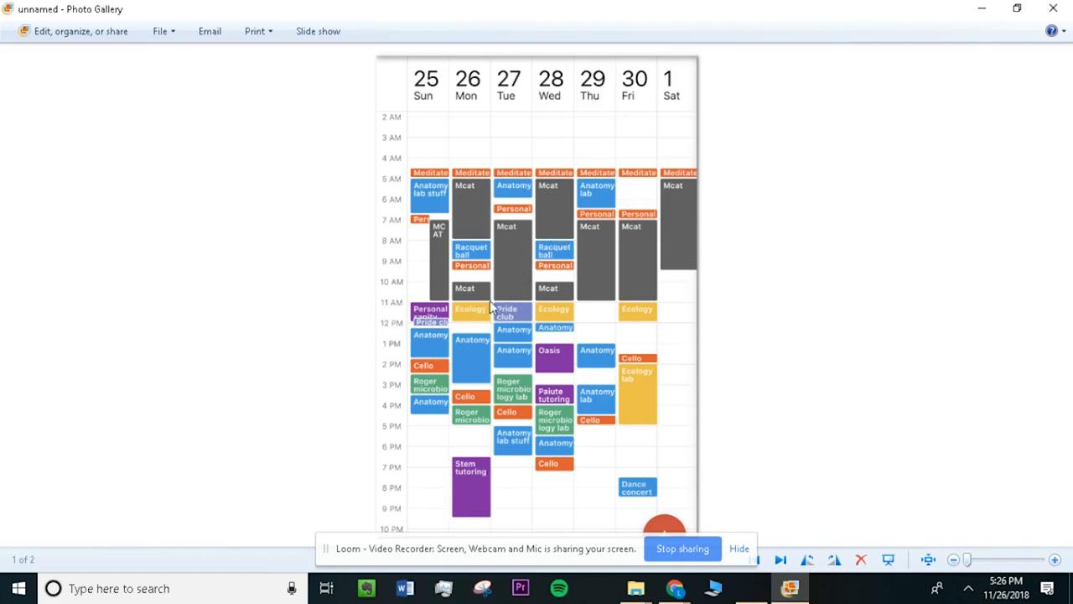
mouse_move(568, 321)
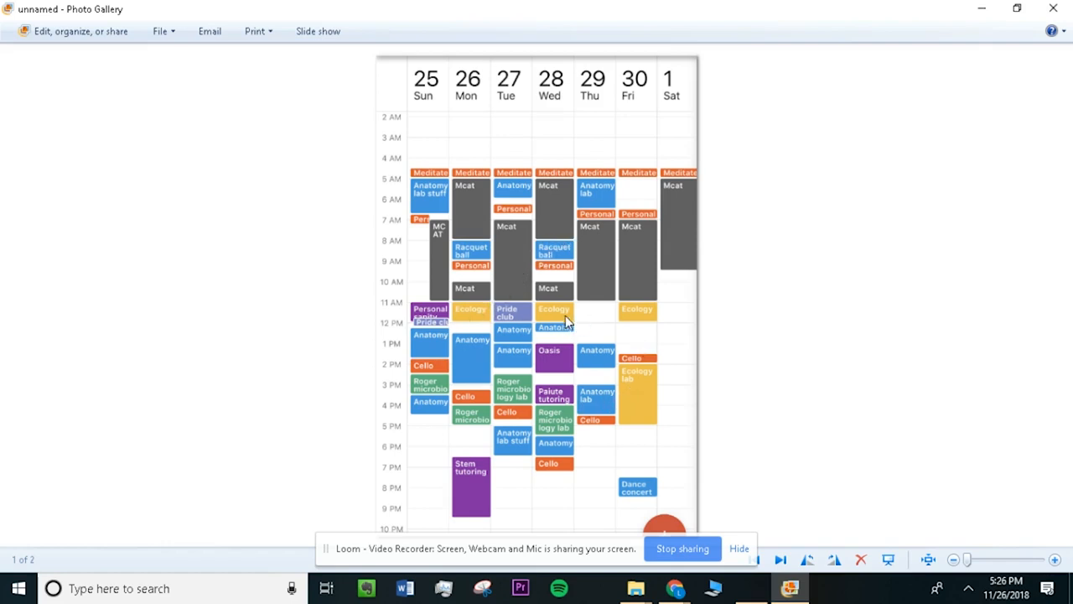
mouse_move(486, 333)
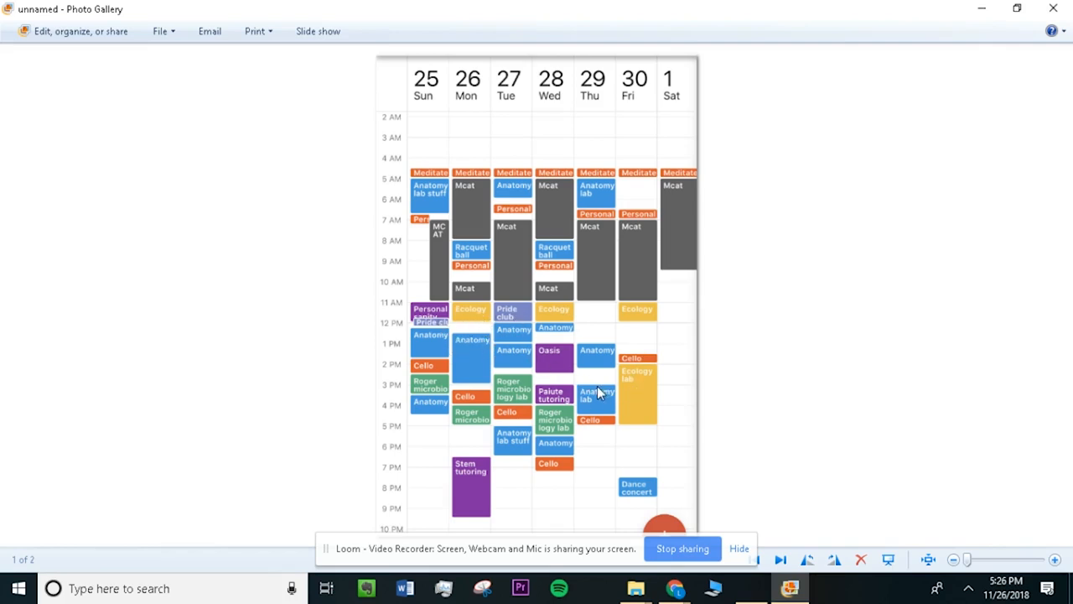
mouse_move(476, 271)
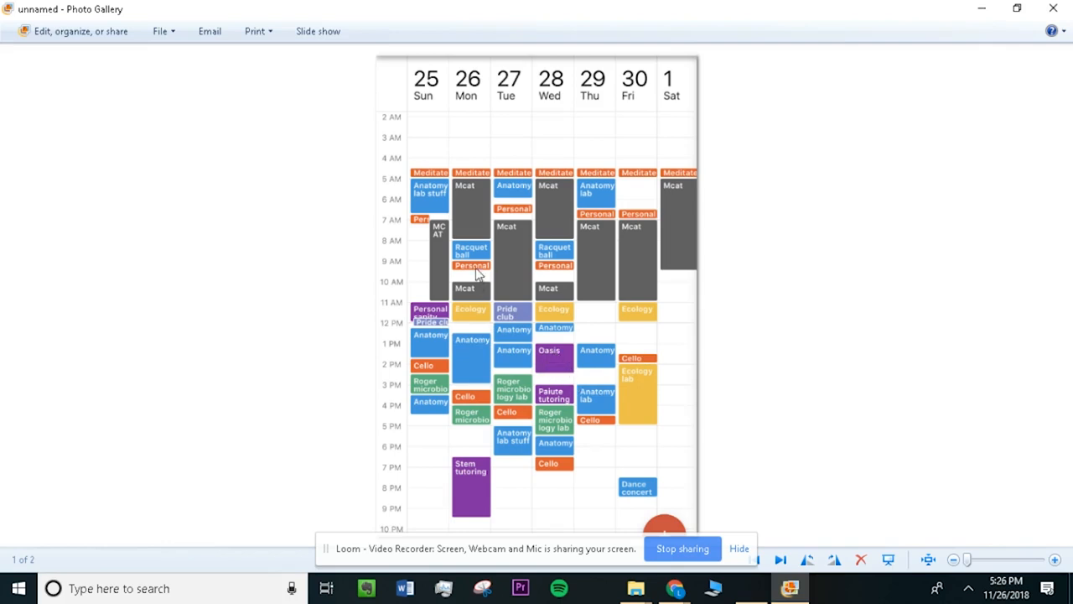
mouse_move(535, 265)
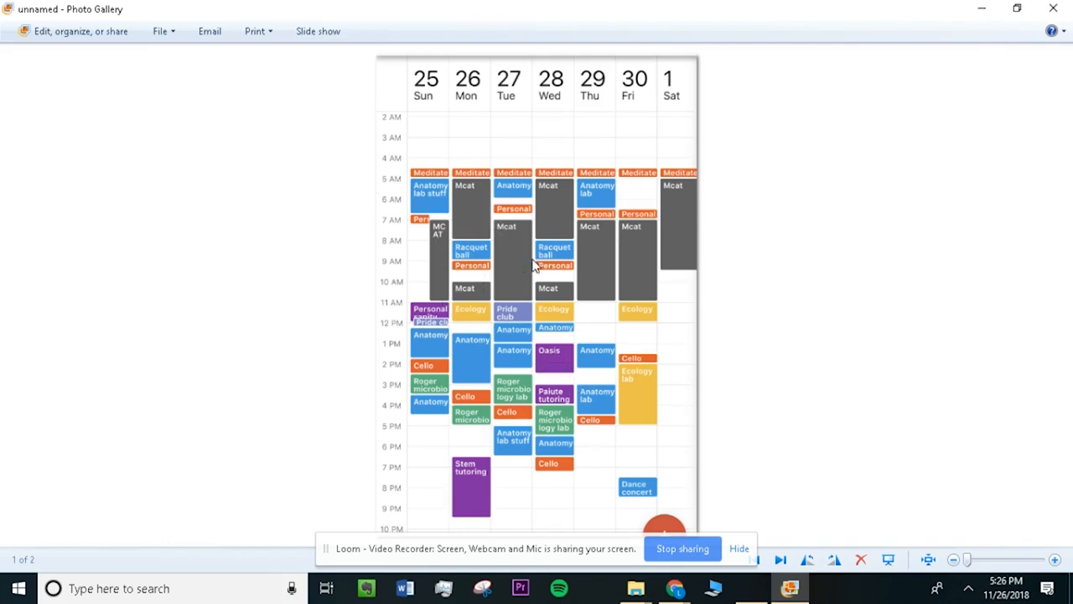
mouse_move(427, 352)
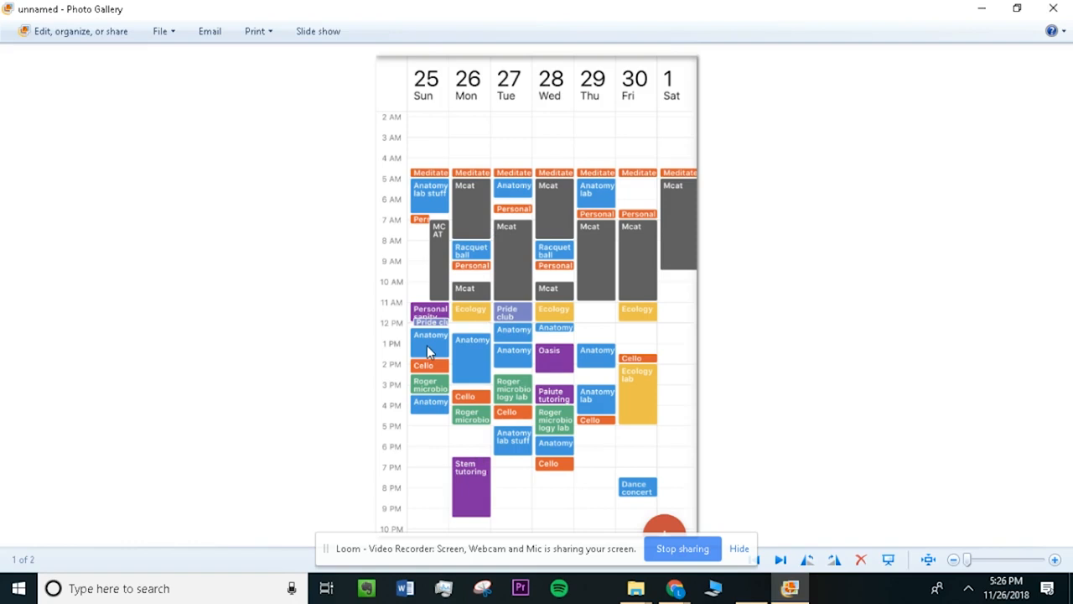
mouse_move(610, 427)
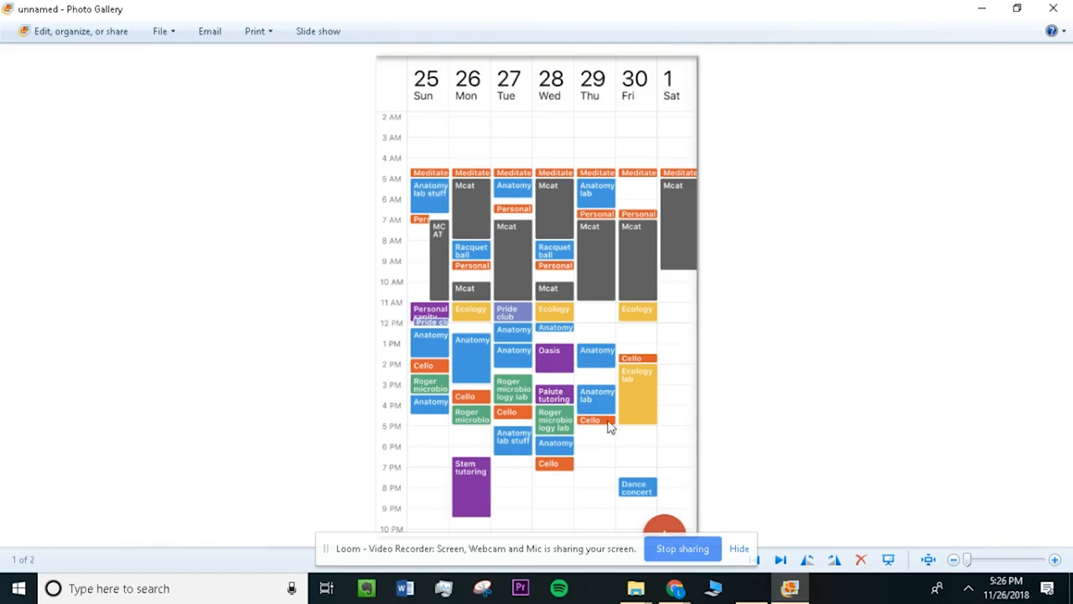
mouse_move(516, 476)
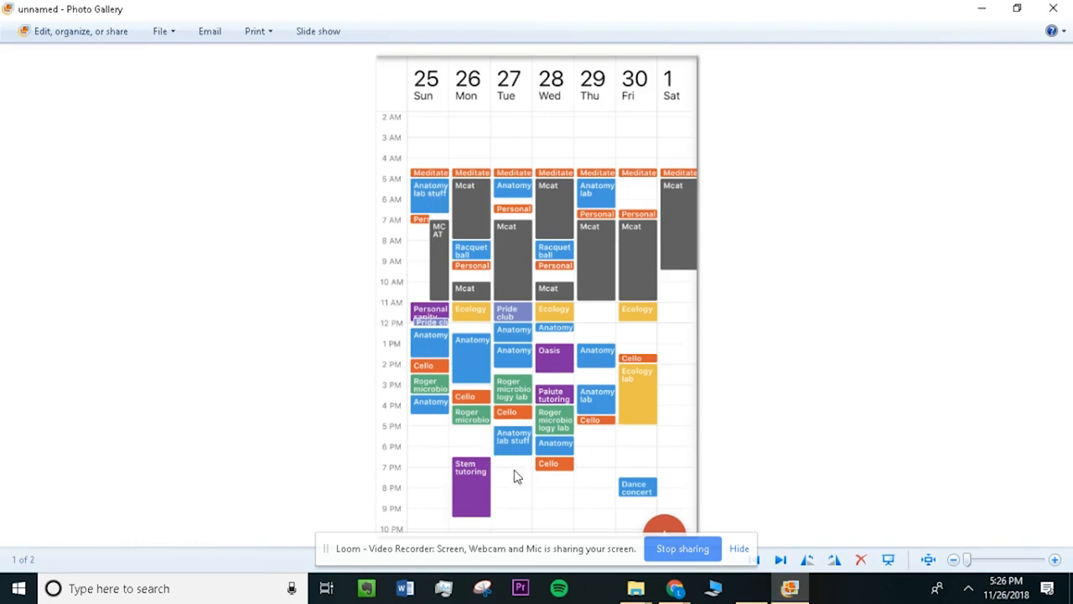
mouse_move(516, 444)
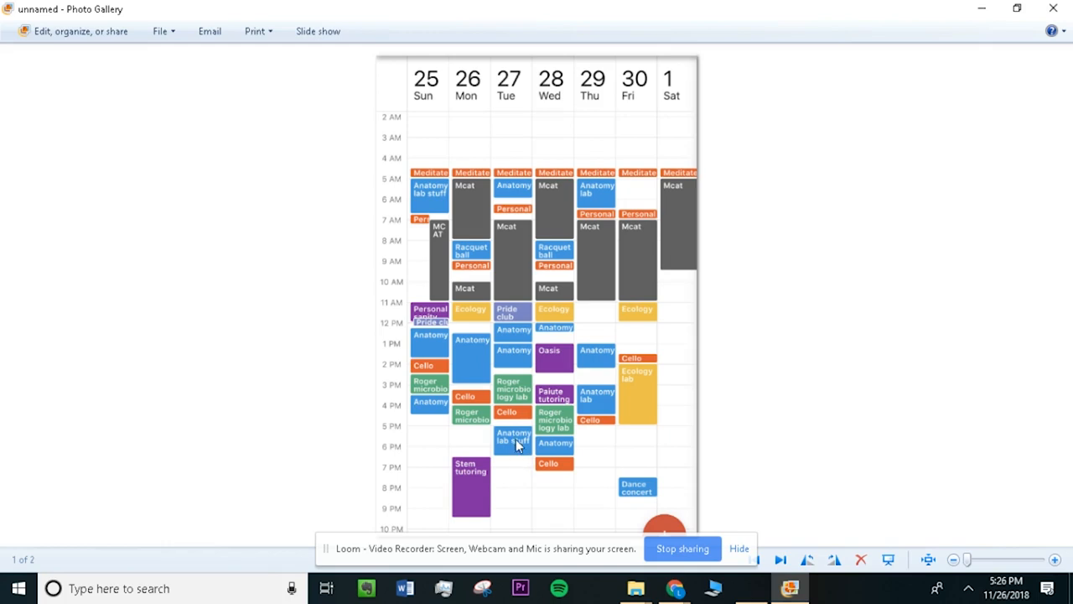
mouse_move(533, 394)
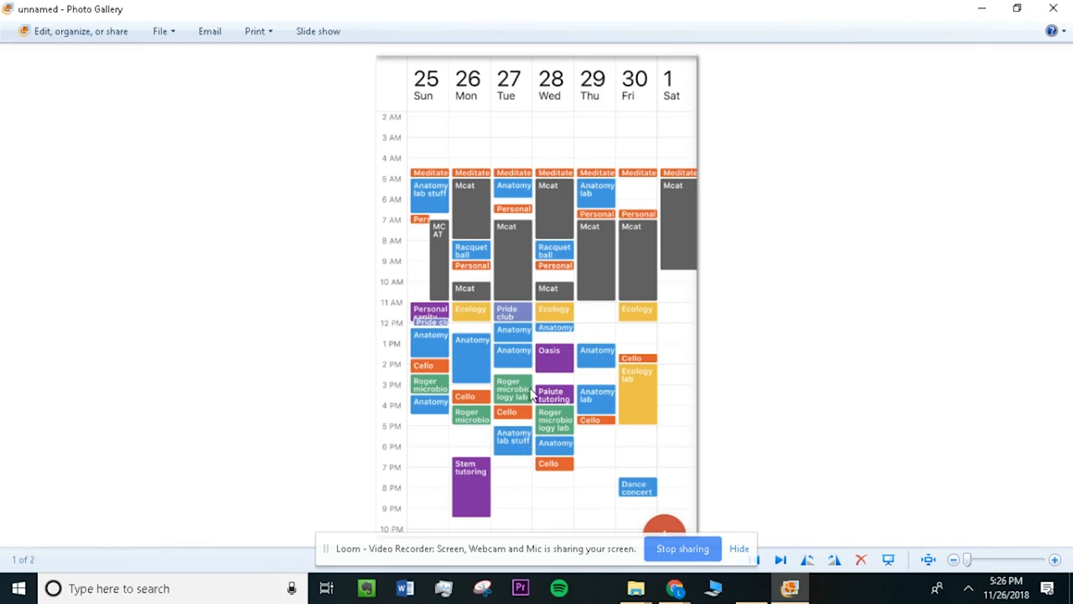
mouse_move(523, 342)
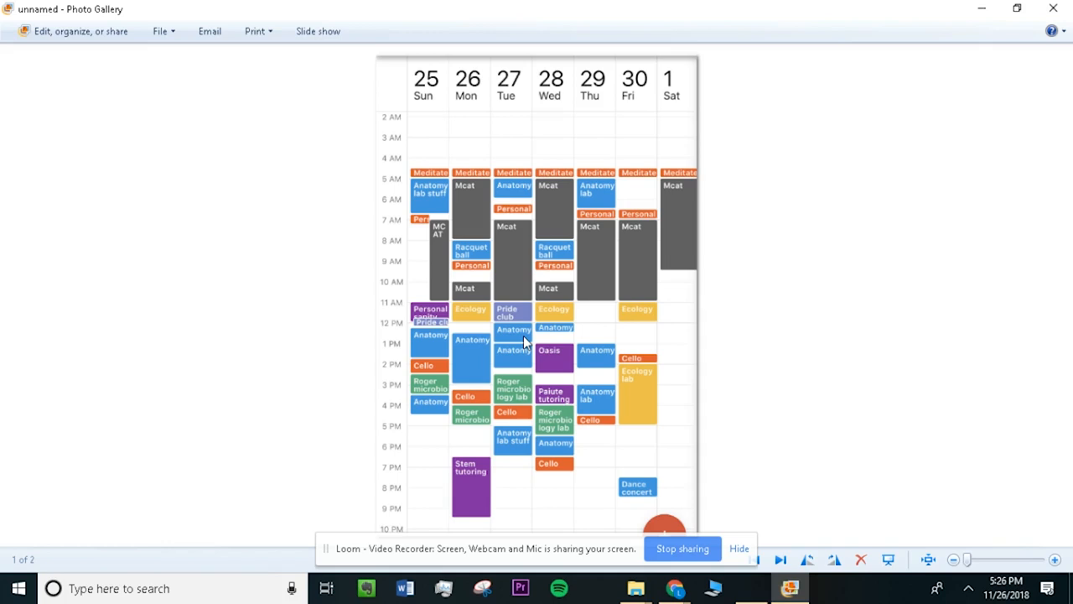
mouse_move(499, 317)
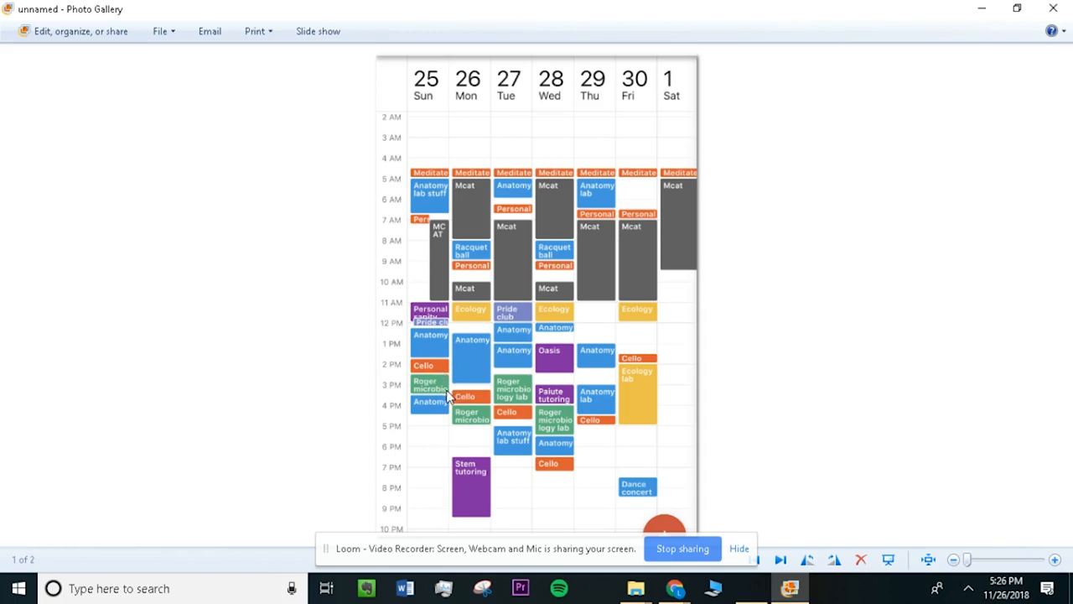
mouse_move(459, 419)
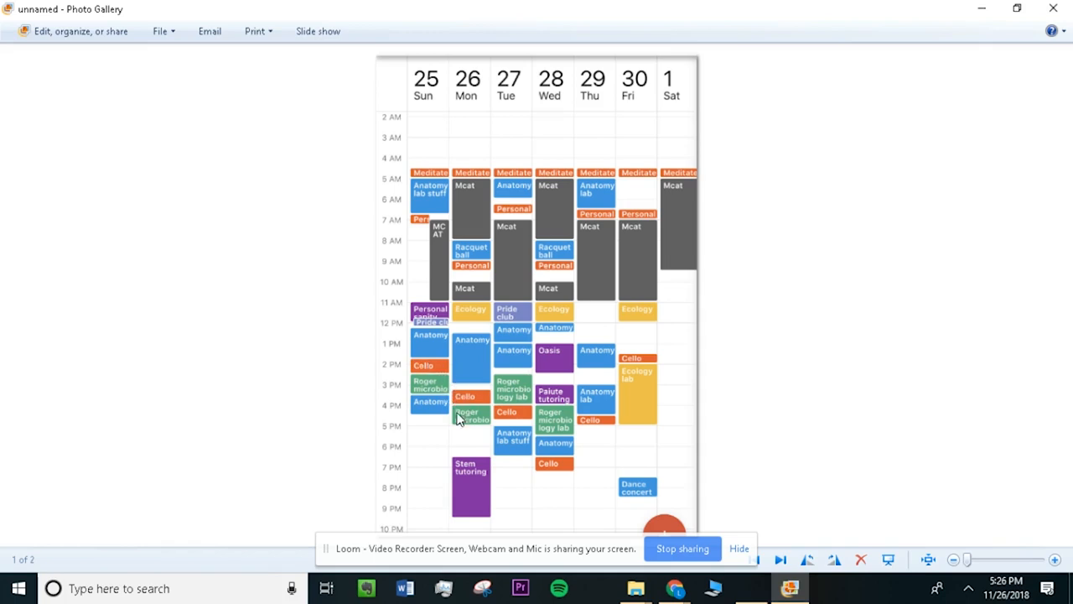
mouse_move(426, 367)
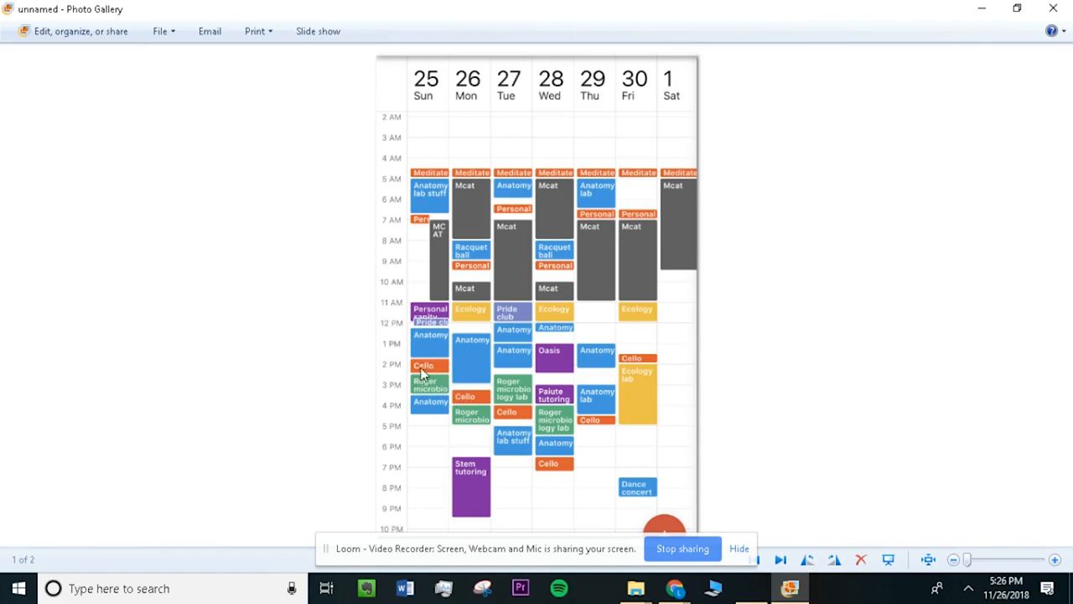
mouse_move(444, 372)
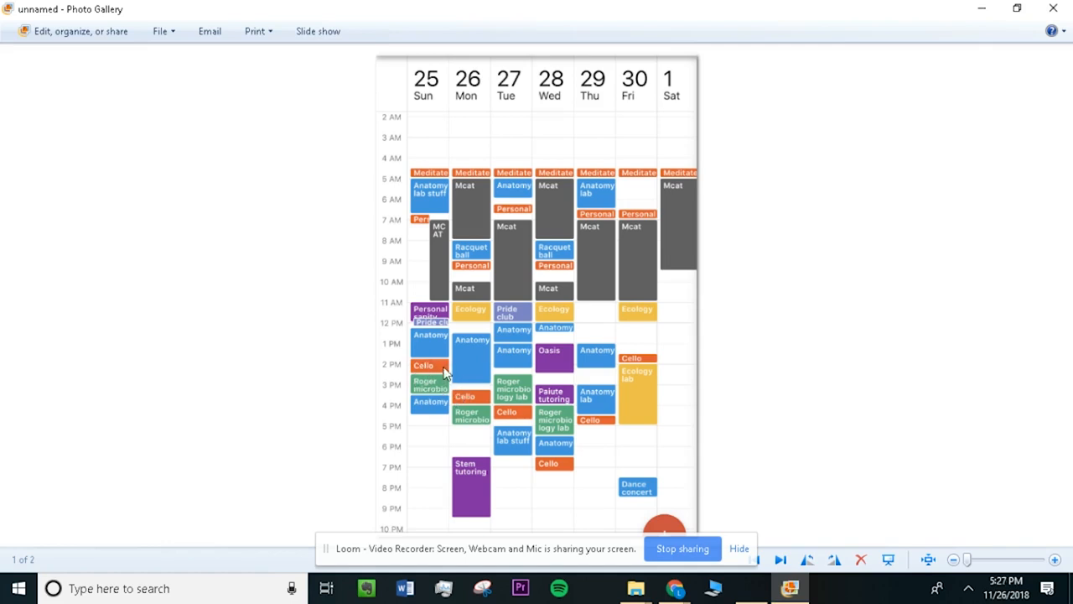
mouse_move(469, 415)
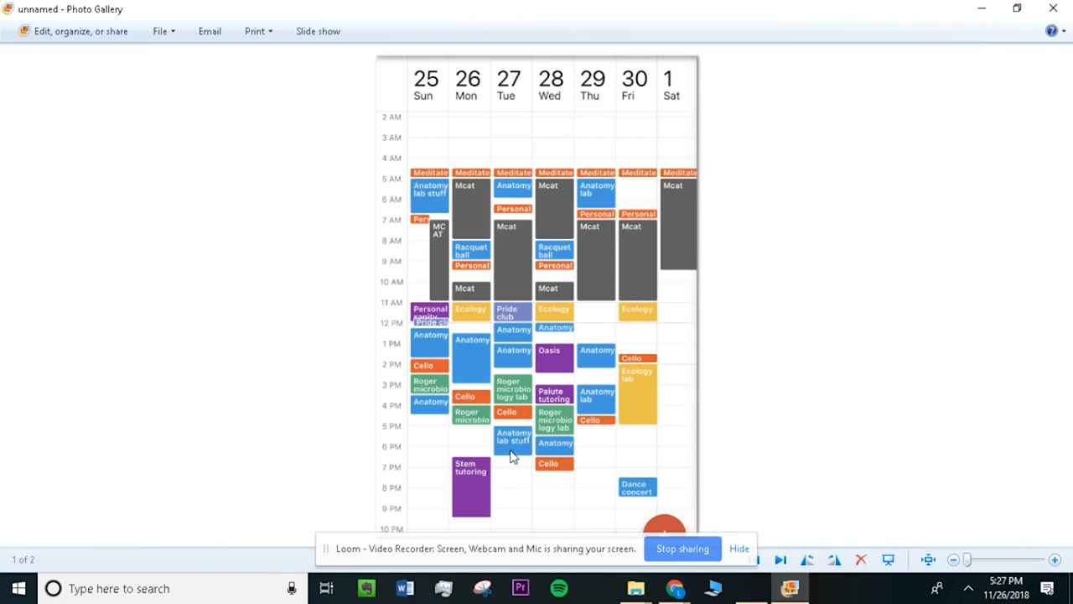
mouse_move(496, 463)
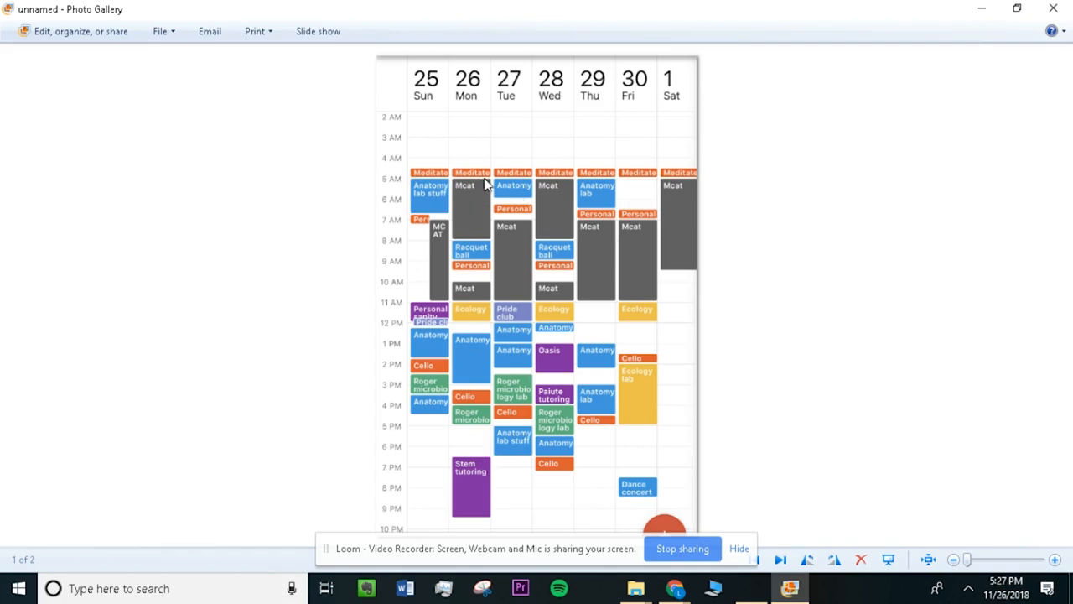
mouse_move(489, 462)
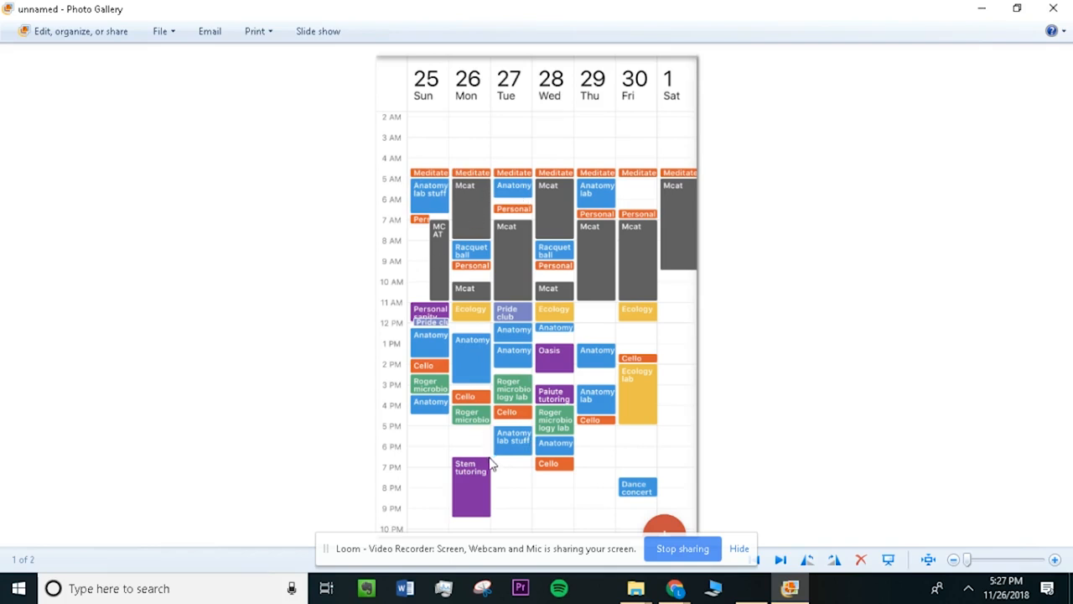
mouse_move(459, 433)
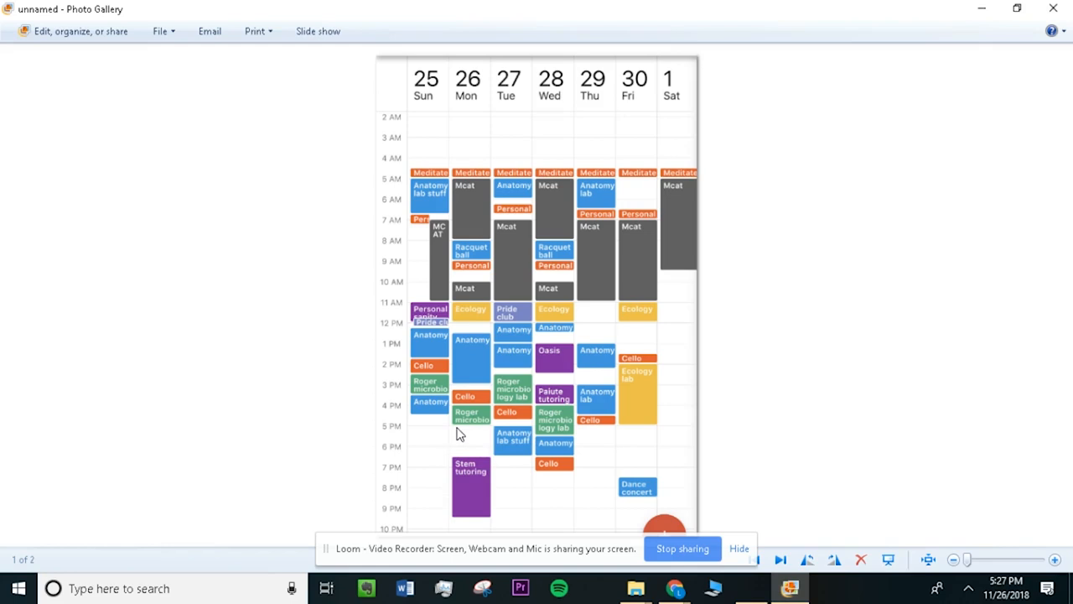
mouse_move(429, 439)
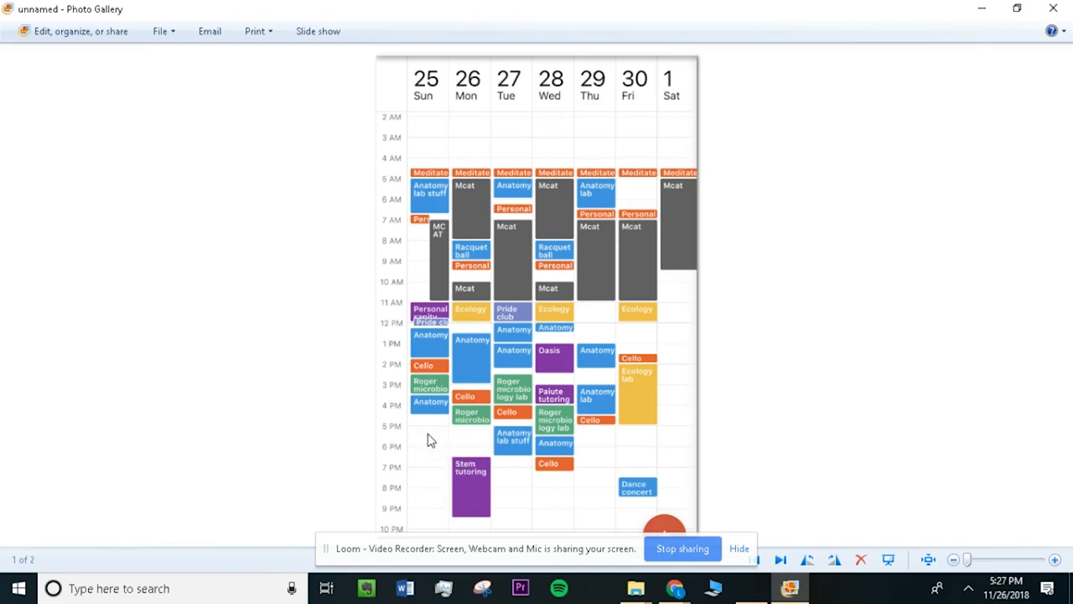
mouse_move(490, 489)
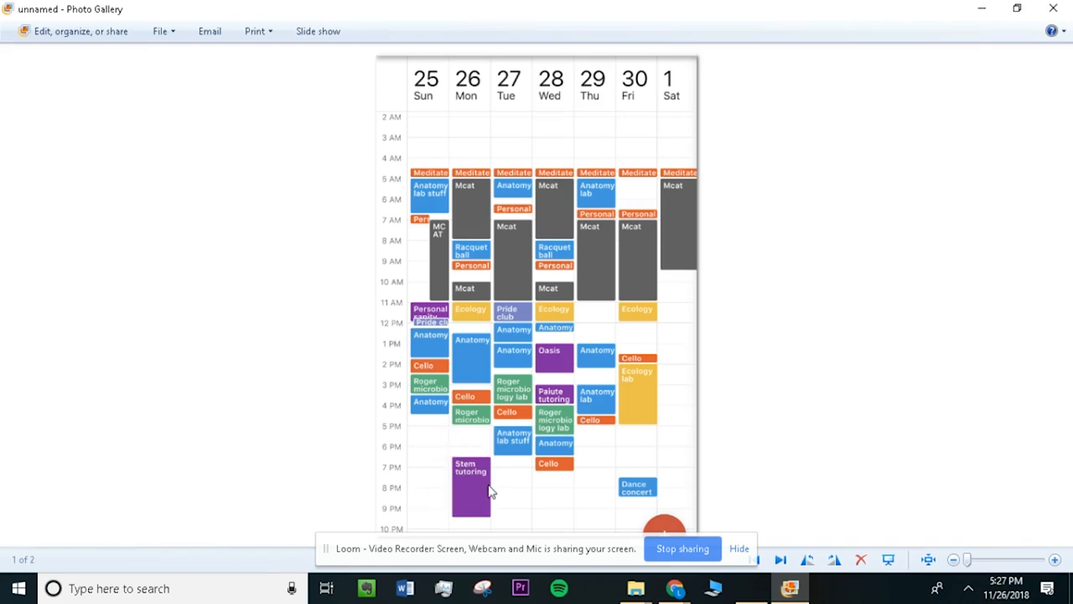
mouse_move(468, 485)
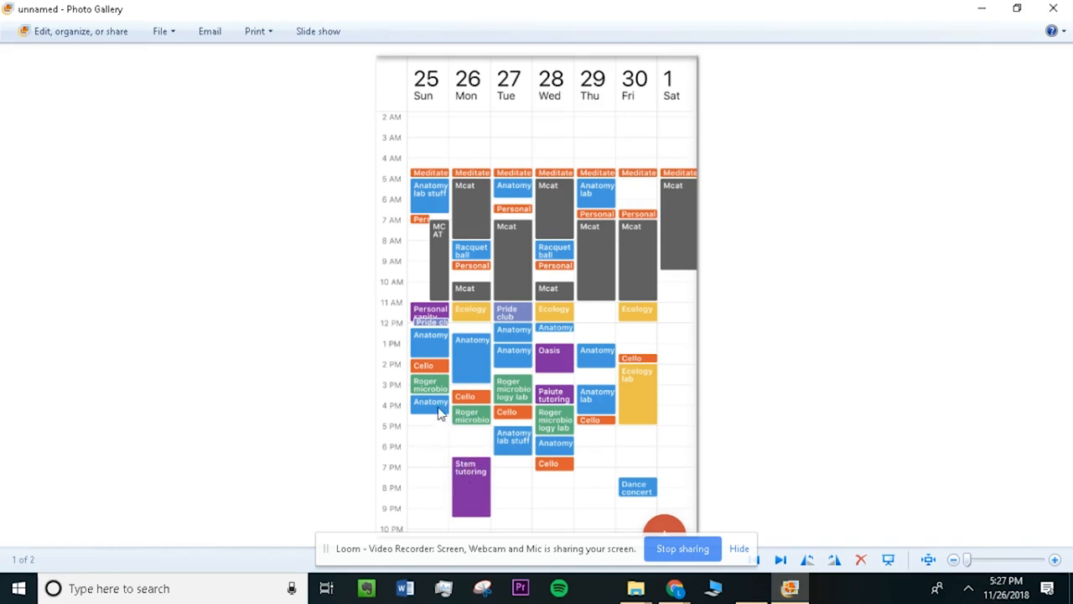
mouse_move(427, 486)
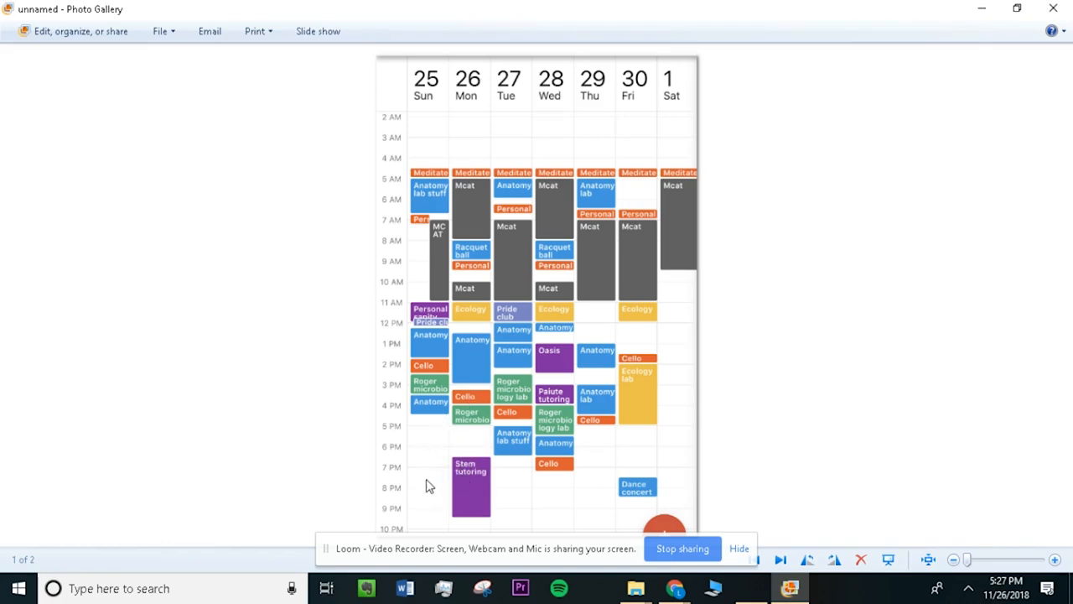
mouse_move(434, 473)
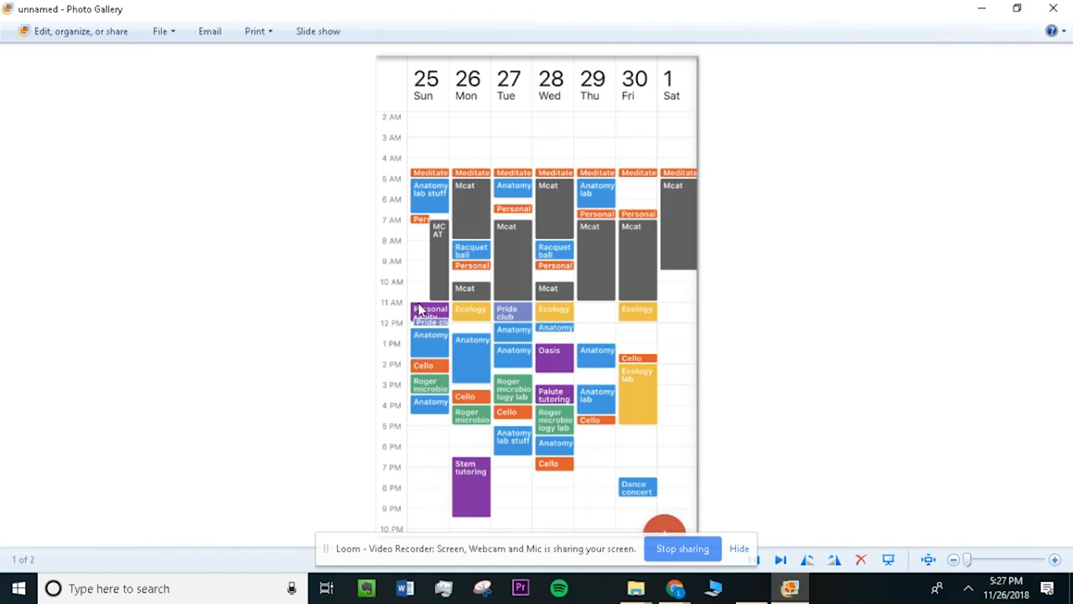
mouse_move(443, 188)
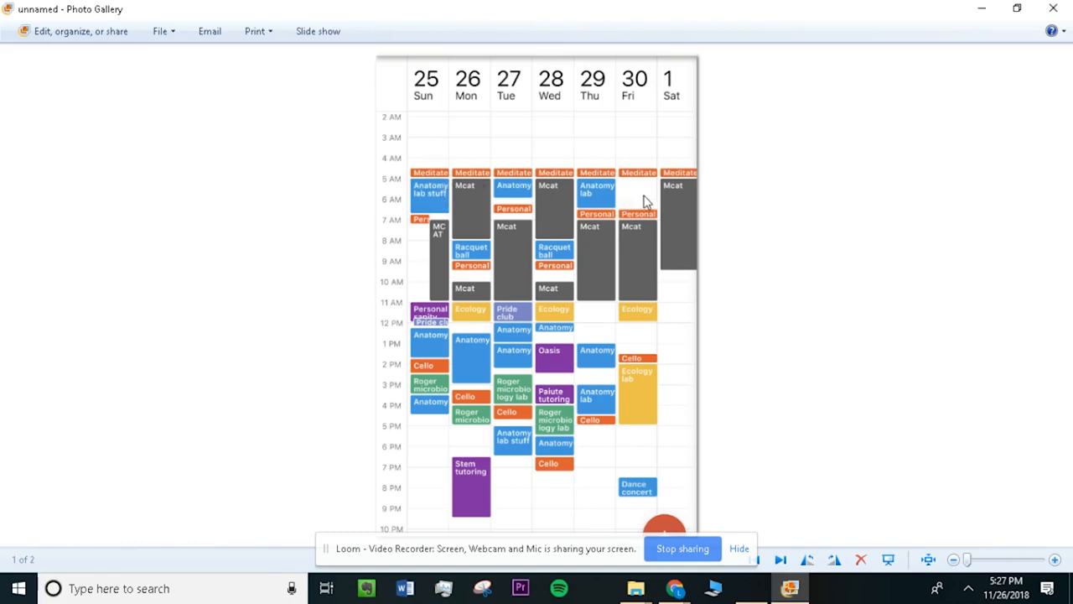
mouse_move(436, 202)
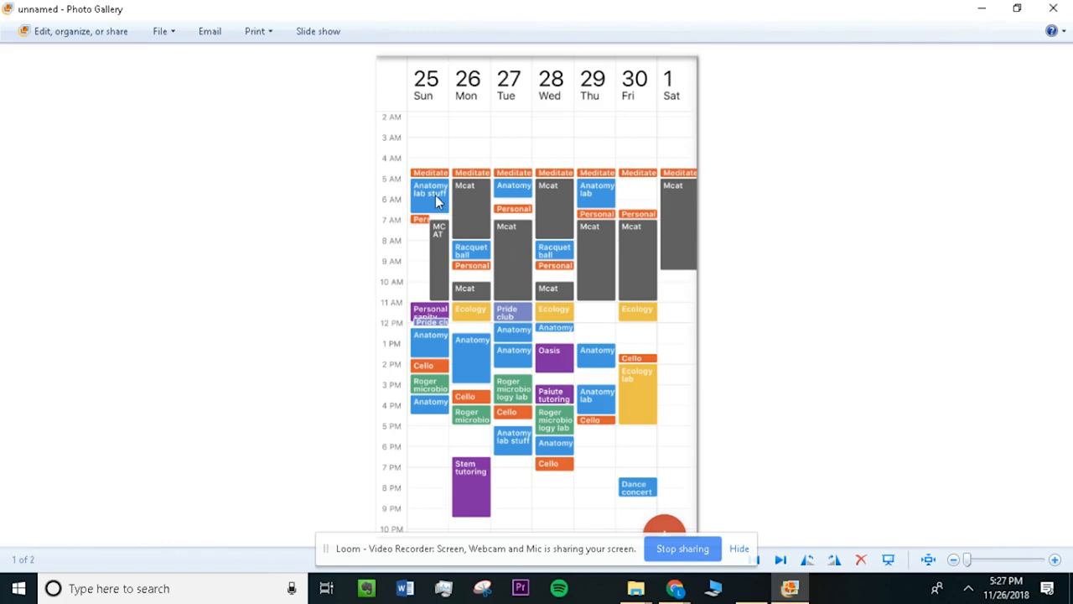
mouse_move(449, 211)
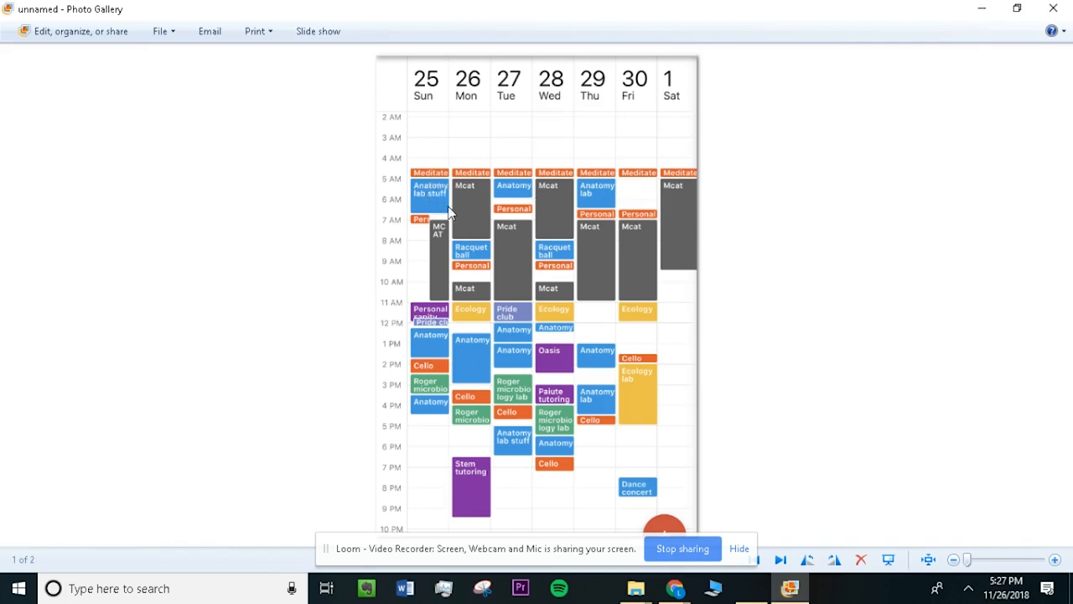
mouse_move(433, 243)
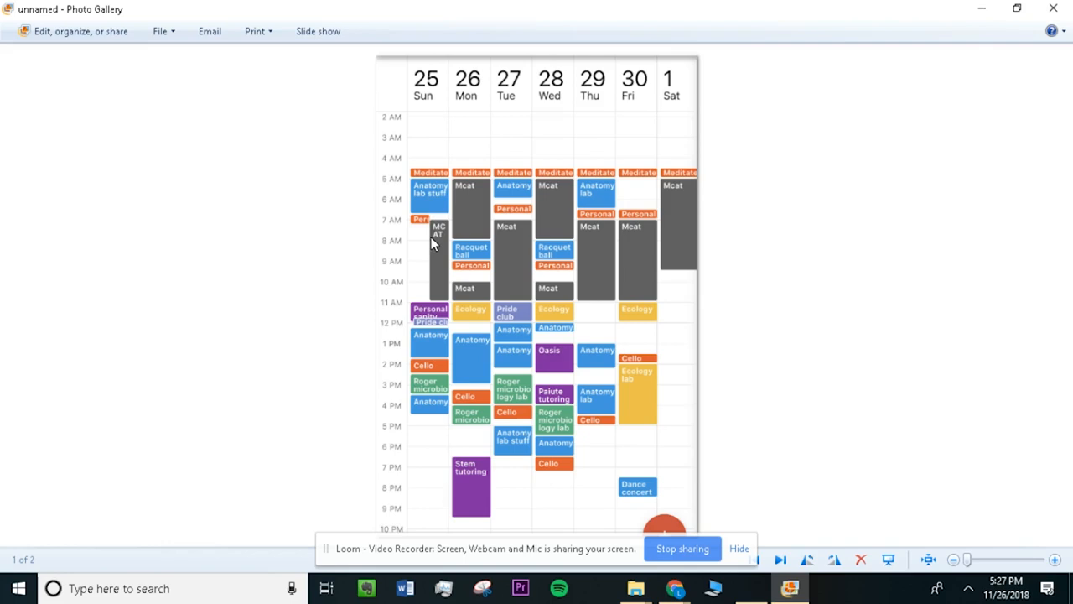
mouse_move(523, 335)
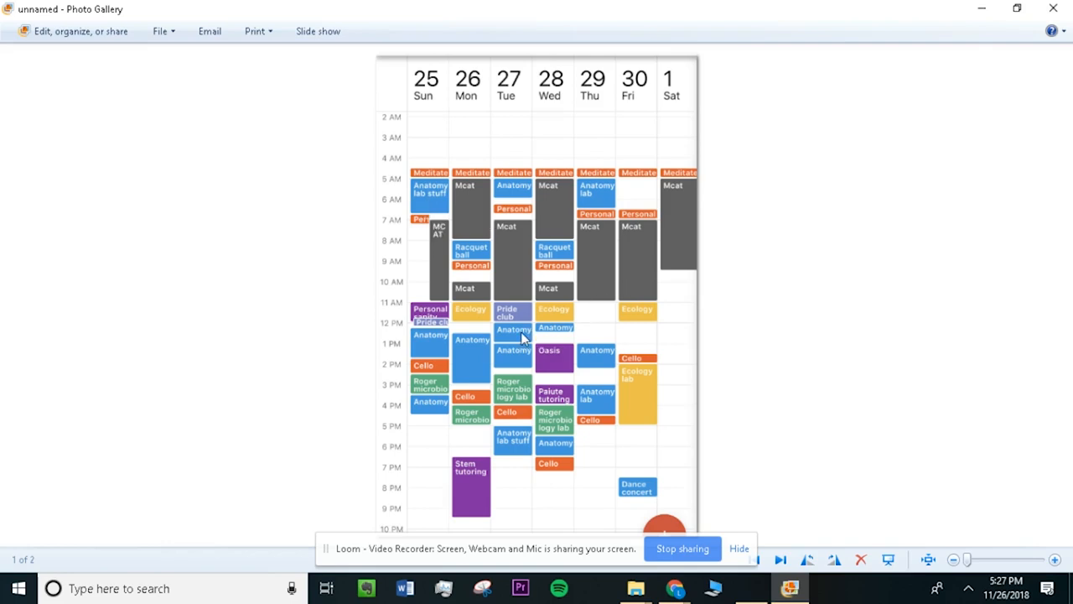
mouse_move(419, 471)
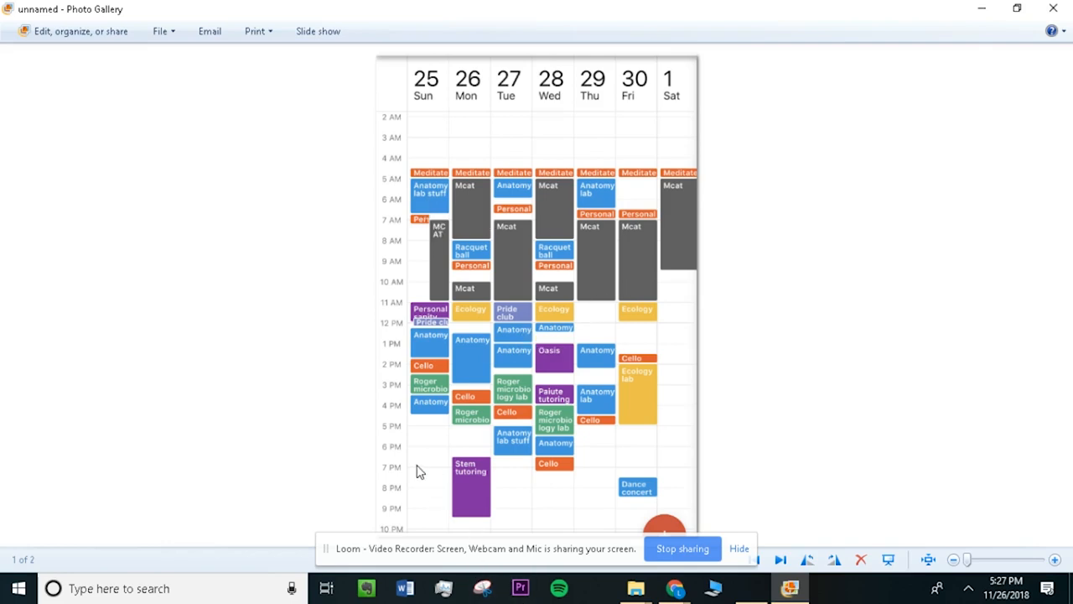
mouse_move(528, 473)
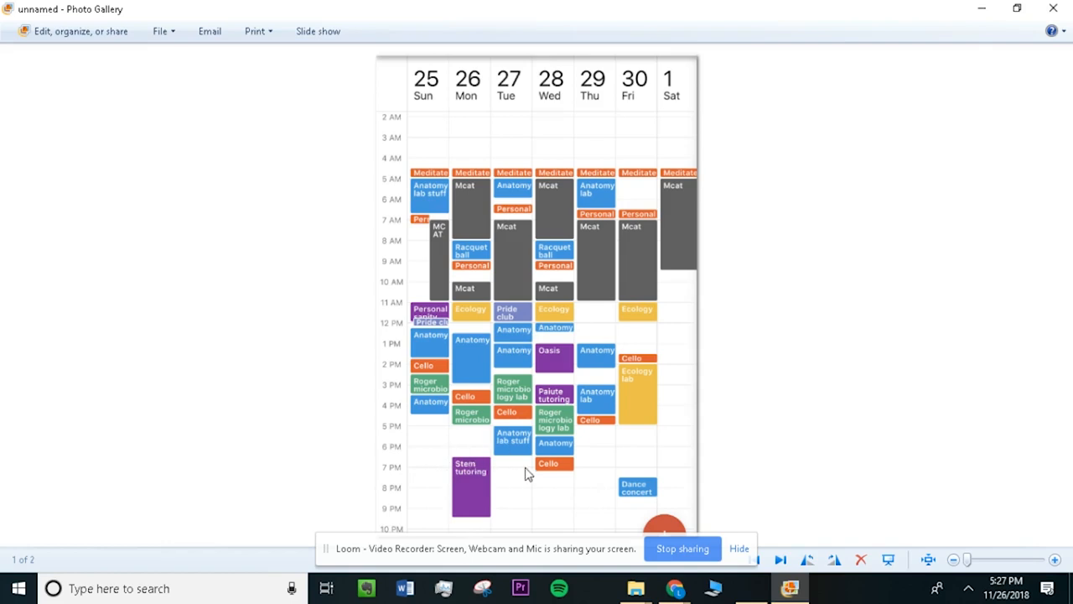
mouse_move(469, 489)
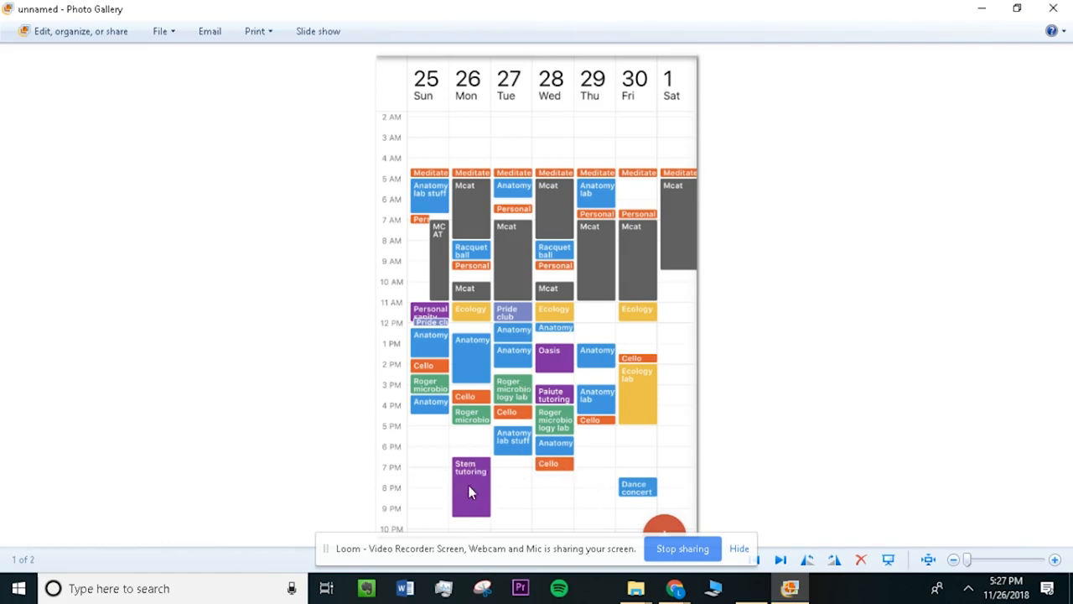
mouse_move(432, 488)
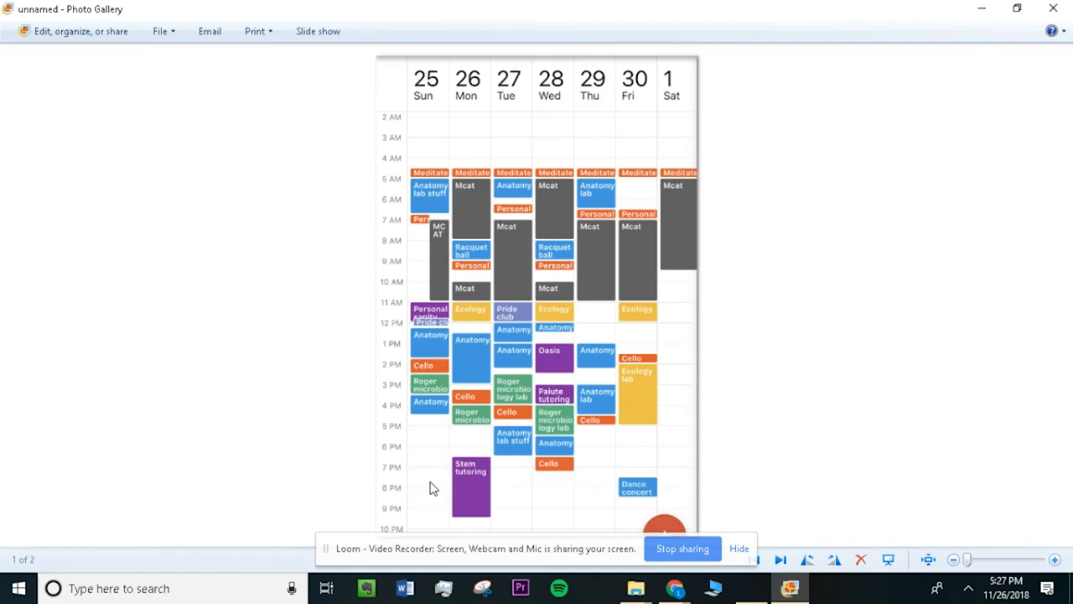
mouse_move(427, 471)
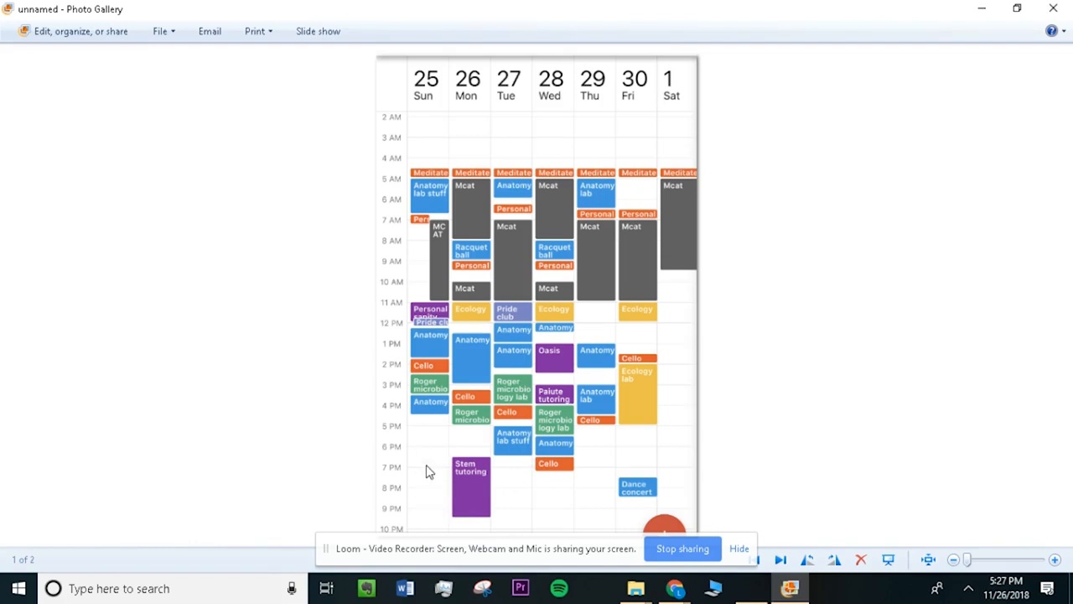
mouse_move(478, 473)
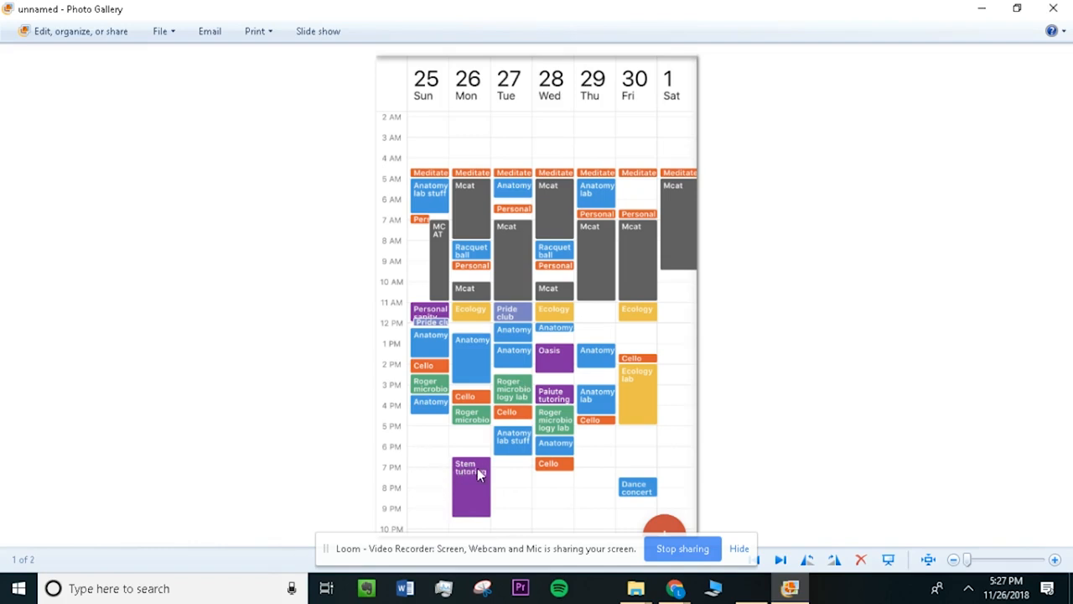
mouse_move(516, 493)
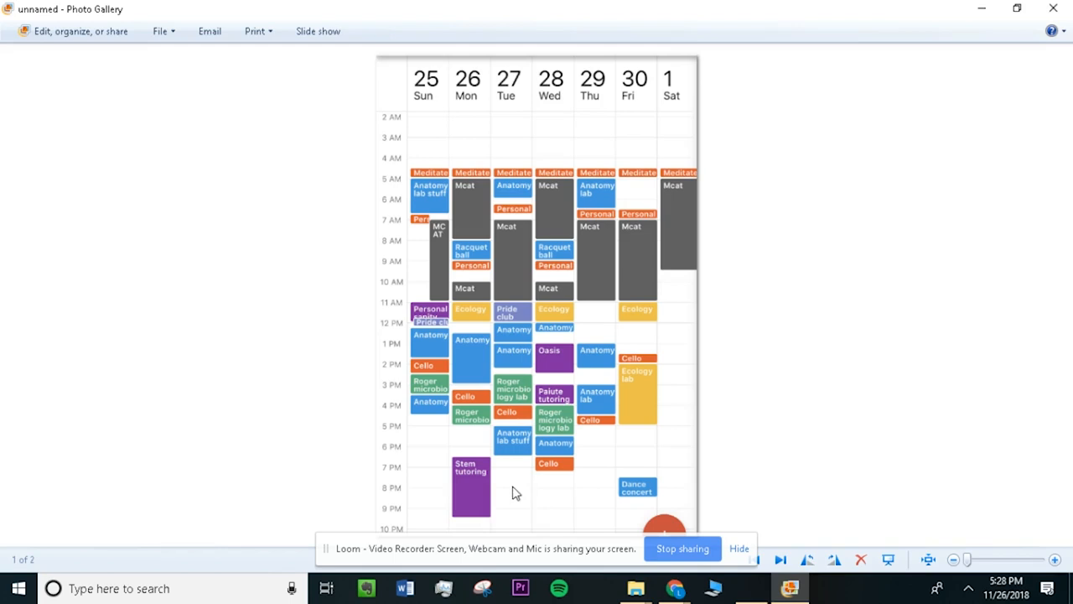
mouse_move(506, 483)
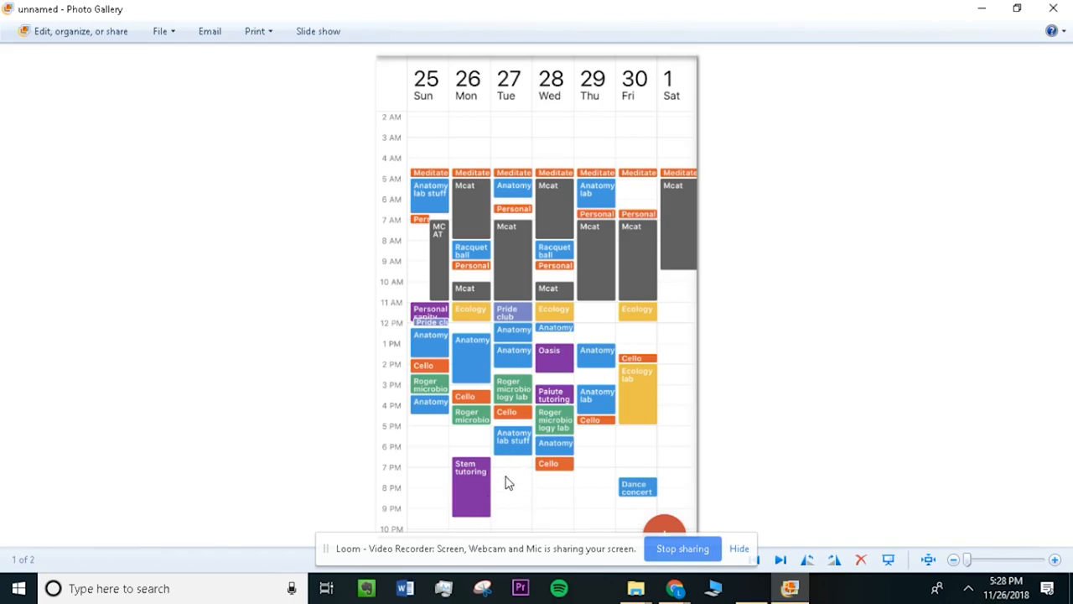
mouse_move(503, 469)
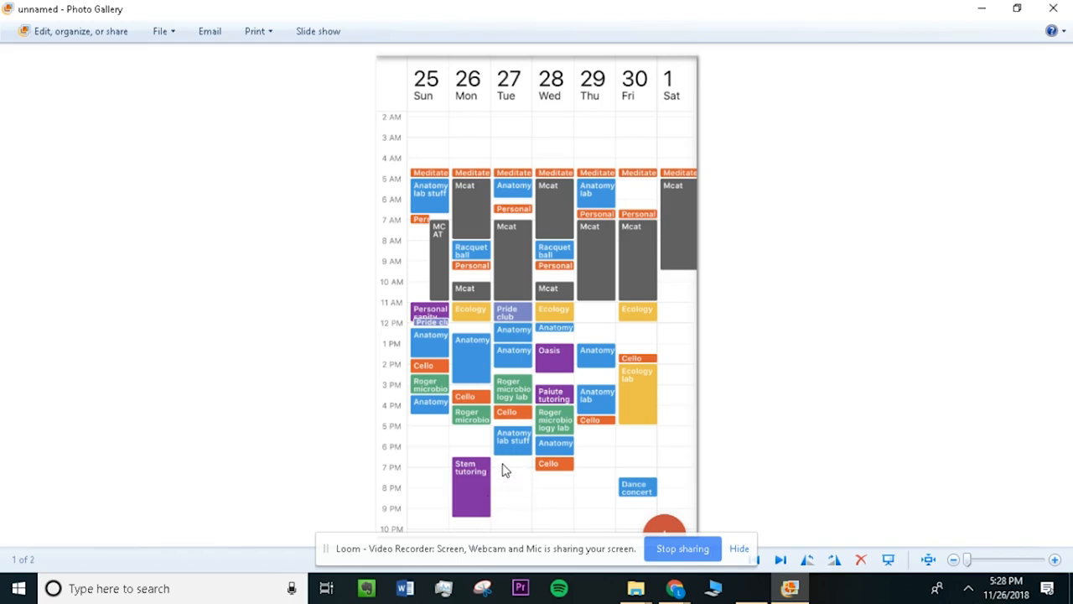
mouse_move(637, 500)
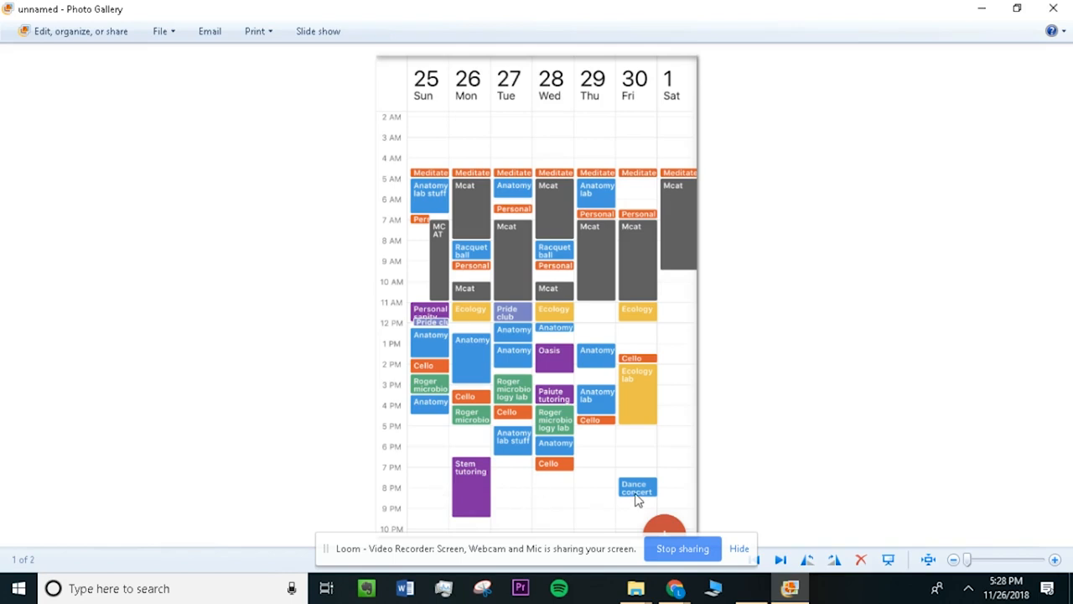
mouse_move(610, 500)
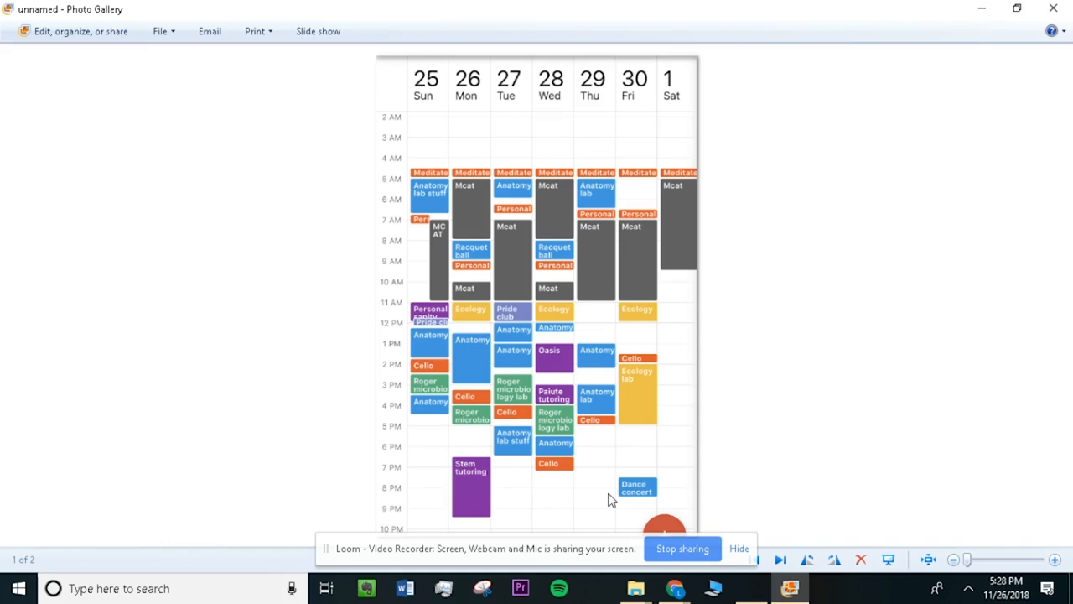
mouse_move(520, 226)
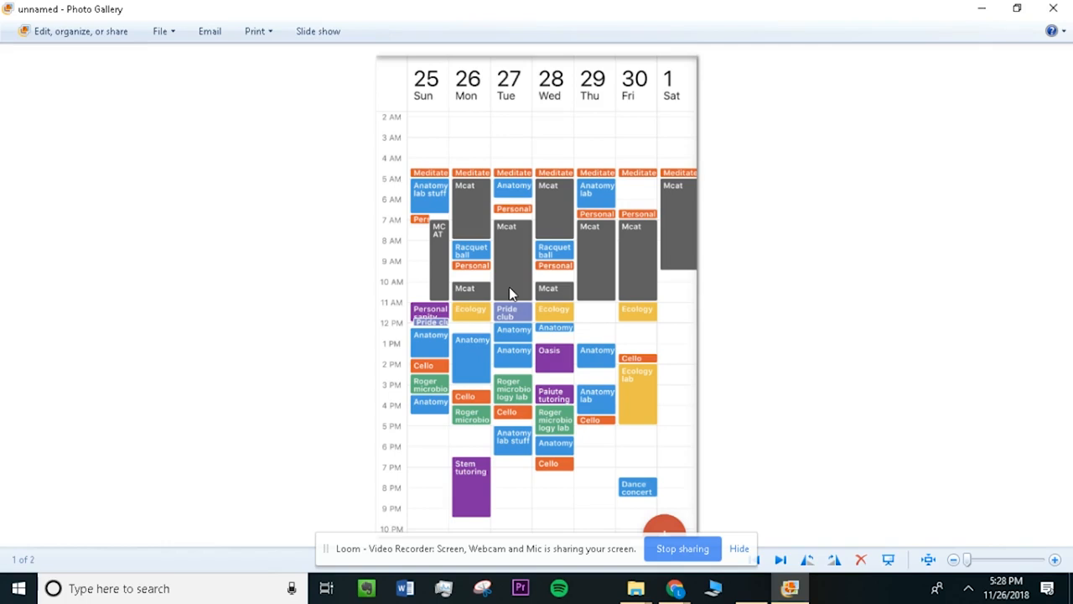
mouse_move(505, 241)
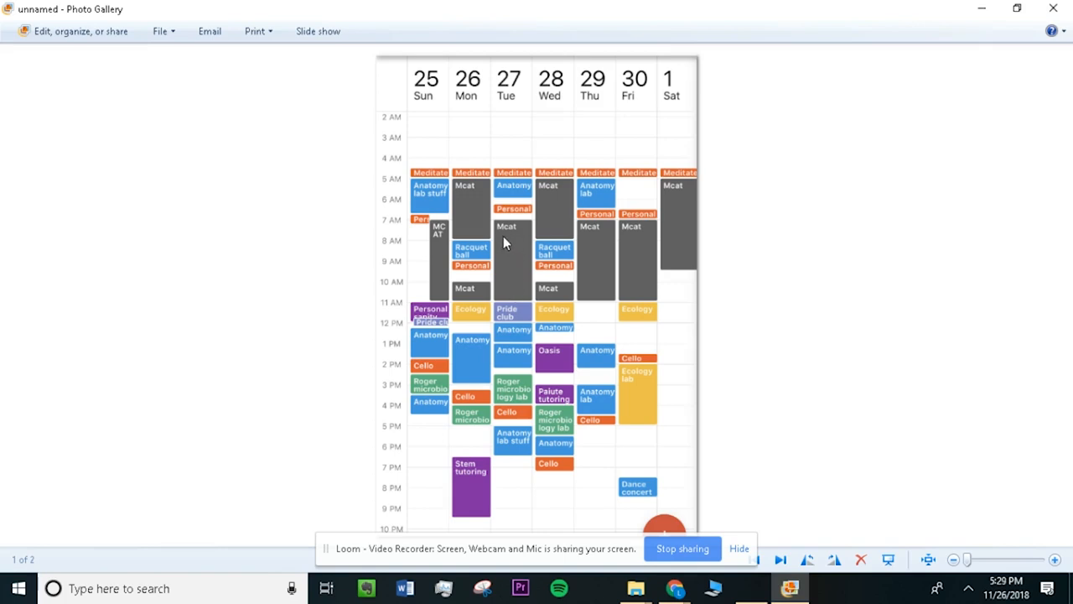
mouse_move(518, 228)
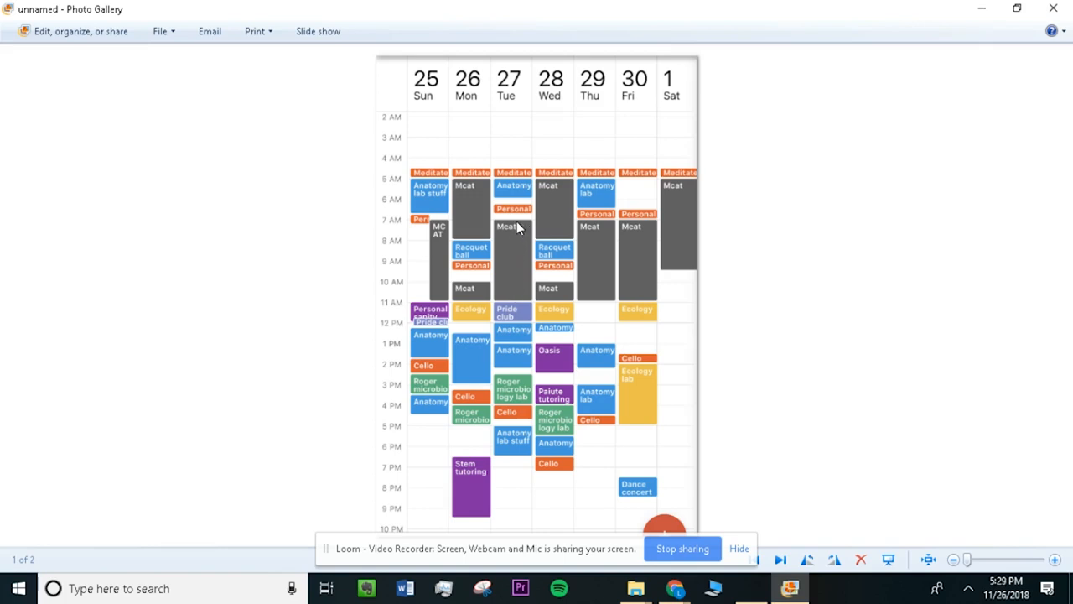
mouse_move(519, 262)
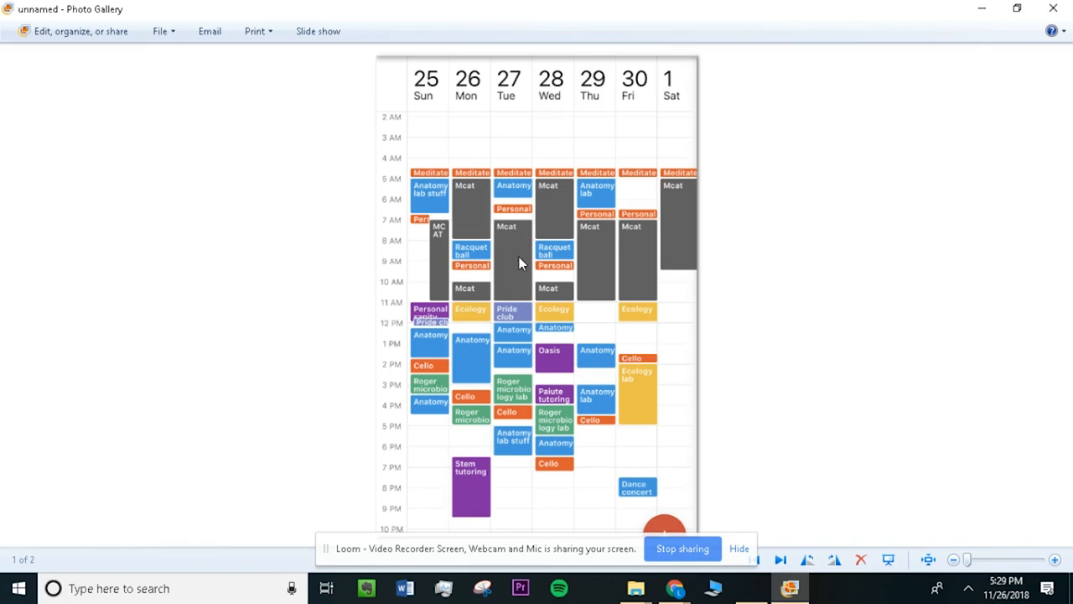
mouse_move(501, 439)
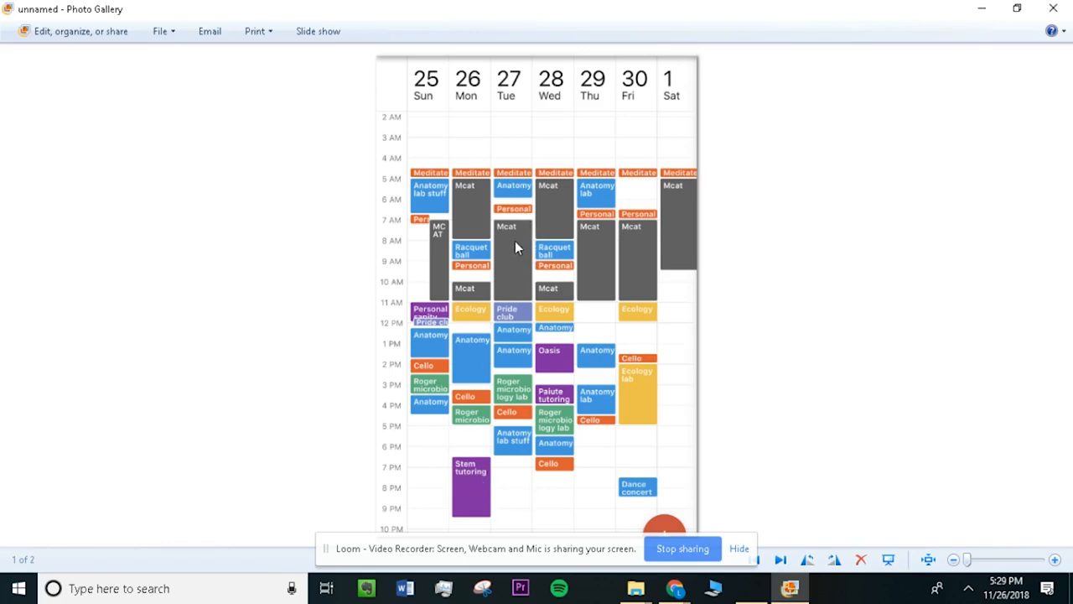
mouse_move(506, 268)
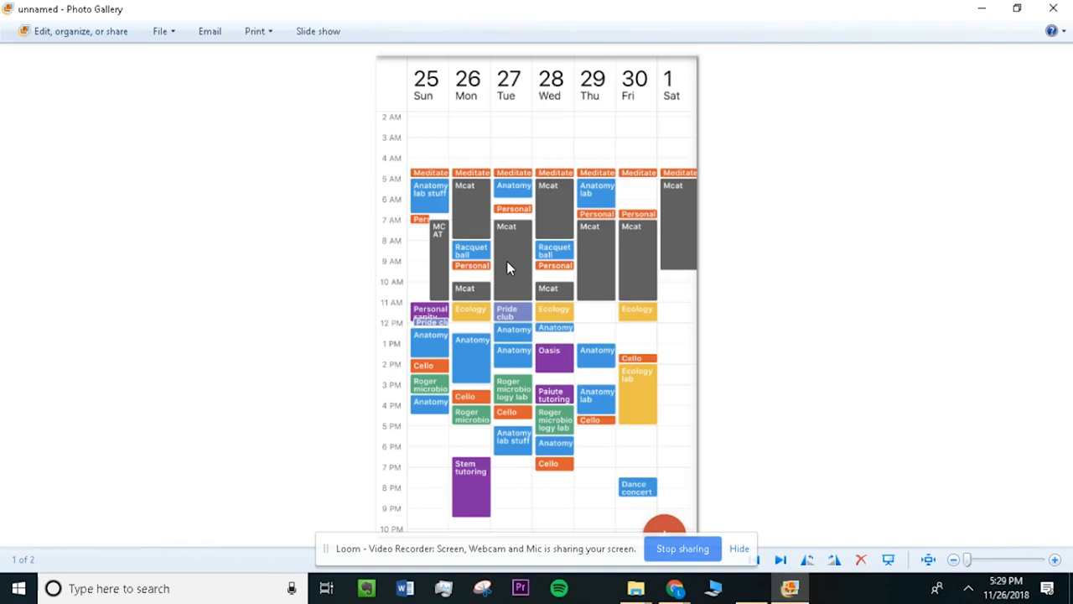
mouse_move(516, 267)
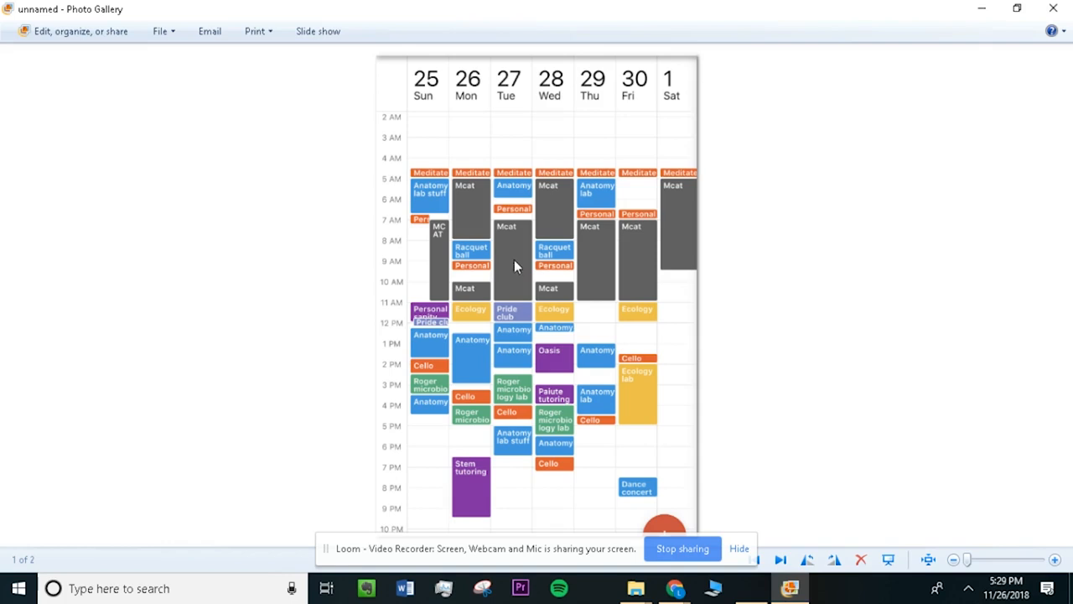
mouse_move(500, 367)
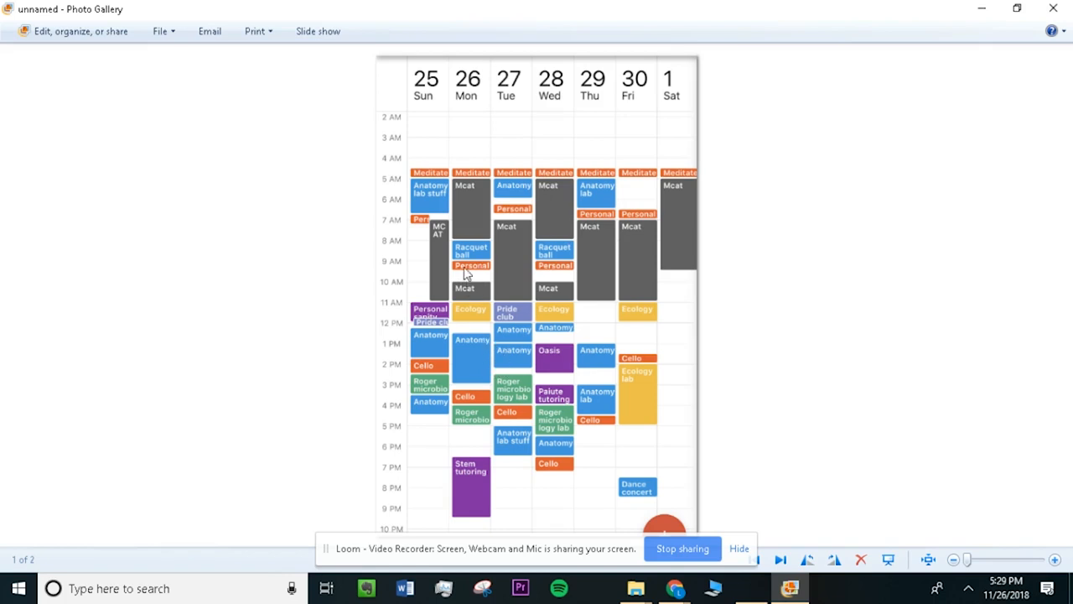
mouse_move(473, 370)
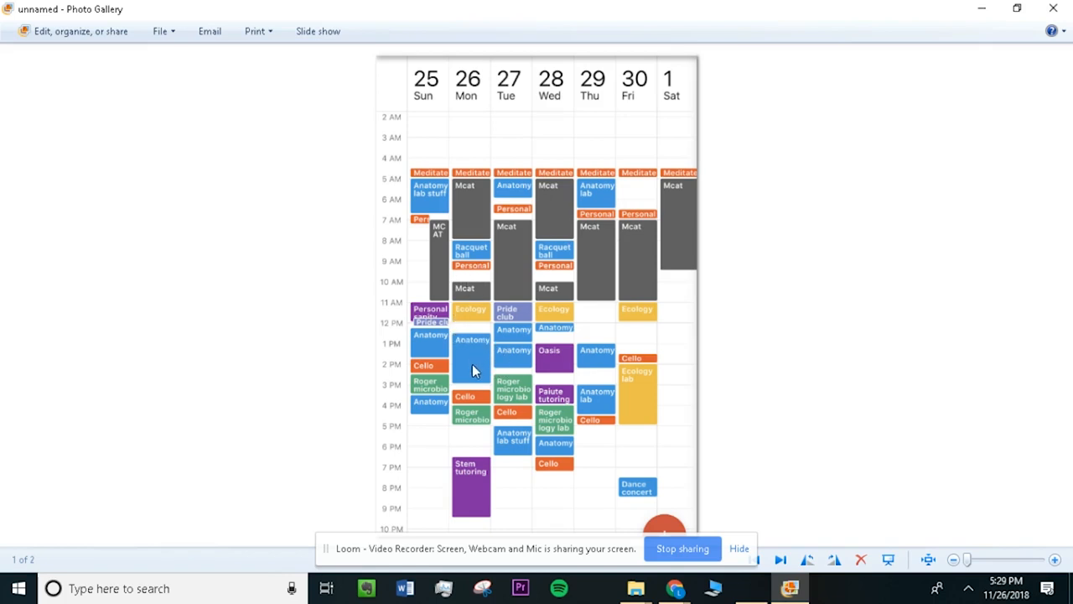
mouse_move(593, 356)
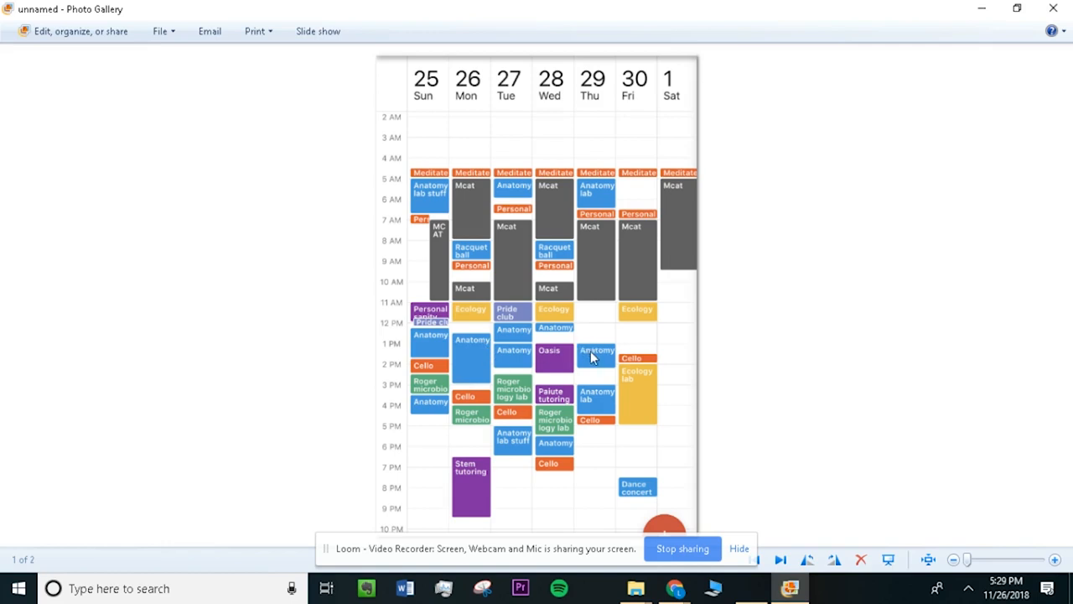
mouse_move(510, 335)
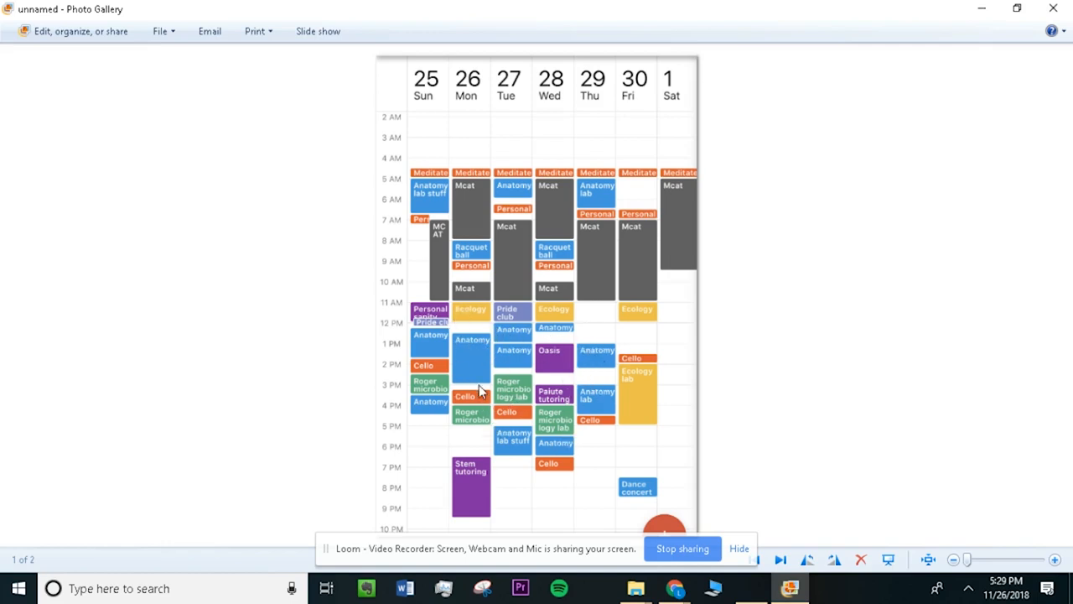
mouse_move(485, 221)
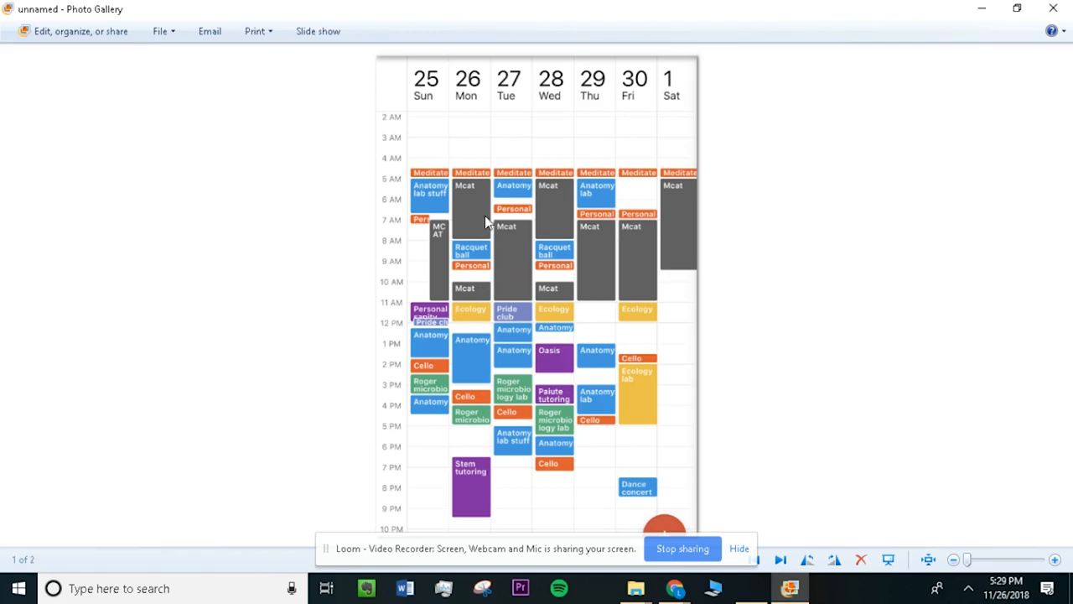
mouse_move(439, 225)
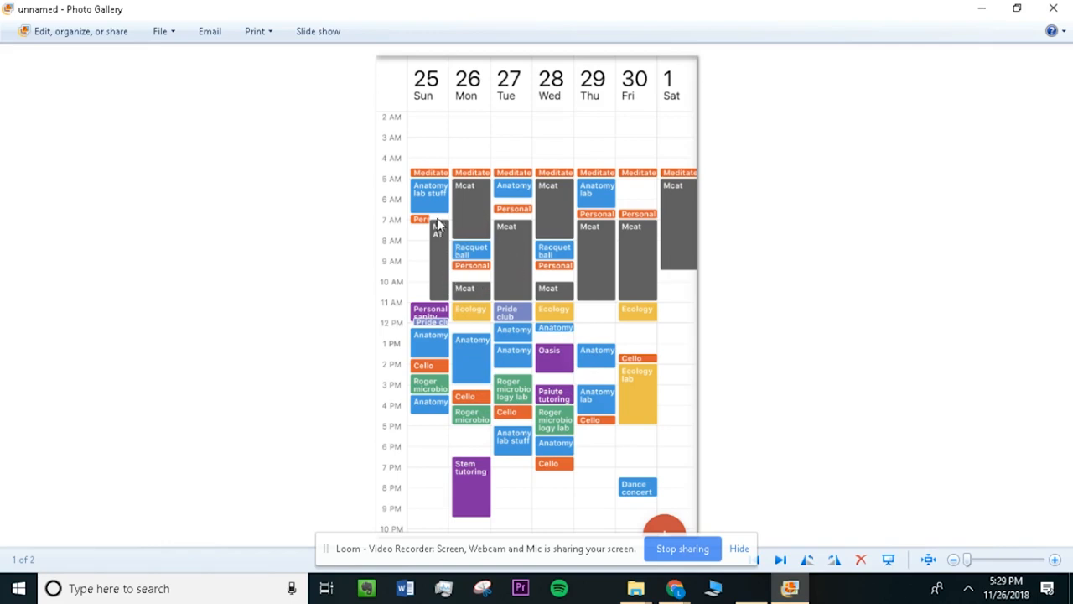
mouse_move(540, 252)
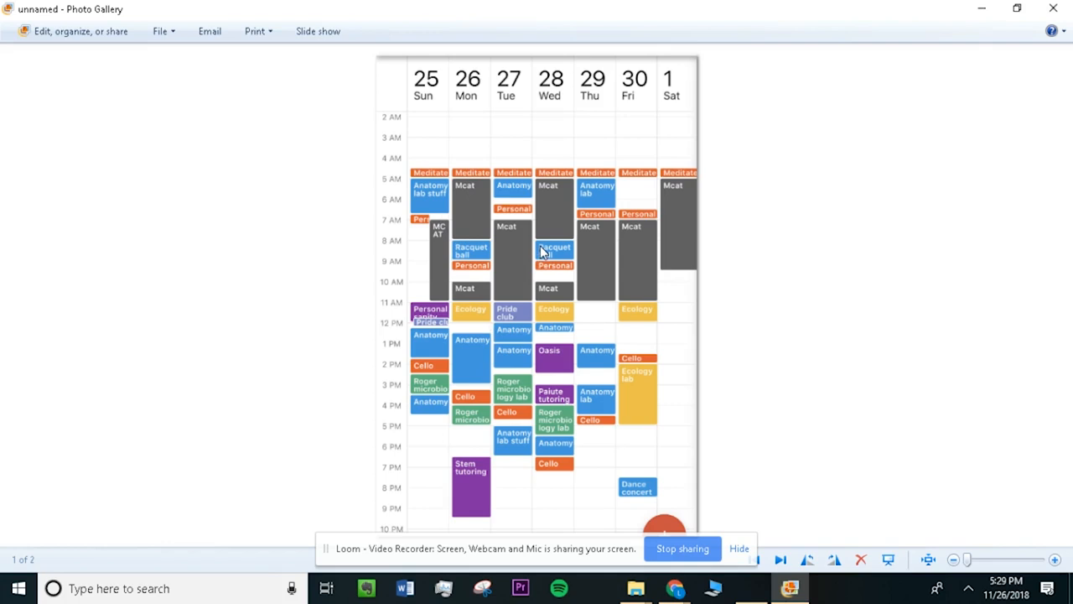
mouse_move(539, 265)
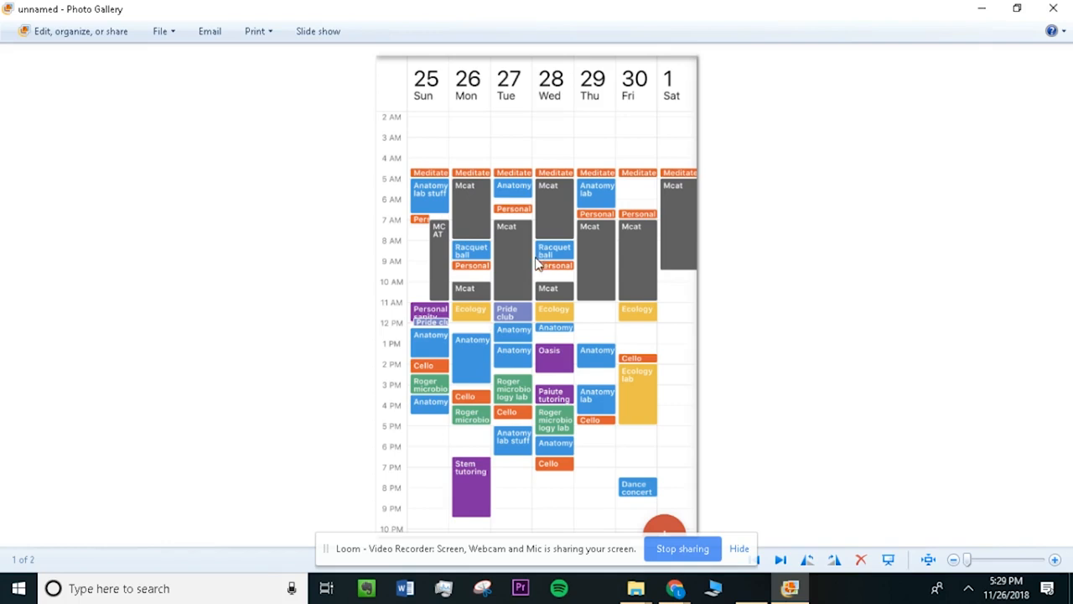
mouse_move(469, 188)
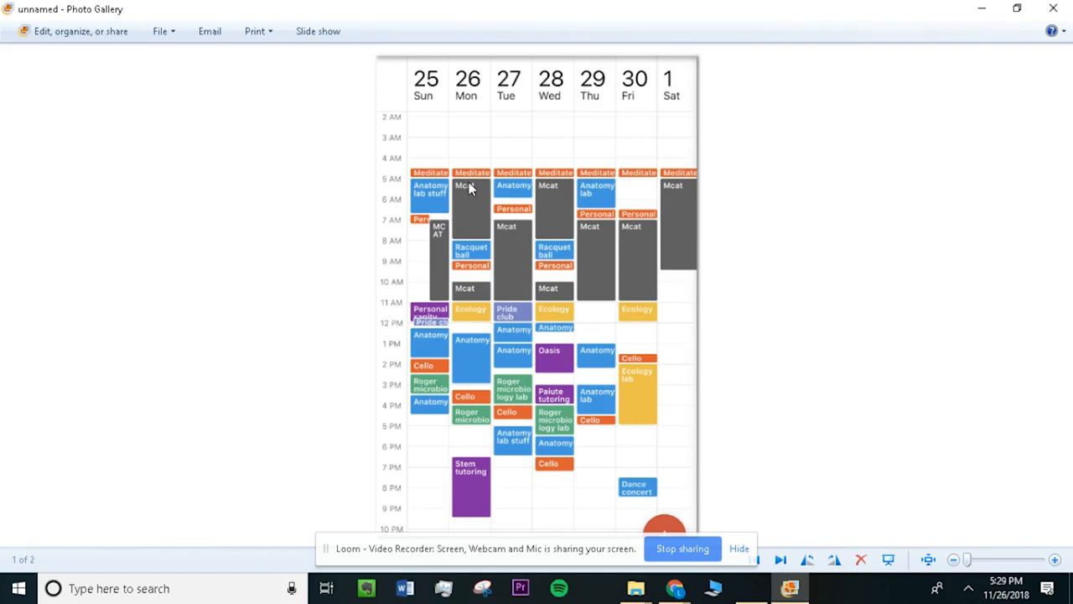
mouse_move(477, 218)
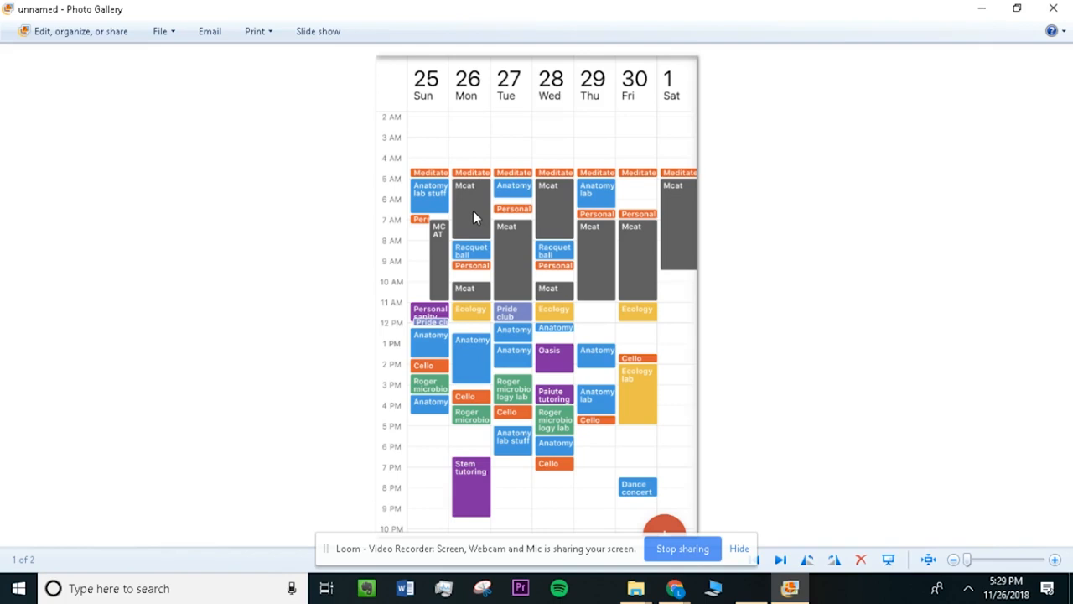
mouse_move(485, 208)
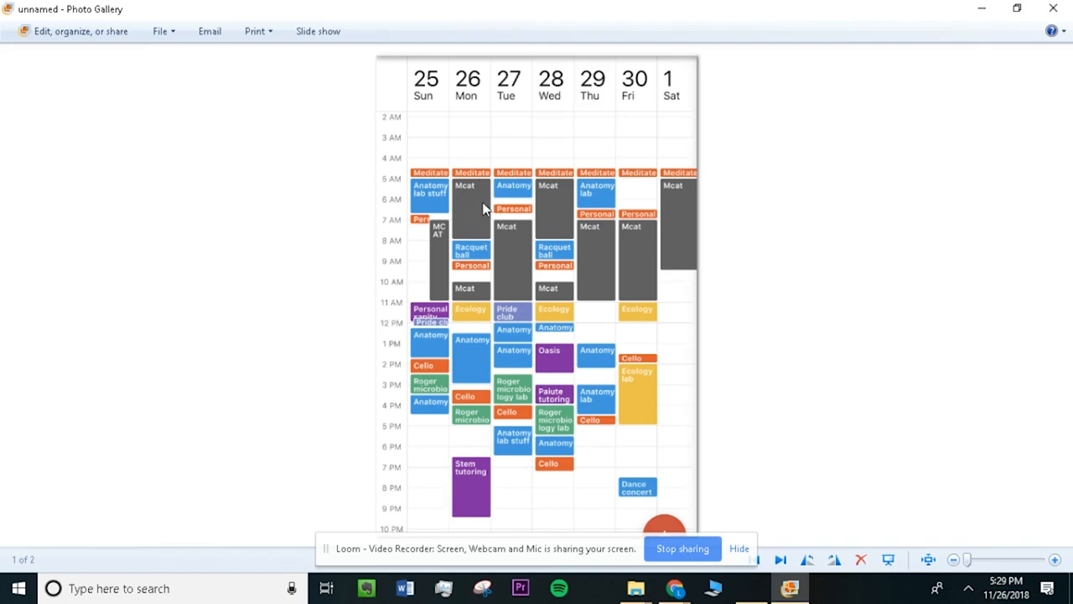
mouse_move(467, 204)
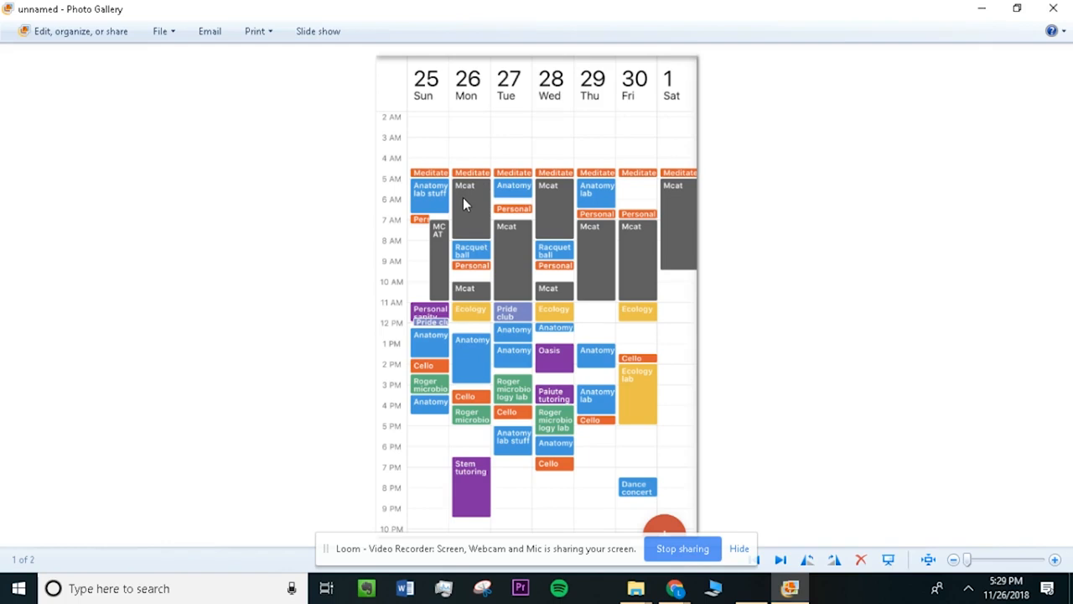
mouse_move(493, 194)
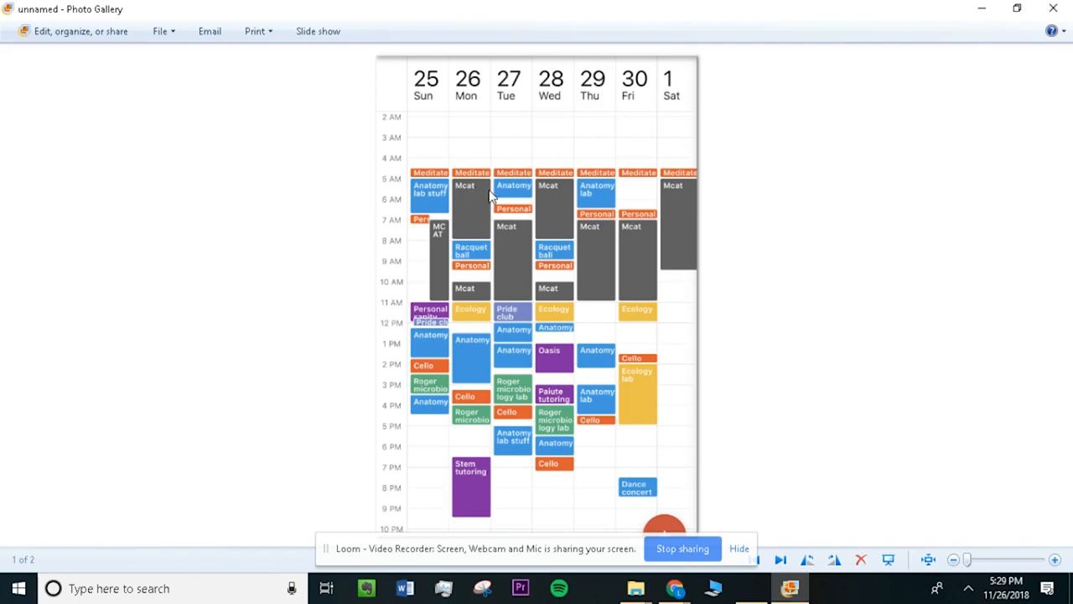
mouse_move(485, 233)
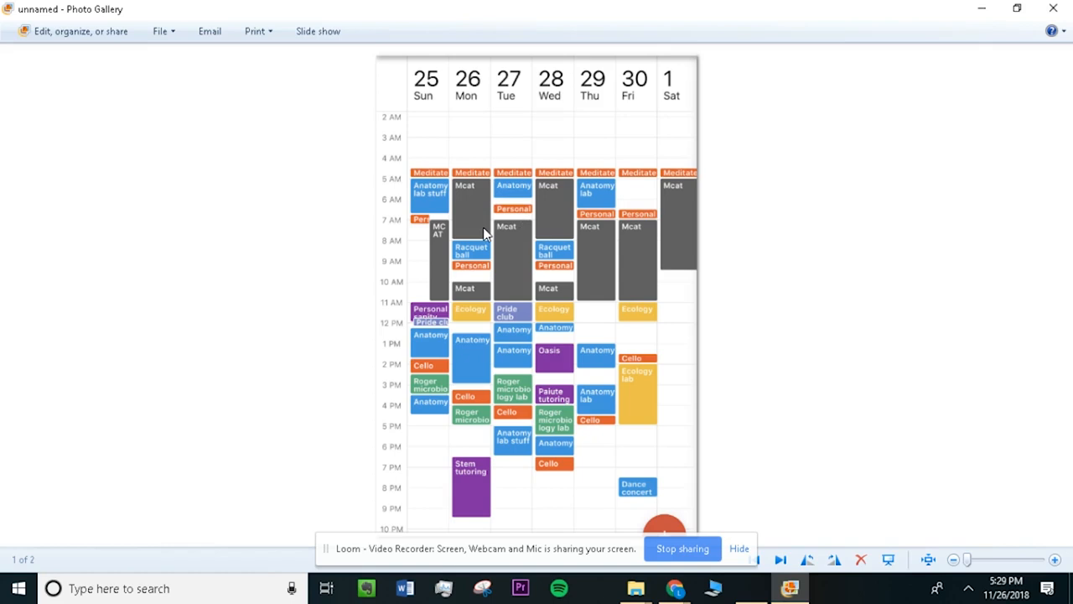
mouse_move(472, 220)
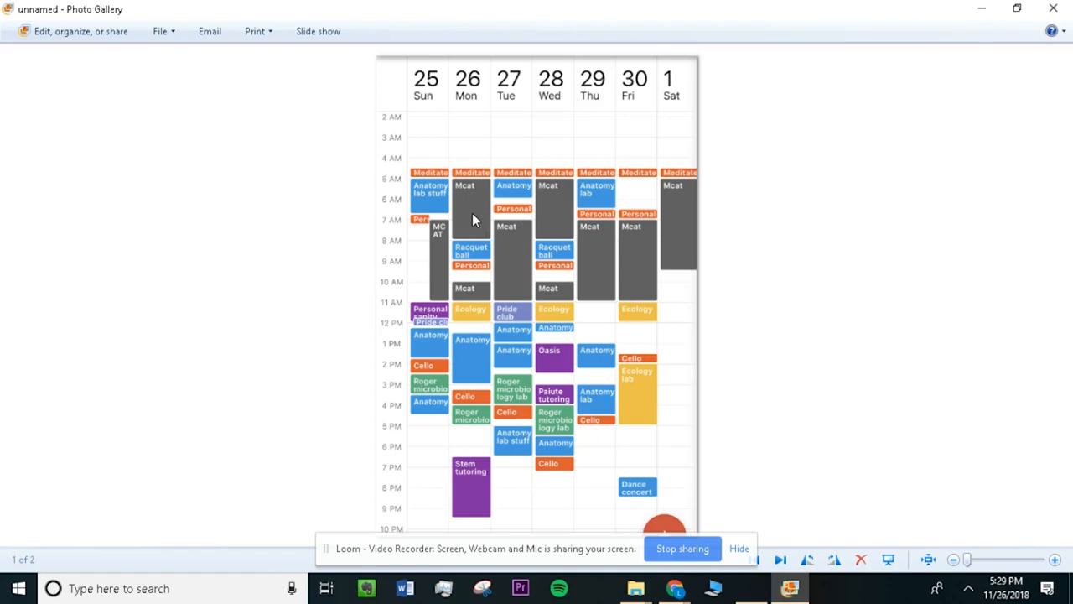
mouse_move(476, 209)
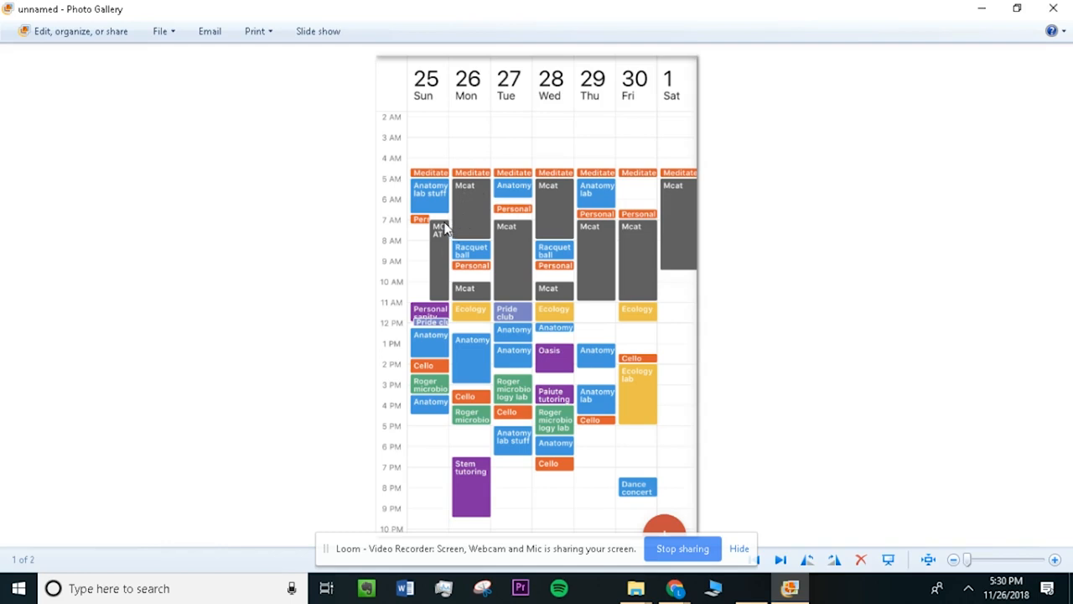
mouse_move(607, 272)
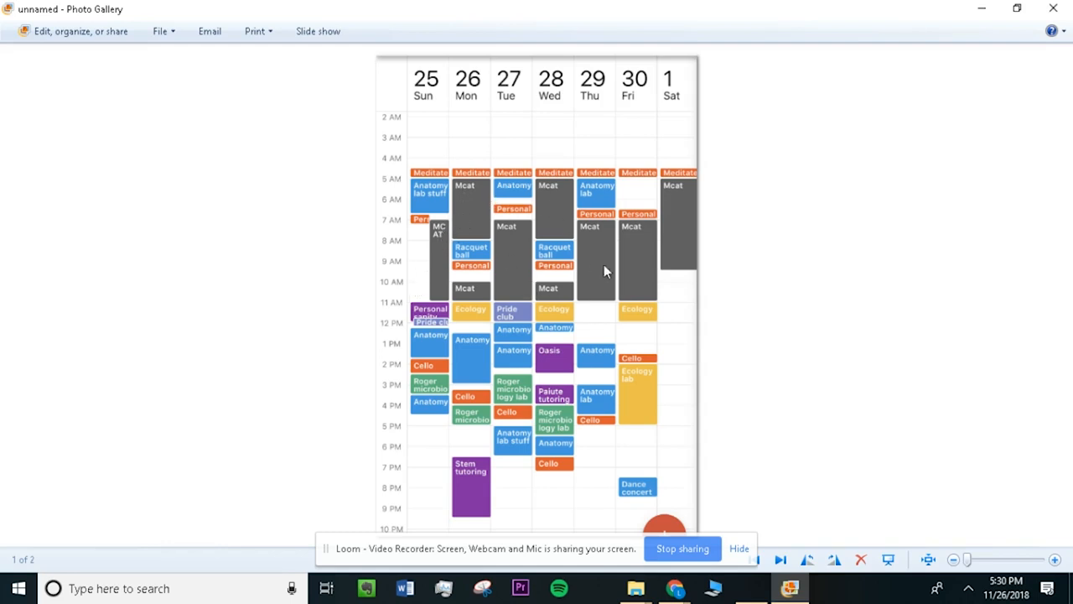
mouse_move(518, 255)
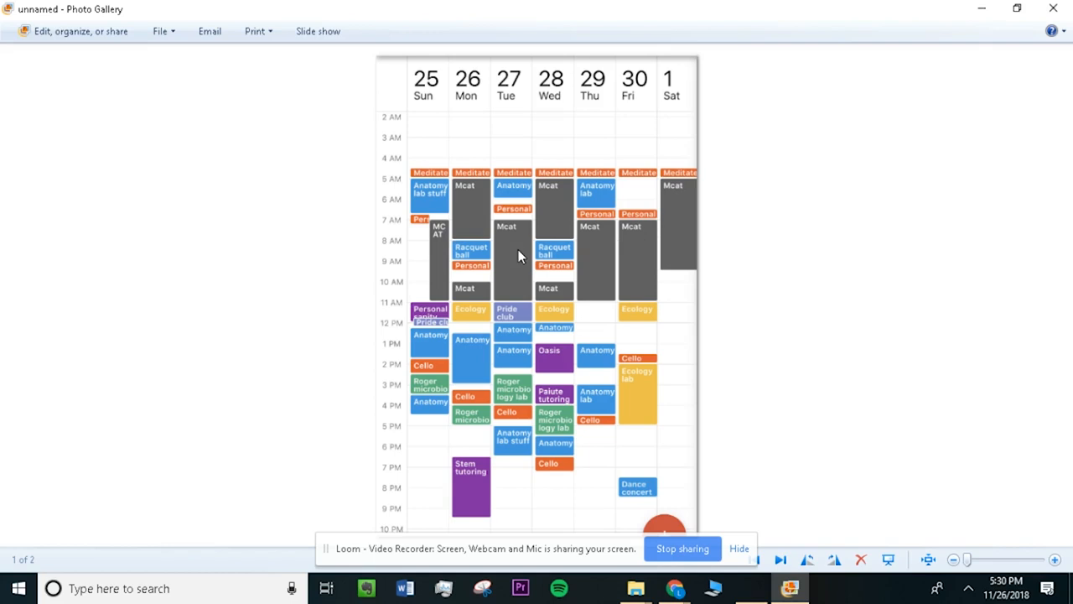
mouse_move(437, 255)
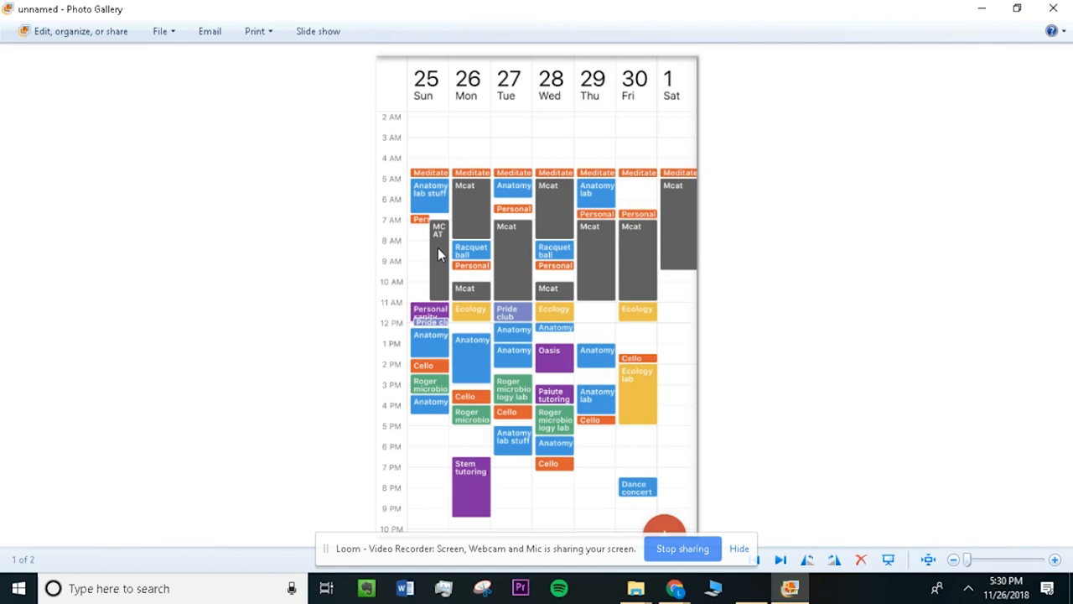
mouse_move(439, 242)
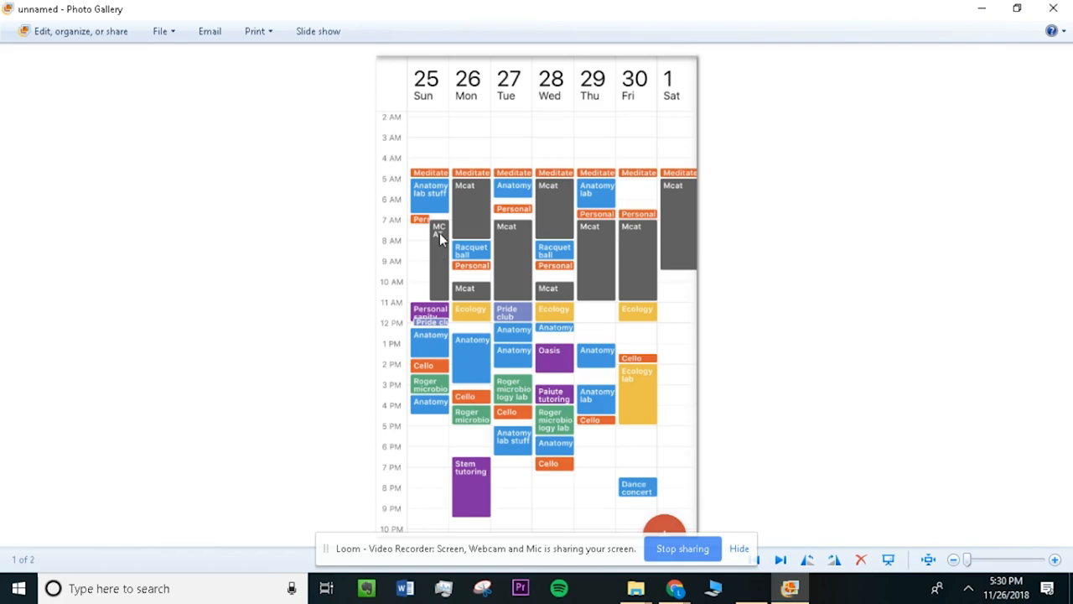
mouse_move(444, 235)
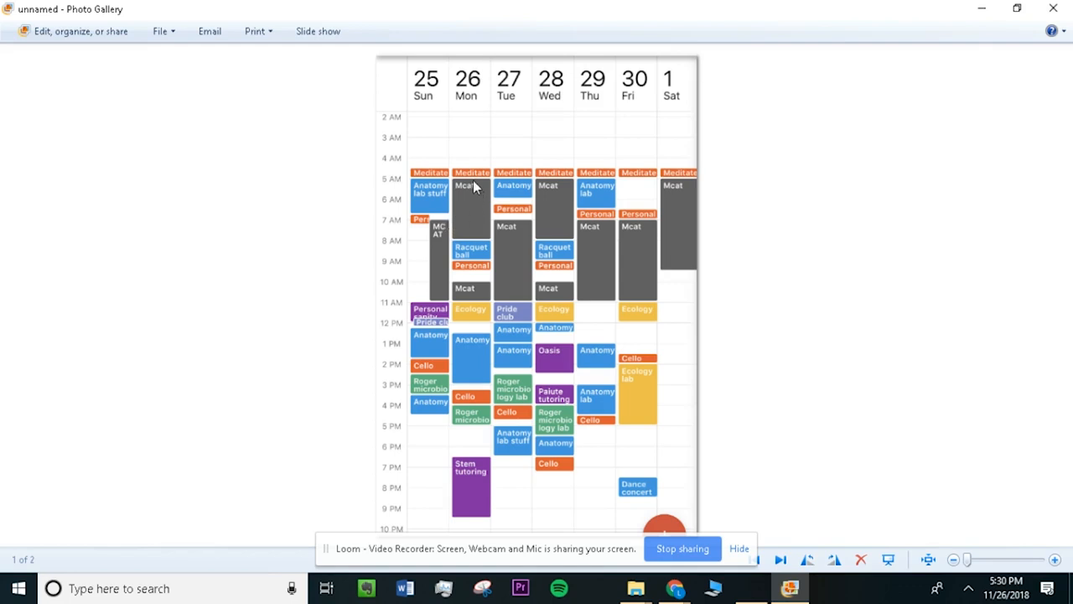
mouse_move(493, 208)
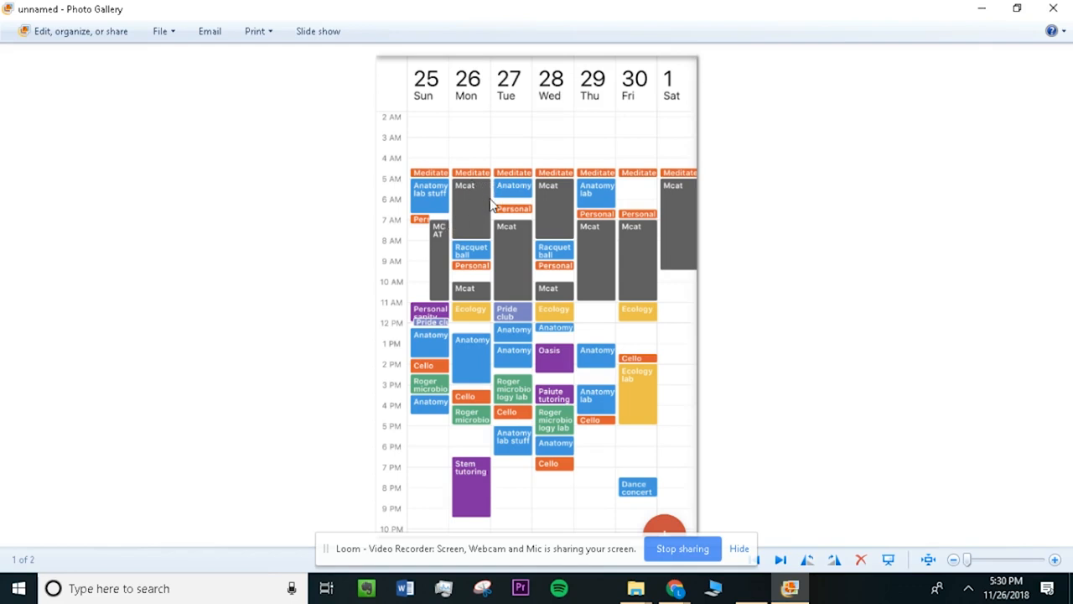
mouse_move(473, 194)
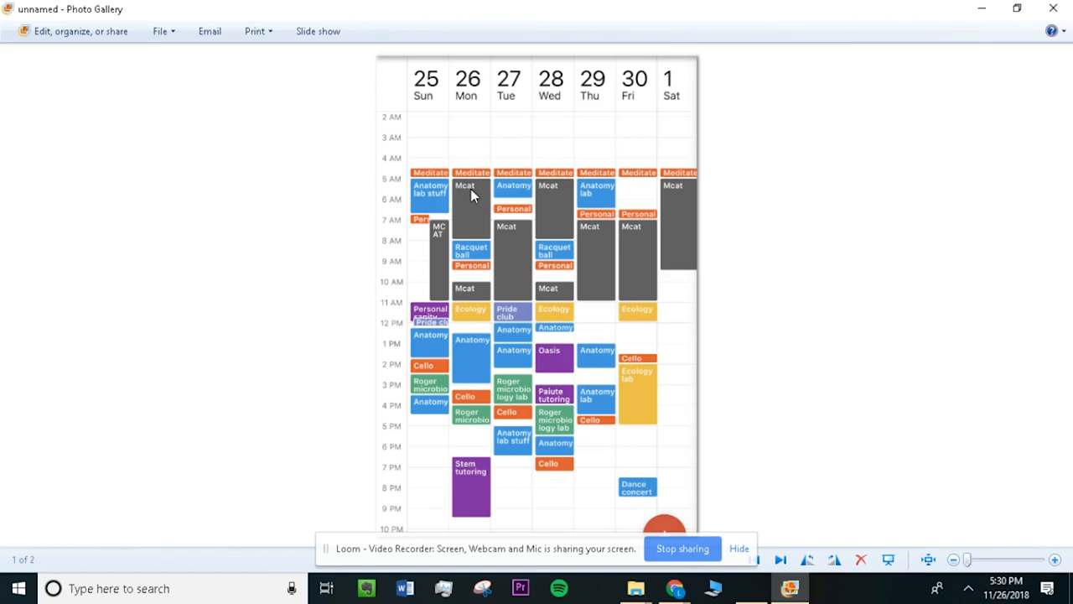
mouse_move(472, 197)
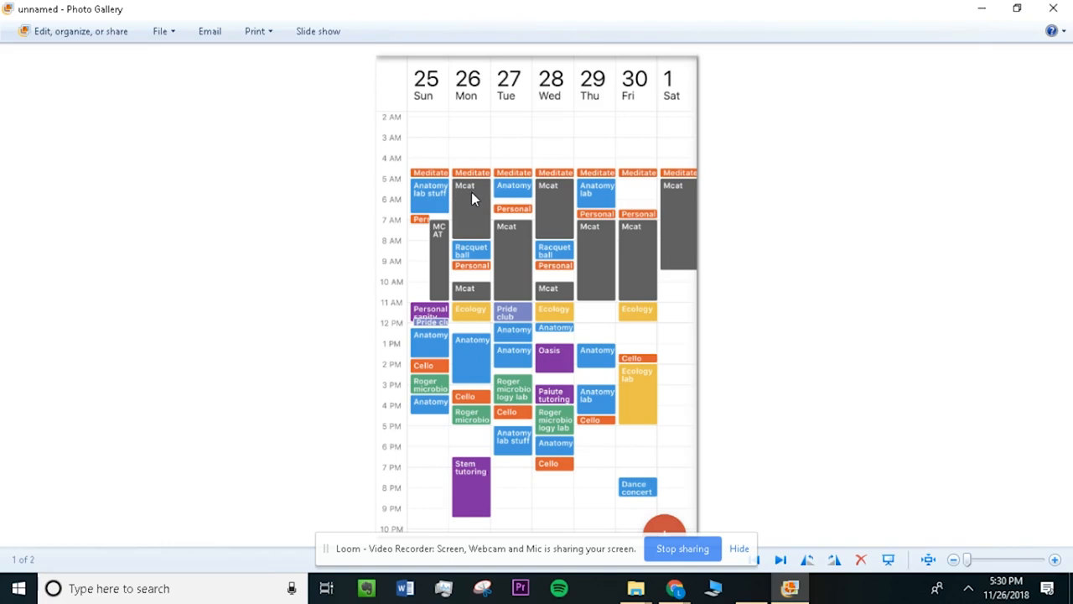
mouse_move(480, 211)
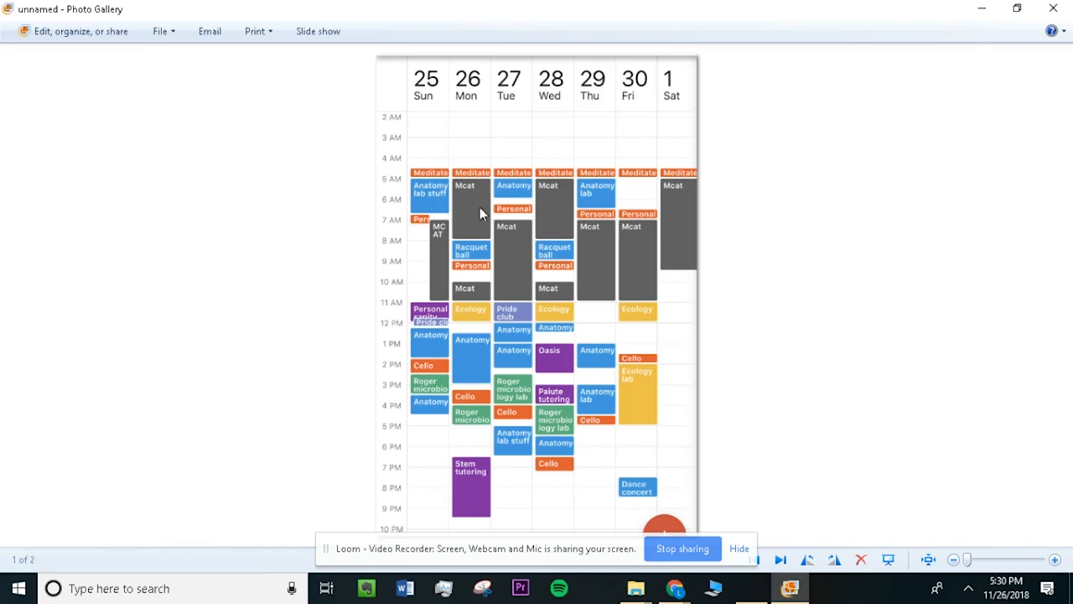
mouse_move(449, 204)
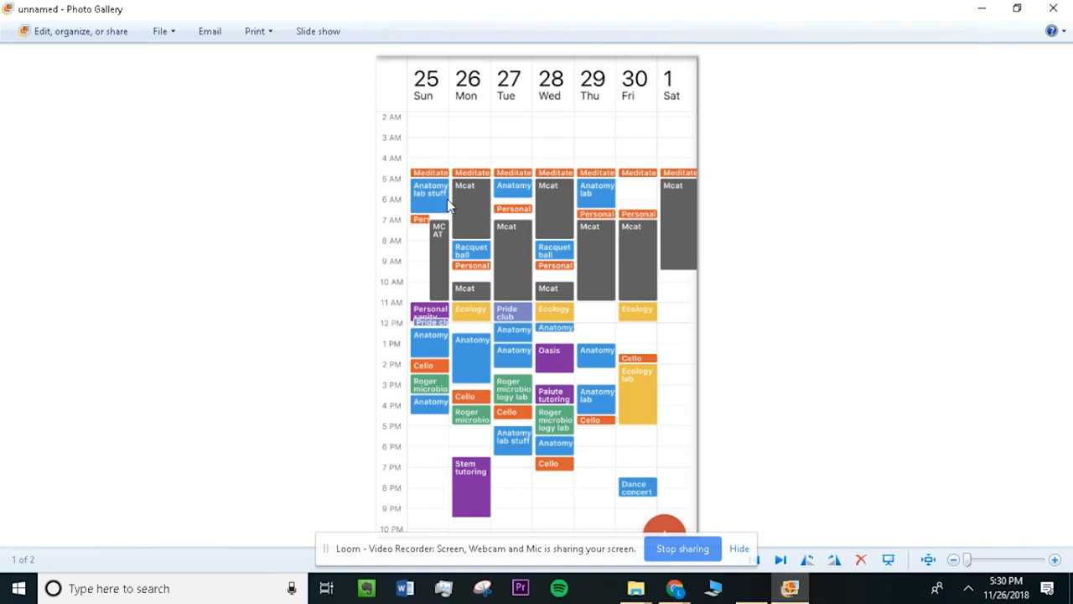
mouse_move(451, 211)
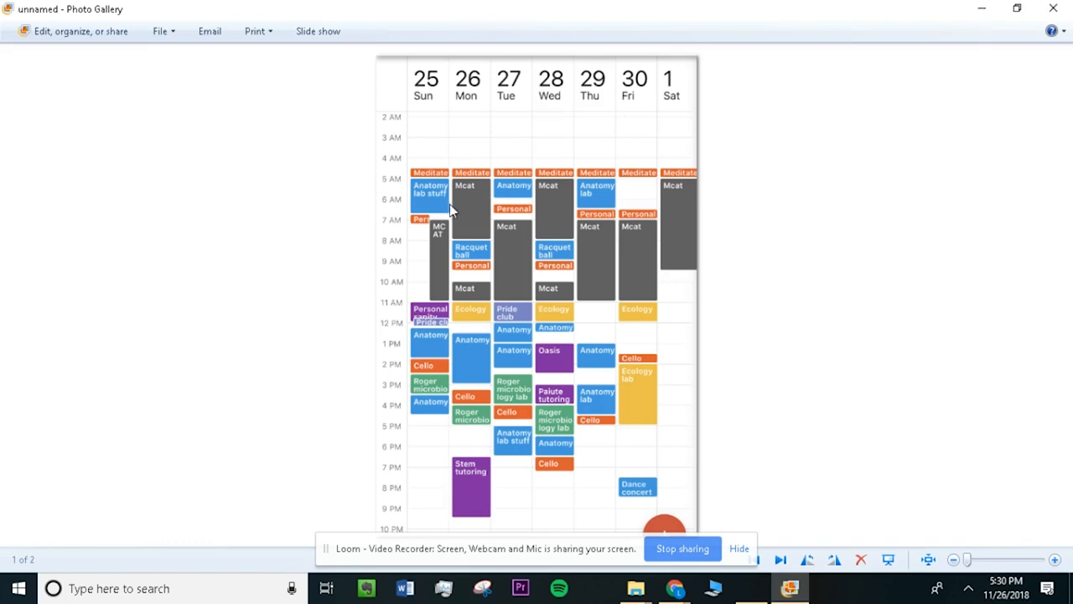
mouse_move(477, 228)
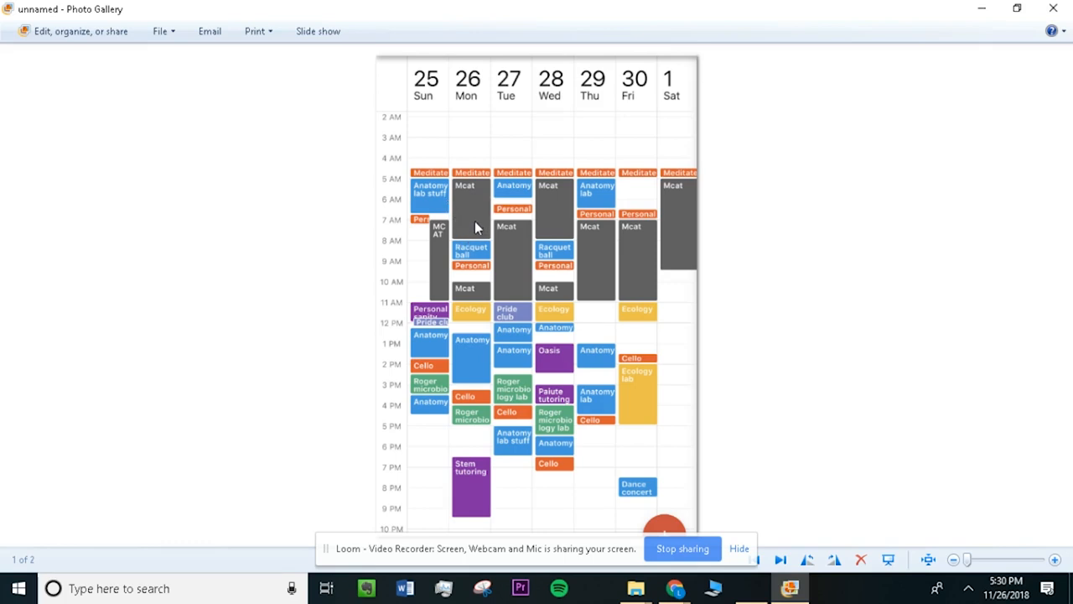
mouse_move(479, 221)
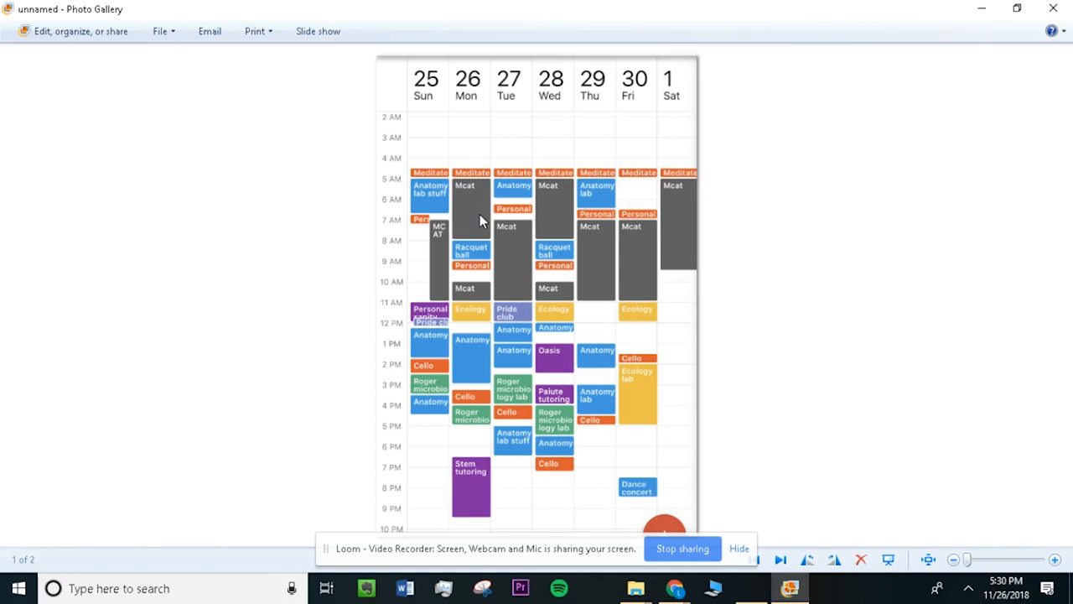
mouse_move(477, 238)
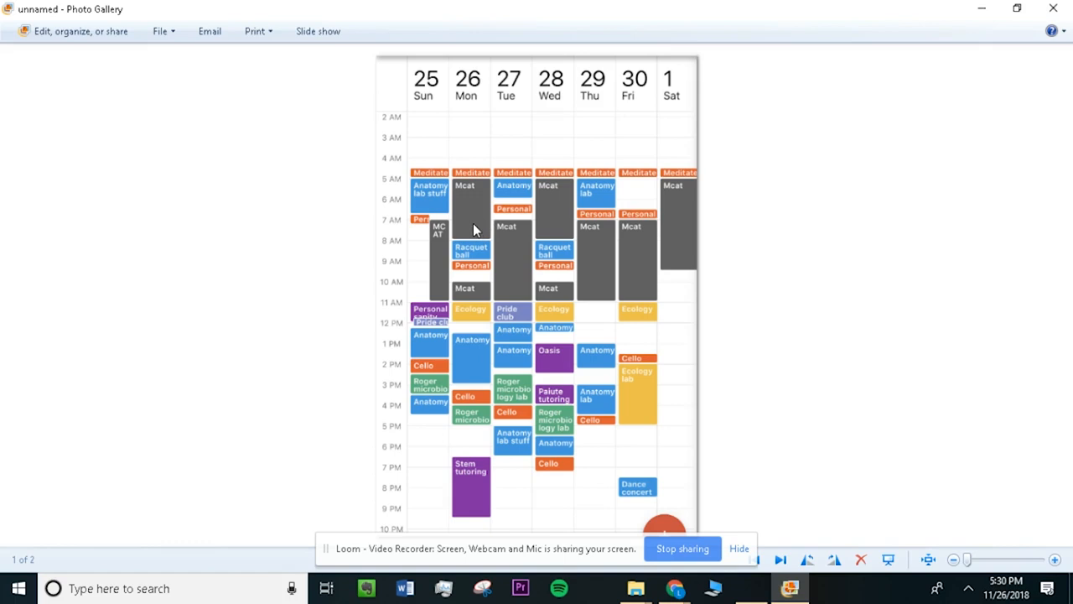
mouse_move(461, 187)
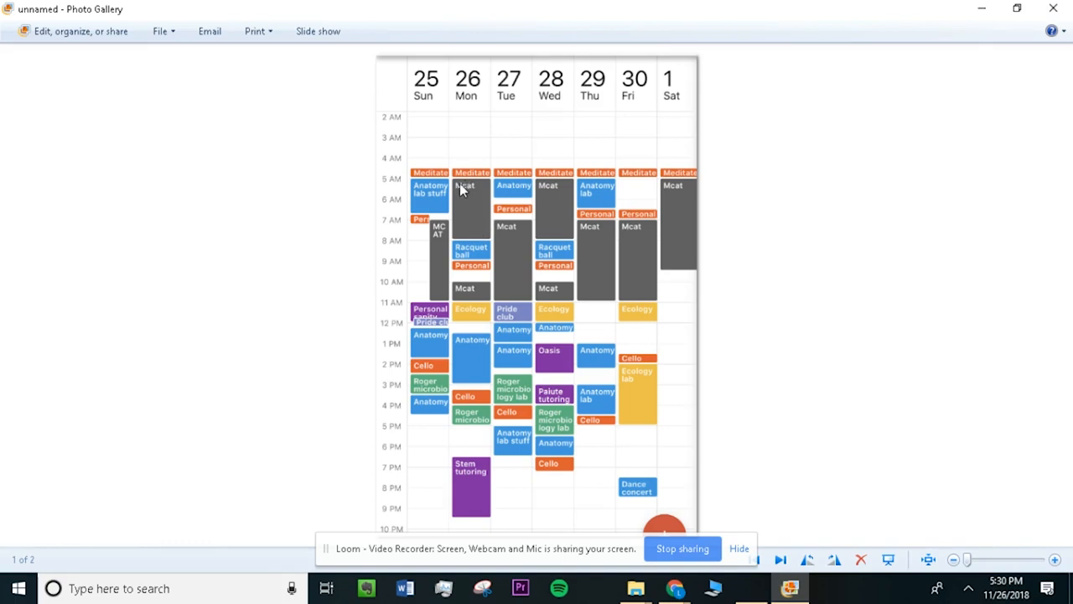
mouse_move(459, 189)
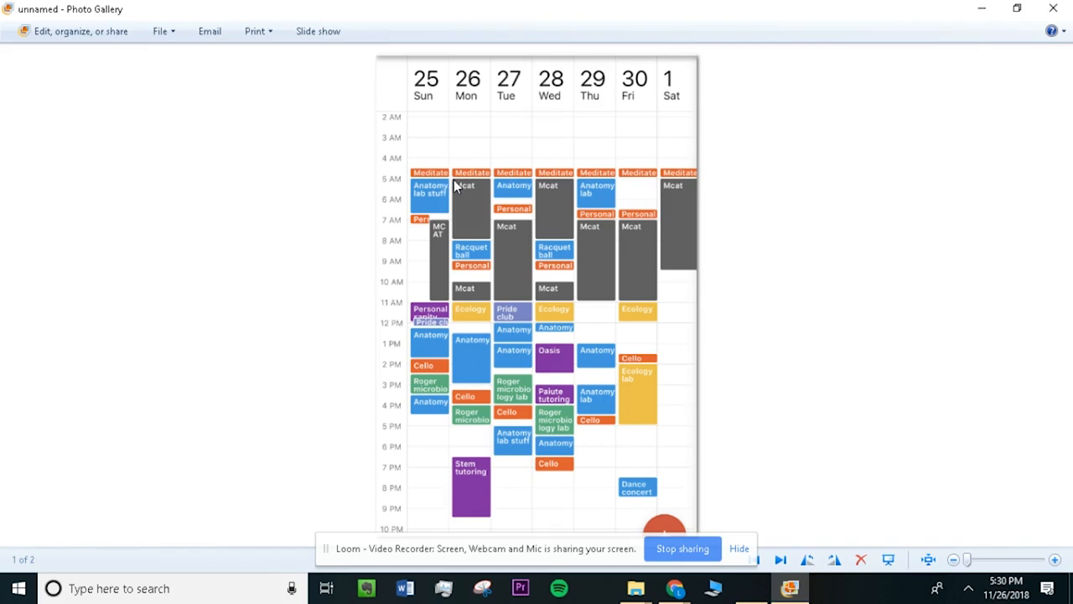
mouse_move(452, 207)
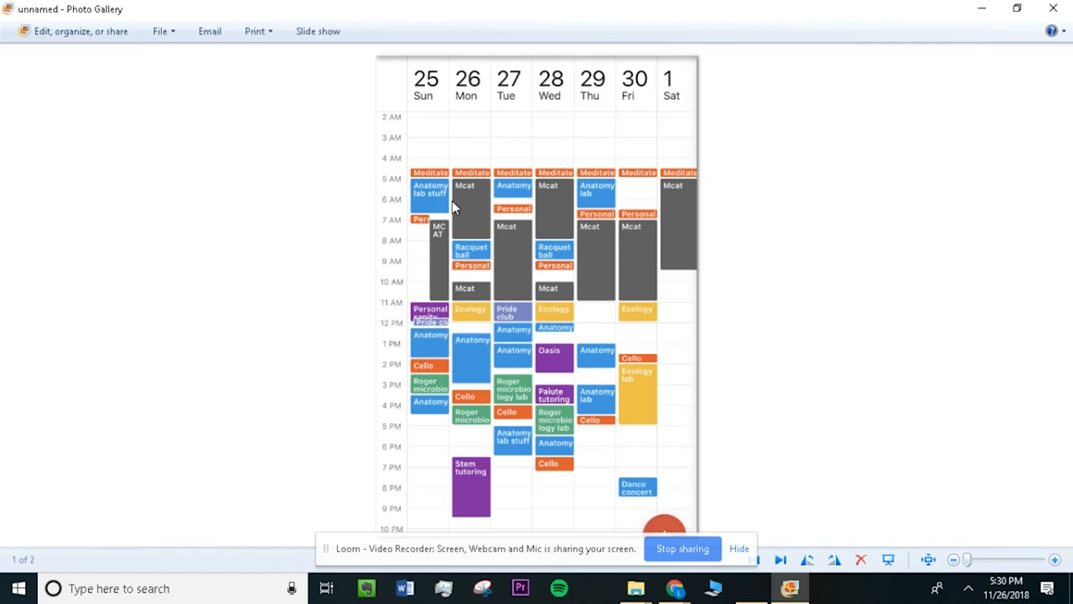
mouse_move(459, 209)
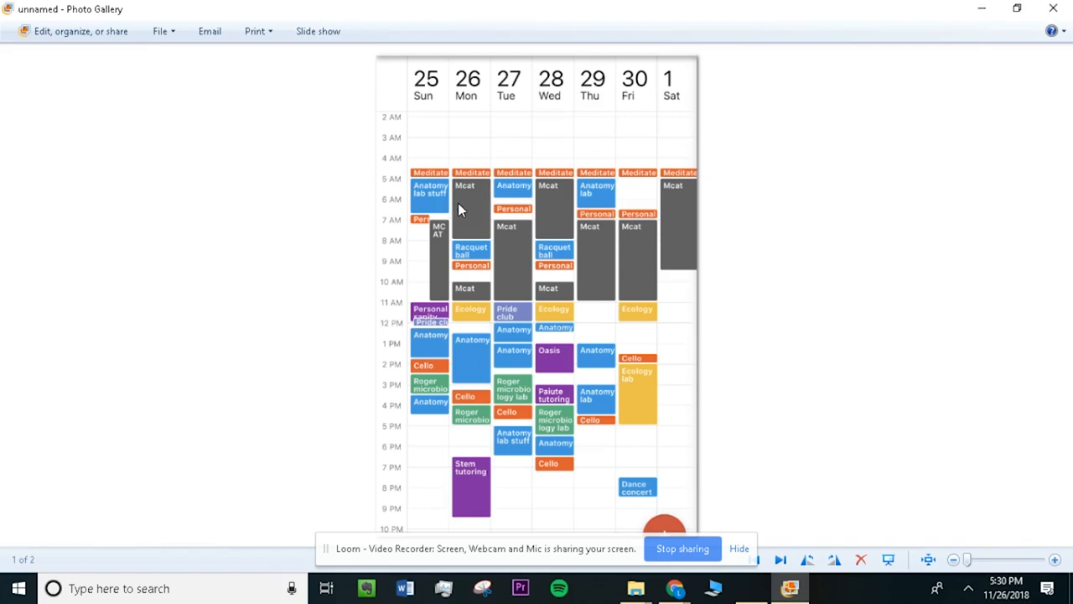
mouse_move(449, 221)
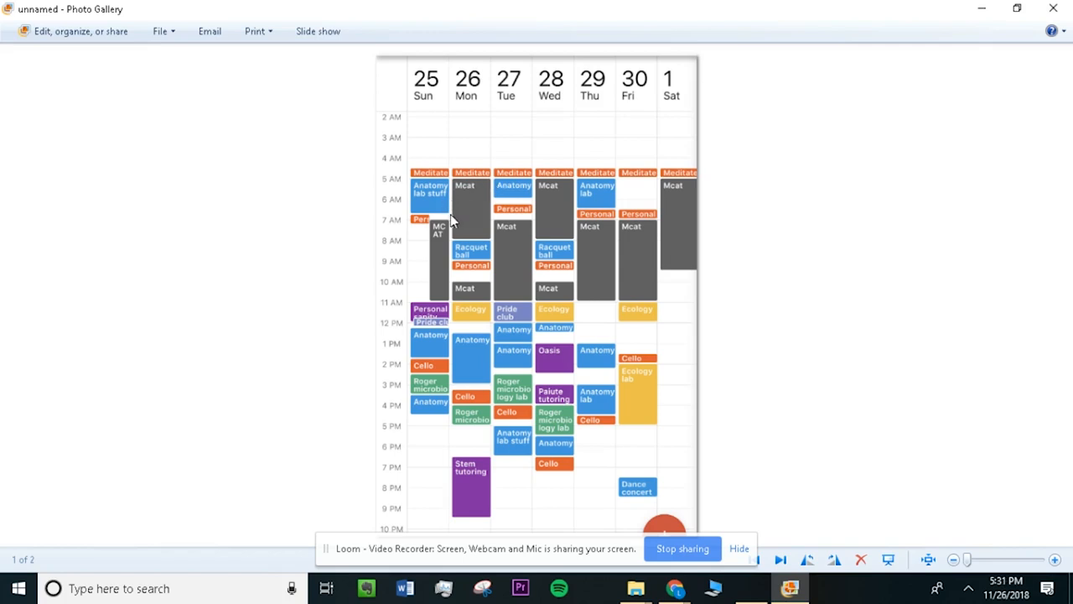
mouse_move(494, 243)
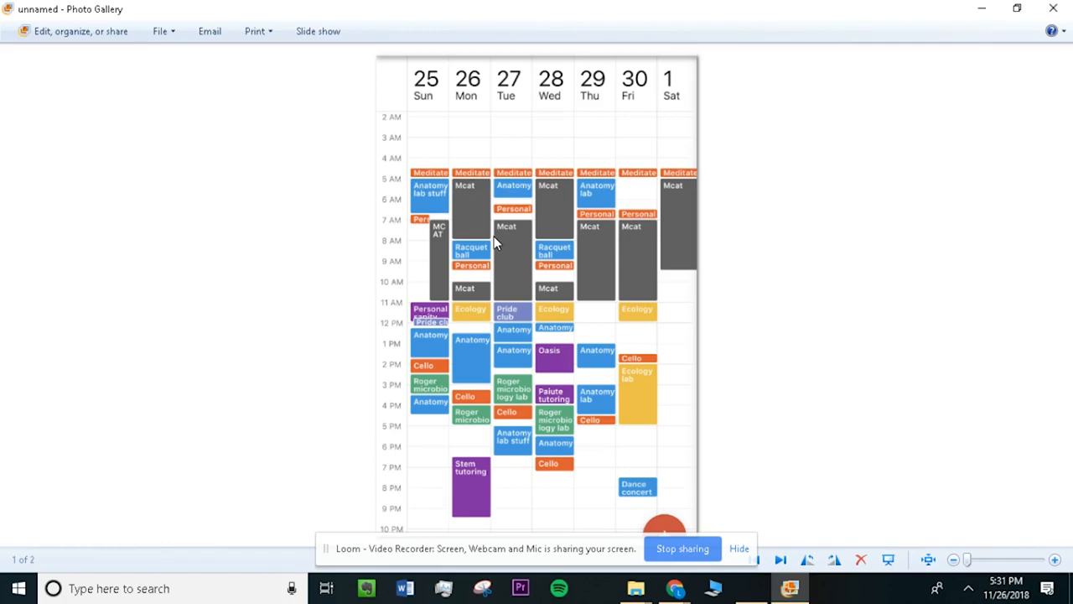
mouse_move(456, 208)
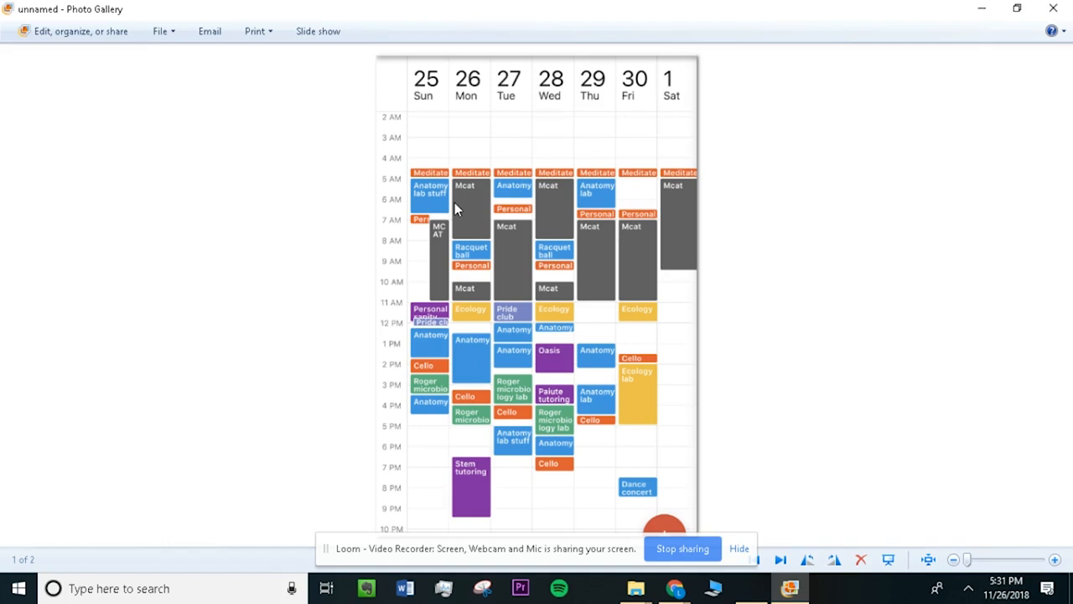
mouse_move(493, 208)
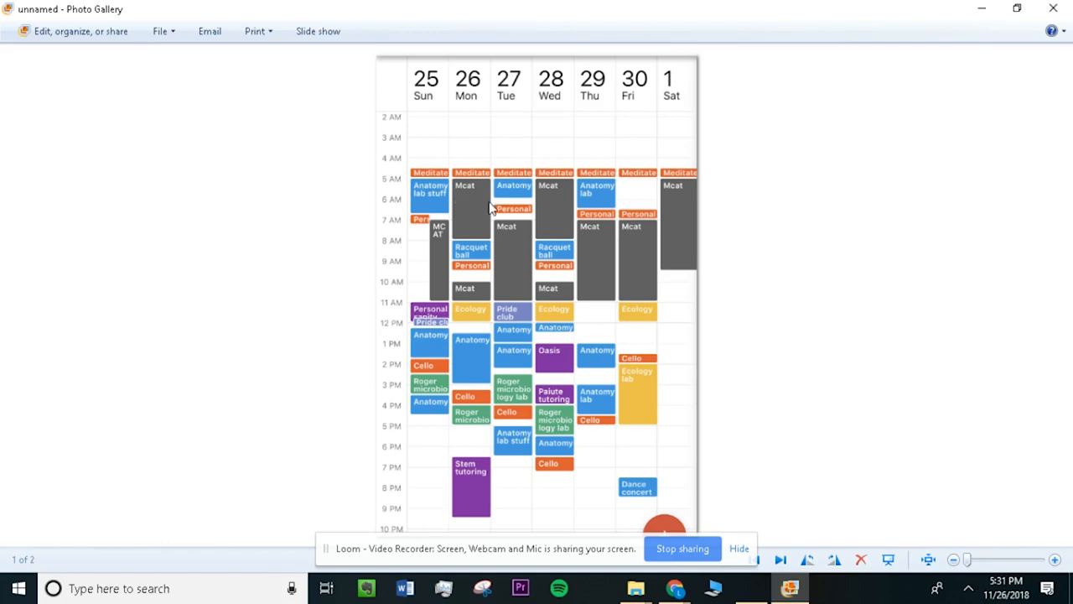
mouse_move(461, 188)
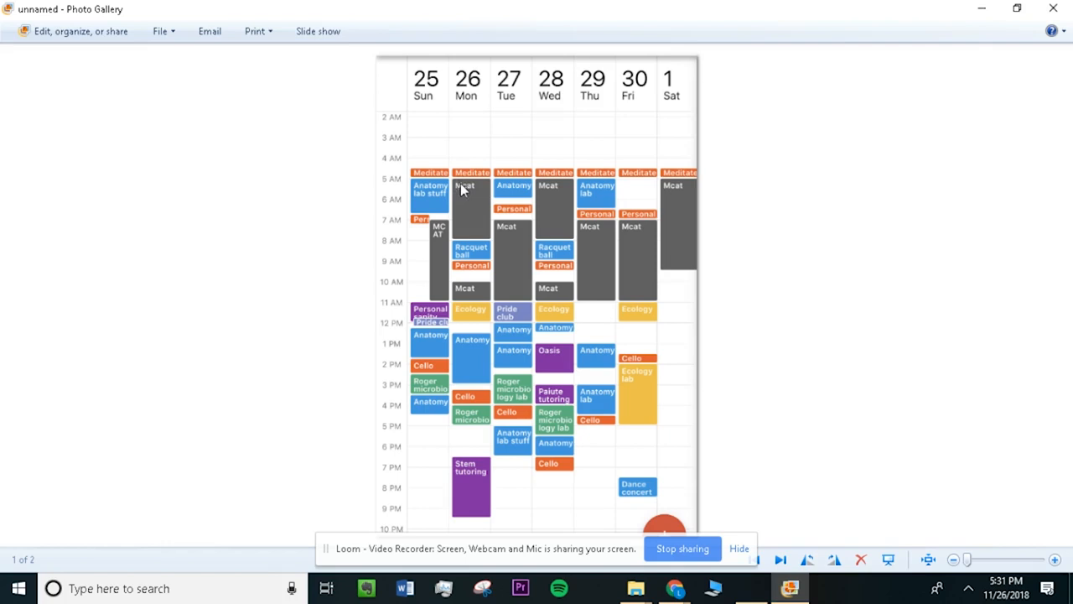
mouse_move(470, 211)
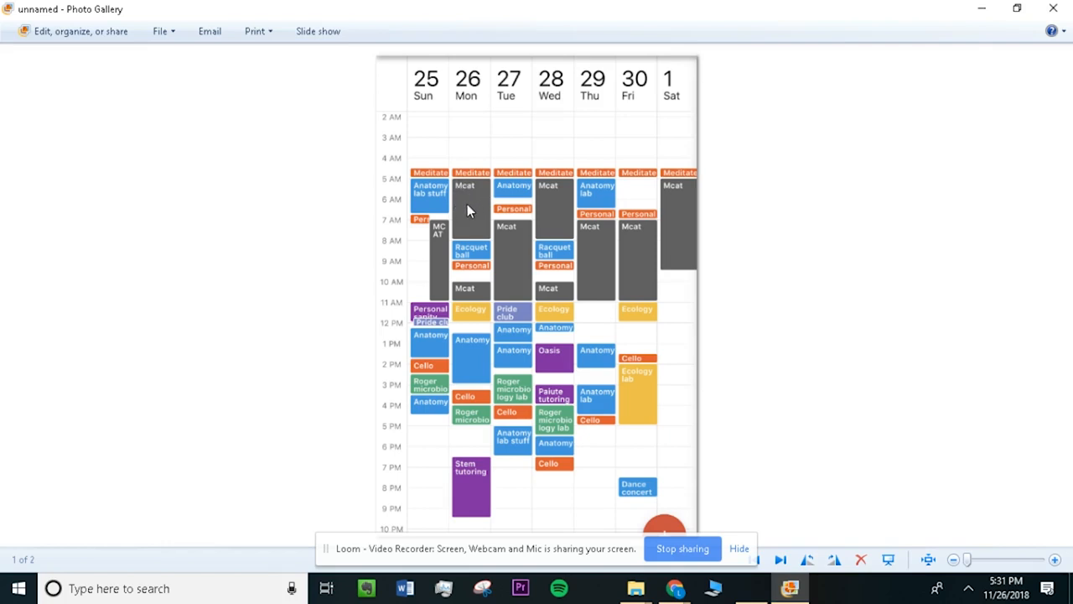
mouse_move(483, 245)
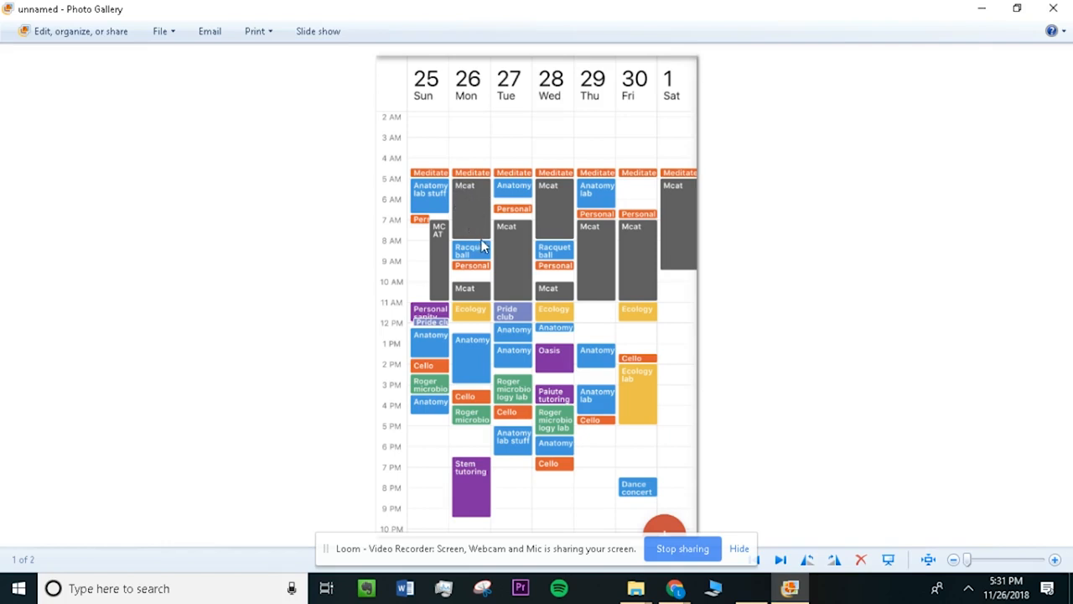
mouse_move(460, 194)
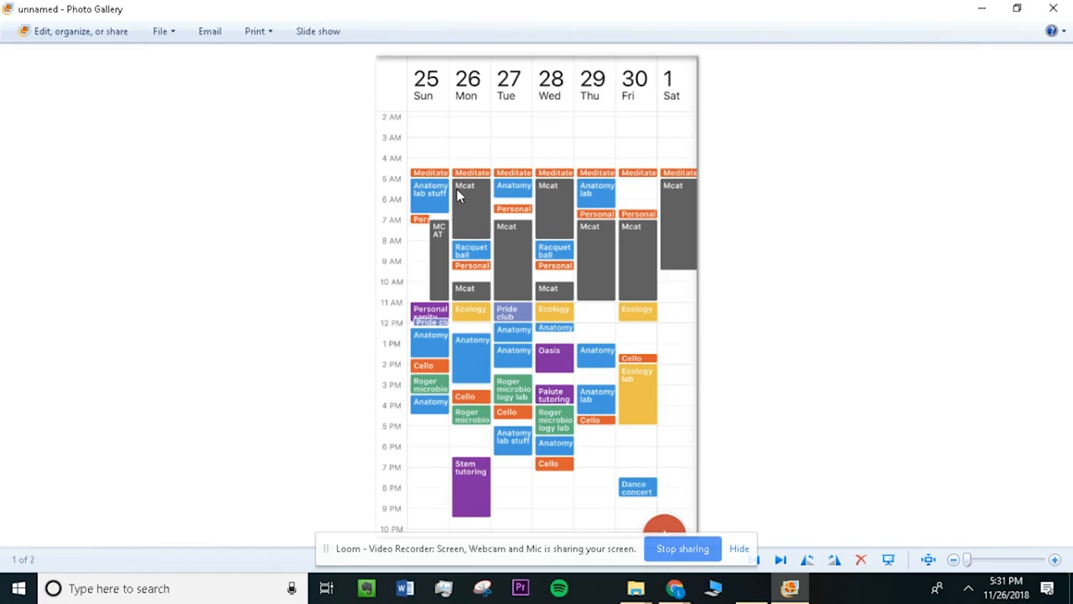
mouse_move(475, 195)
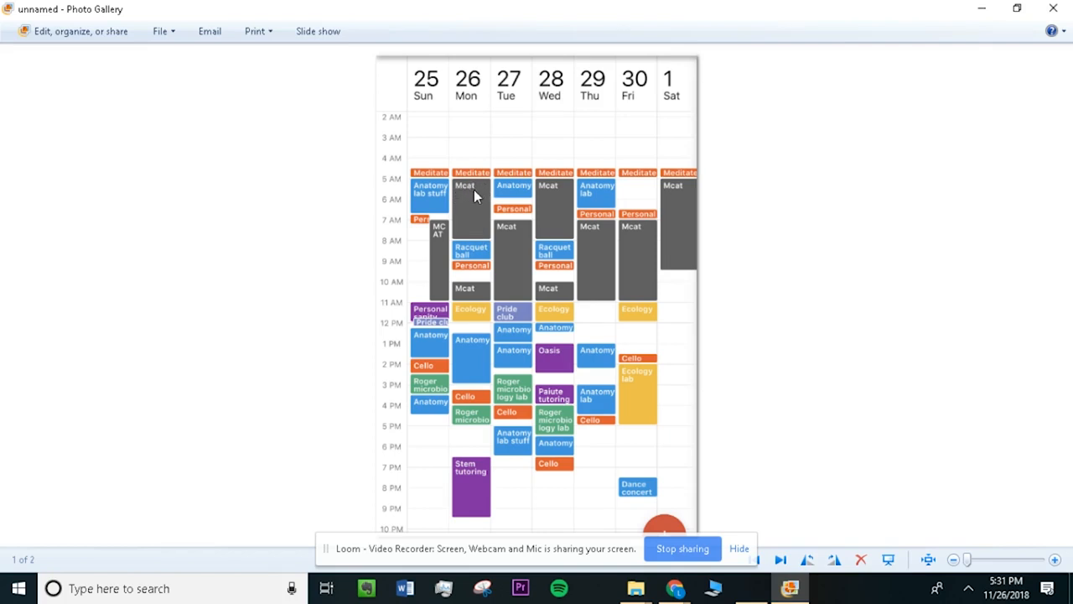
mouse_move(454, 203)
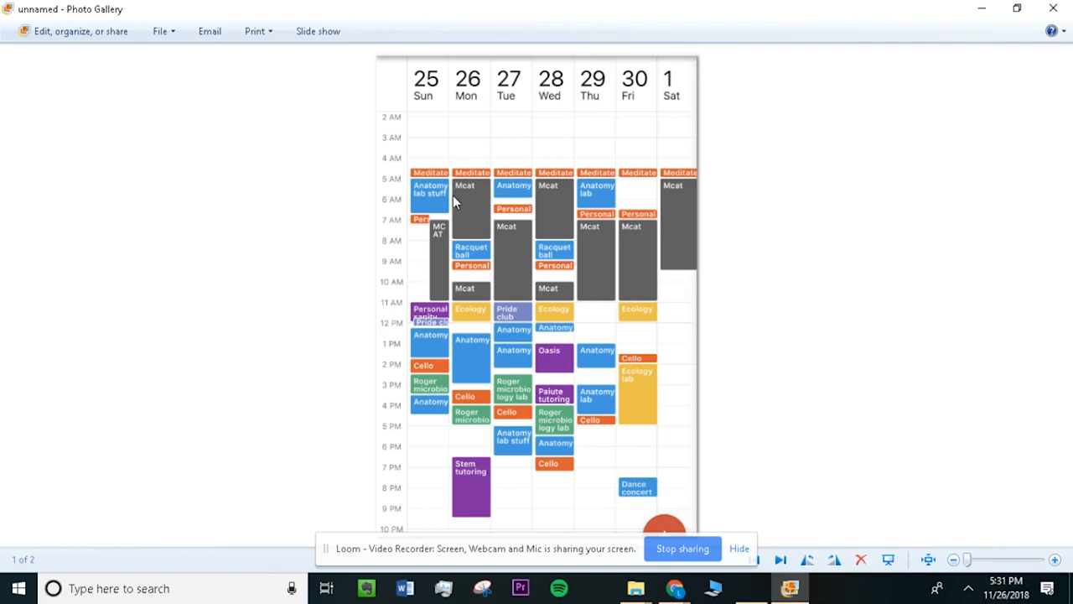
mouse_move(461, 187)
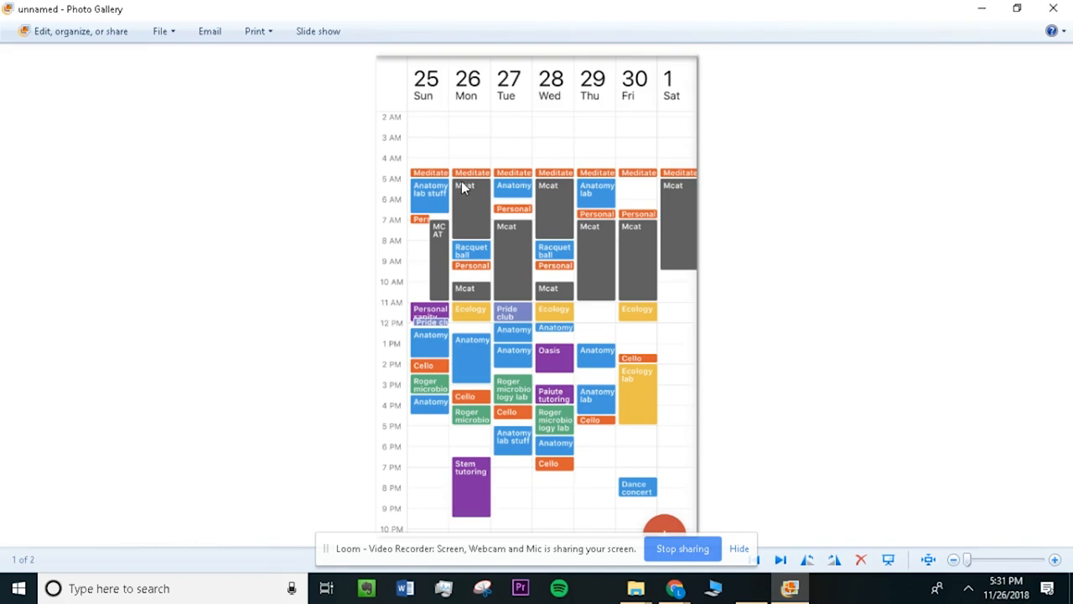
mouse_move(469, 190)
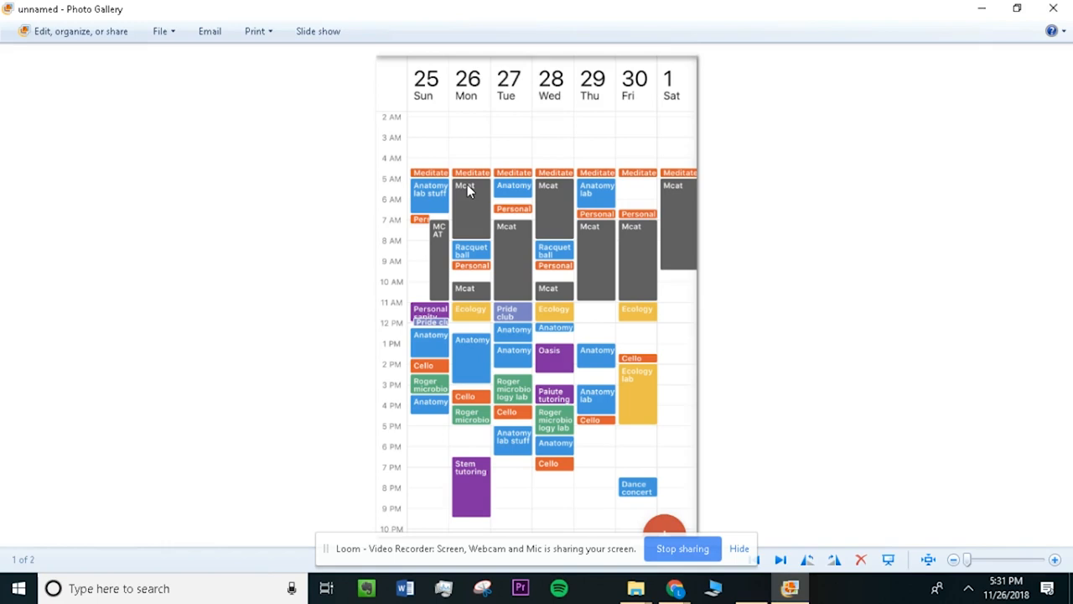
mouse_move(452, 195)
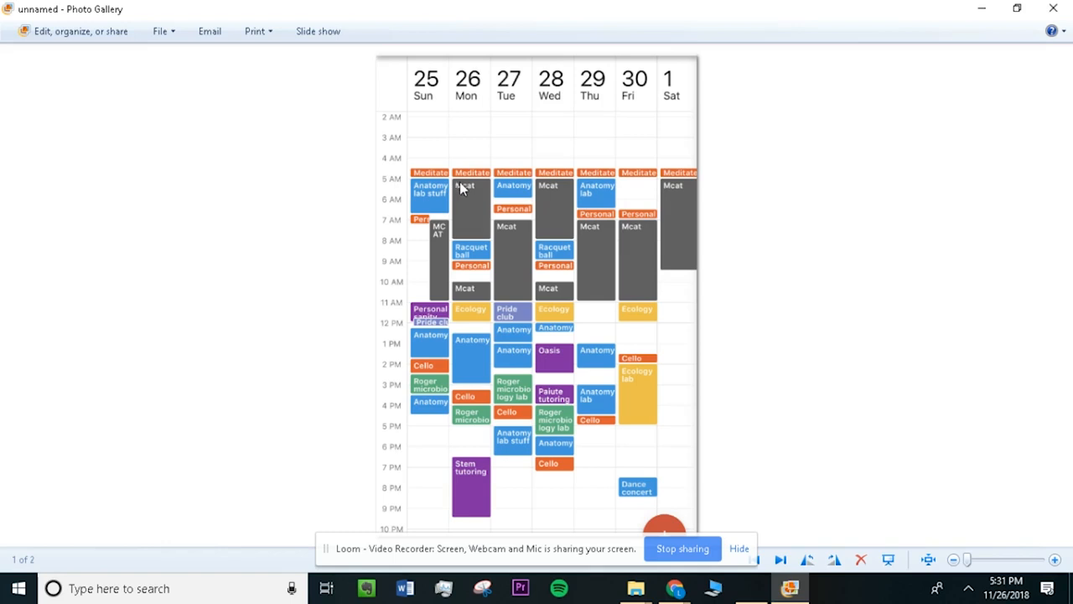
mouse_move(479, 245)
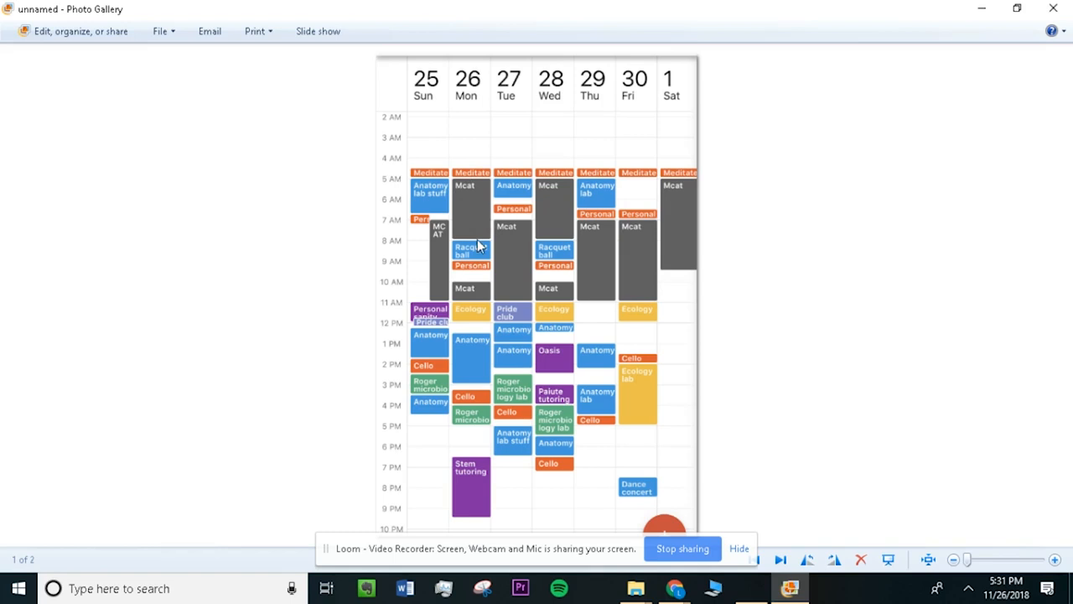
mouse_move(553, 302)
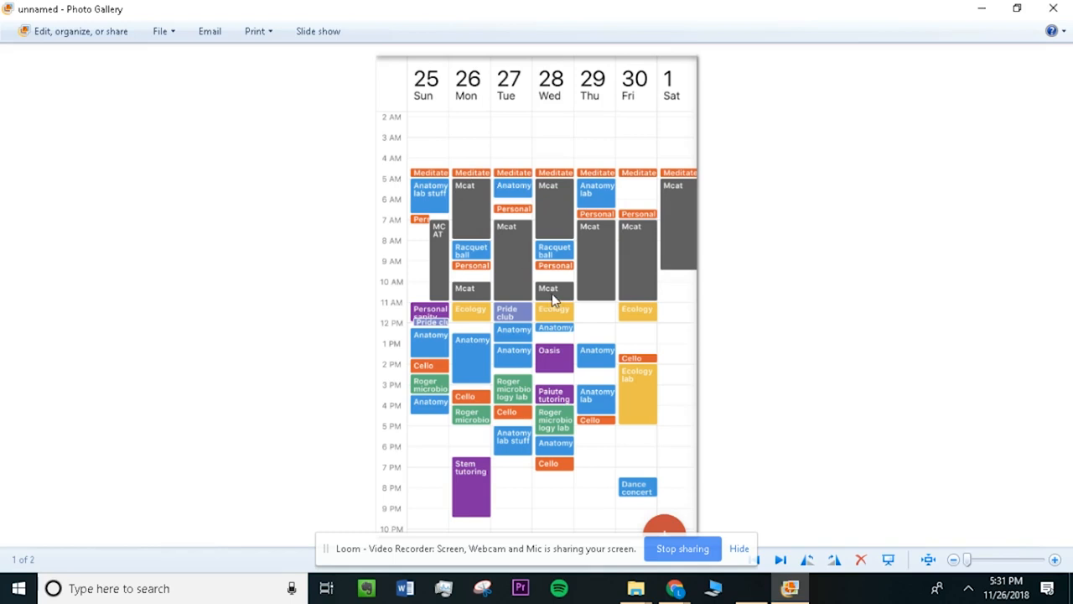
mouse_move(477, 186)
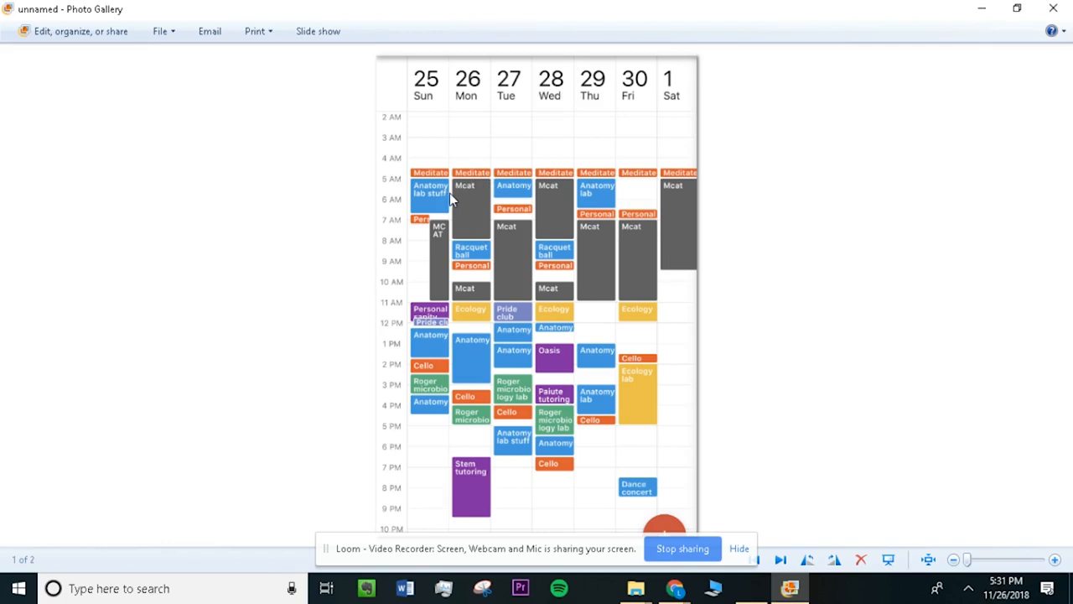
mouse_move(449, 282)
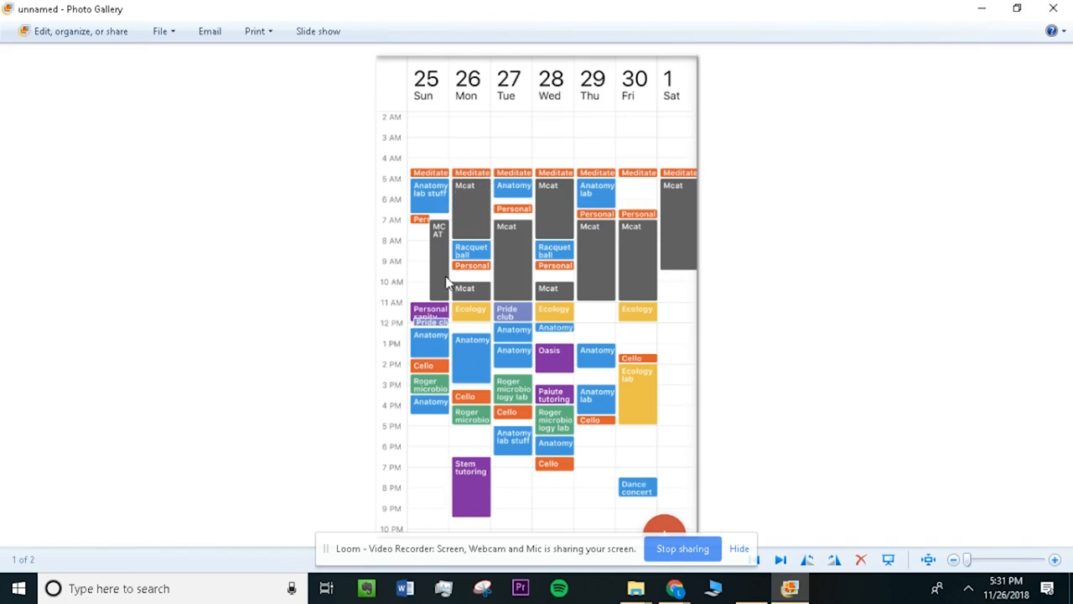
mouse_move(359, 251)
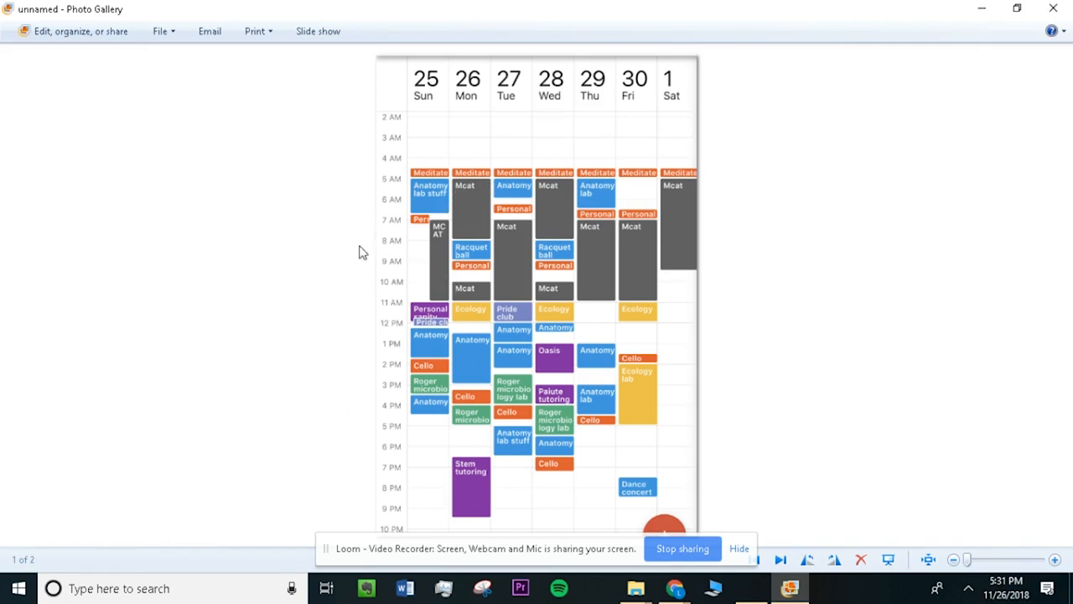
mouse_move(629, 154)
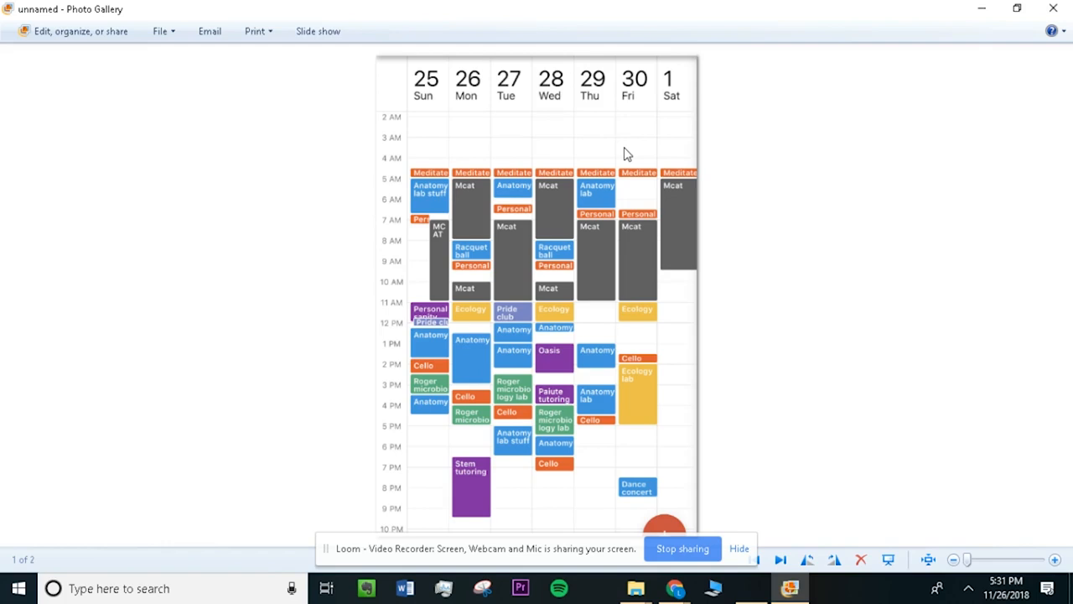
mouse_move(483, 188)
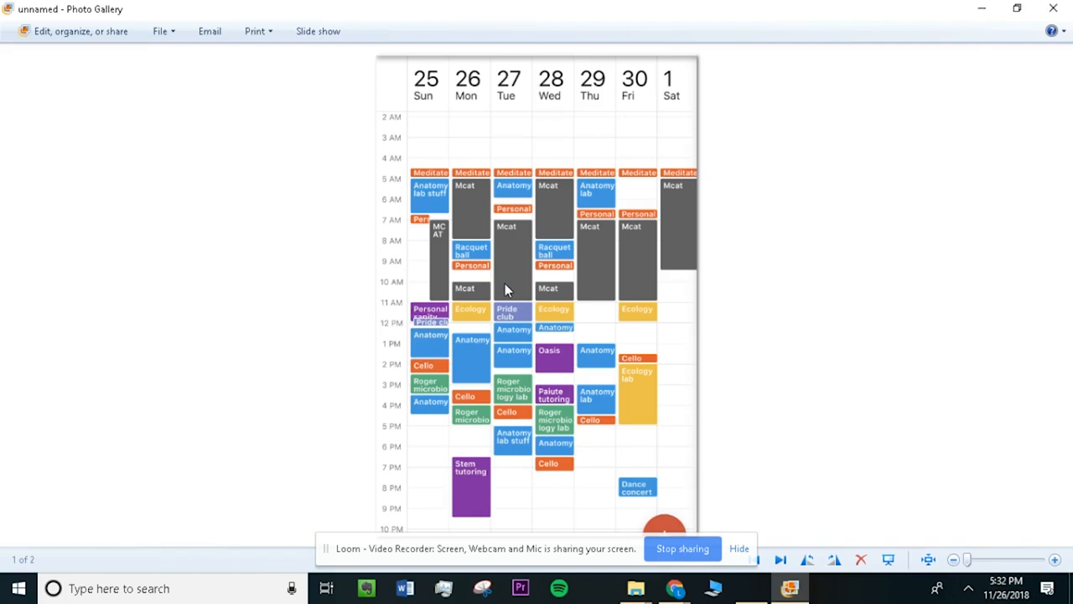
mouse_move(518, 298)
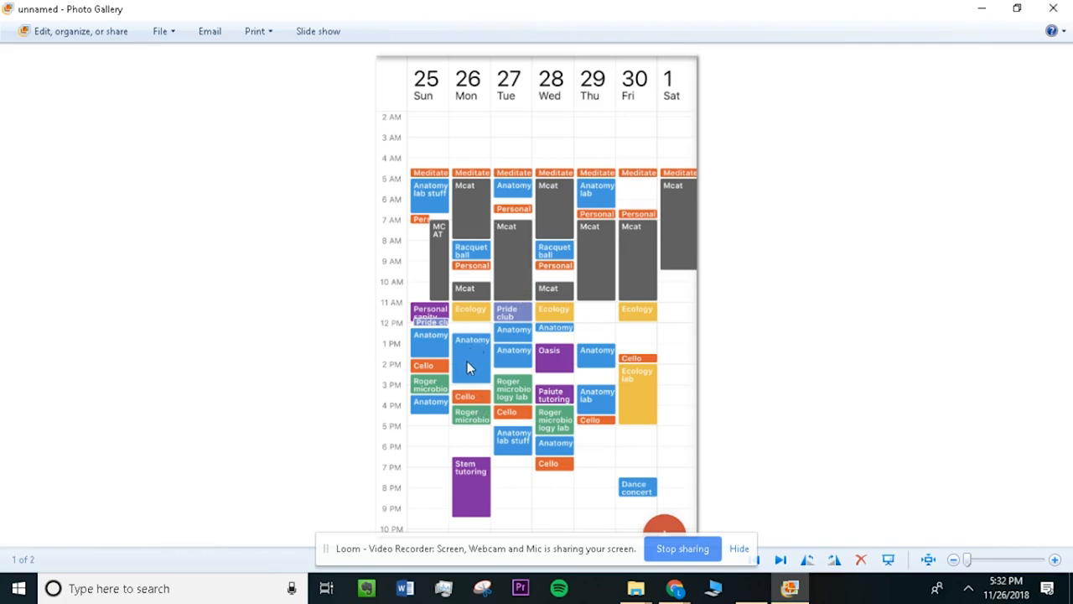
mouse_move(483, 342)
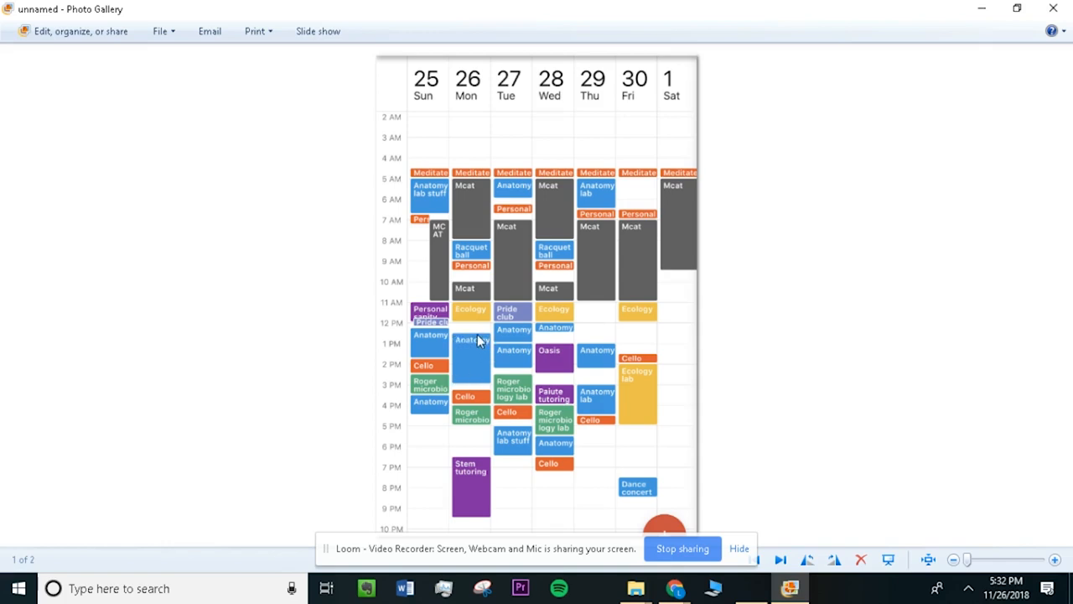
mouse_move(490, 339)
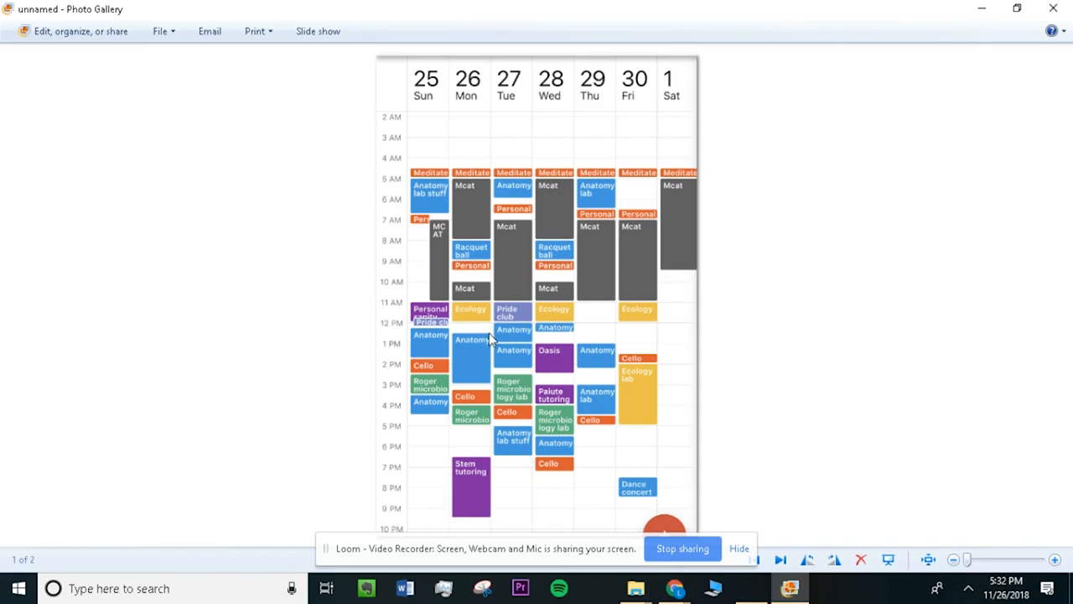
mouse_move(471, 335)
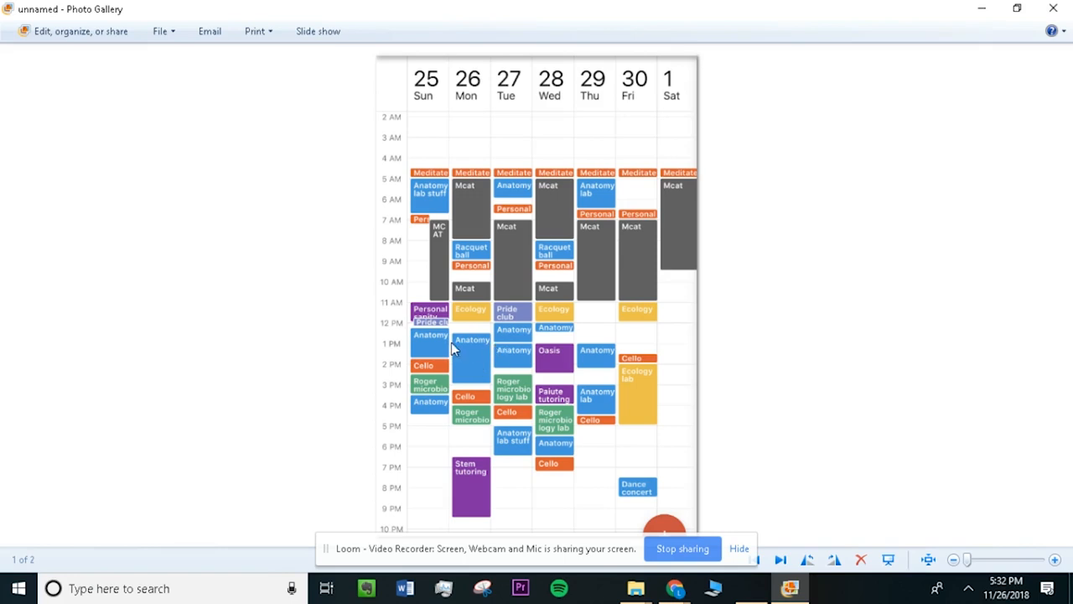
mouse_move(482, 369)
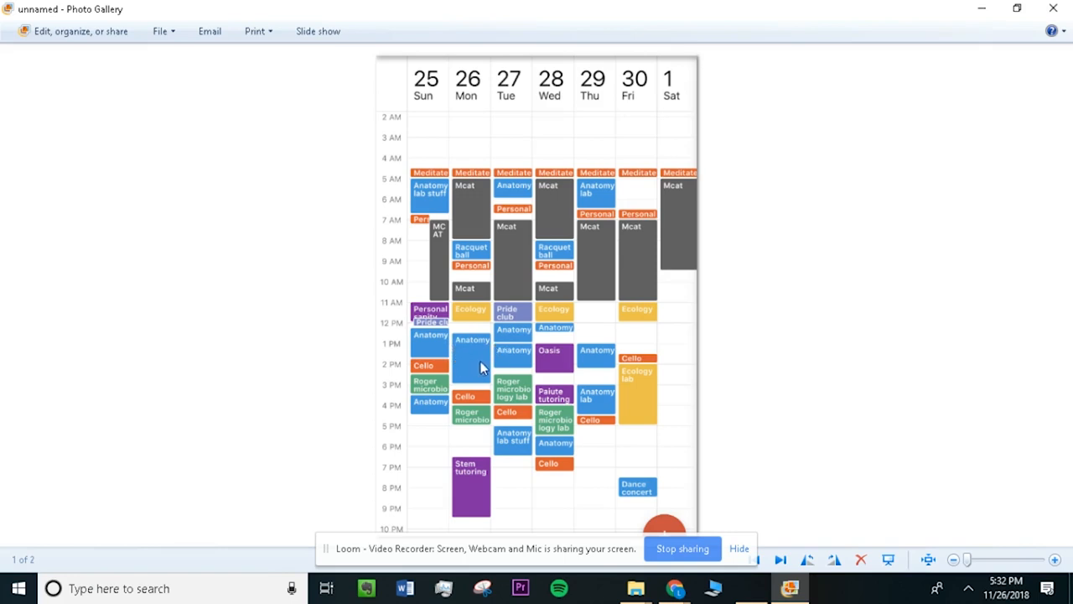
mouse_move(468, 364)
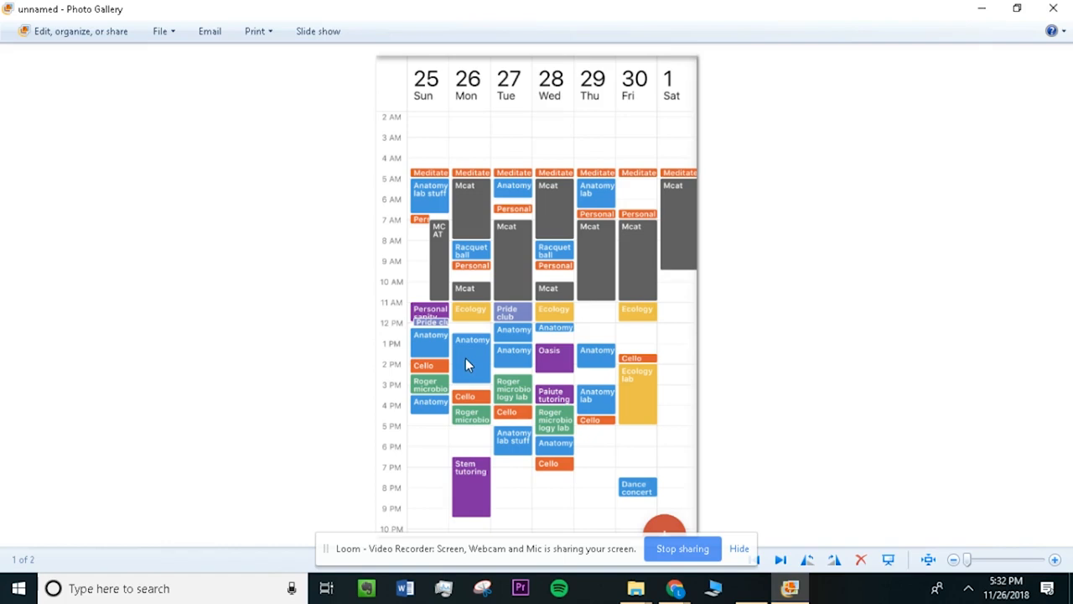
mouse_move(461, 359)
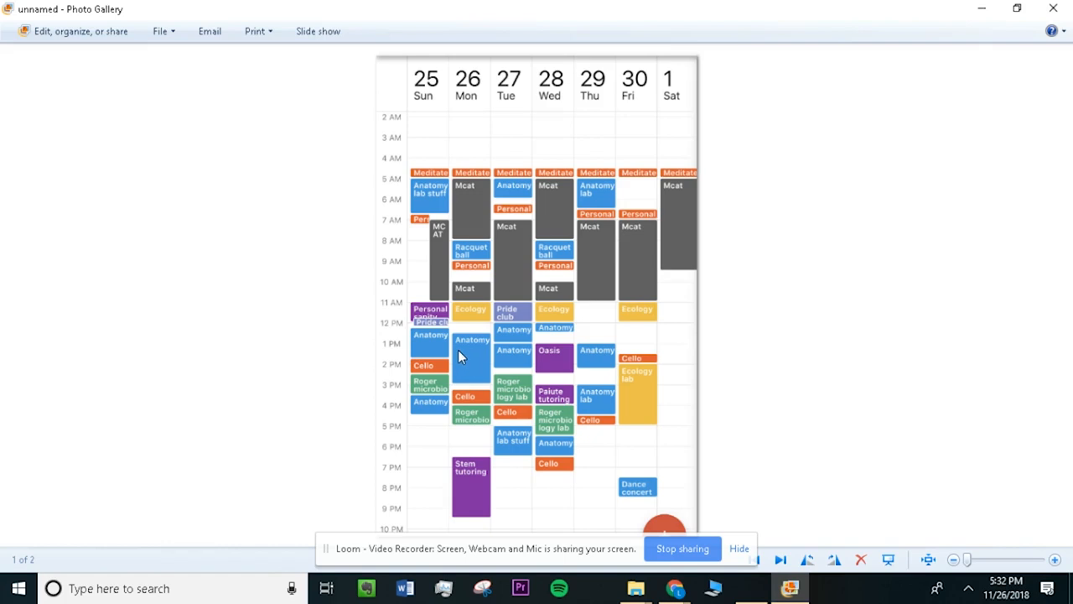
mouse_move(456, 191)
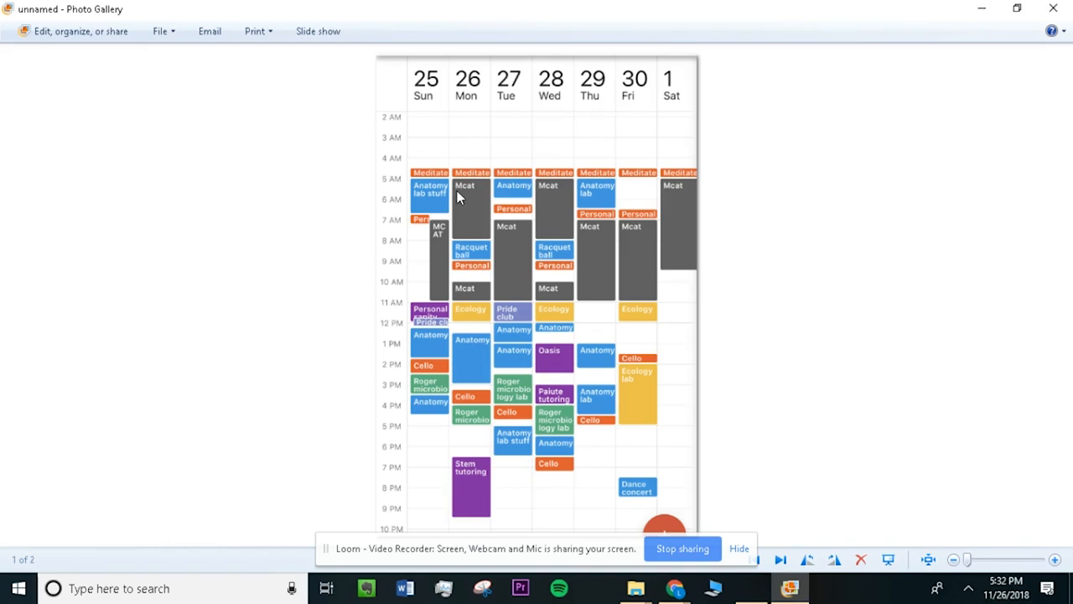
mouse_move(471, 218)
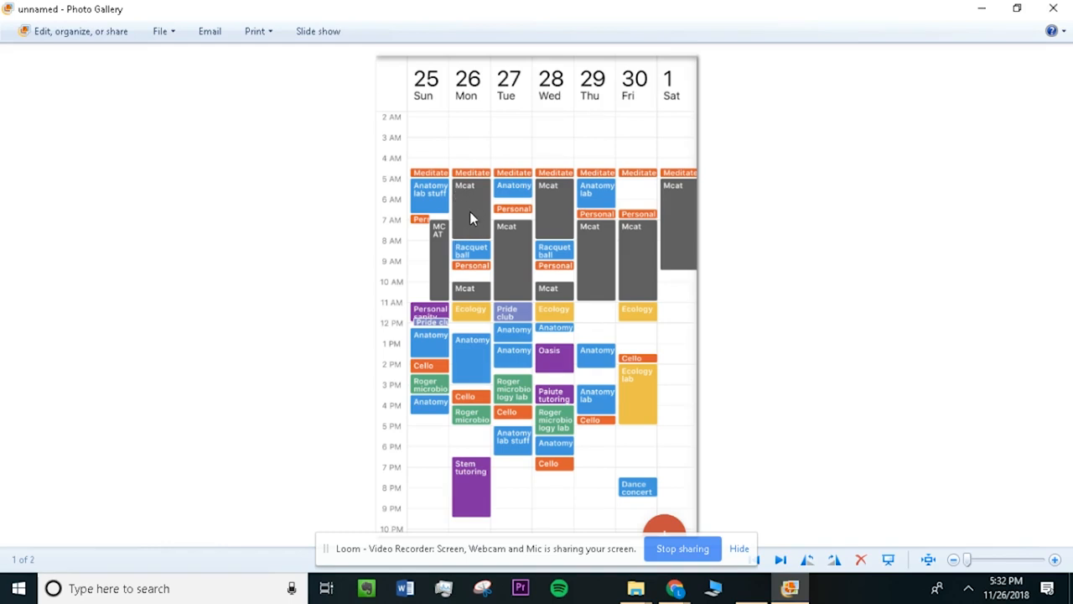
mouse_move(679, 454)
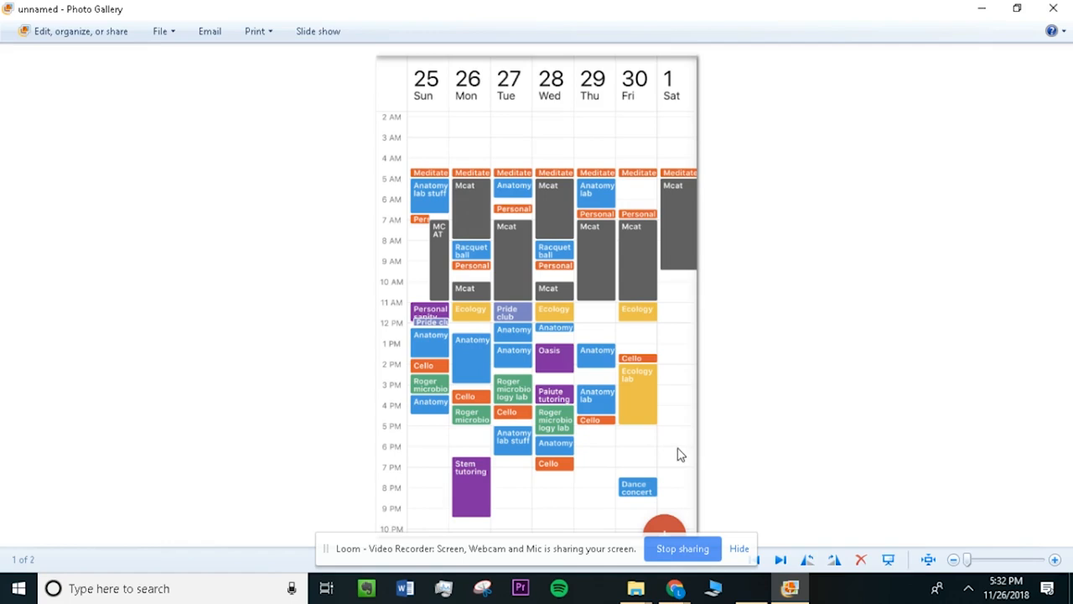
mouse_move(453, 191)
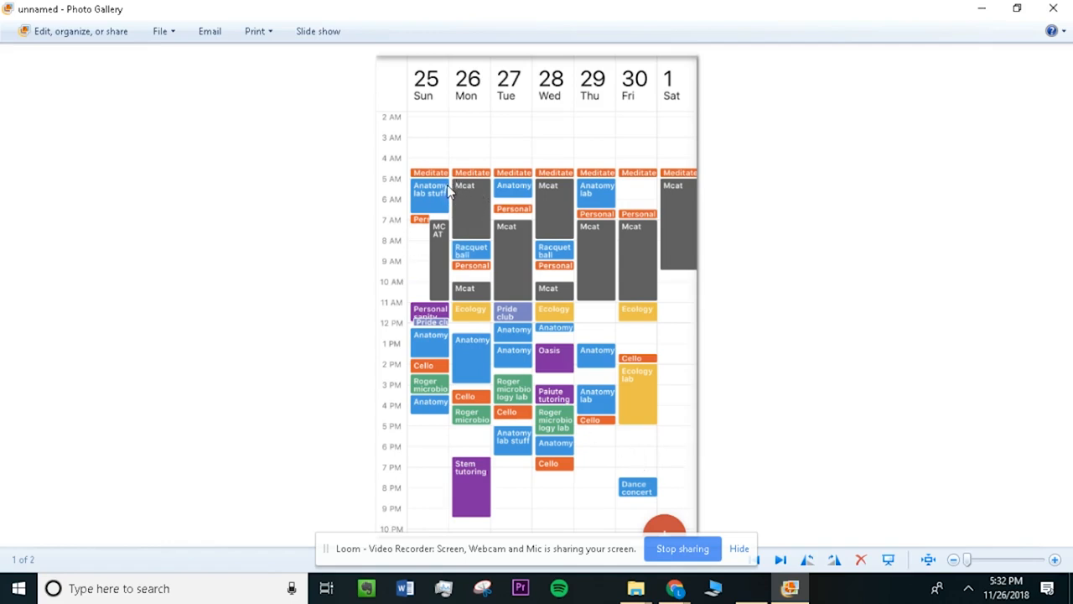
mouse_move(456, 191)
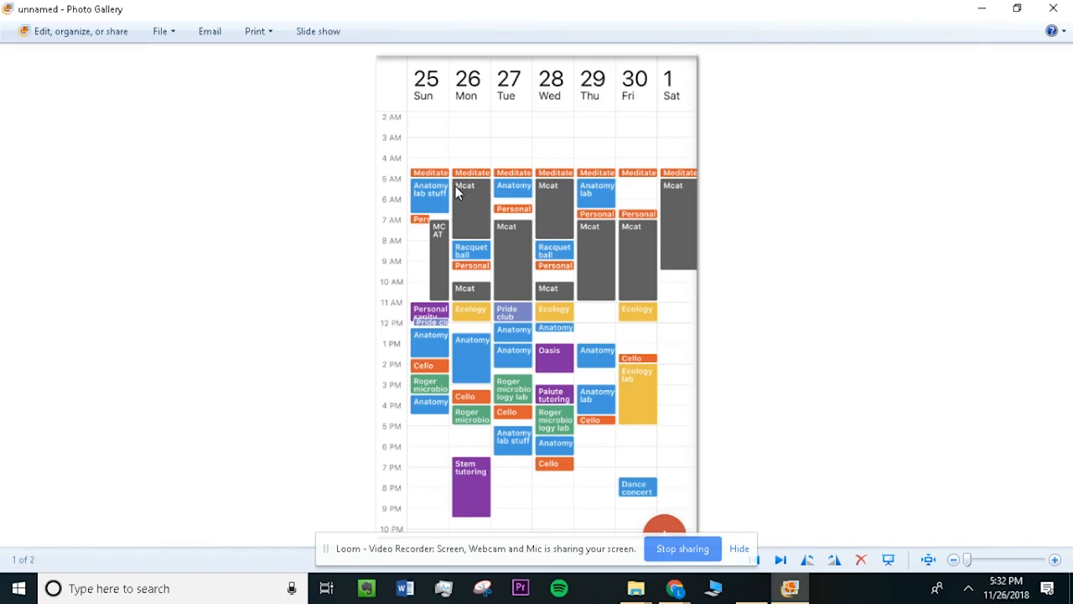
mouse_move(490, 194)
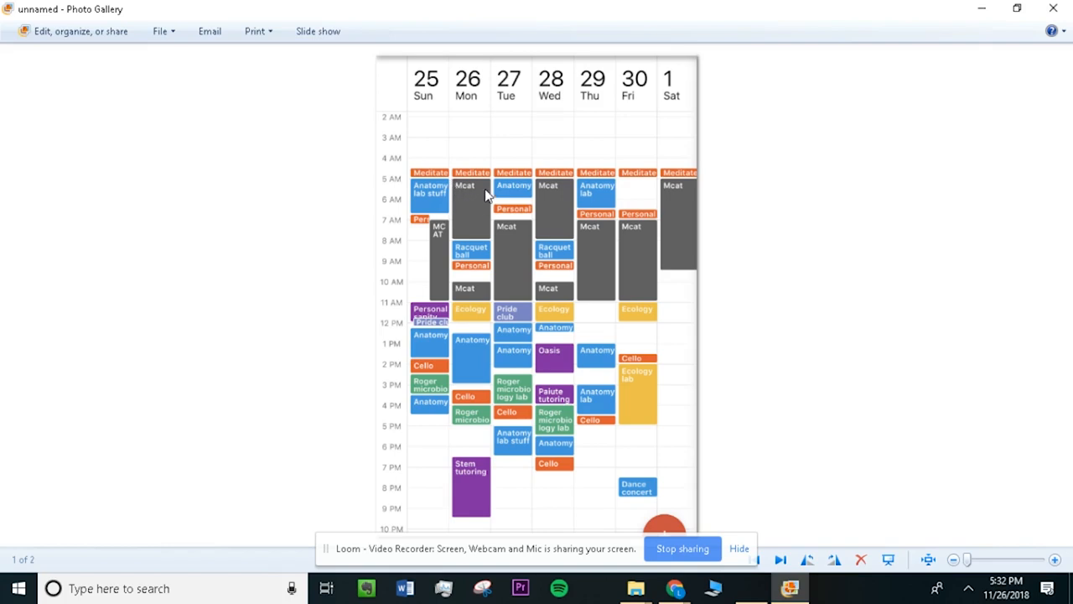
mouse_move(459, 245)
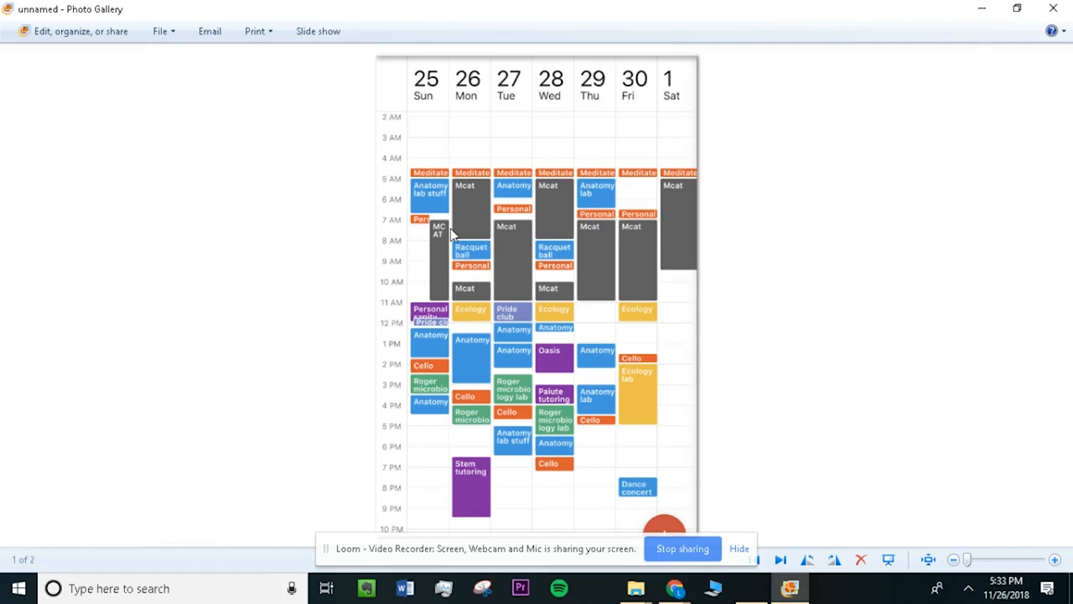
mouse_move(459, 203)
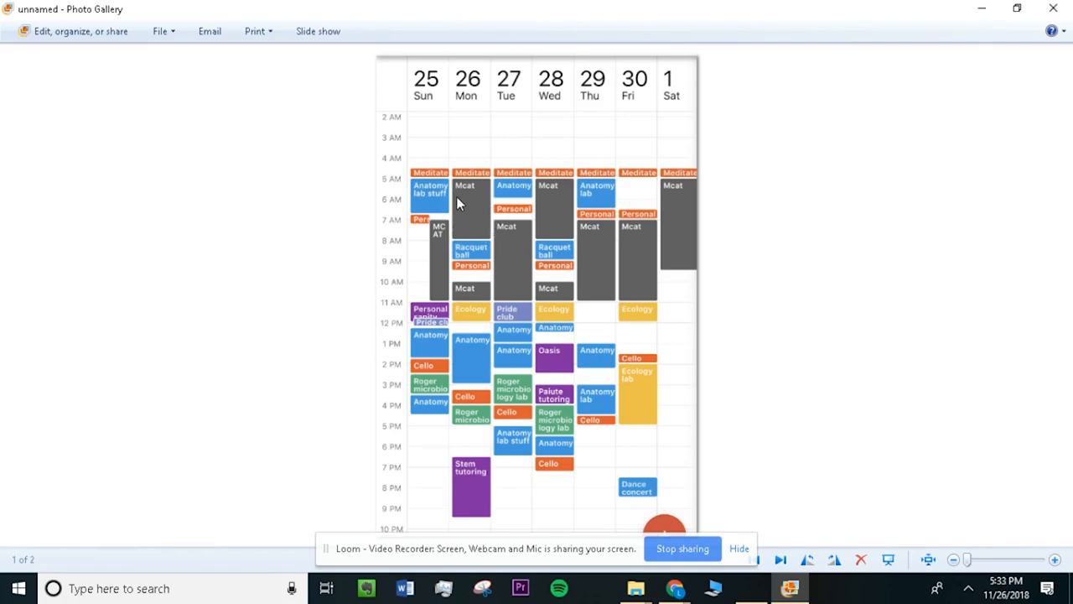
mouse_move(454, 191)
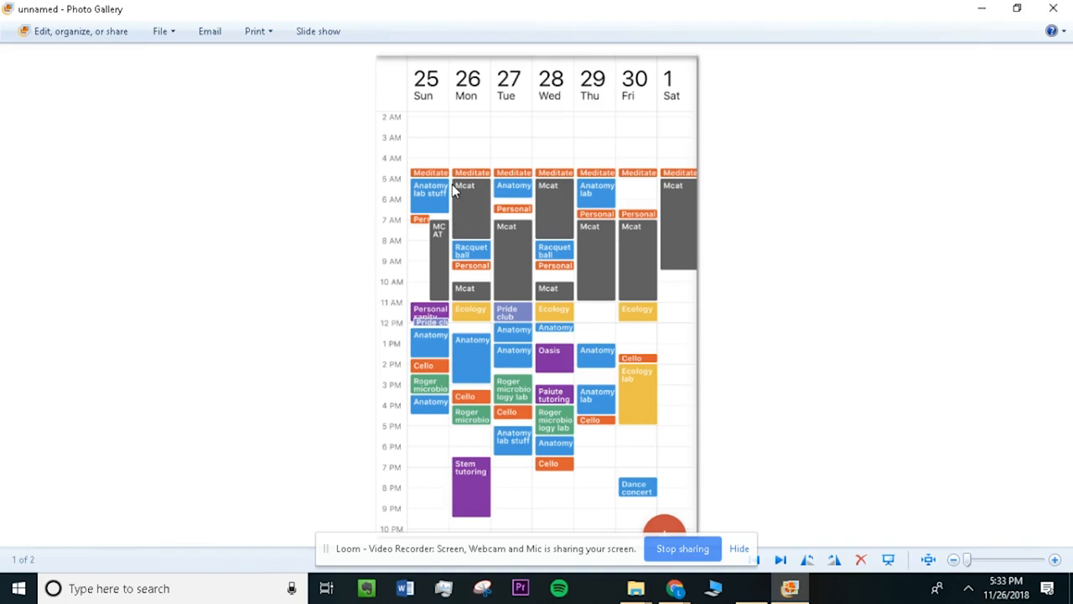
mouse_move(453, 231)
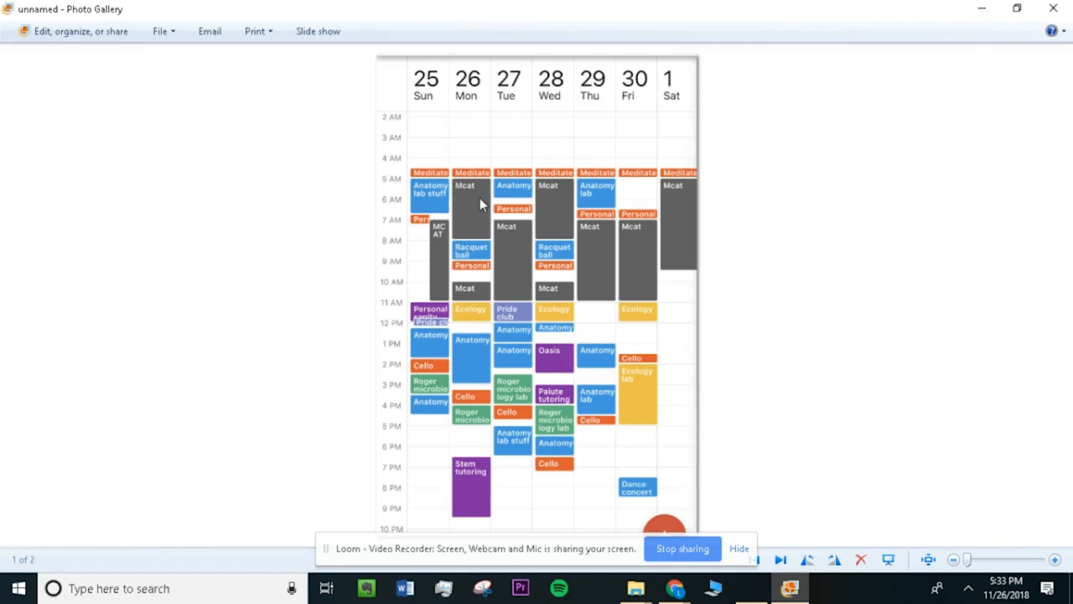
mouse_move(469, 208)
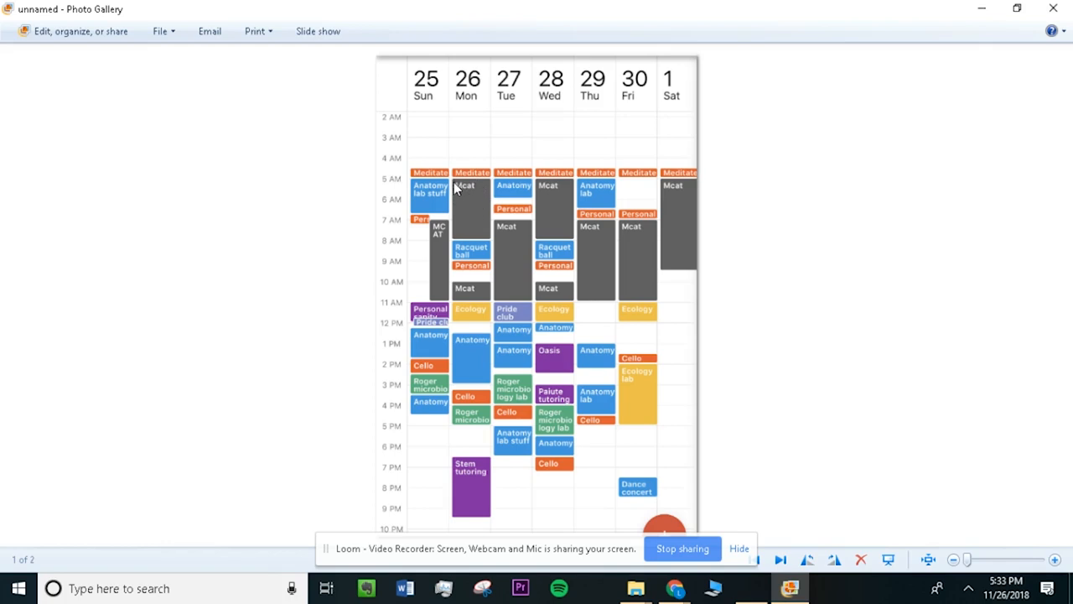
mouse_move(456, 202)
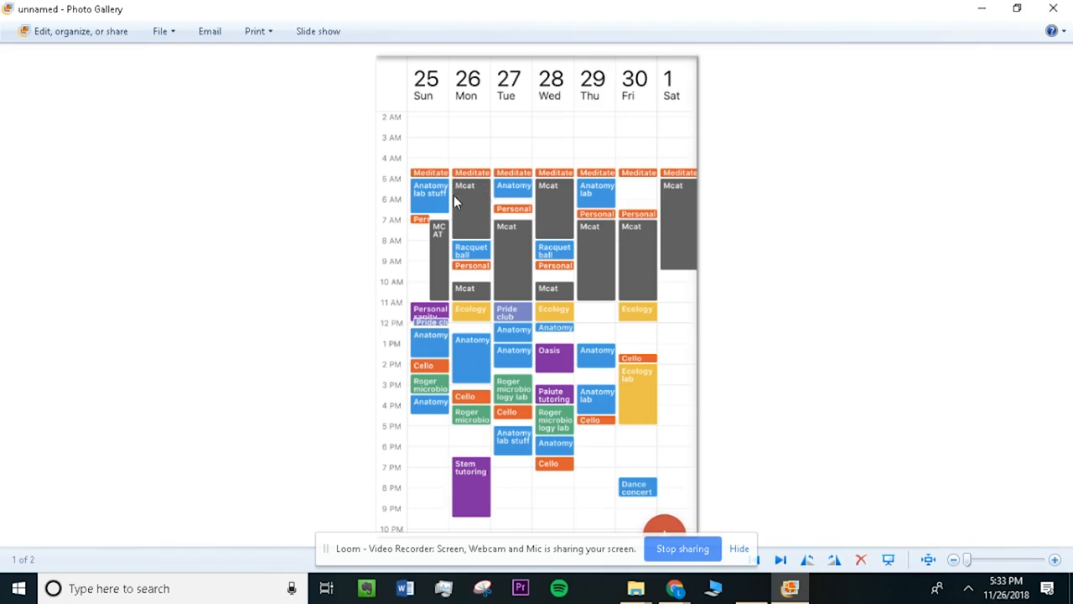
mouse_move(466, 194)
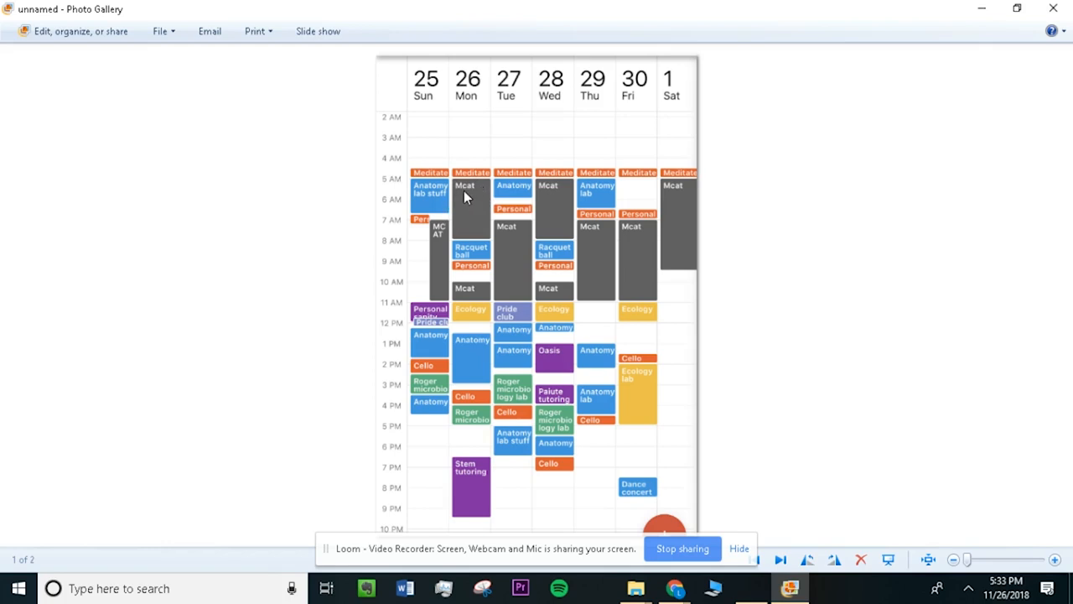
mouse_move(479, 191)
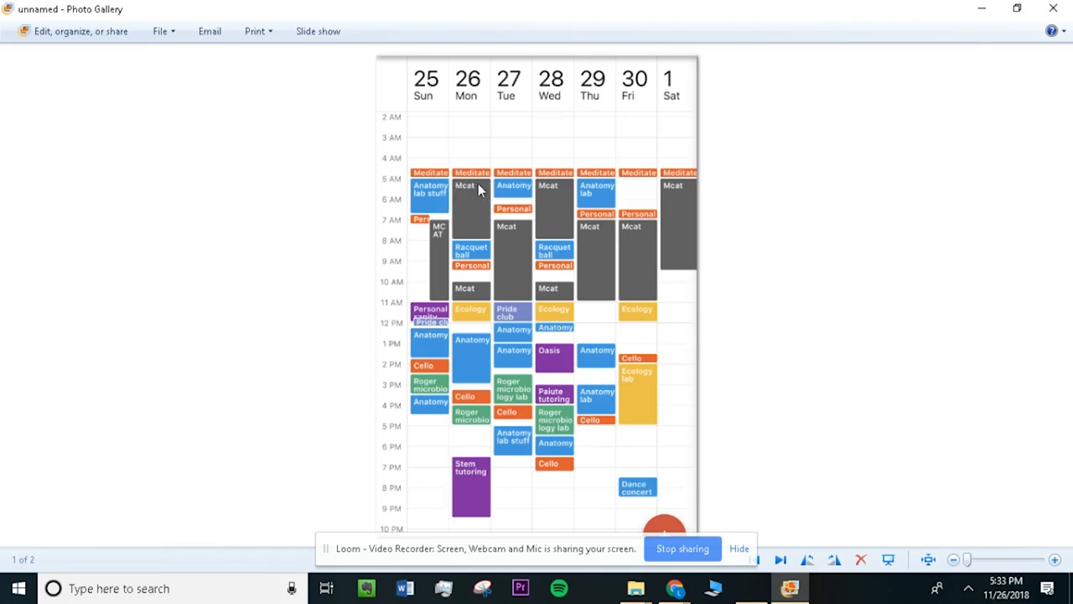
mouse_move(460, 194)
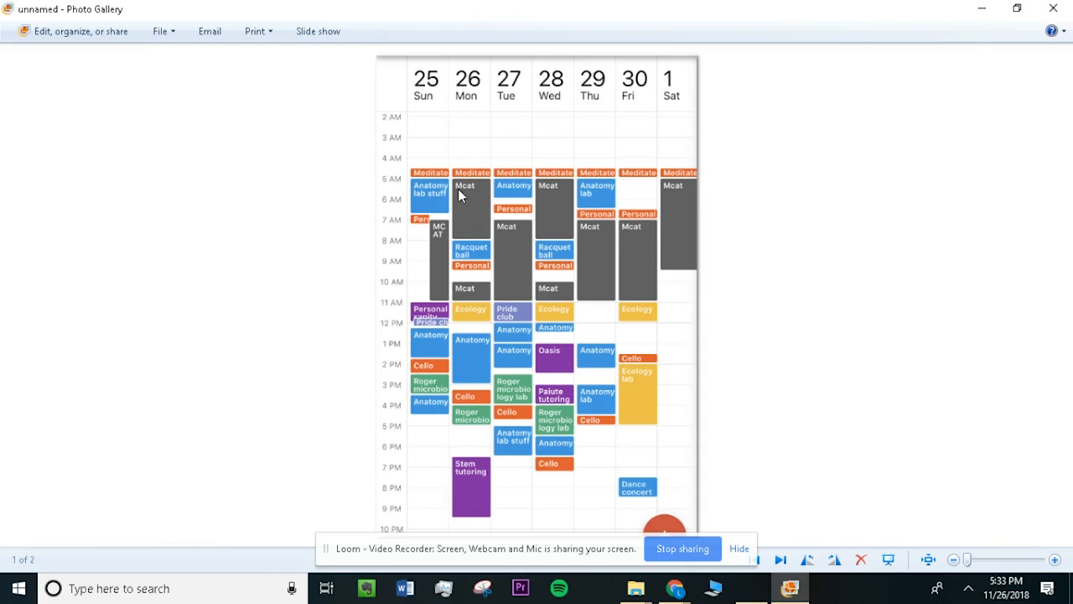
mouse_move(456, 191)
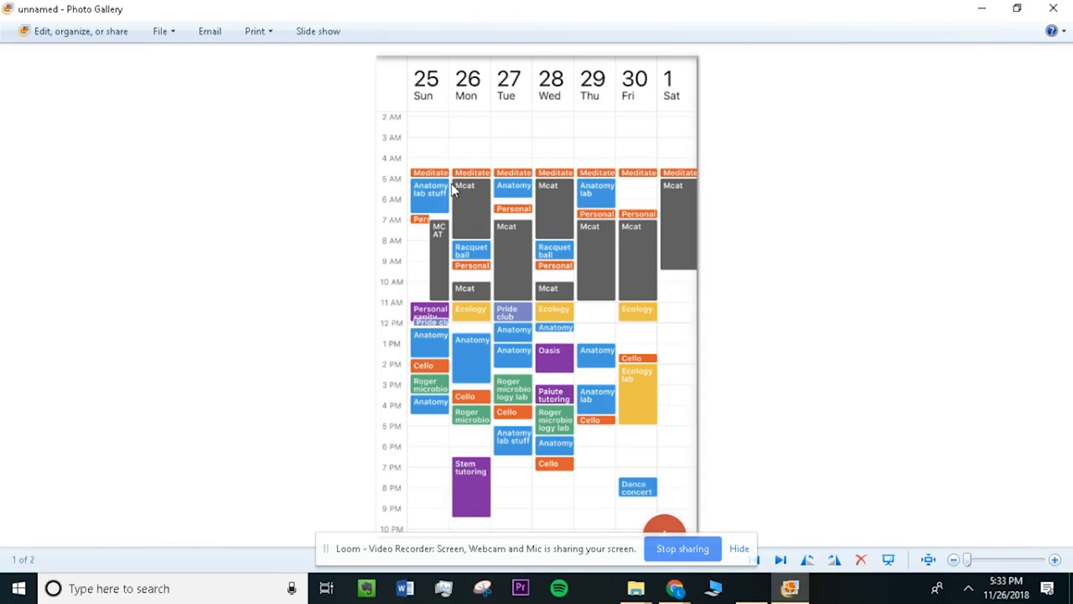
mouse_move(449, 212)
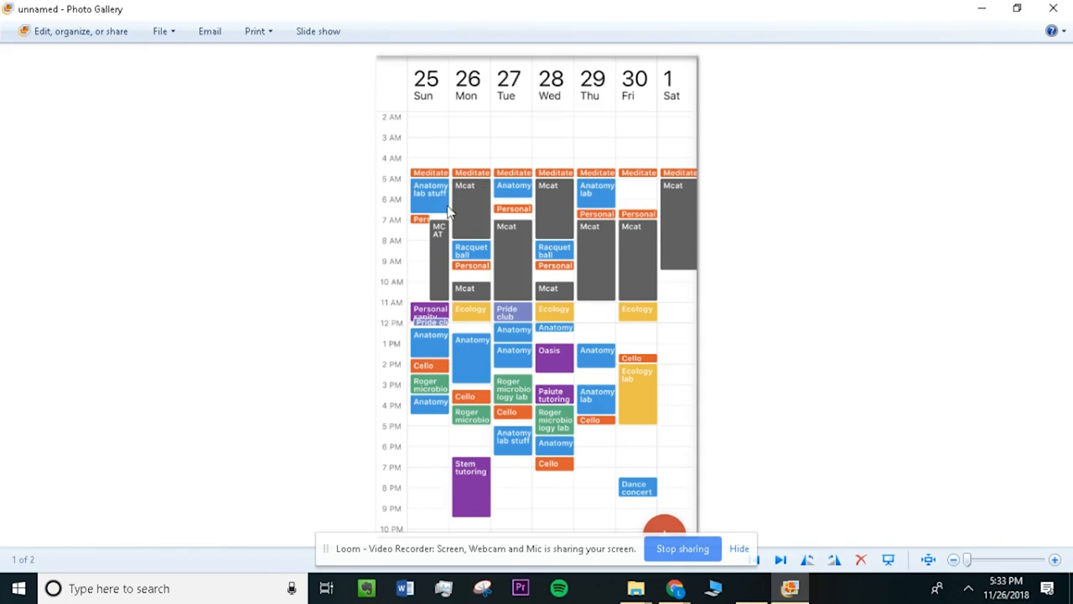
mouse_move(456, 188)
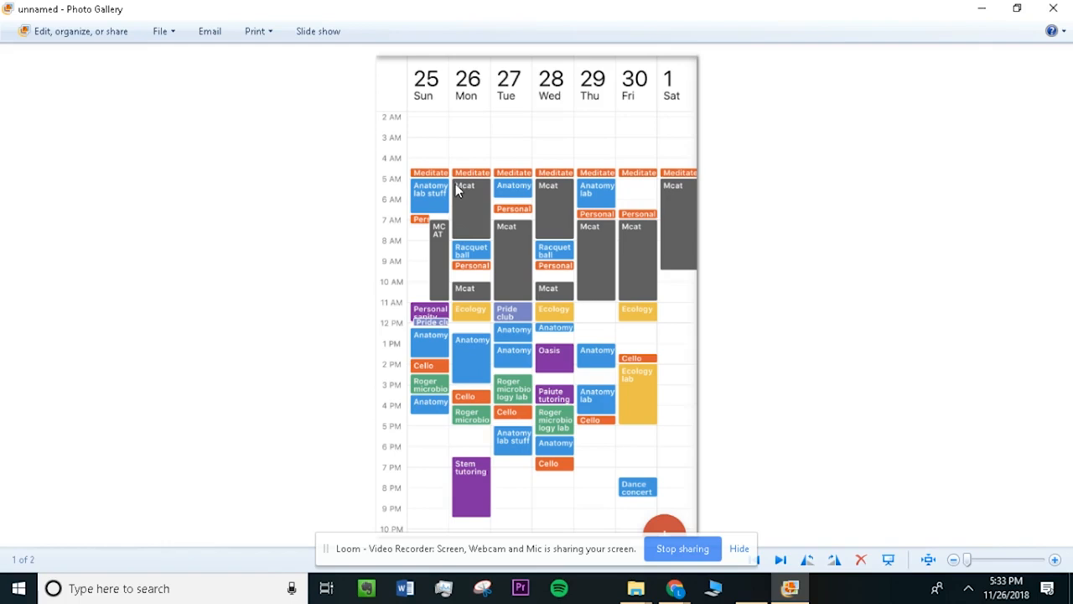
mouse_move(463, 187)
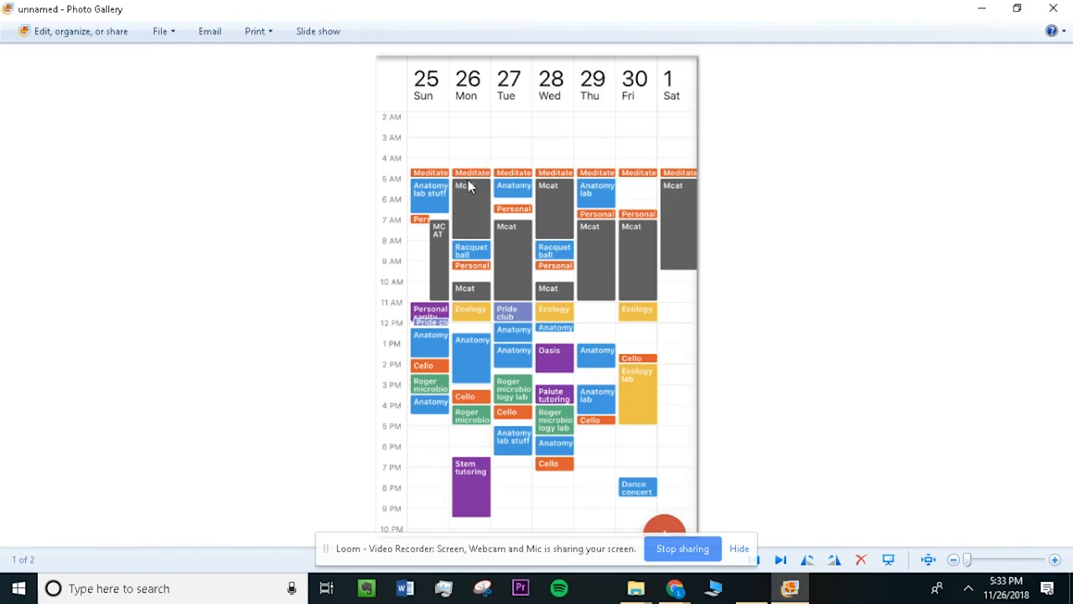
mouse_move(483, 193)
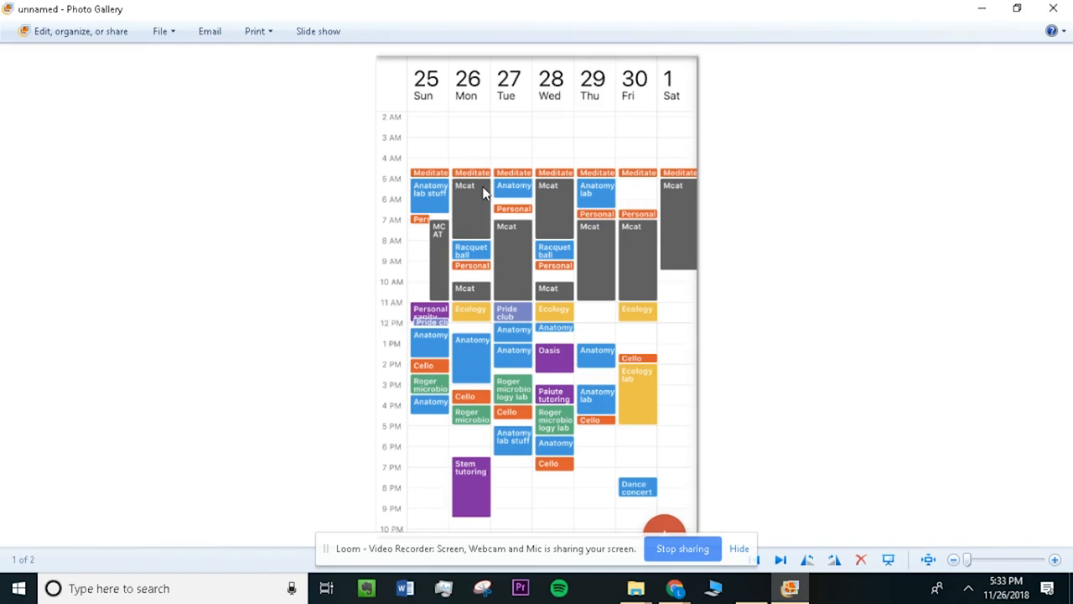
mouse_move(462, 195)
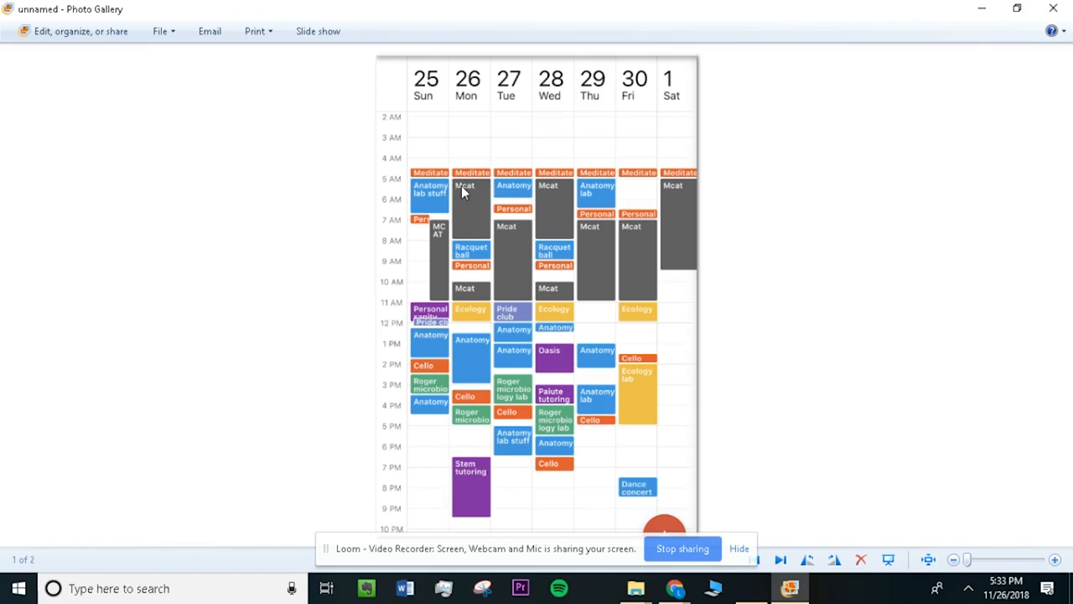
mouse_move(453, 205)
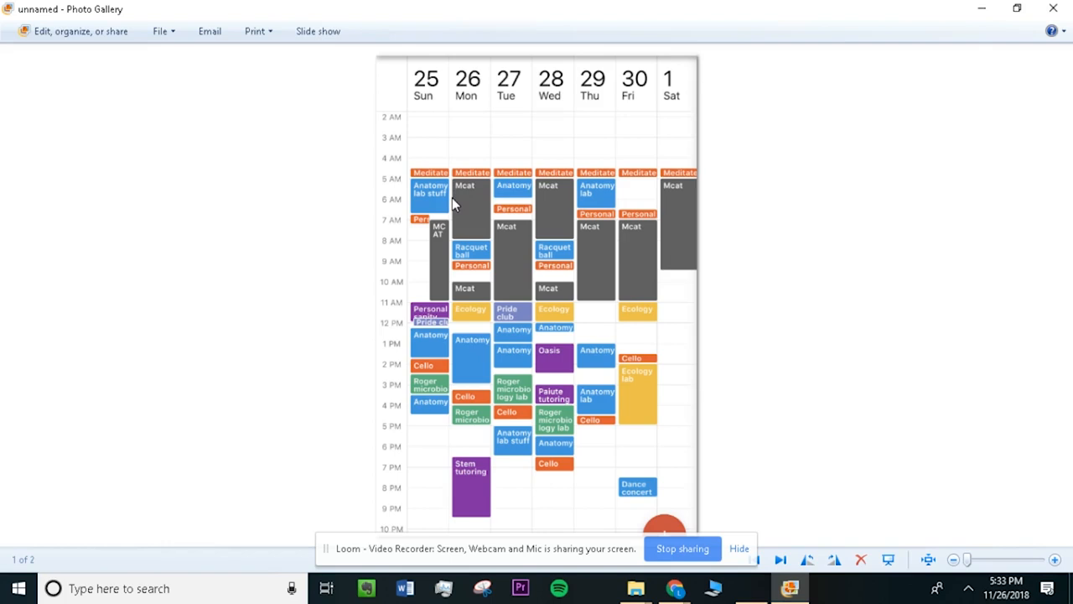
mouse_move(466, 214)
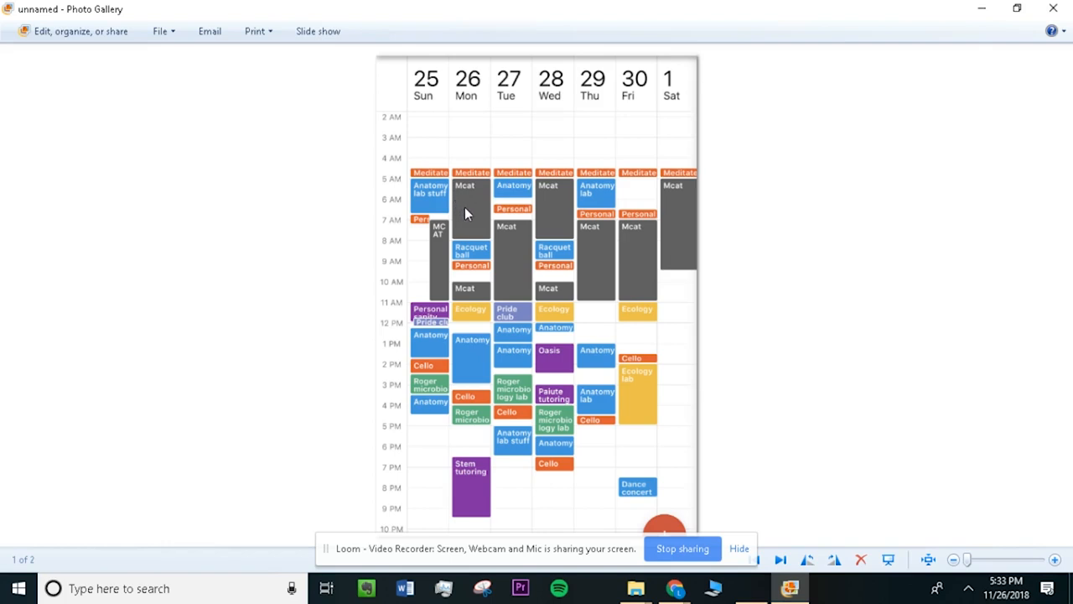
mouse_move(460, 191)
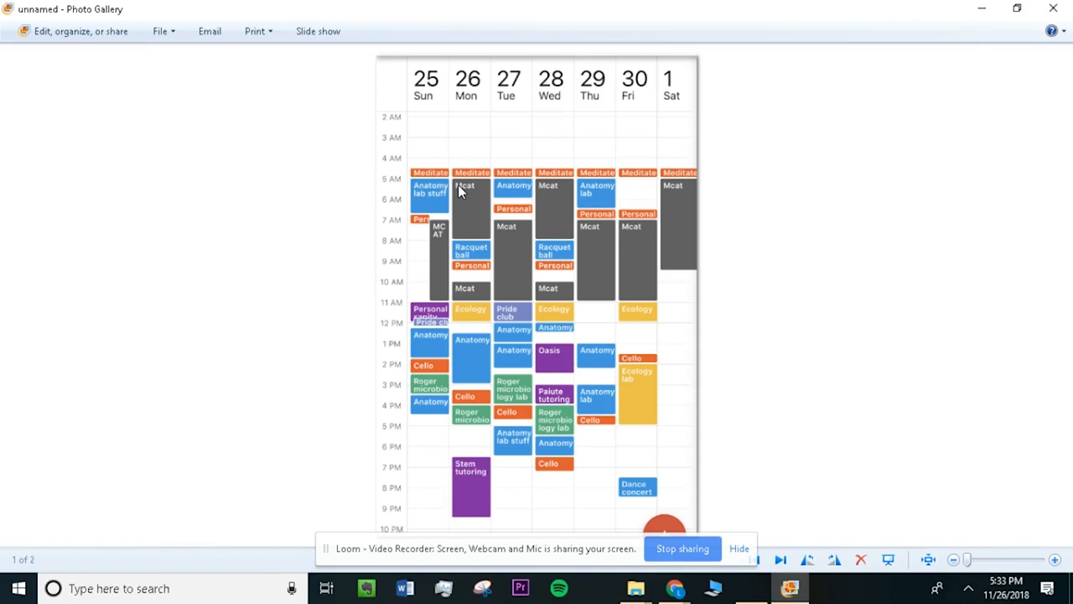
mouse_move(466, 202)
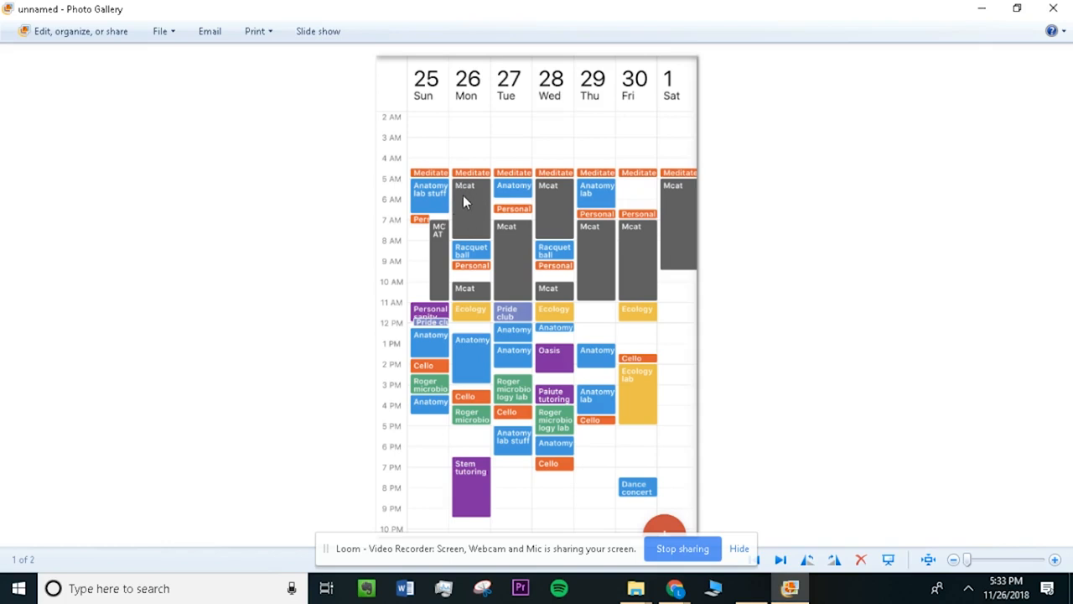
mouse_move(471, 205)
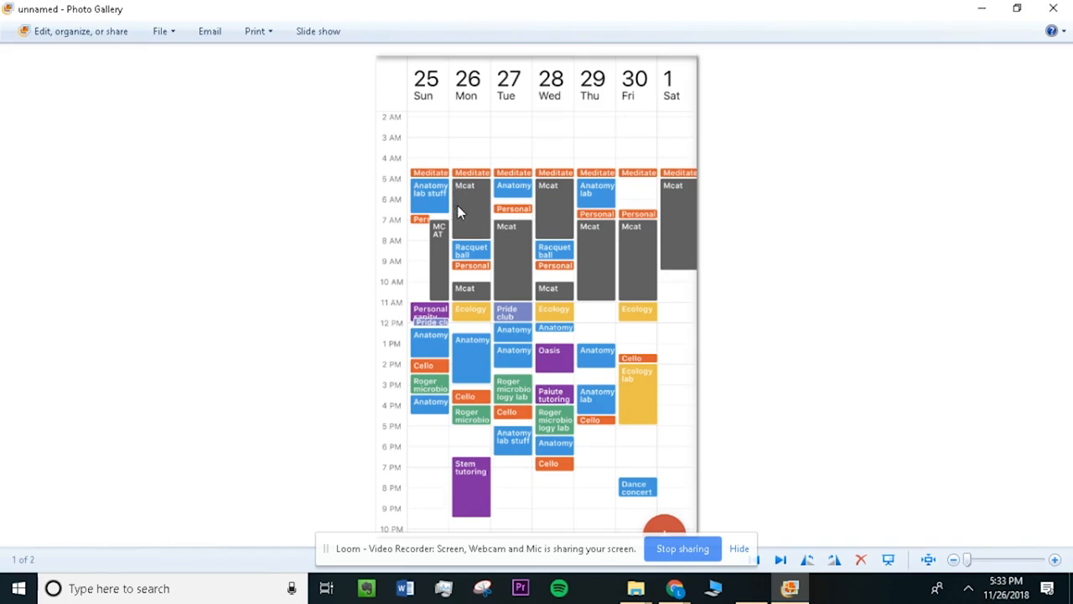
mouse_move(460, 188)
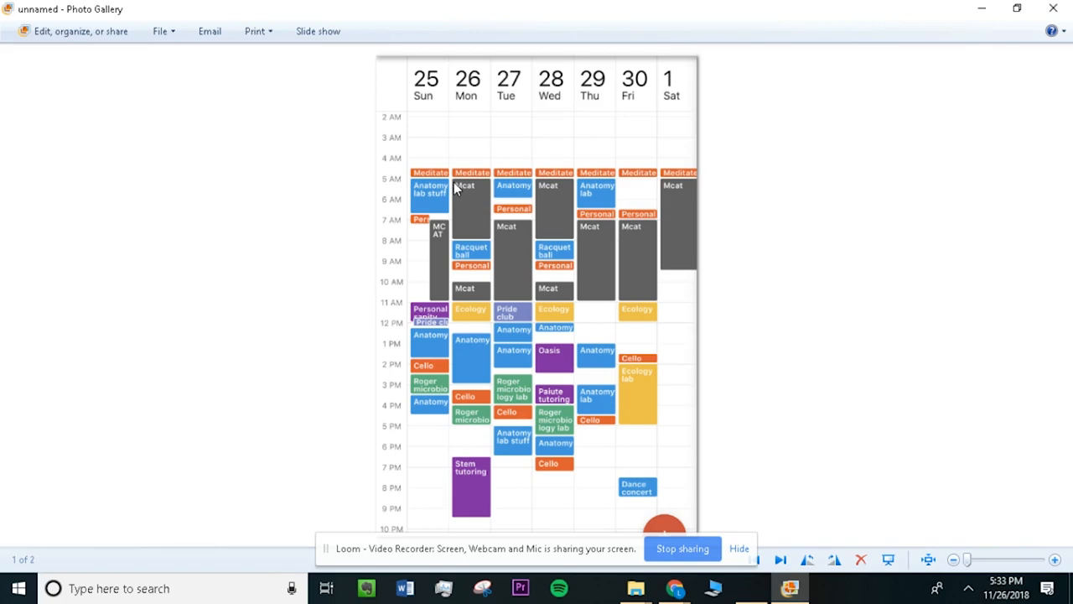
mouse_move(496, 214)
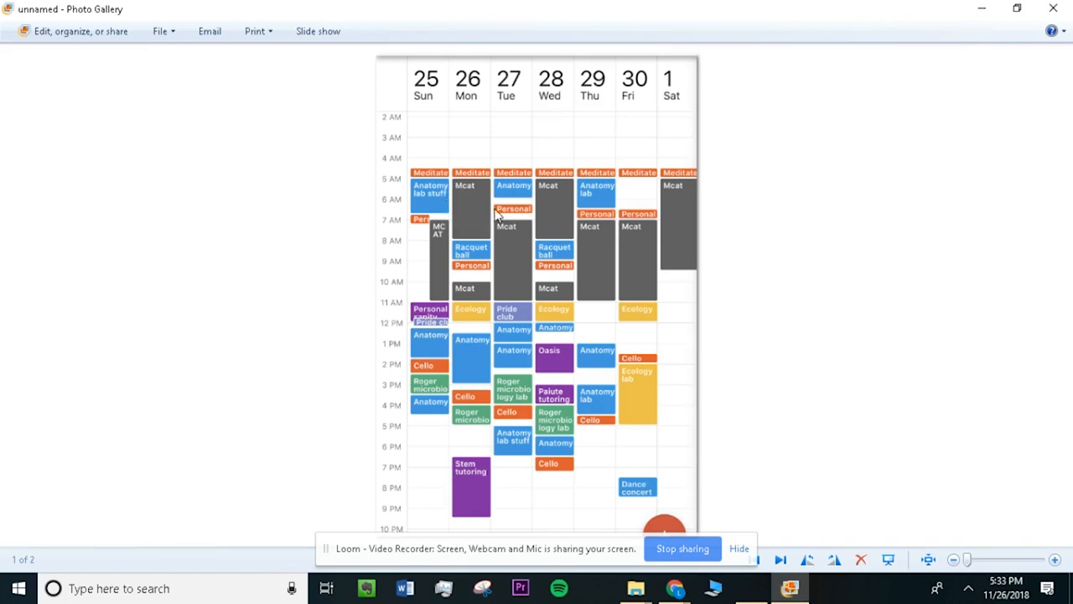
mouse_move(466, 227)
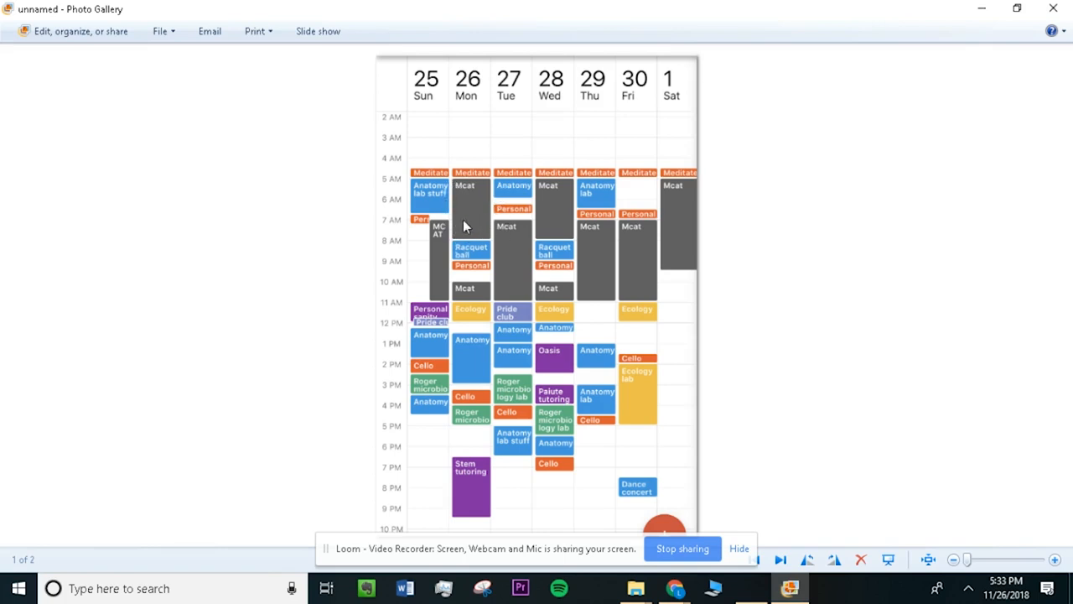
mouse_move(473, 241)
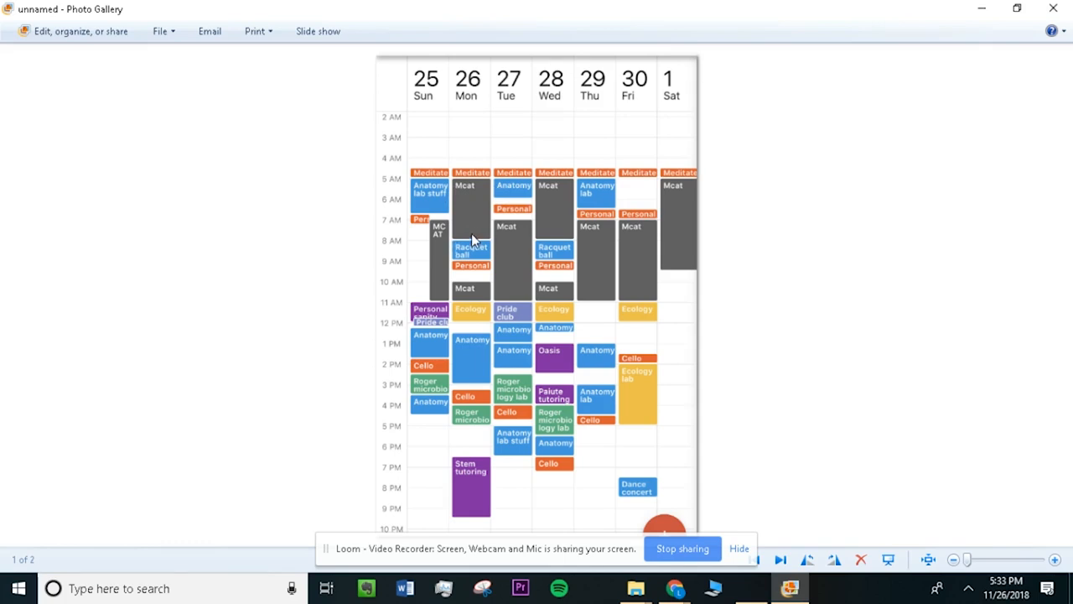
mouse_move(439, 233)
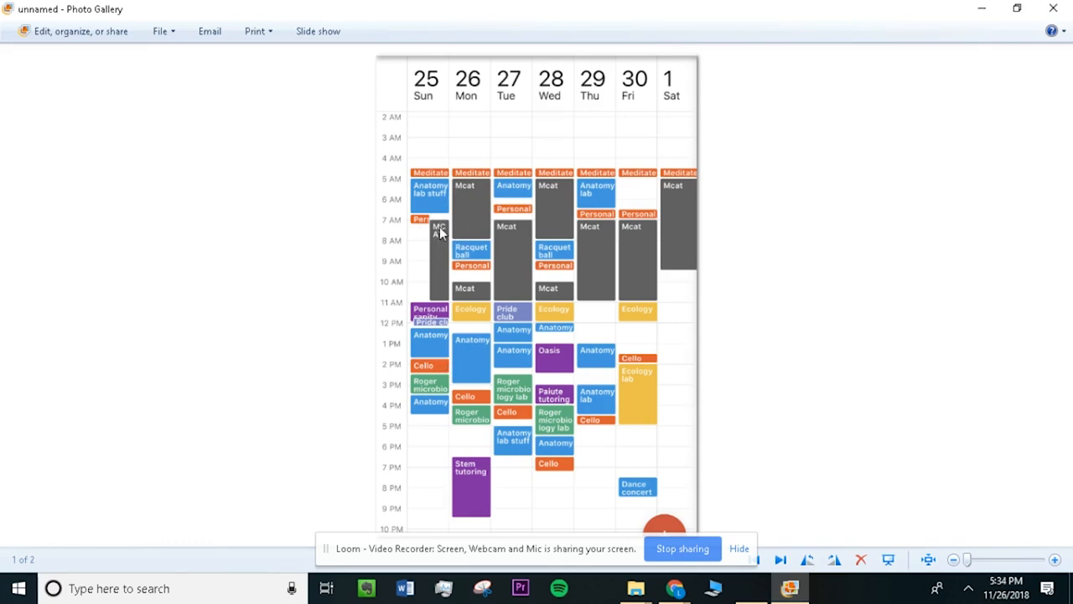
mouse_move(453, 192)
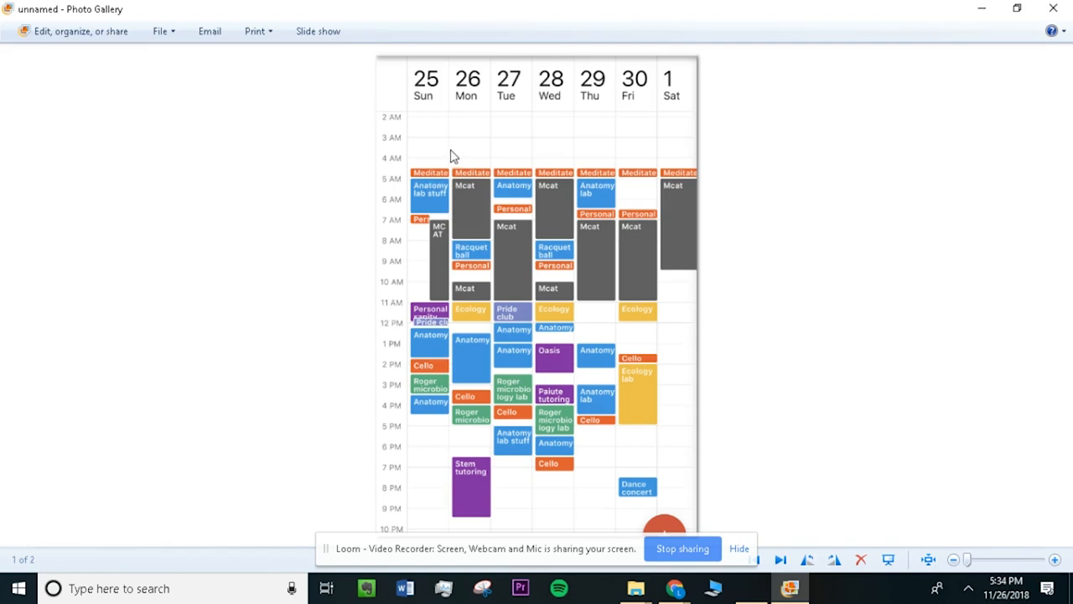
mouse_move(442, 176)
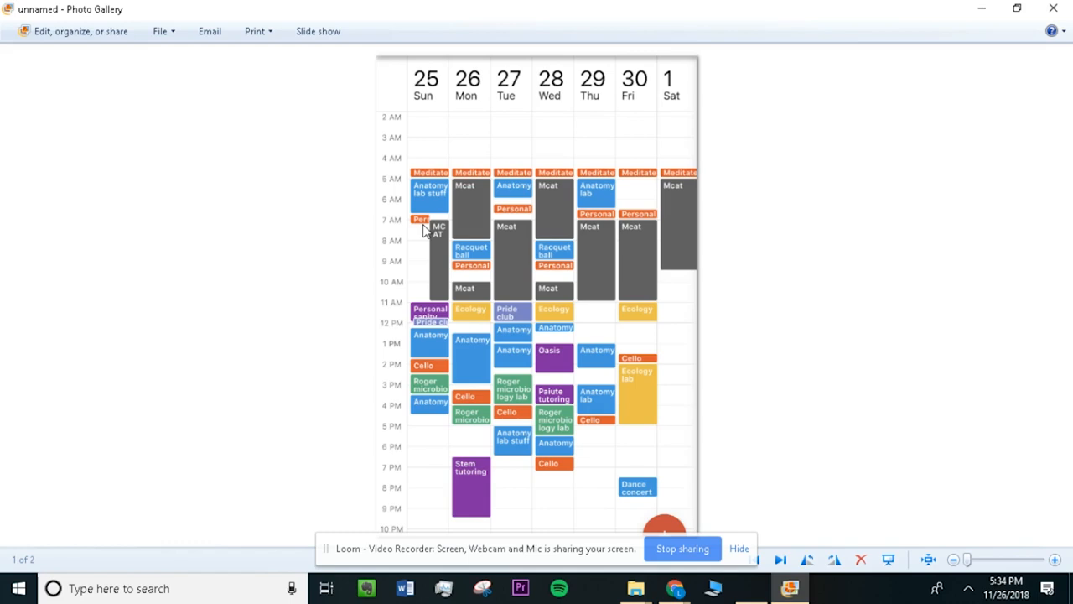
mouse_move(678, 384)
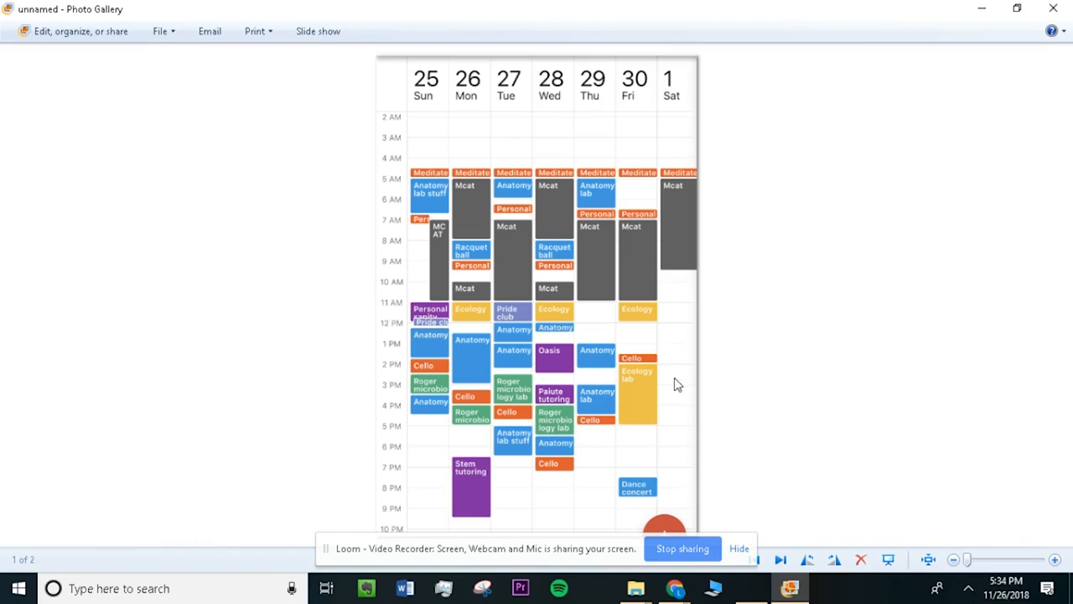
mouse_move(677, 355)
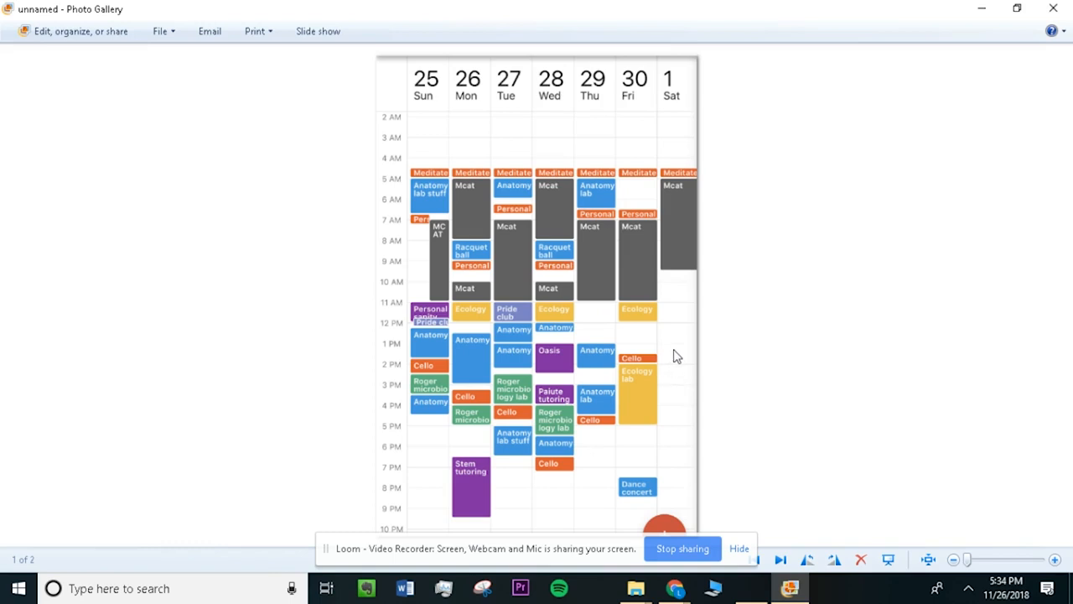
mouse_move(751, 221)
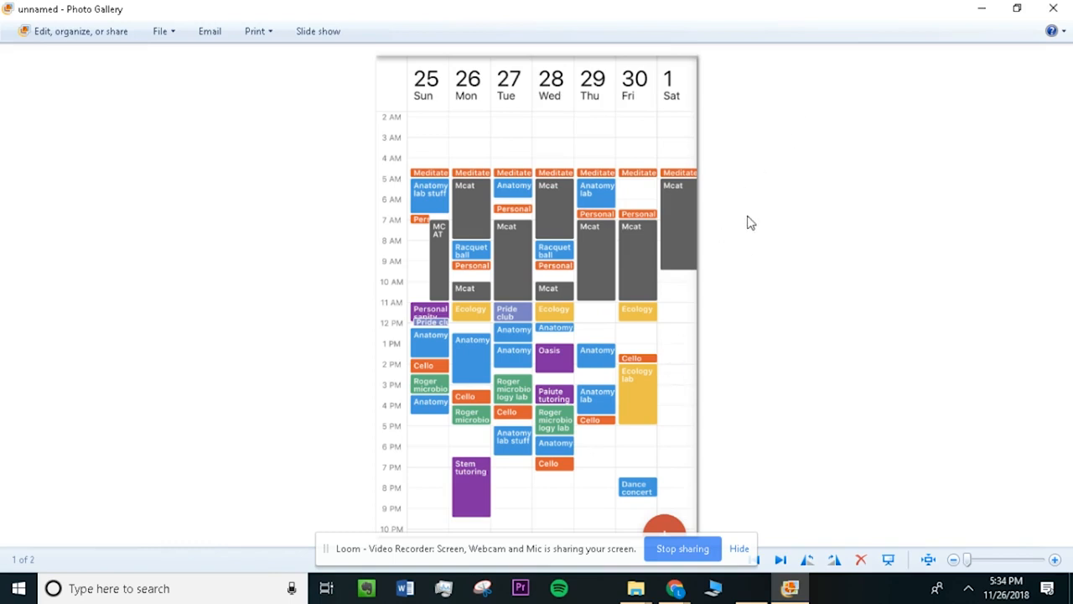
mouse_move(681, 242)
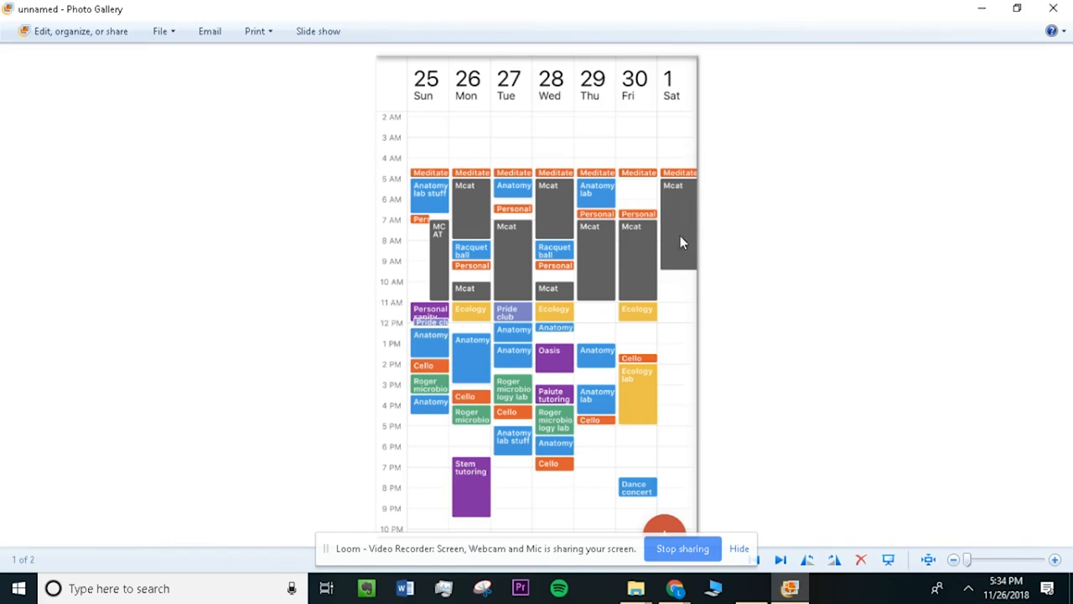
mouse_move(686, 338)
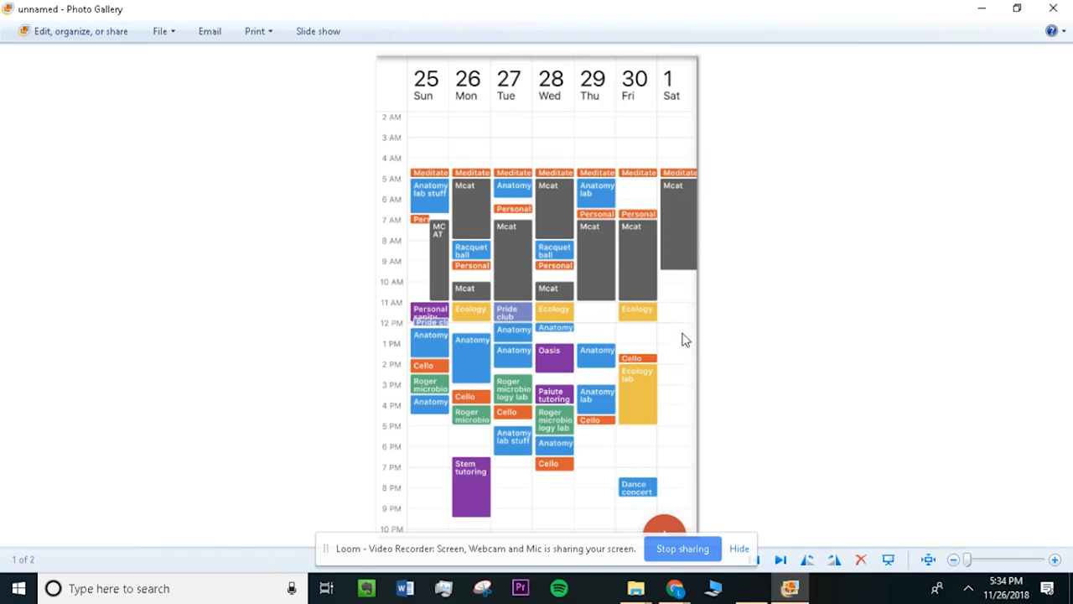
mouse_move(670, 188)
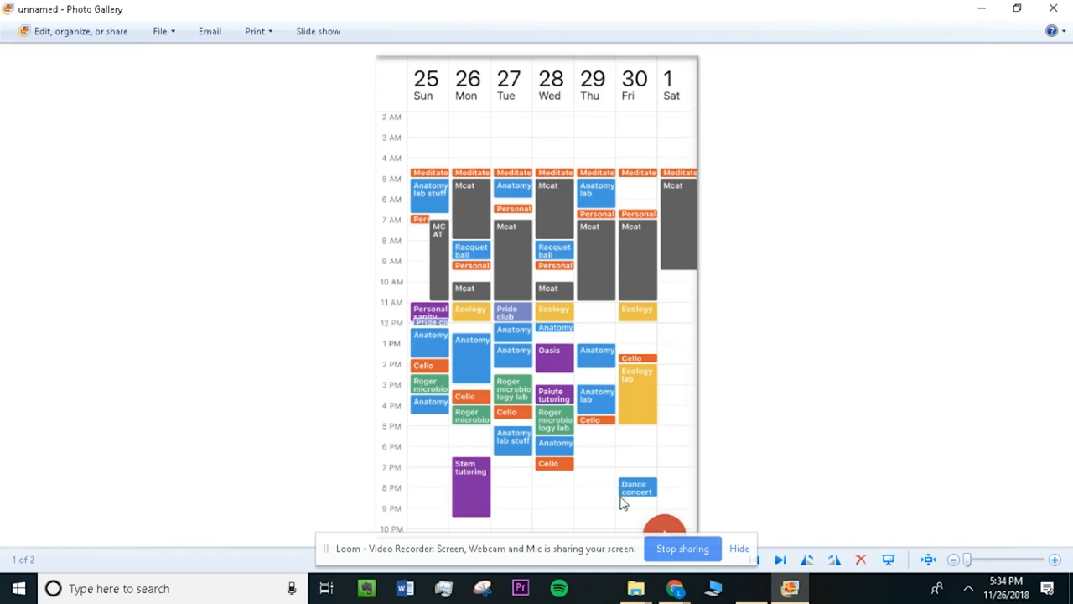
mouse_move(552, 176)
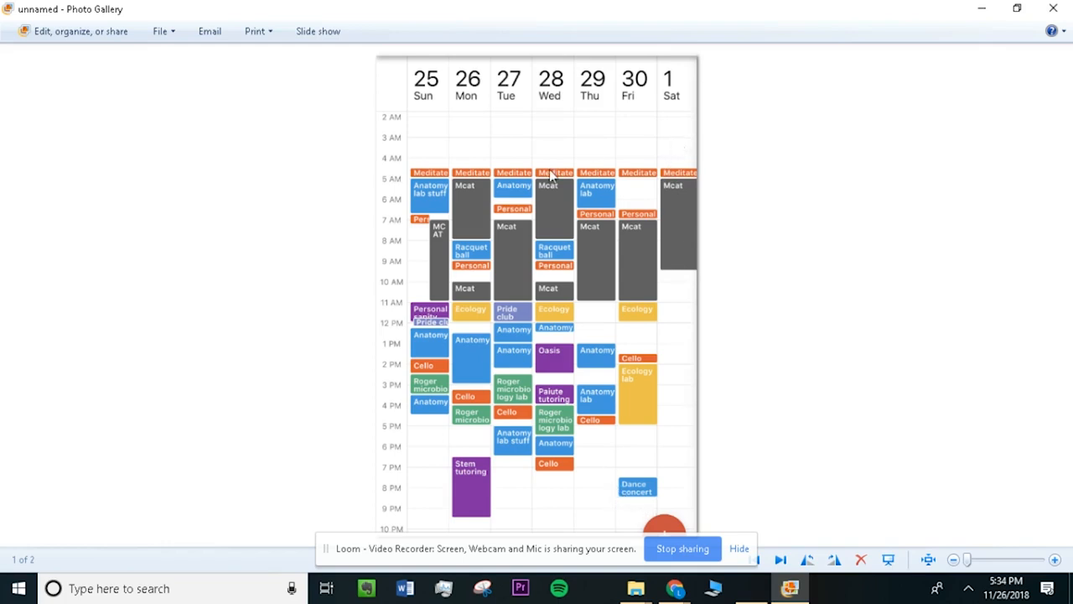
mouse_move(640, 222)
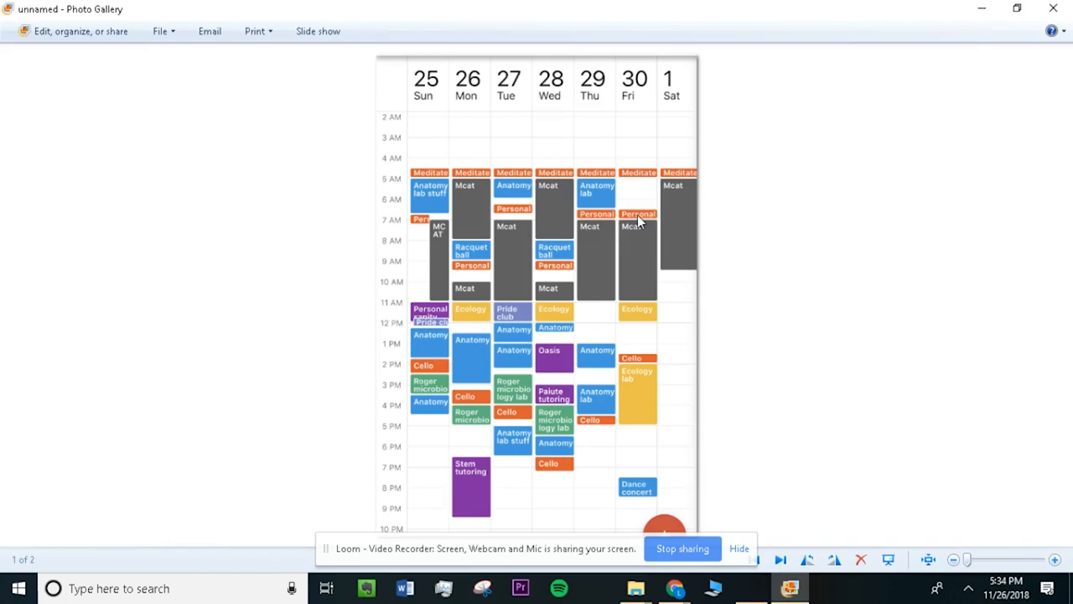
mouse_move(688, 221)
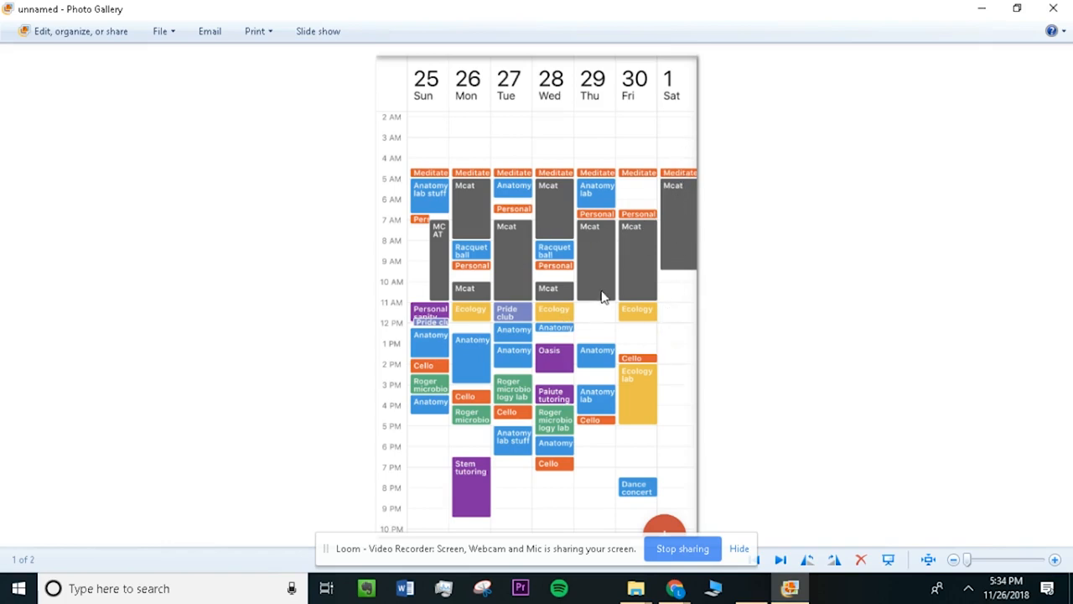
mouse_move(663, 459)
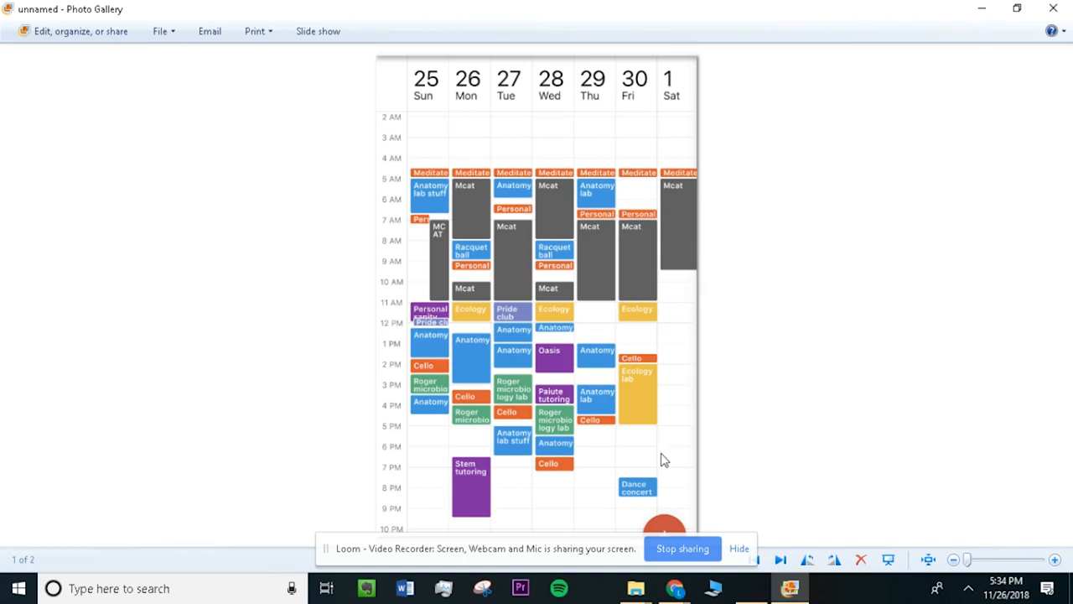
mouse_move(677, 156)
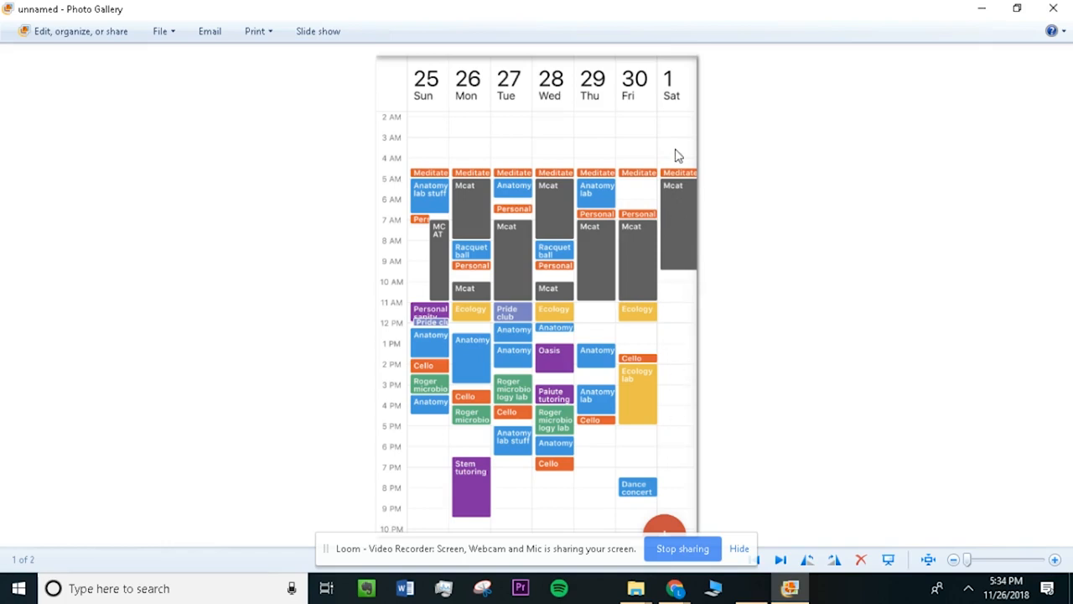
mouse_move(667, 176)
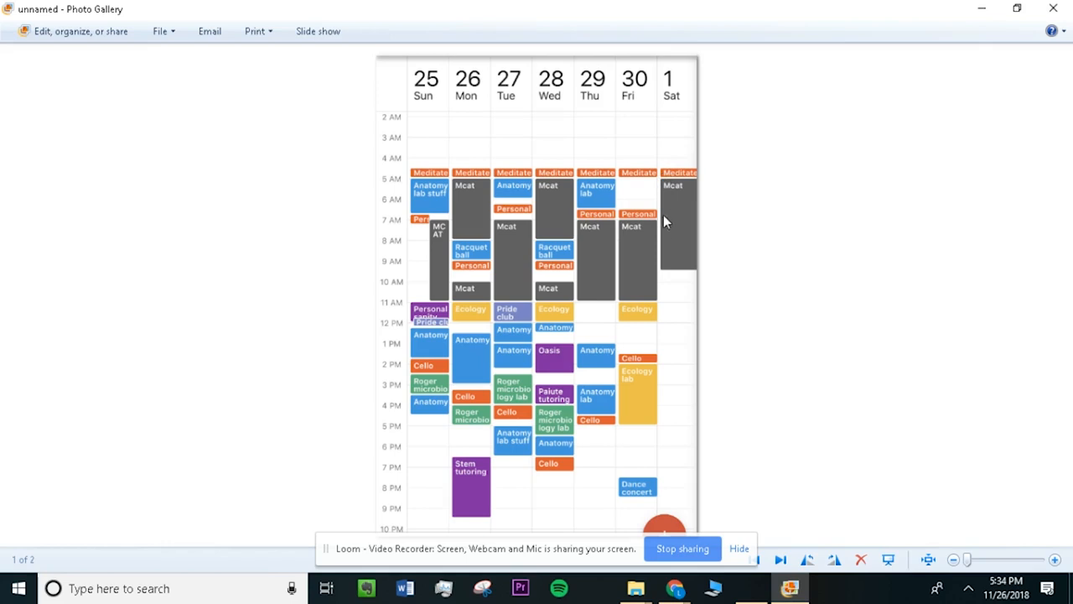
mouse_move(674, 288)
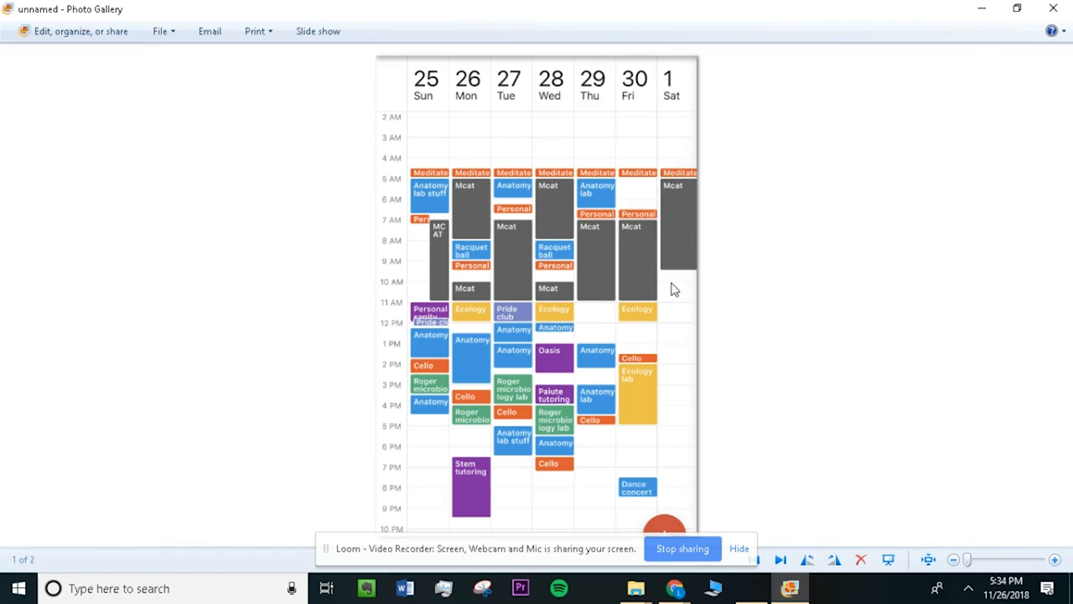
mouse_move(674, 267)
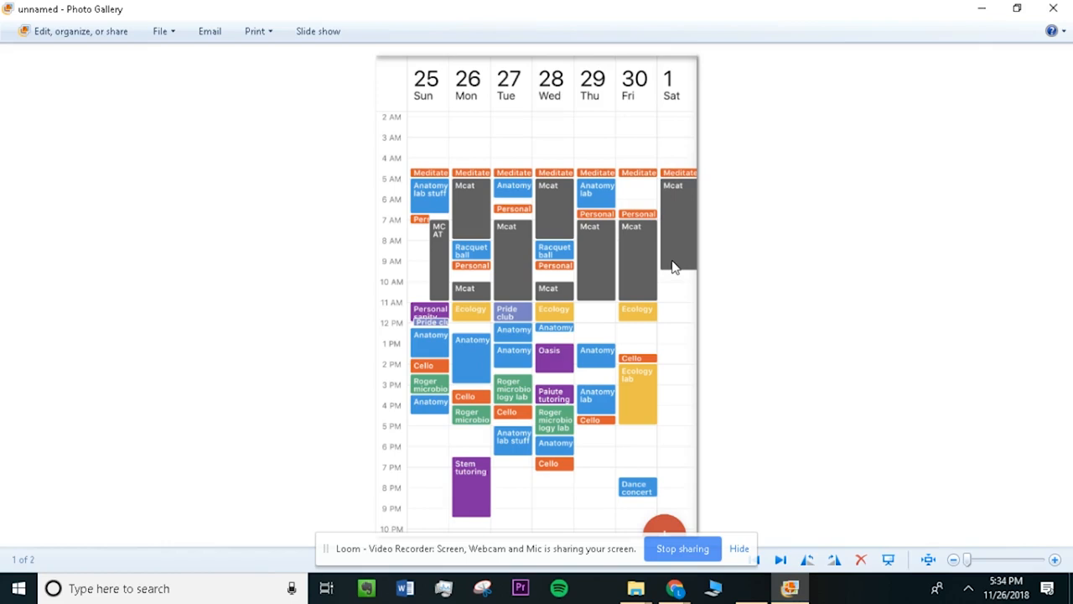
mouse_move(670, 252)
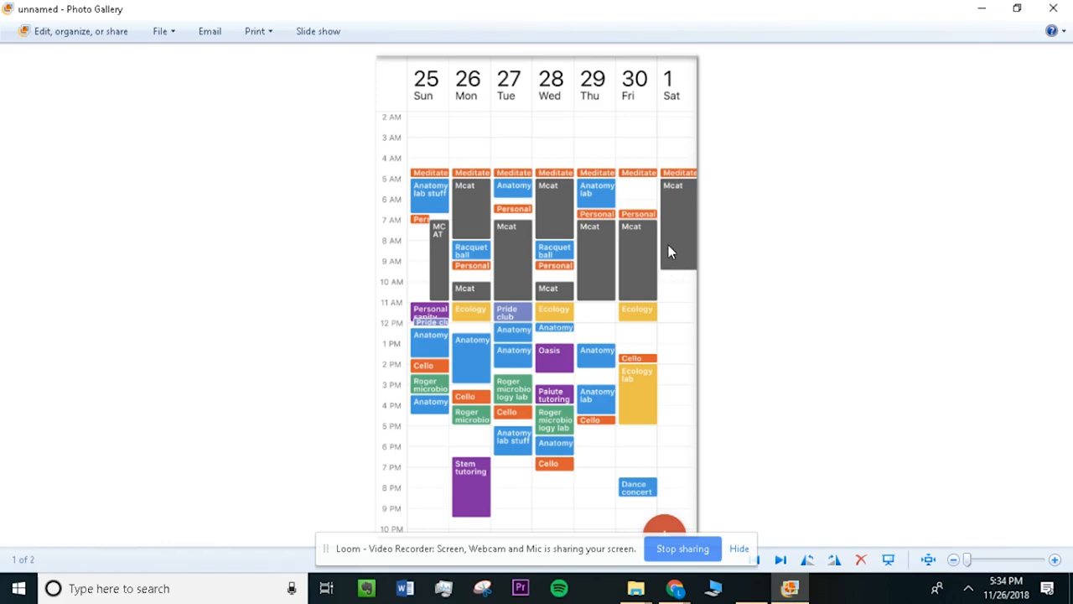
mouse_move(590, 217)
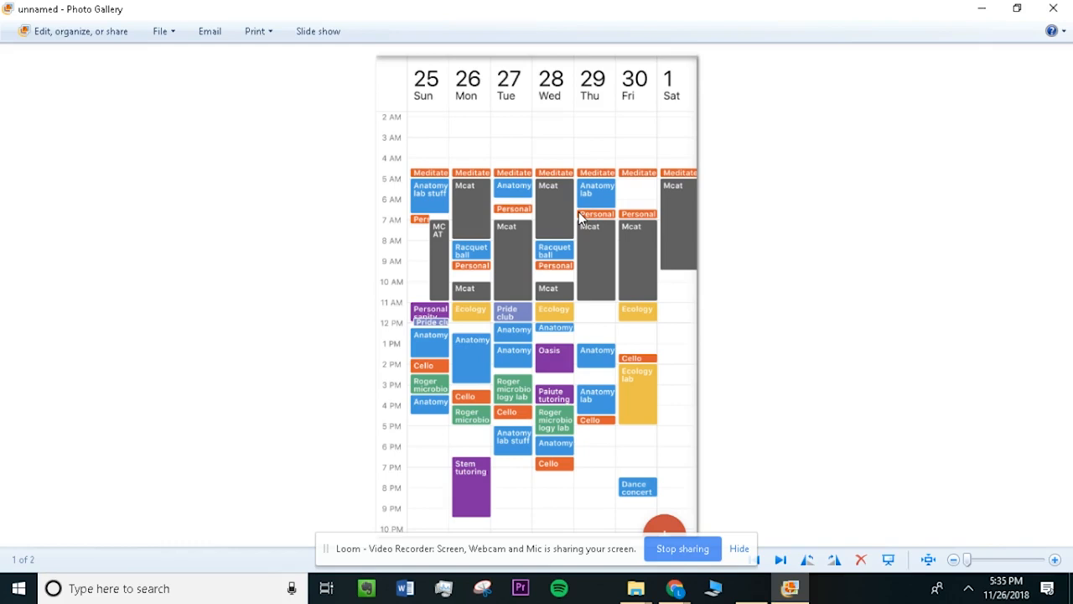
mouse_move(662, 327)
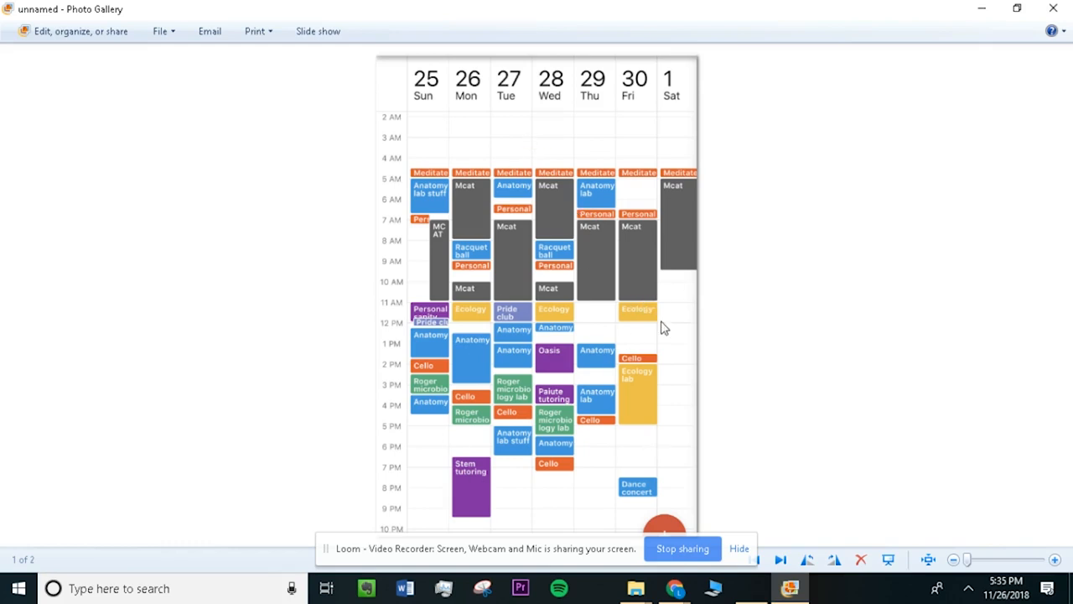
mouse_move(670, 186)
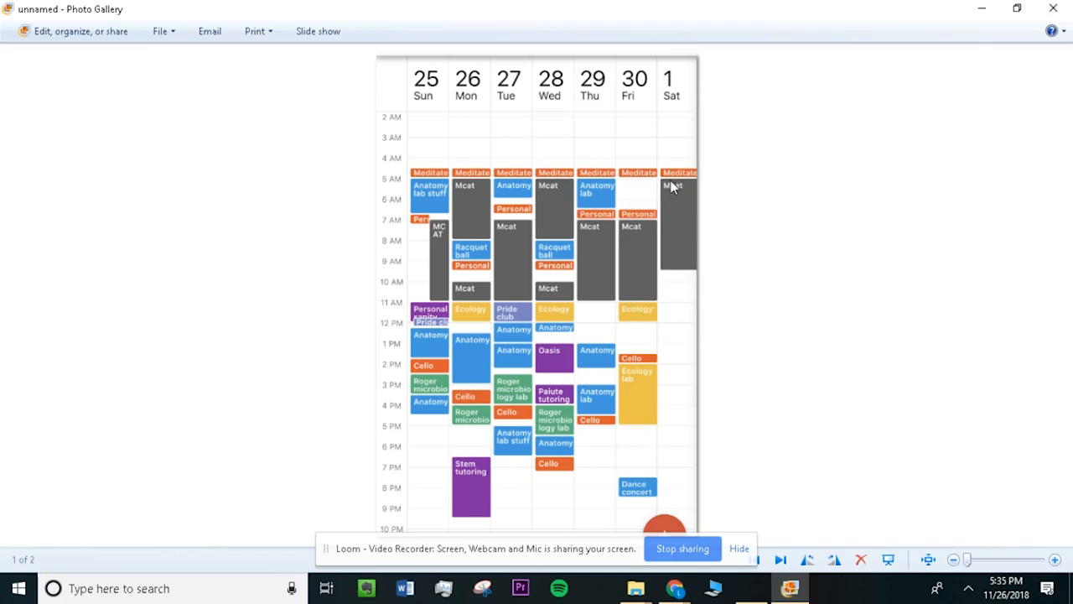
mouse_move(674, 182)
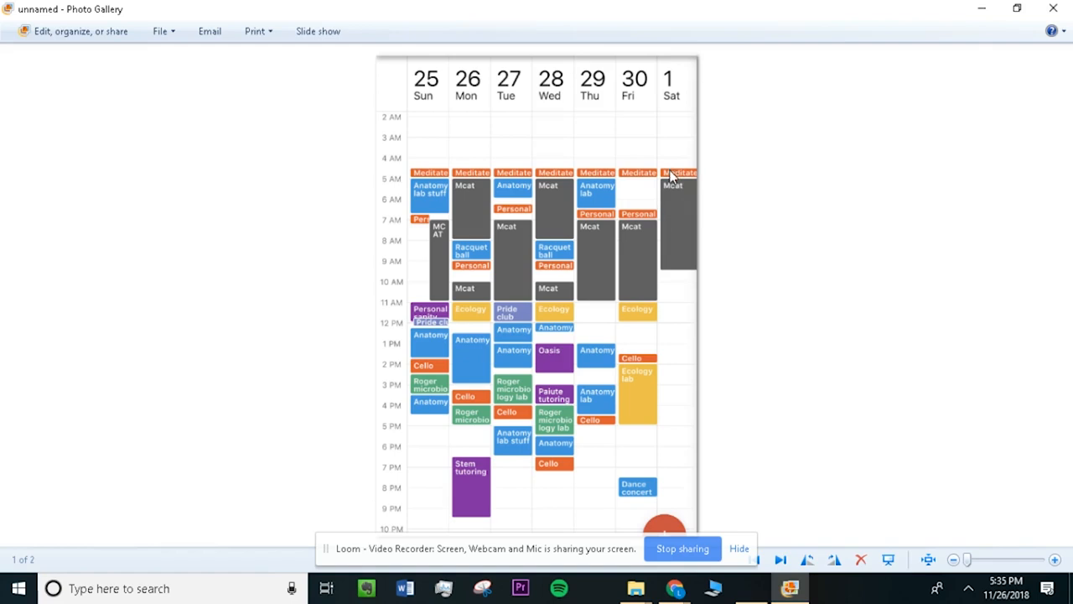
mouse_move(680, 207)
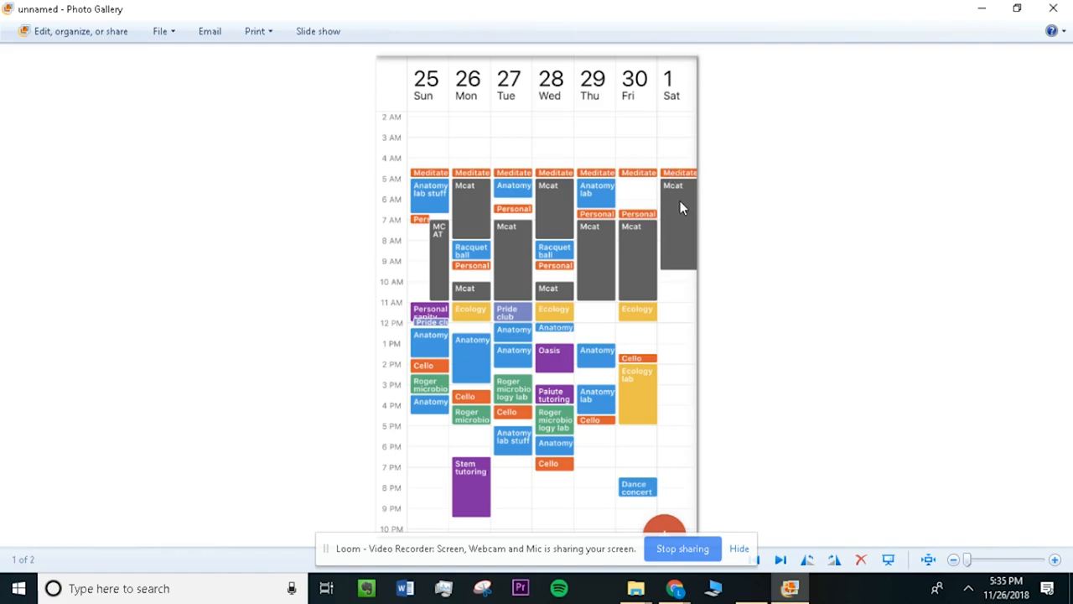
mouse_move(654, 226)
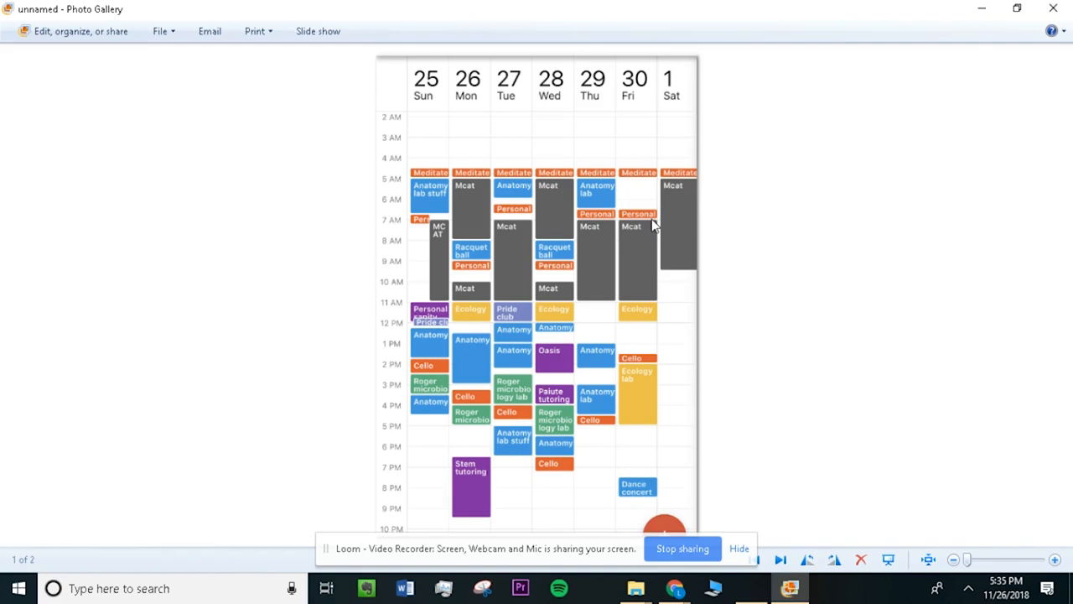
mouse_move(682, 225)
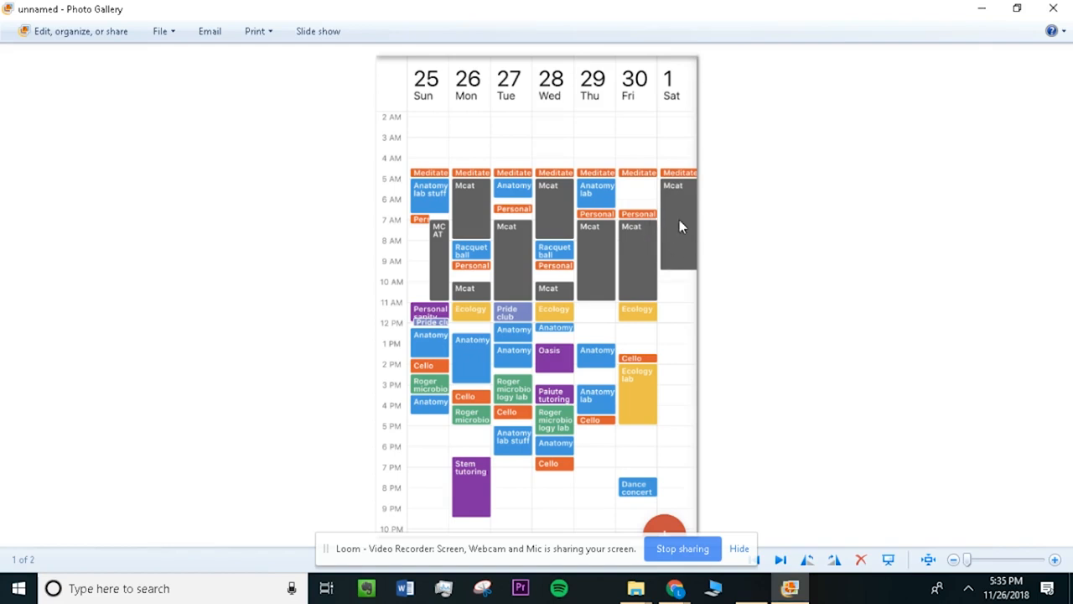
mouse_move(659, 335)
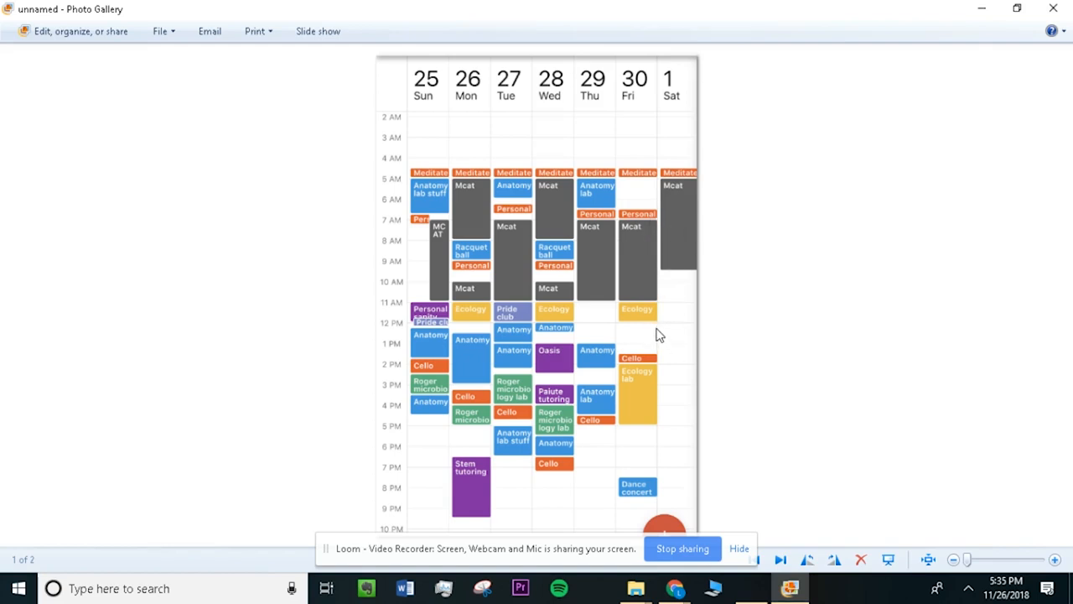
mouse_move(667, 483)
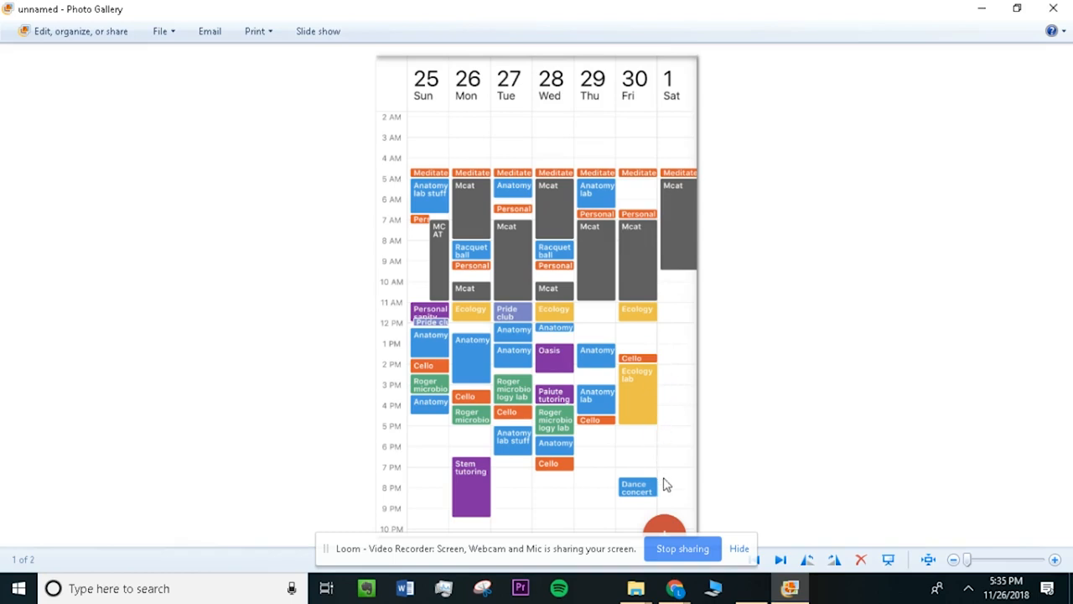
mouse_move(655, 250)
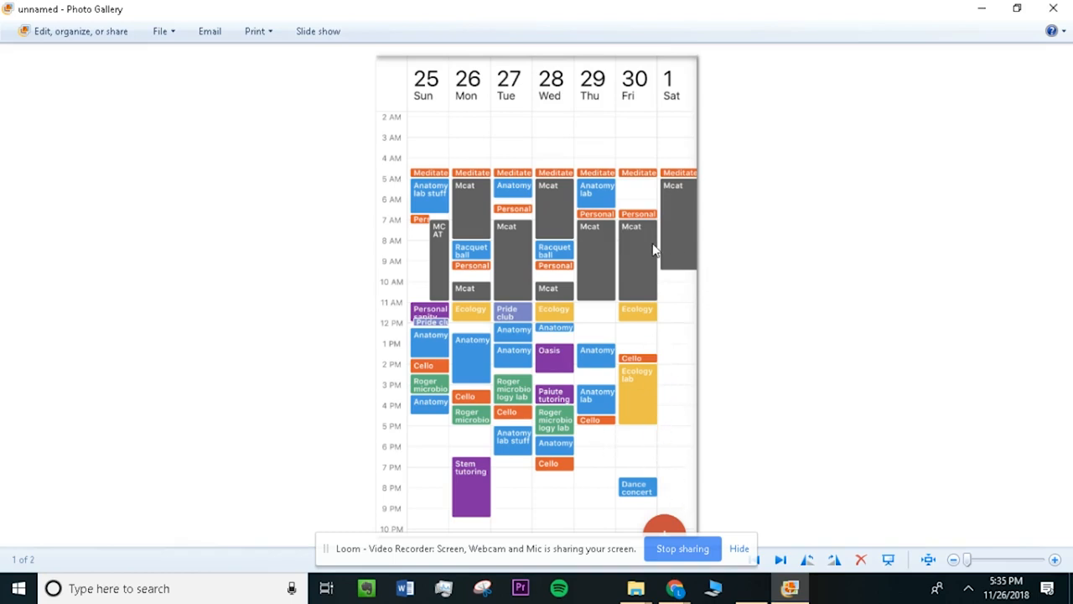
mouse_move(661, 255)
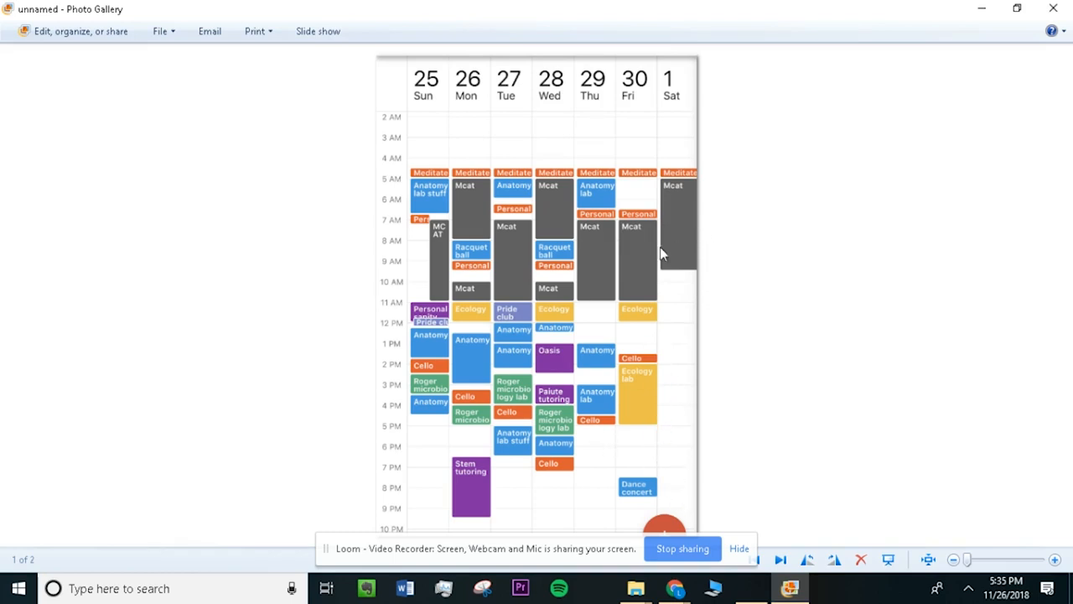
mouse_move(670, 289)
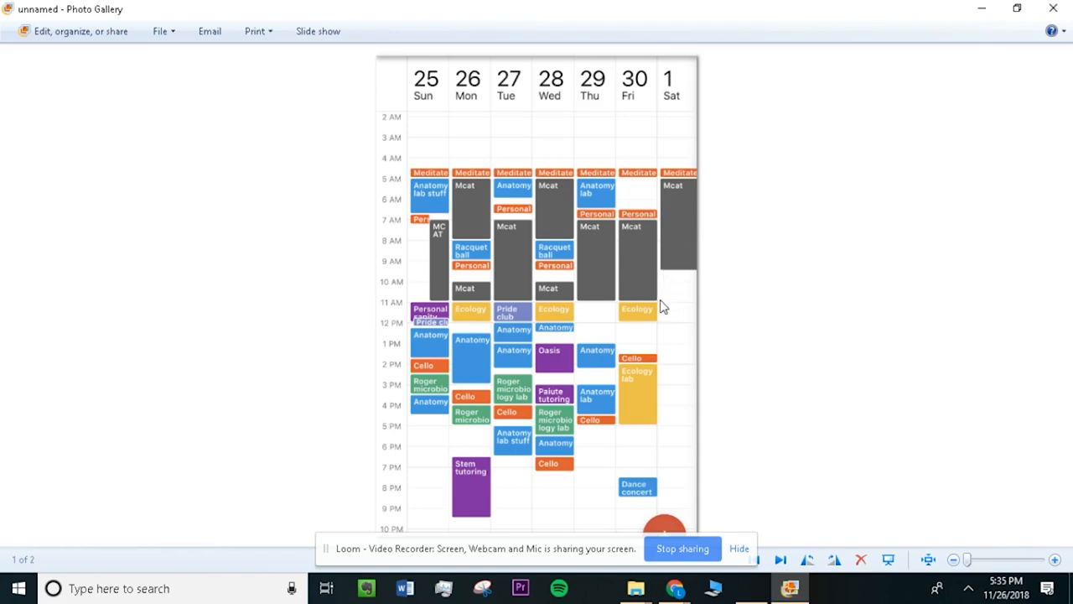
mouse_move(687, 354)
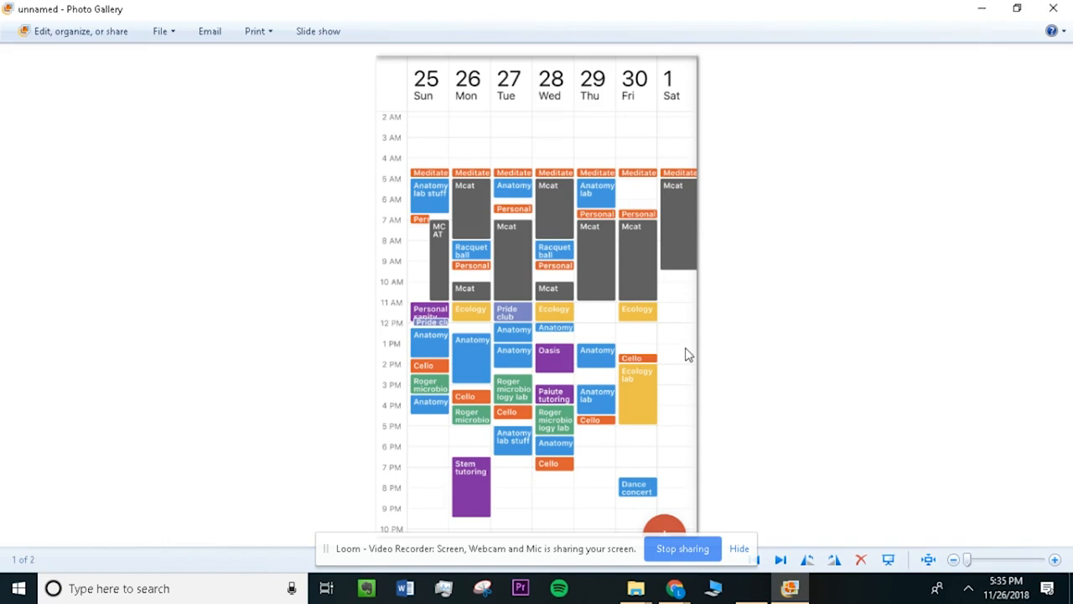
mouse_move(684, 322)
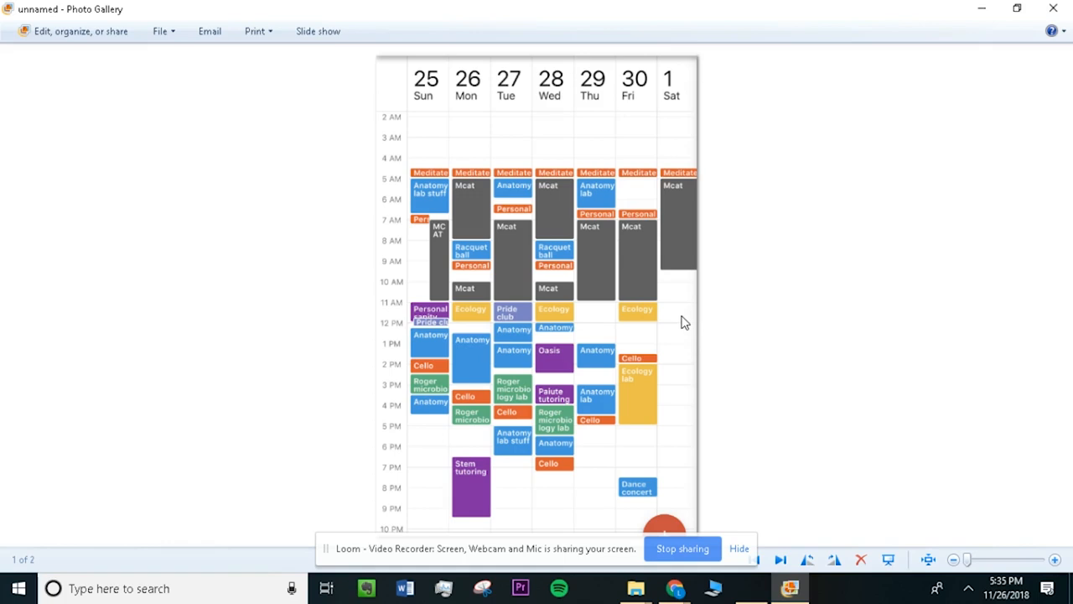
mouse_move(685, 443)
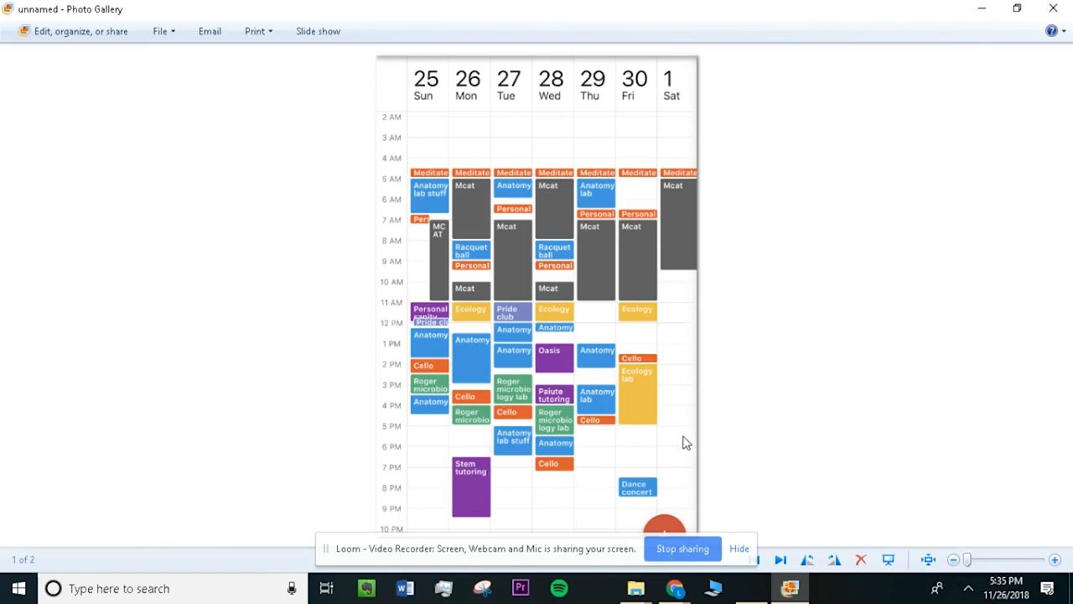
mouse_move(669, 424)
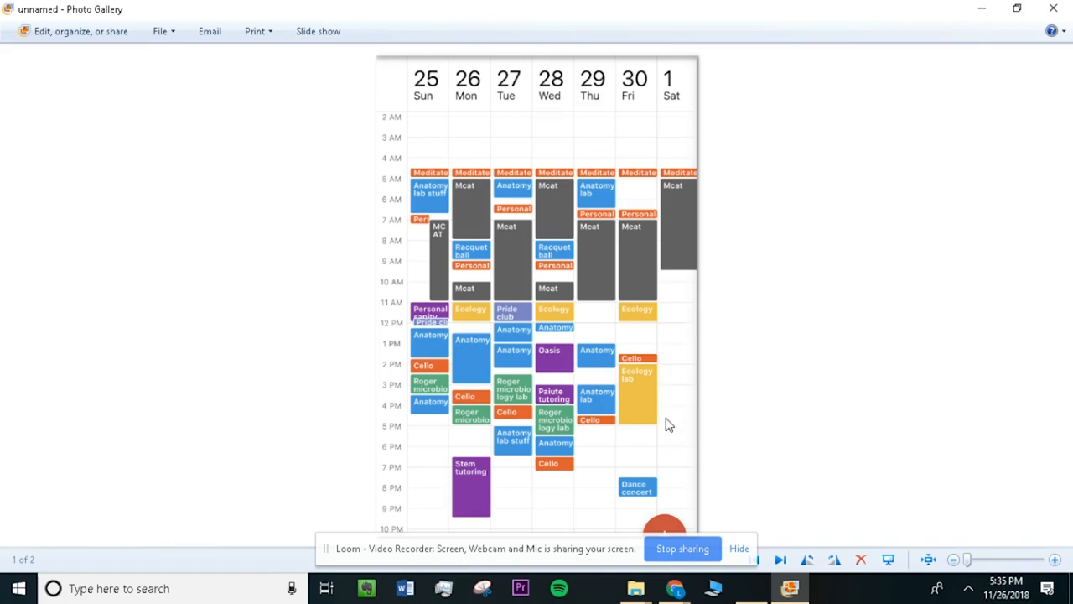
mouse_move(687, 400)
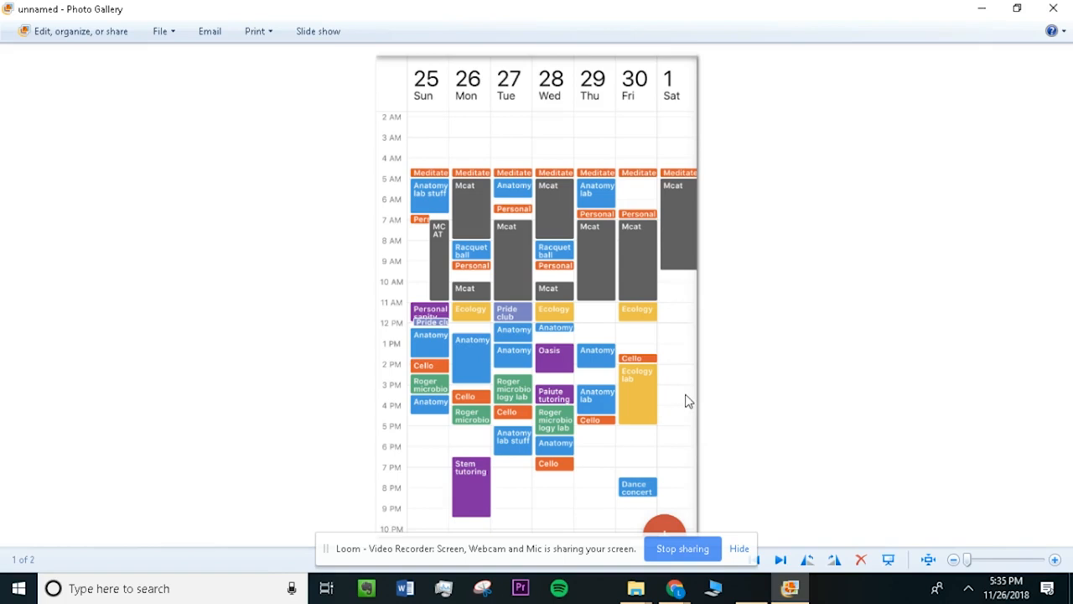
mouse_move(679, 353)
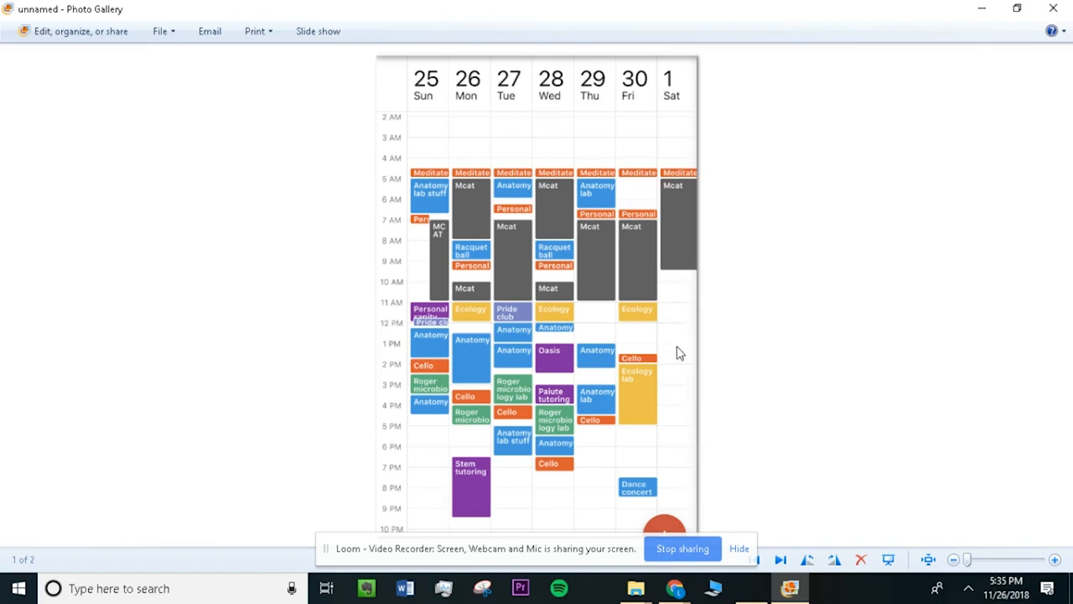
mouse_move(701, 416)
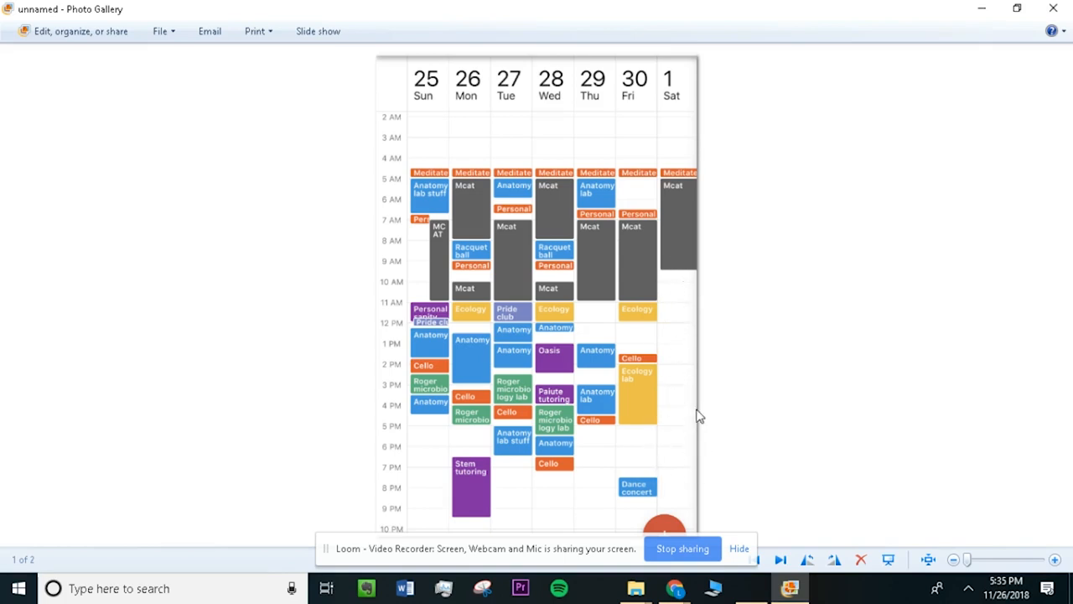
mouse_move(629, 466)
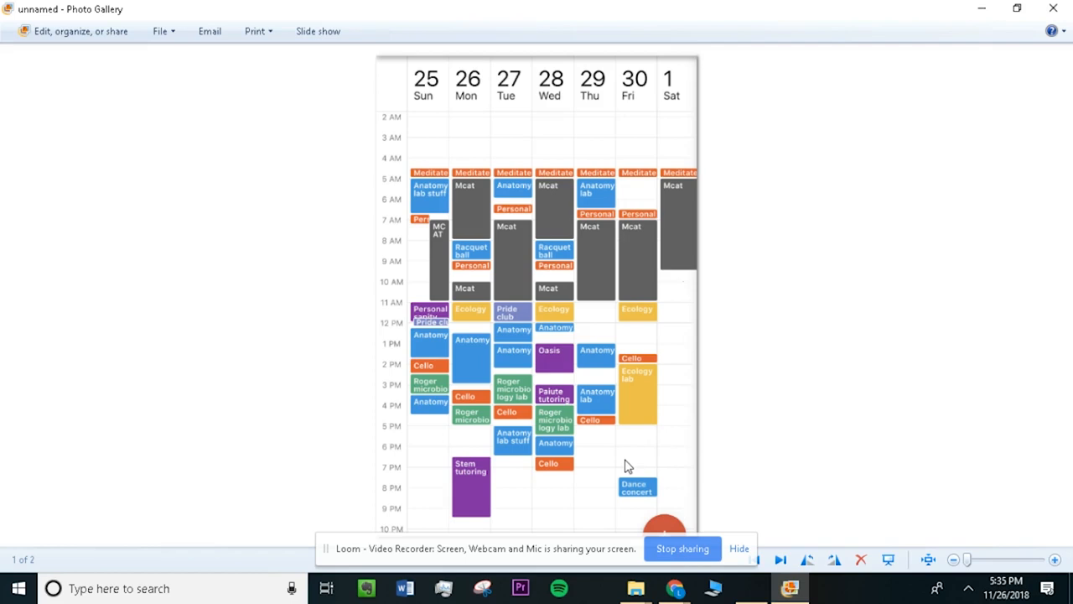
mouse_move(647, 437)
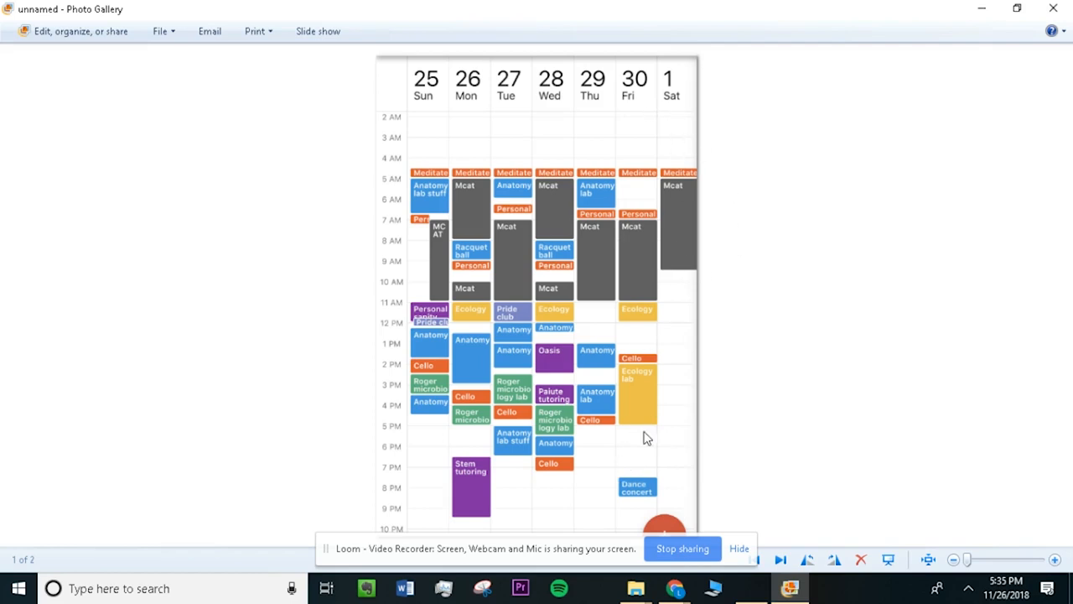
mouse_move(652, 338)
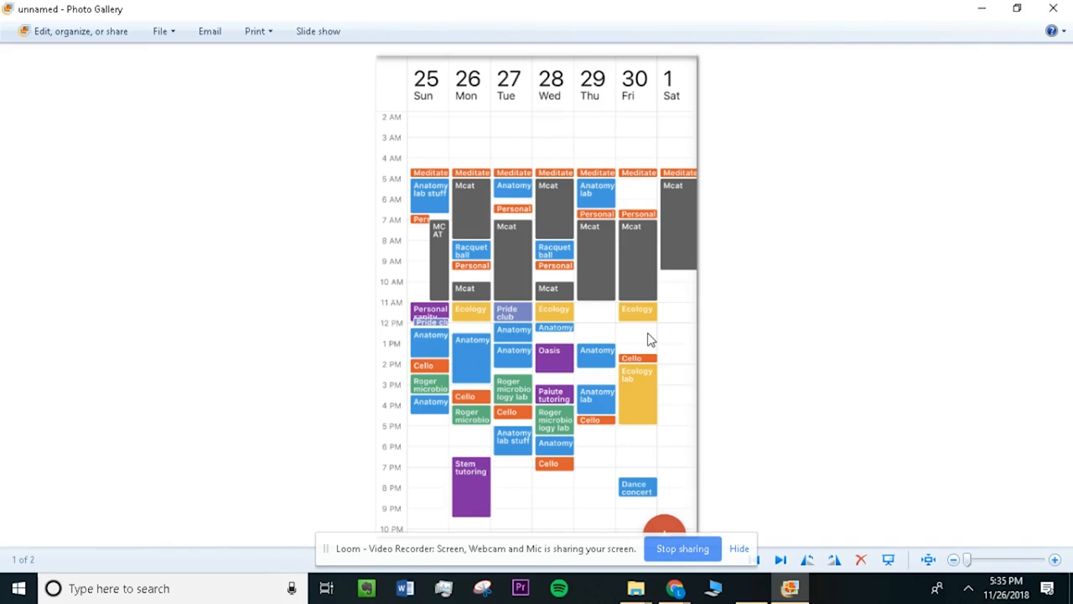
mouse_move(577, 359)
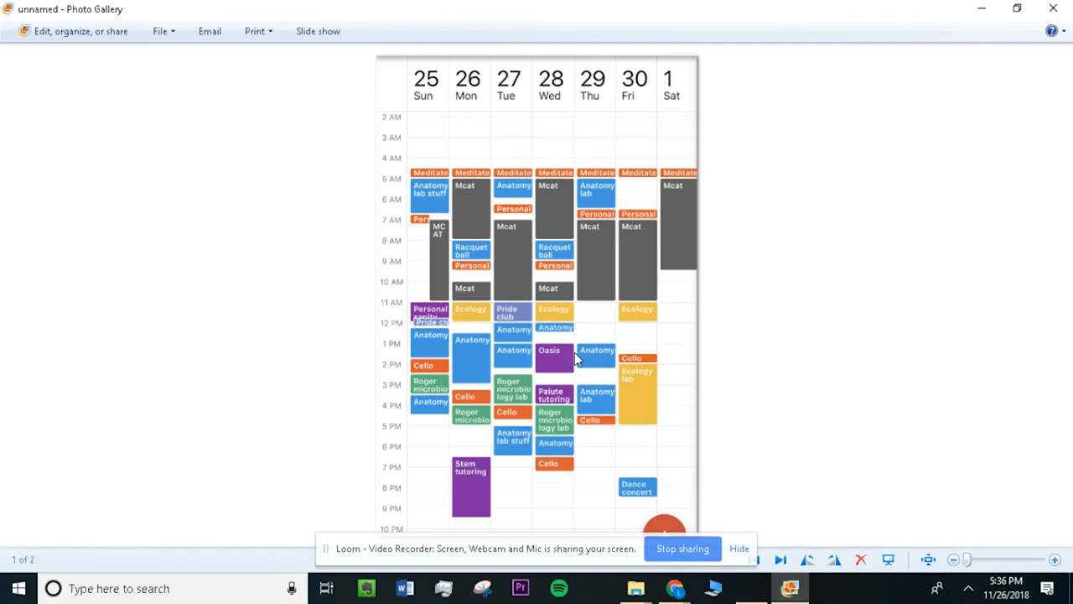
mouse_move(479, 181)
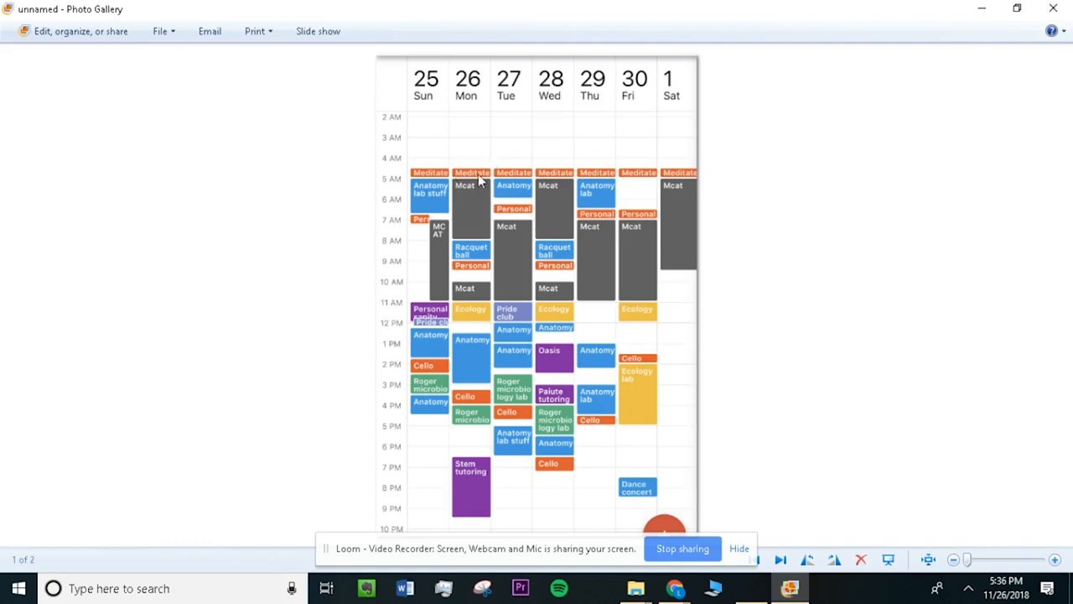
mouse_move(453, 460)
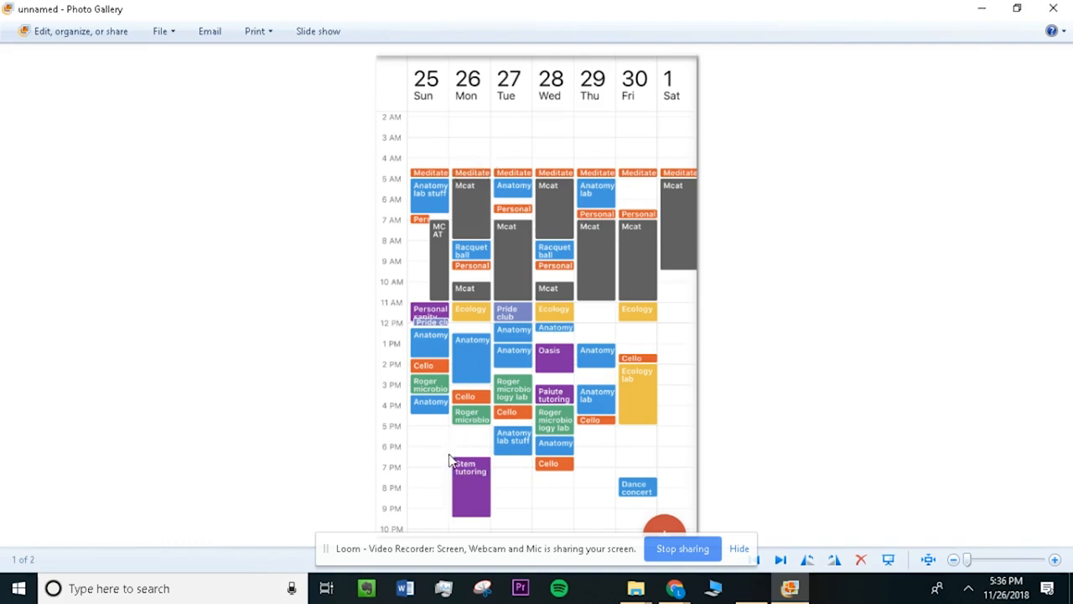
mouse_move(489, 463)
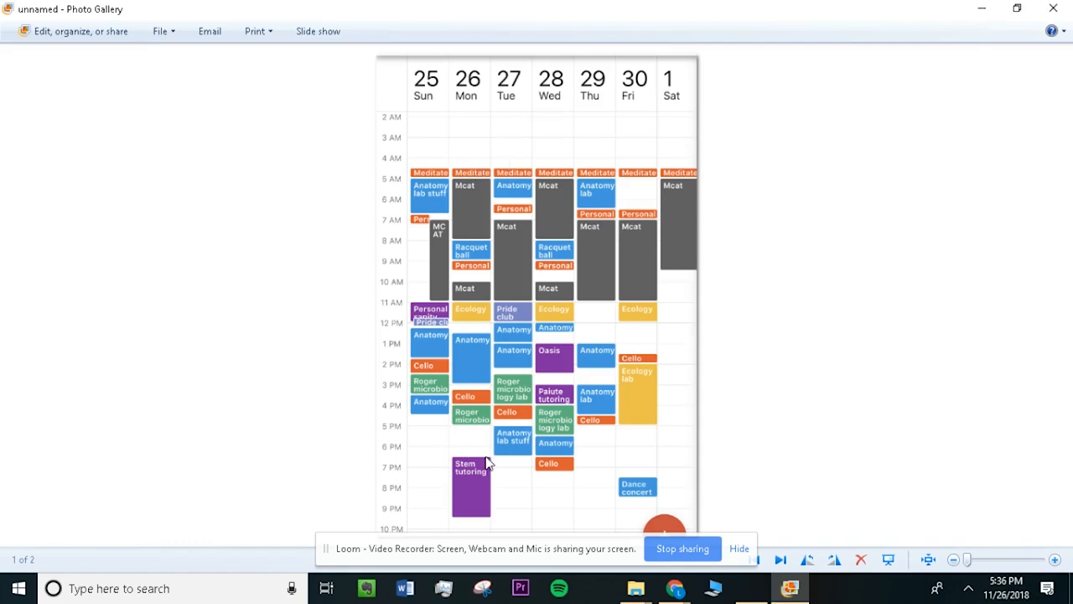
mouse_move(540, 356)
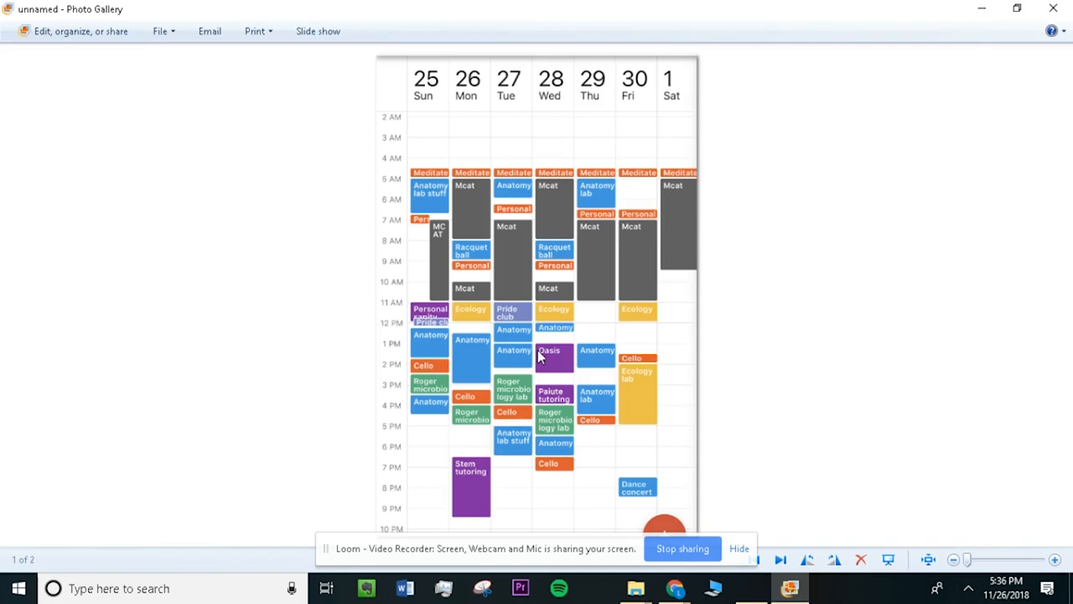
mouse_move(566, 208)
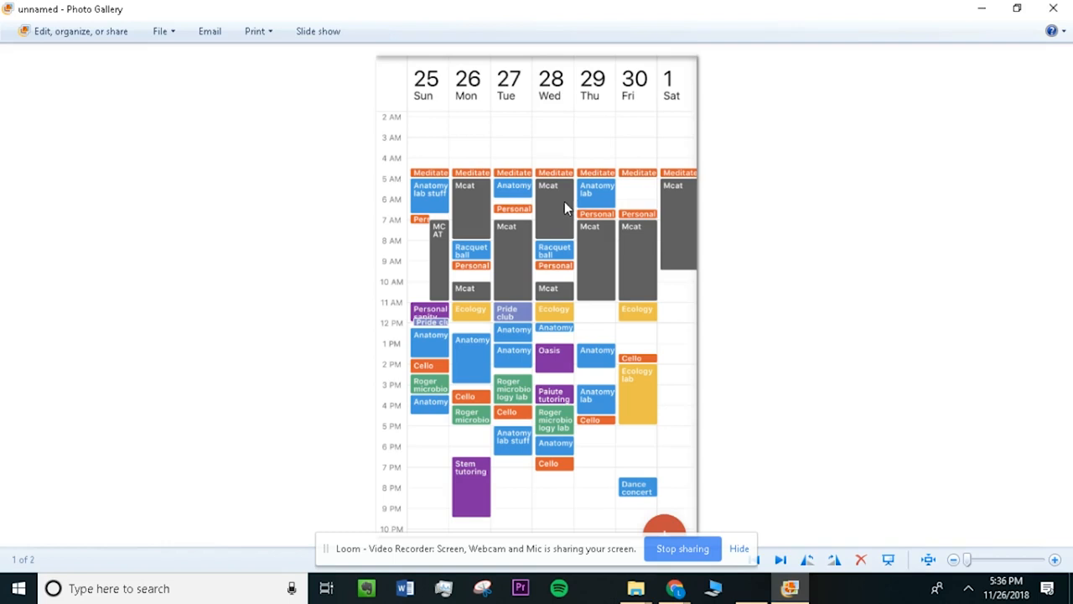
mouse_move(449, 317)
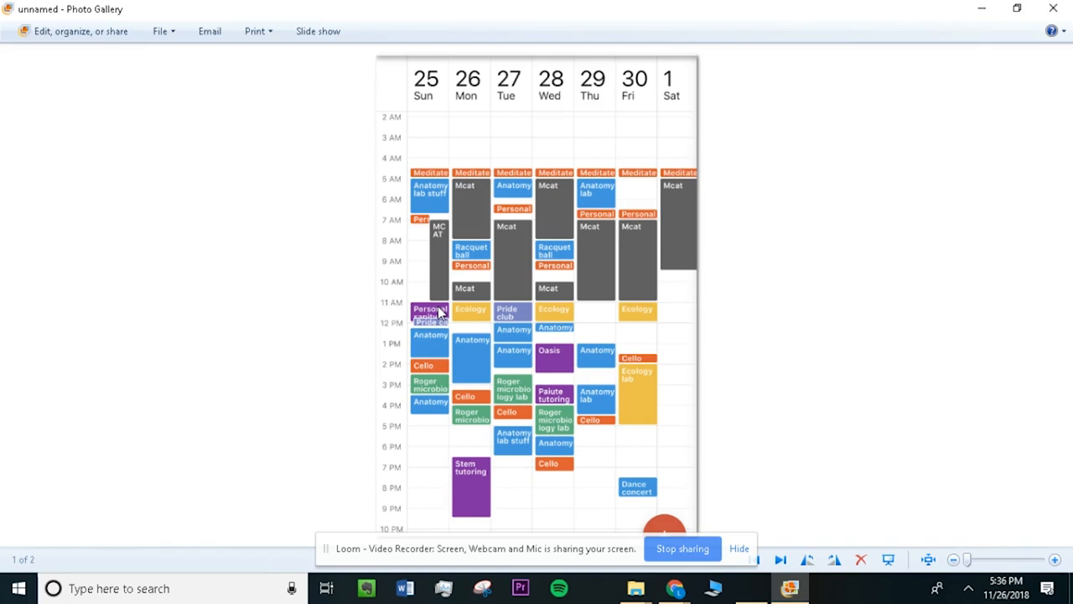
mouse_move(630, 416)
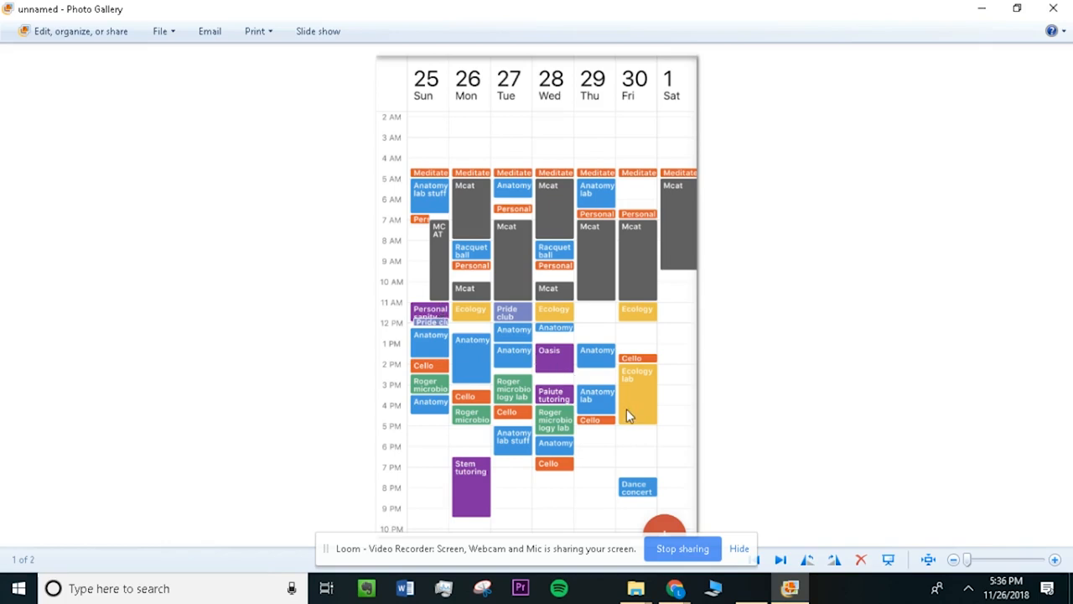
mouse_move(631, 412)
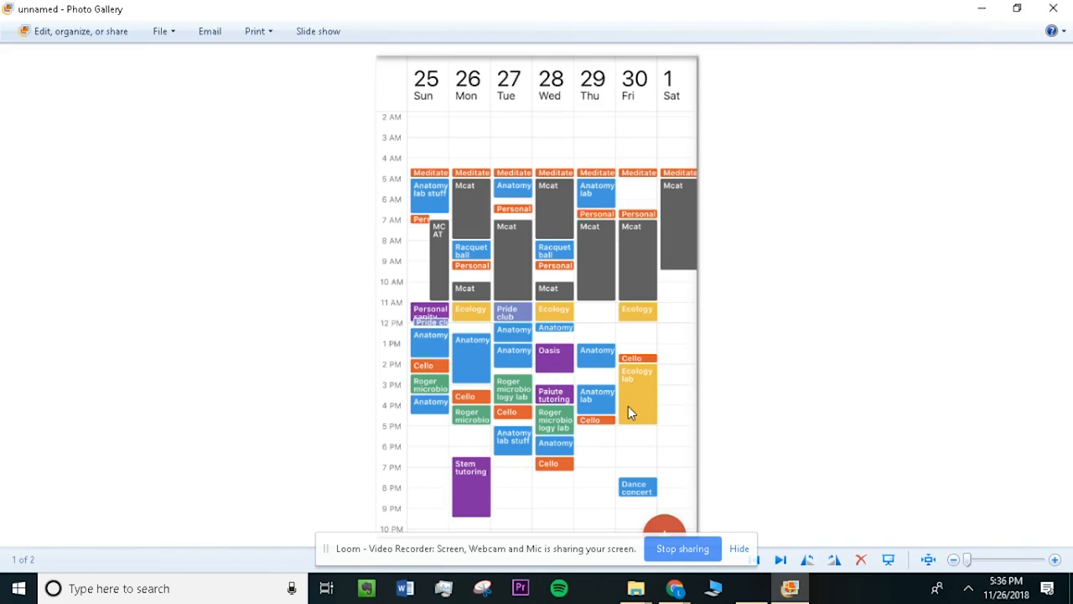
mouse_move(617, 395)
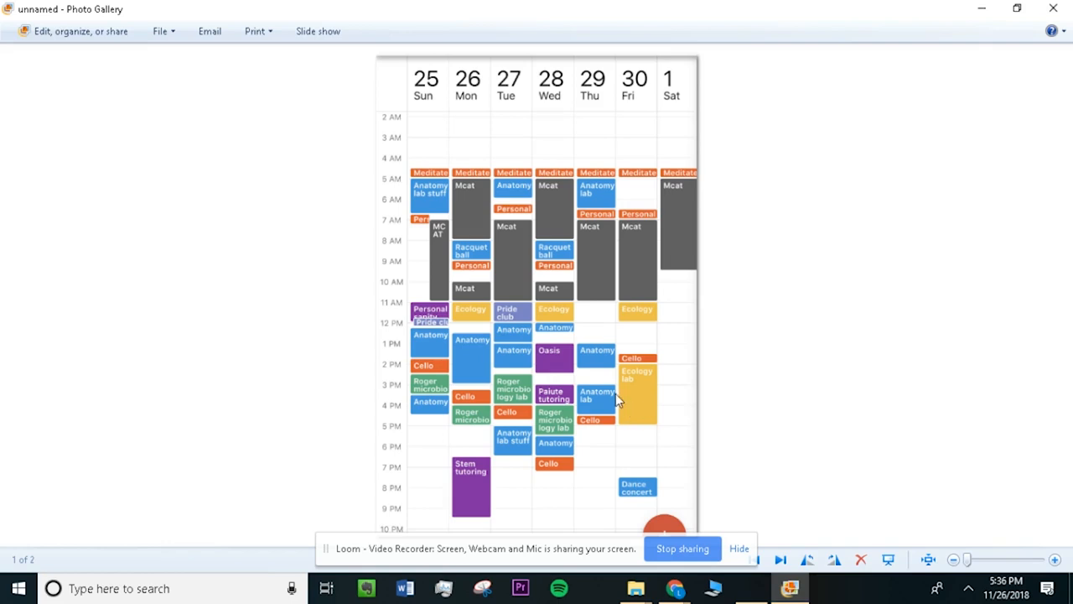
mouse_move(552, 359)
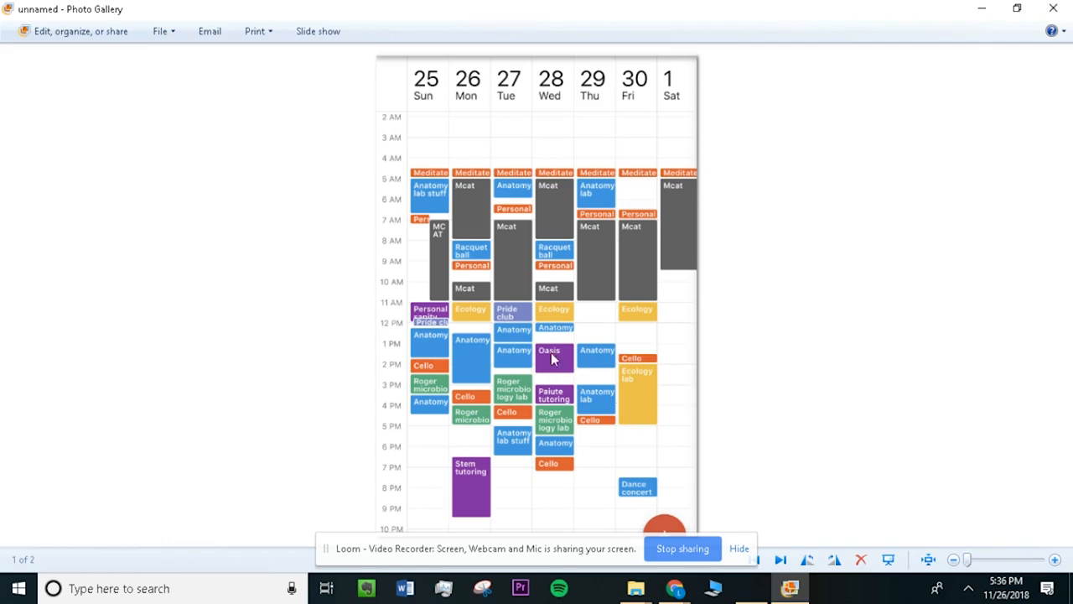
mouse_move(444, 272)
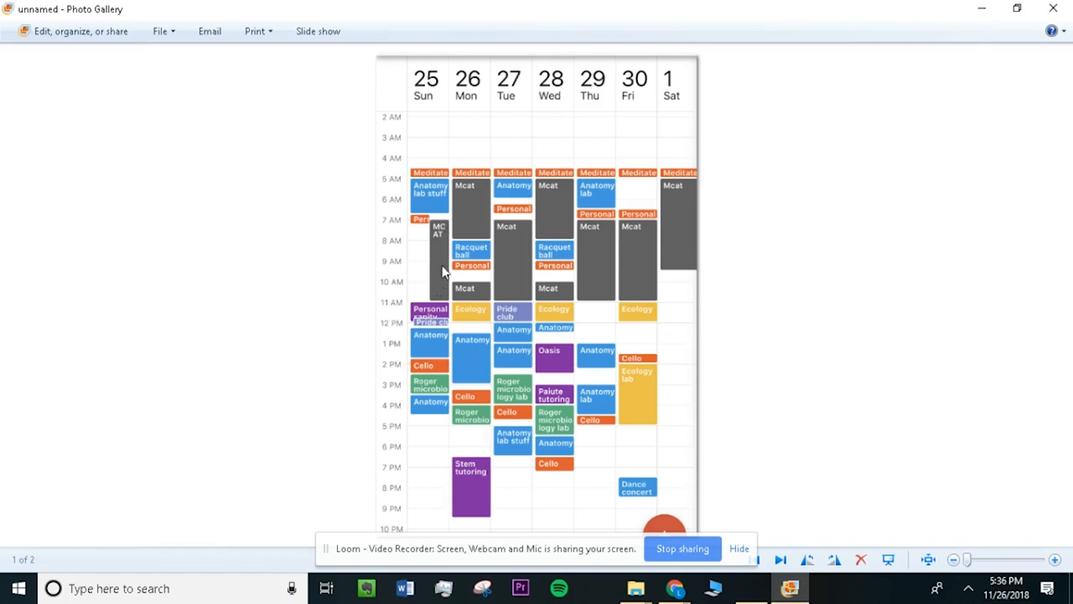
mouse_move(470, 224)
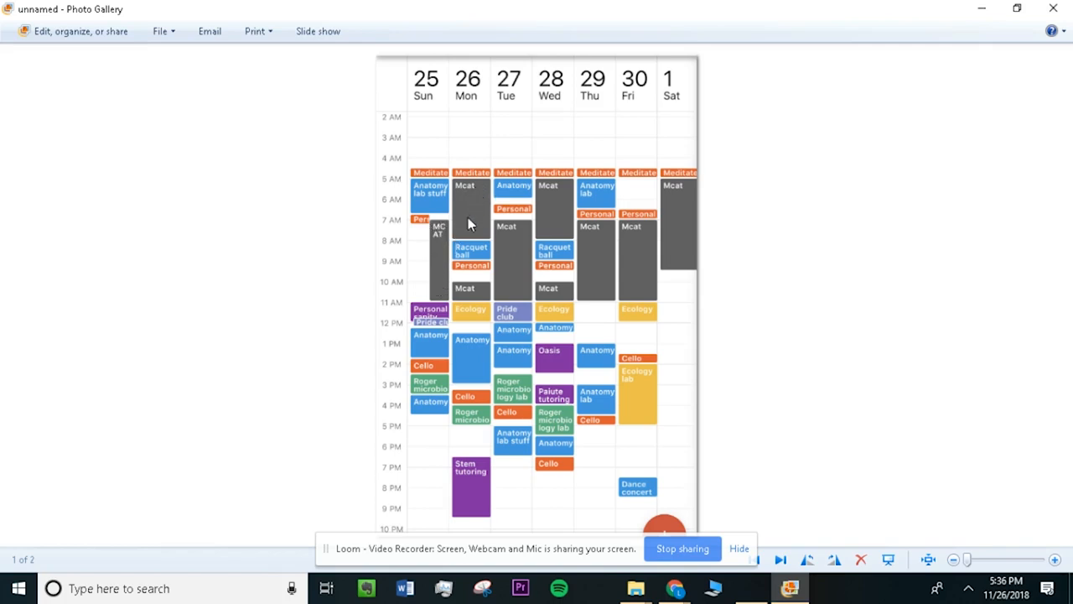
mouse_move(516, 290)
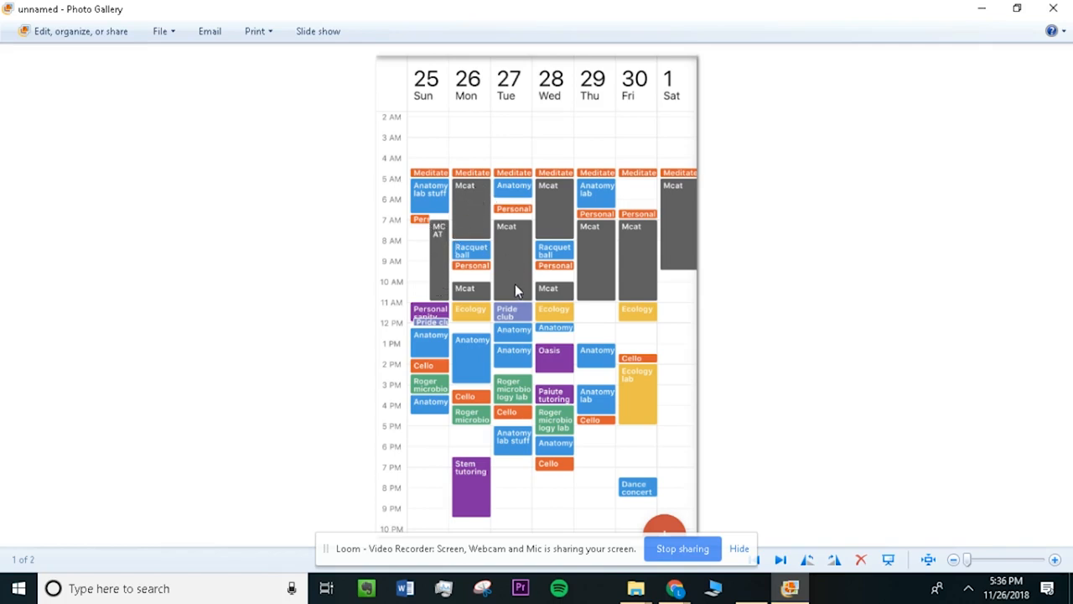
mouse_move(513, 282)
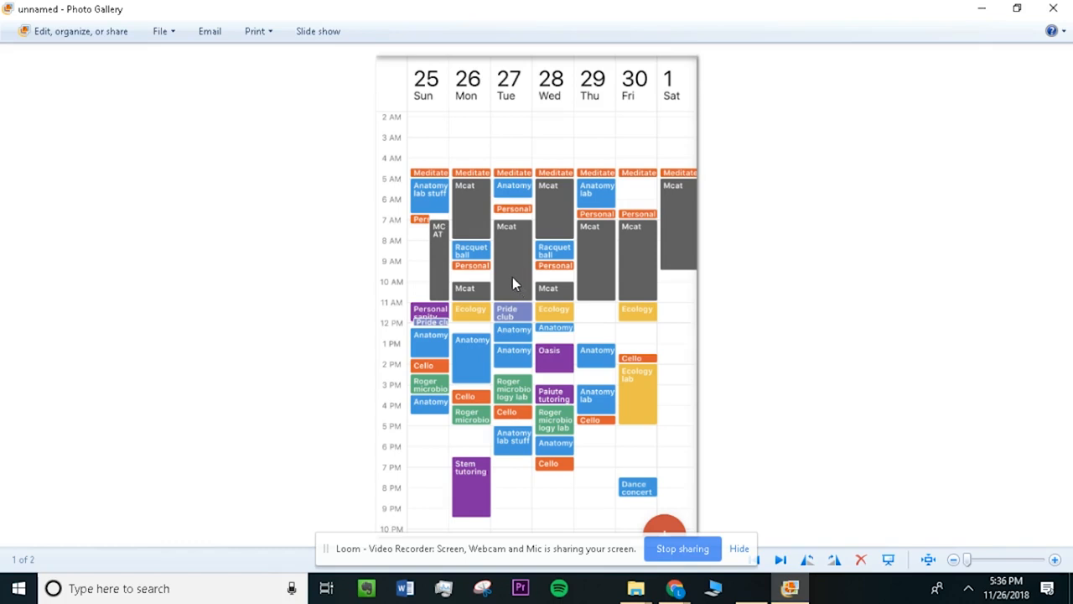
mouse_move(526, 285)
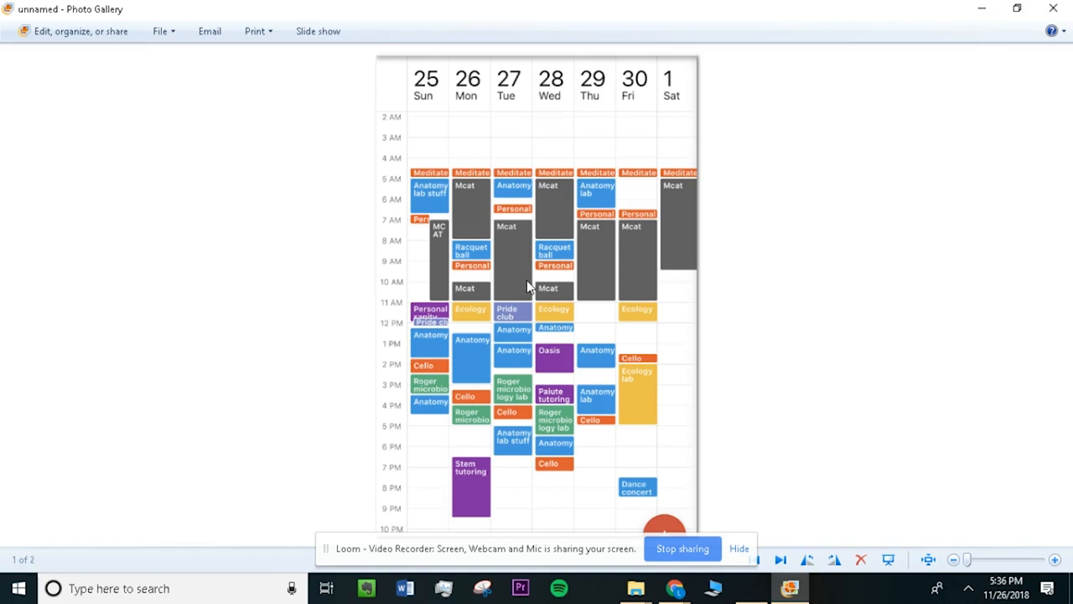
mouse_move(436, 241)
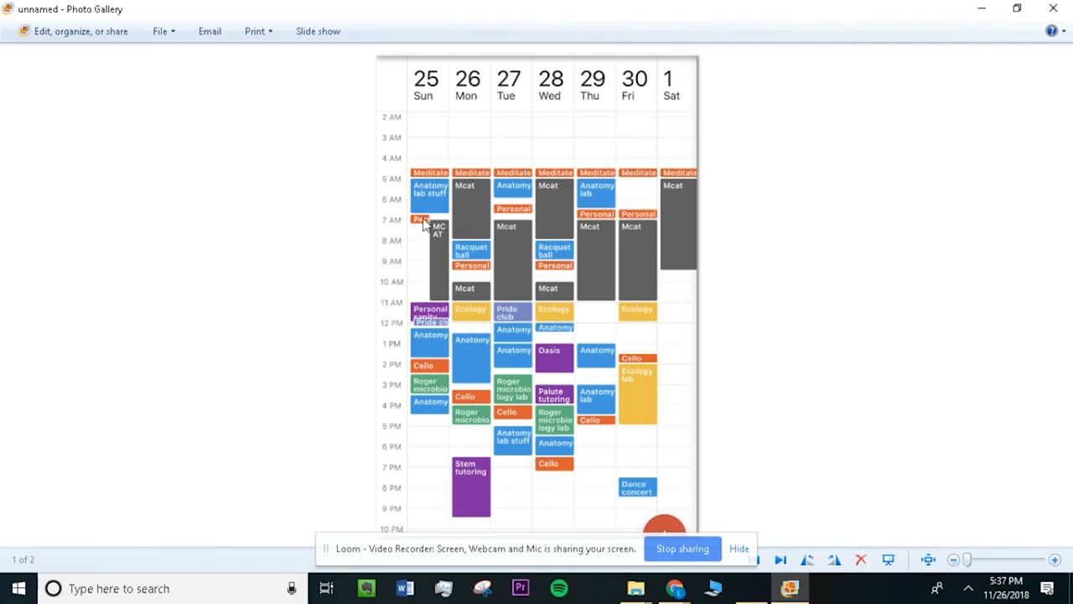
mouse_move(446, 225)
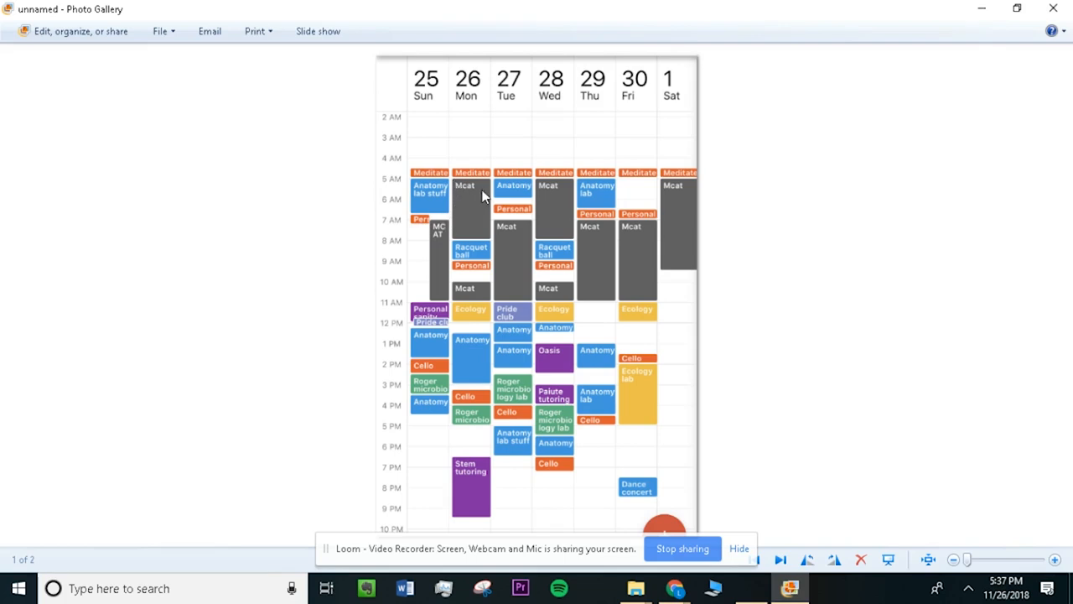
mouse_move(483, 193)
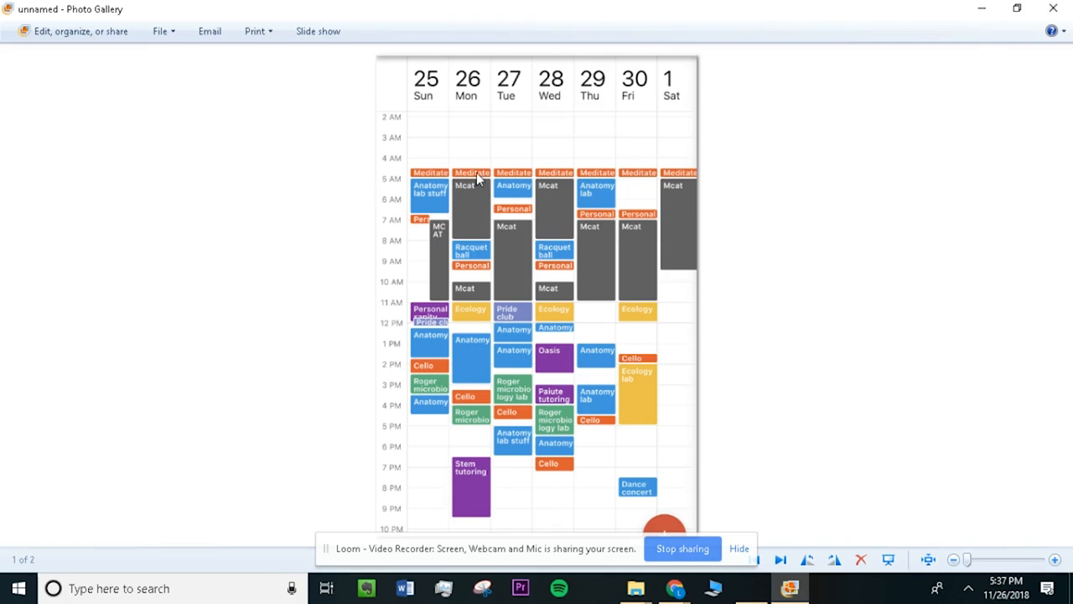
mouse_move(470, 181)
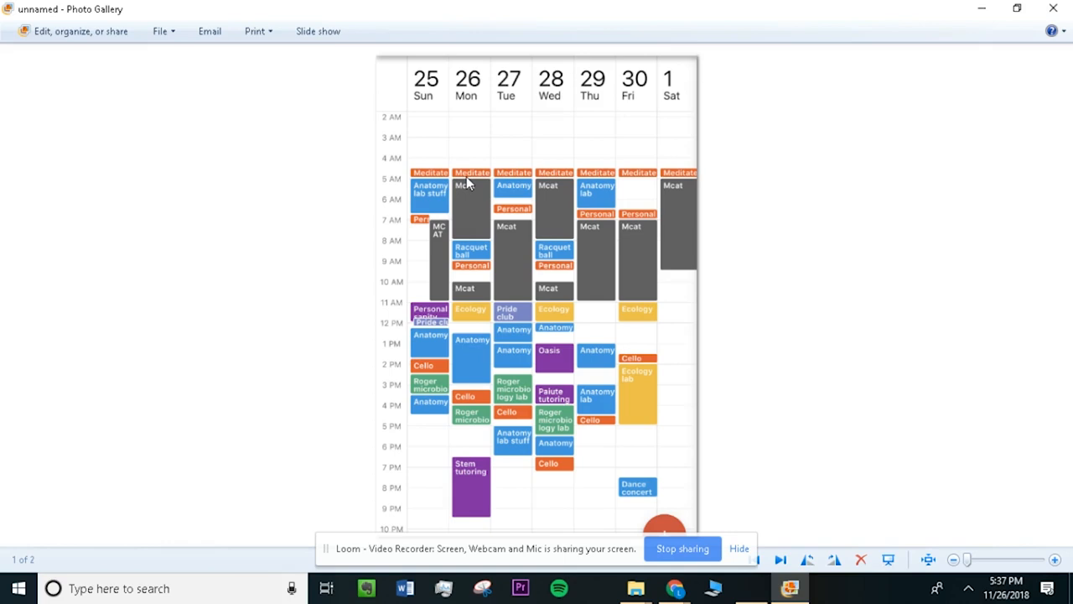
mouse_move(466, 177)
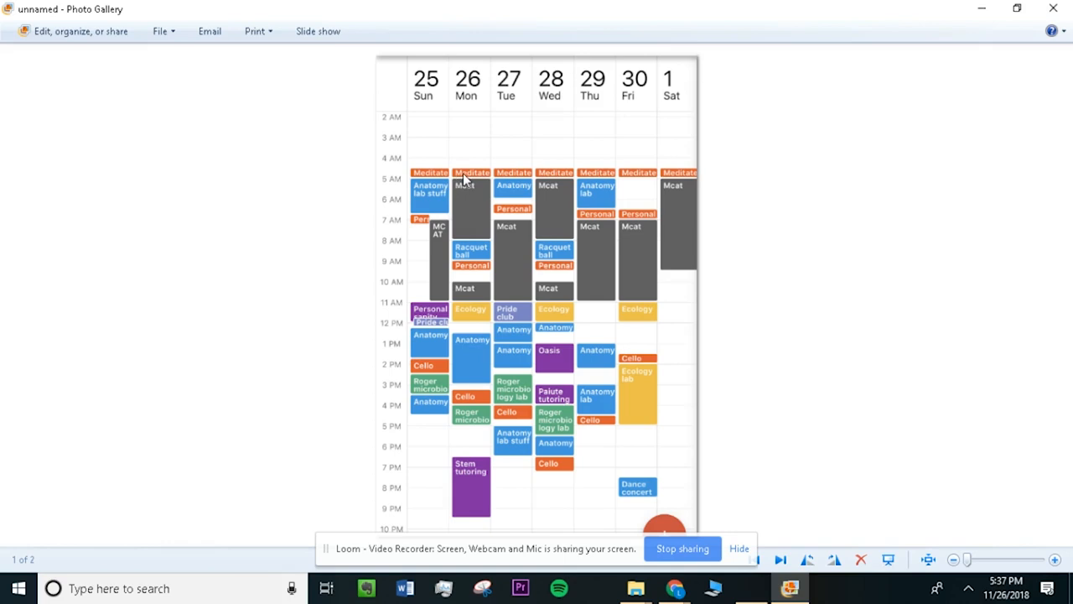
mouse_move(460, 194)
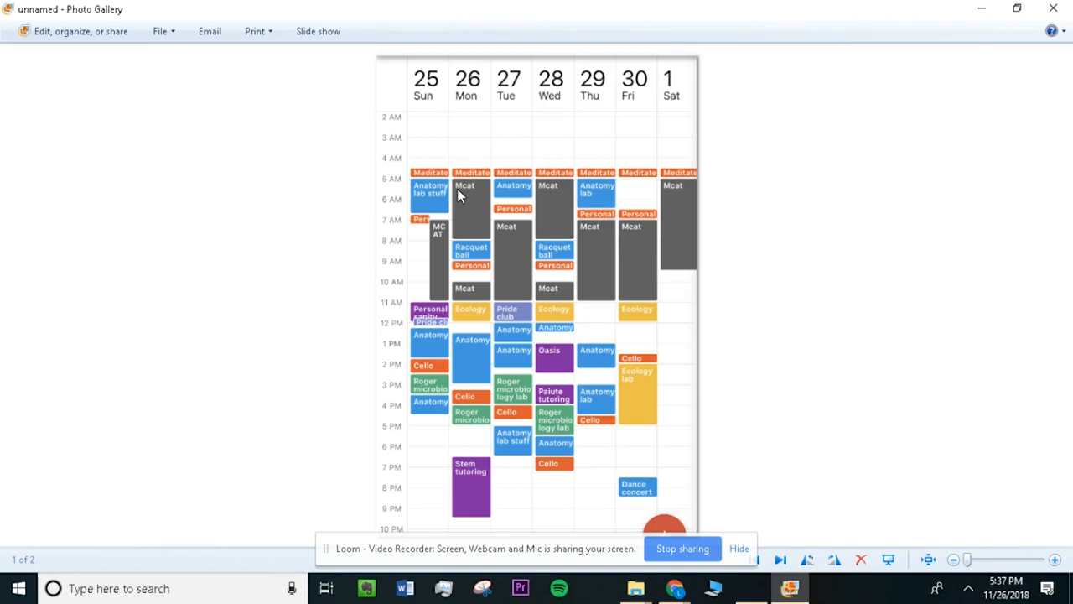
mouse_move(466, 192)
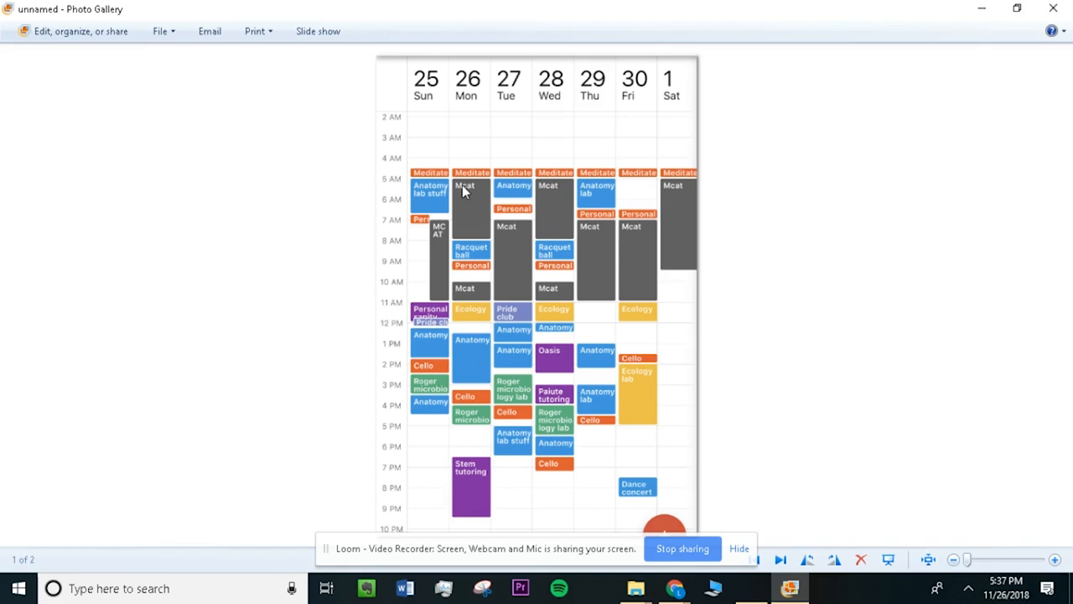
mouse_move(486, 188)
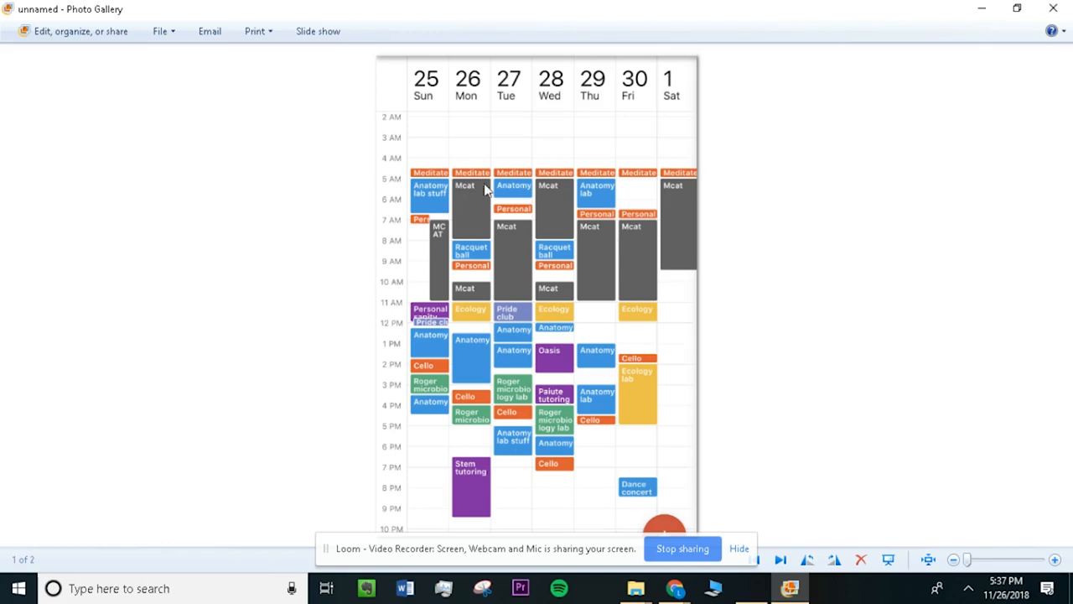
mouse_move(479, 194)
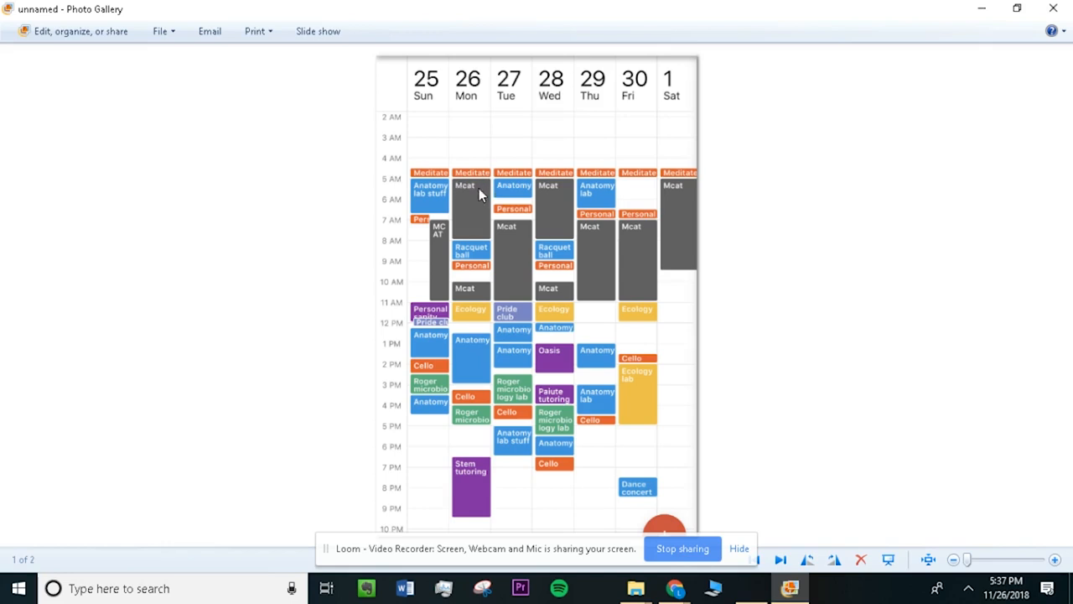
mouse_move(451, 245)
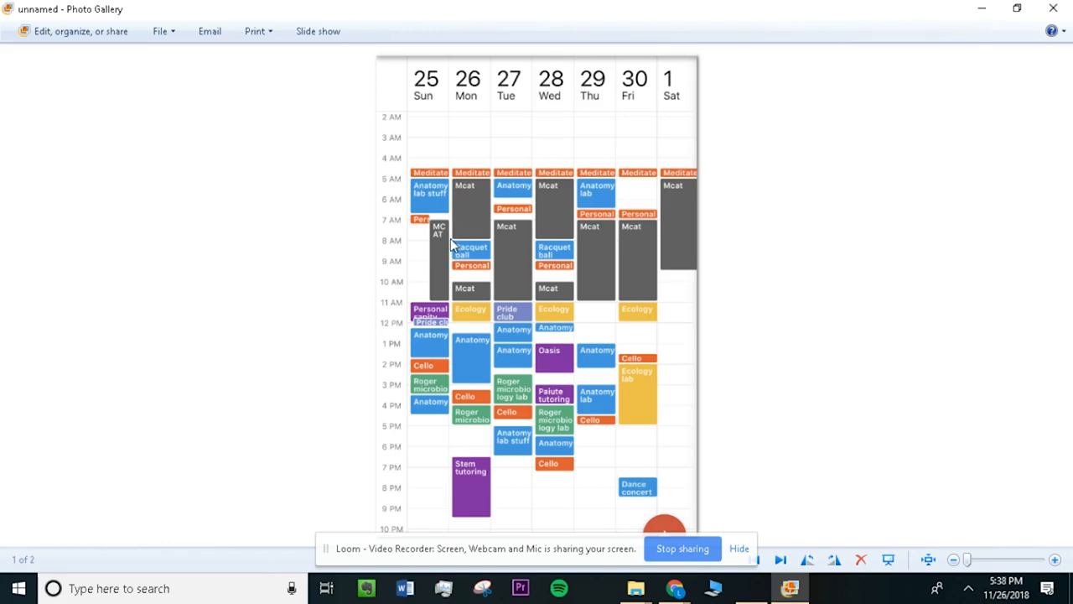
mouse_move(434, 231)
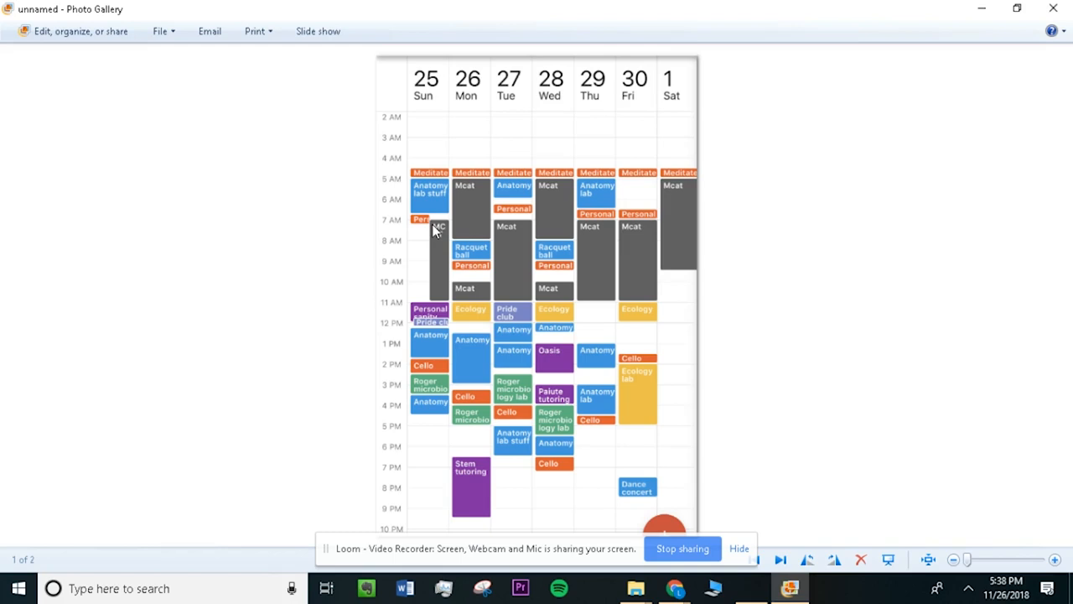
mouse_move(436, 230)
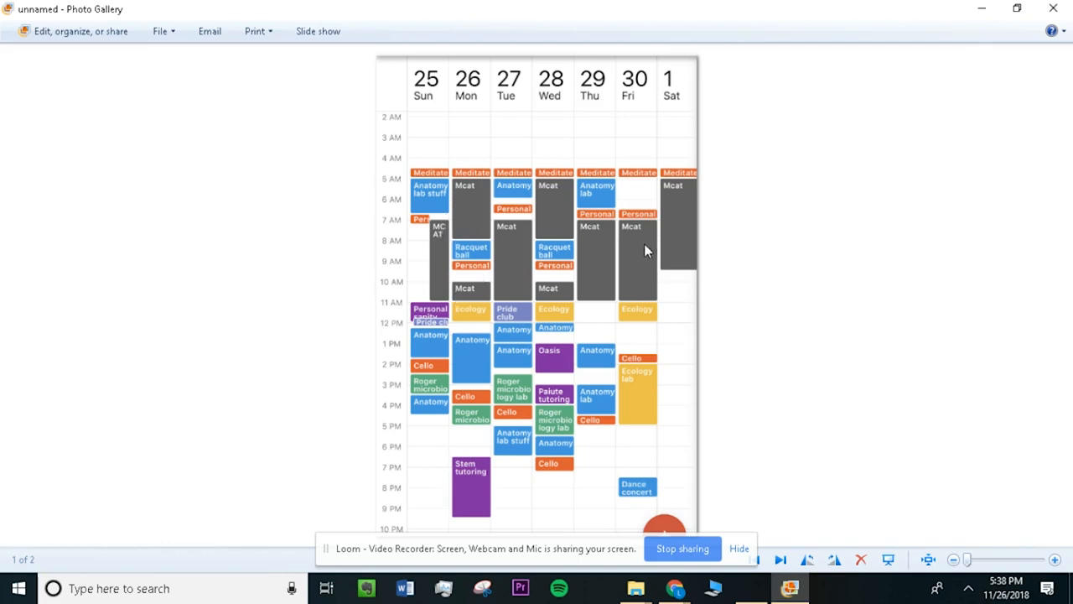
mouse_move(365, 260)
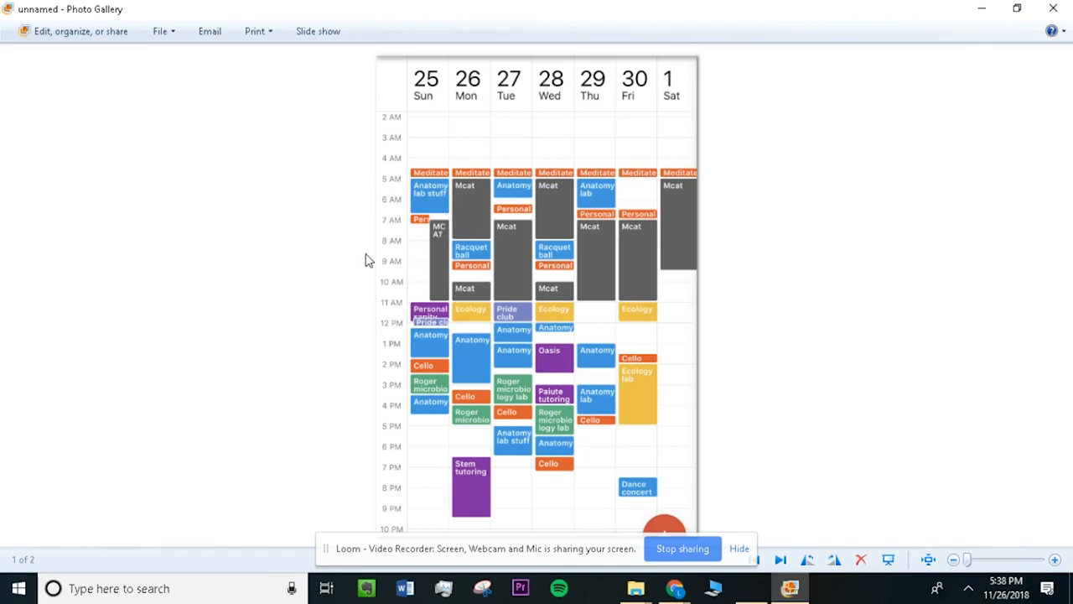
mouse_move(495, 271)
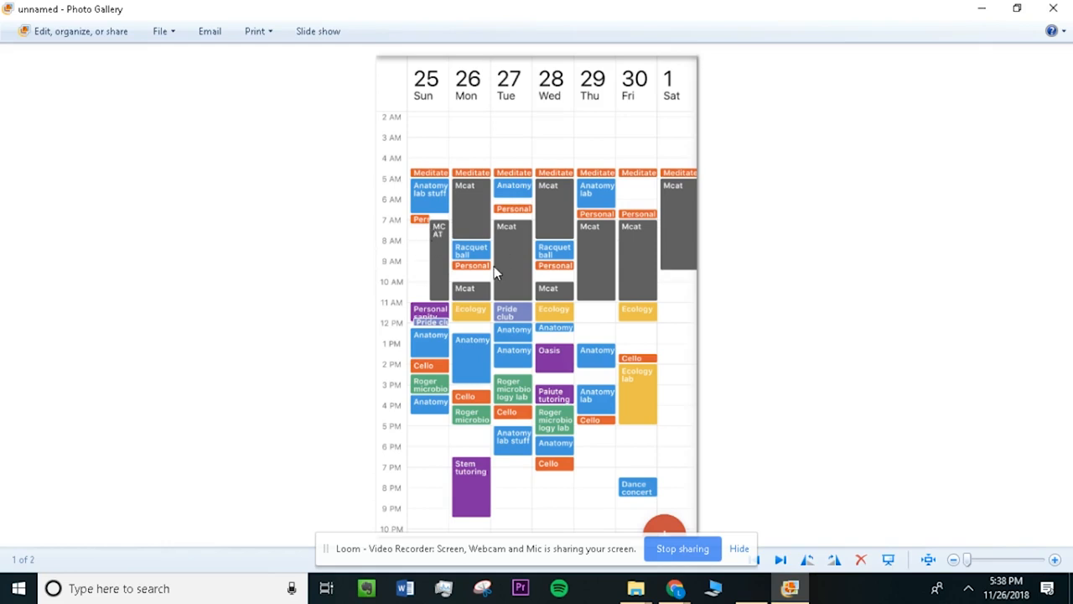
mouse_move(560, 272)
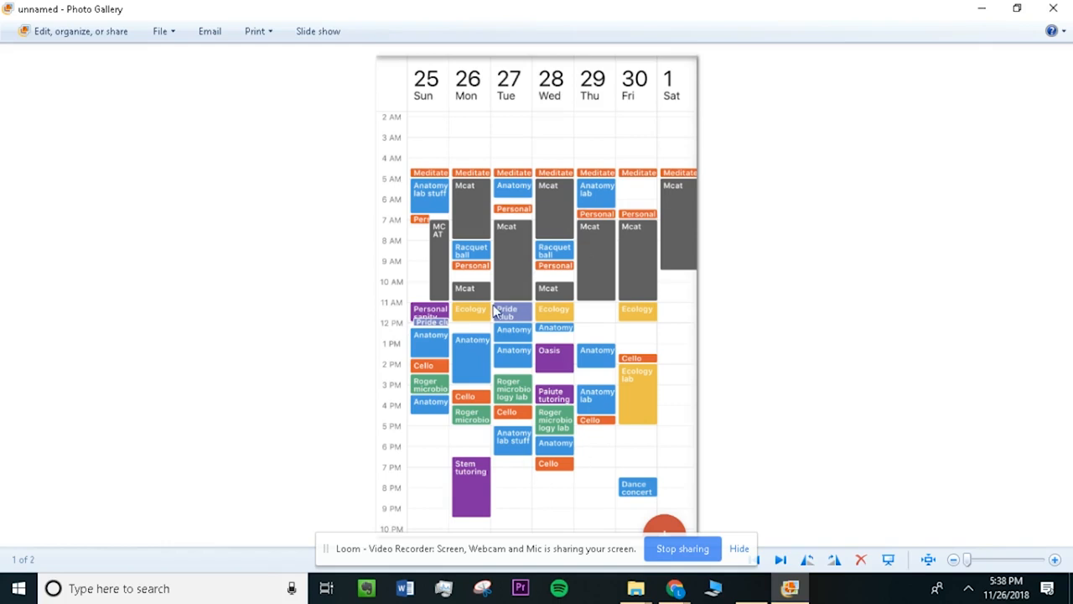
mouse_move(473, 350)
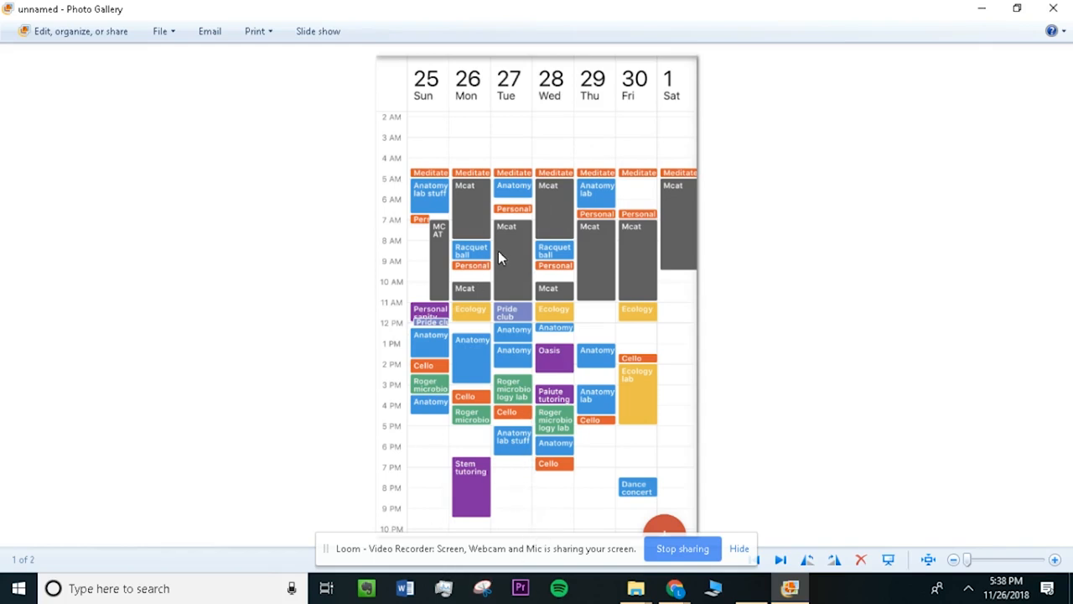
mouse_move(476, 202)
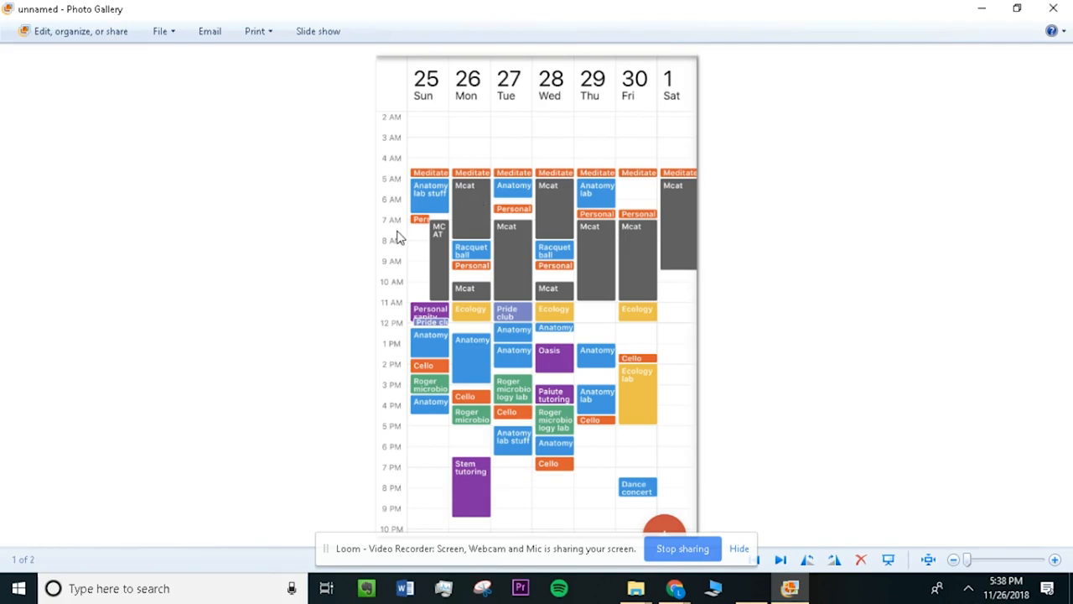
mouse_move(395, 235)
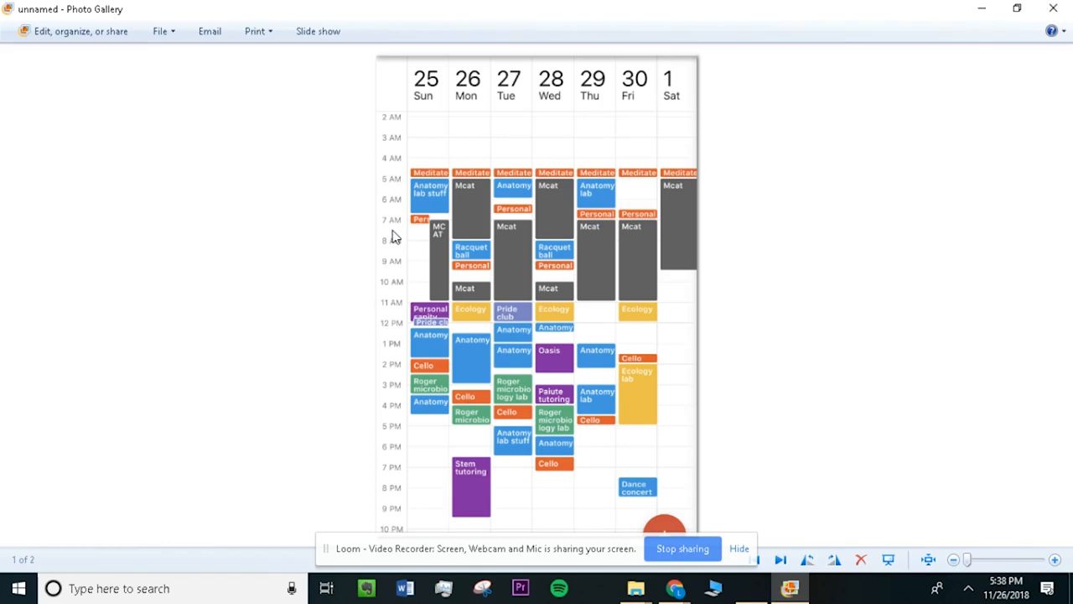
mouse_move(416, 220)
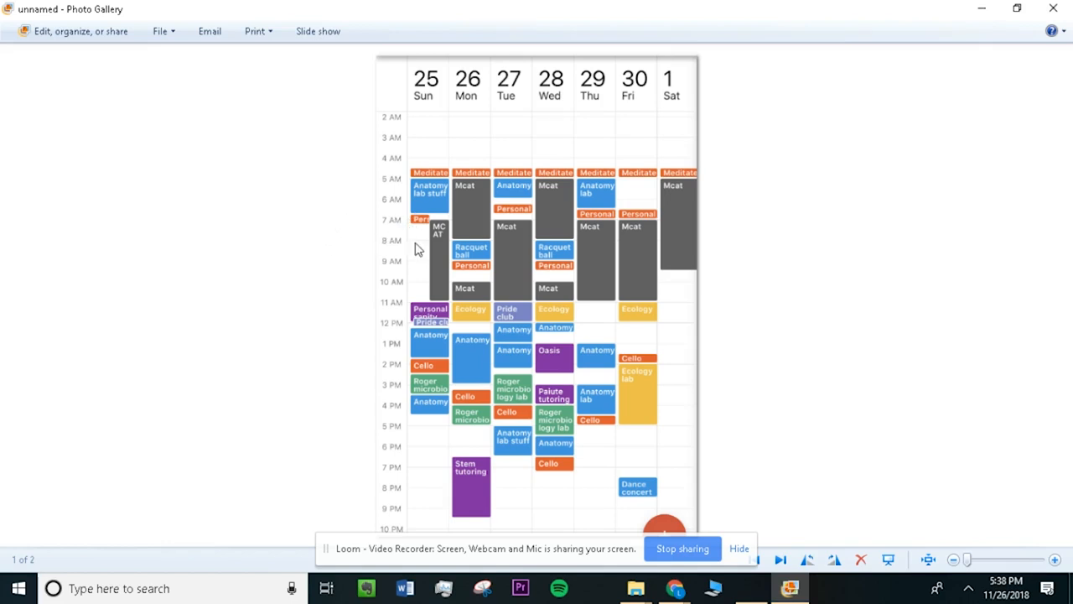
mouse_move(594, 275)
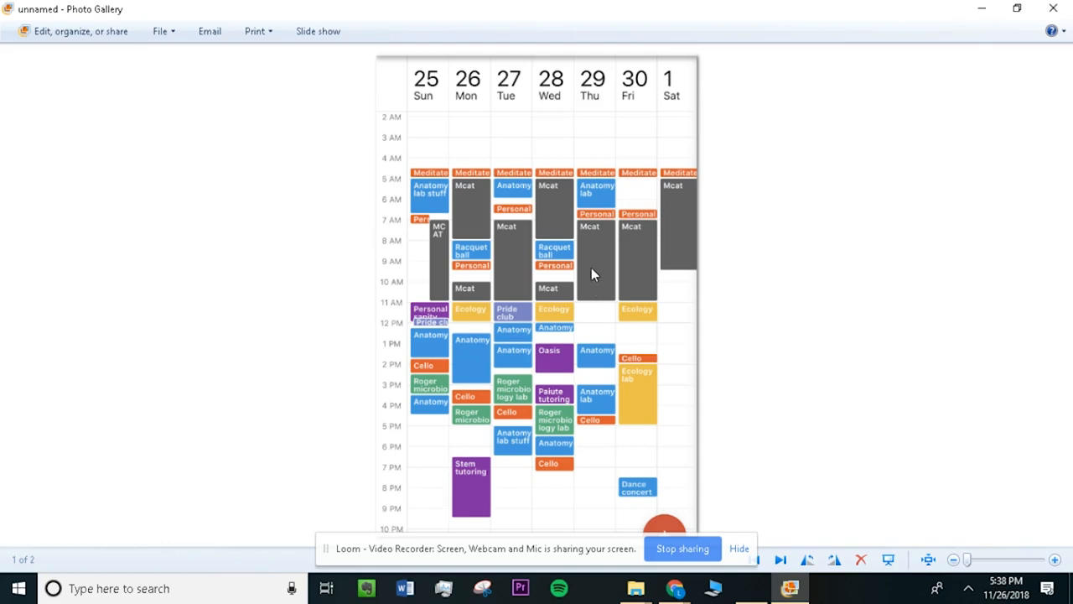
mouse_move(715, 282)
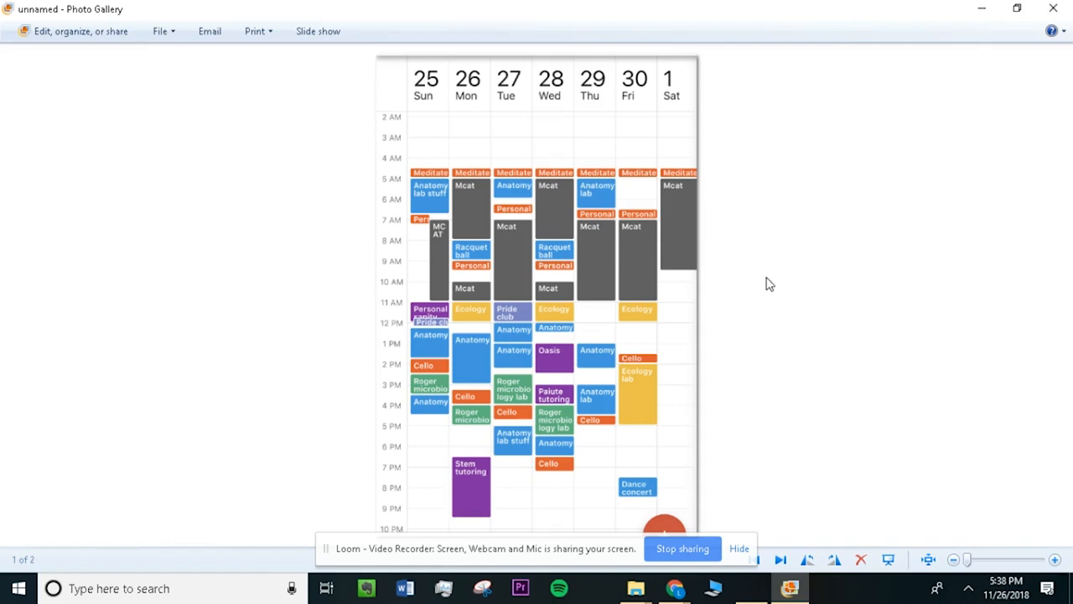
mouse_move(568, 165)
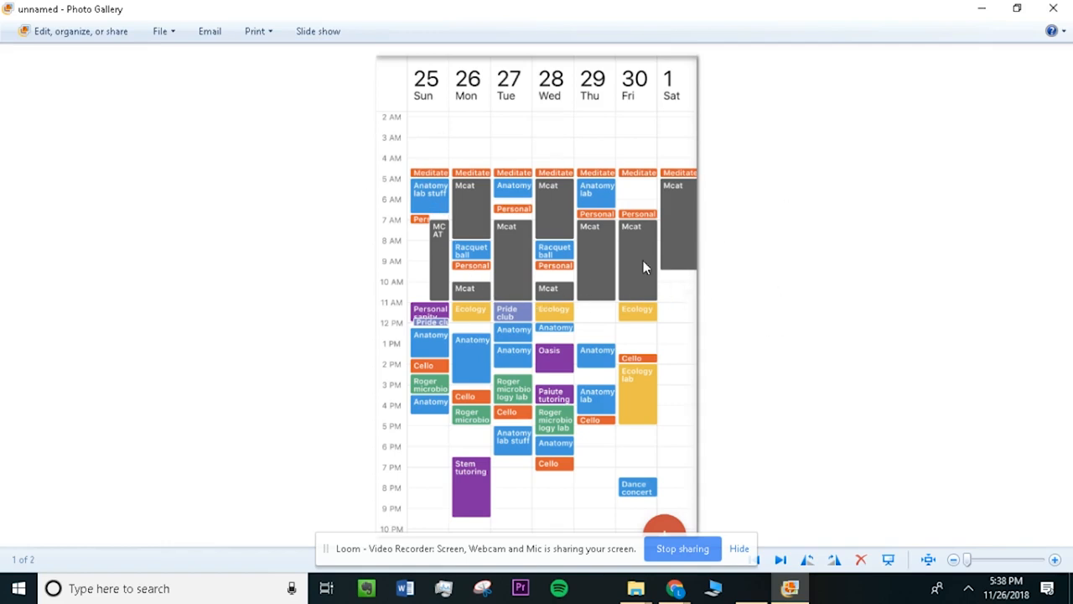
mouse_move(741, 580)
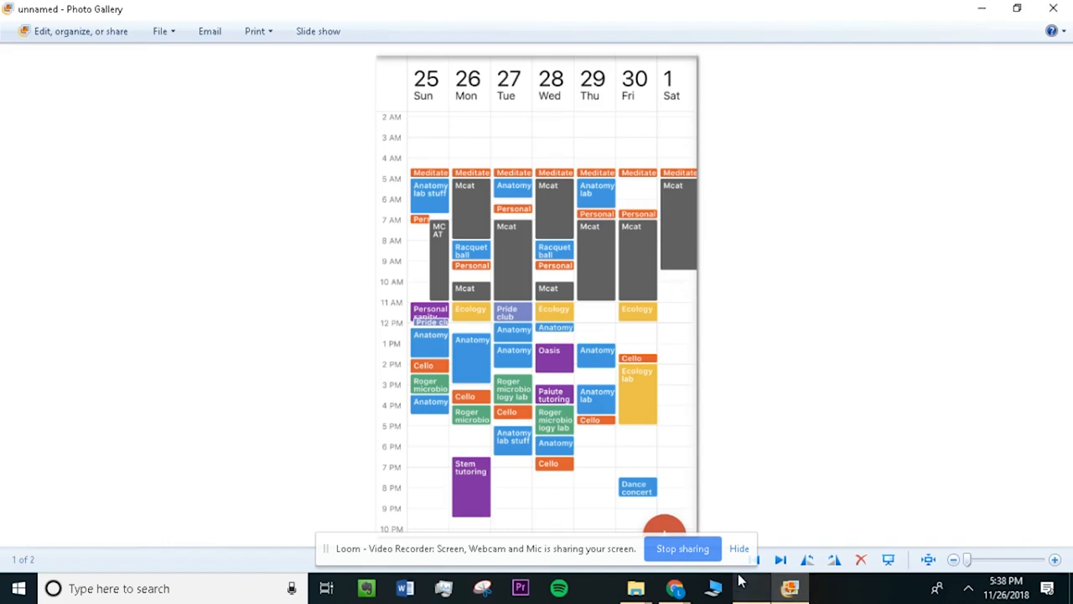
mouse_move(763, 312)
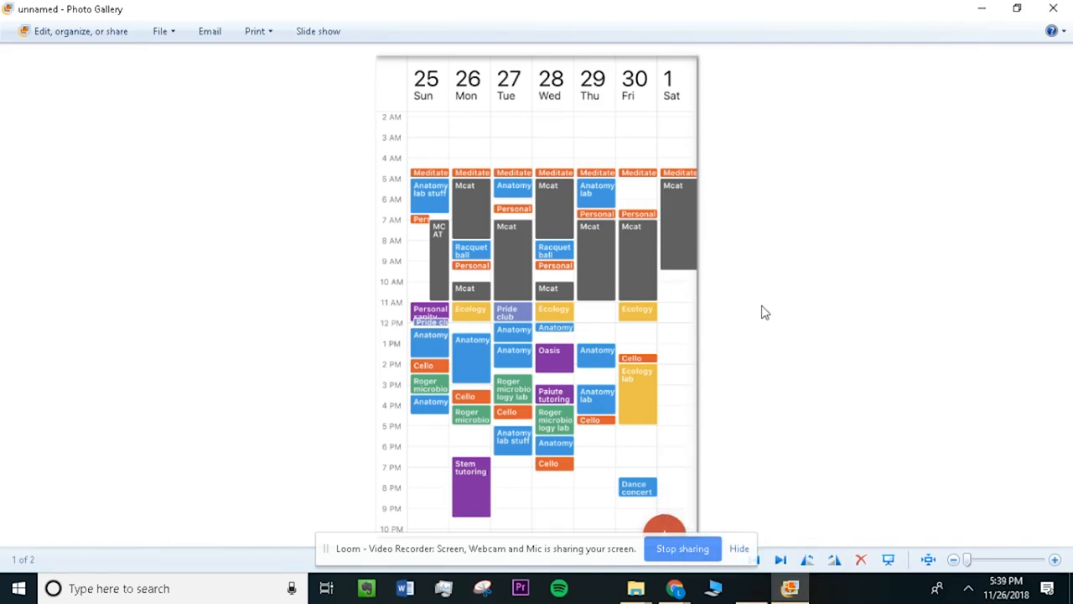
mouse_move(758, 382)
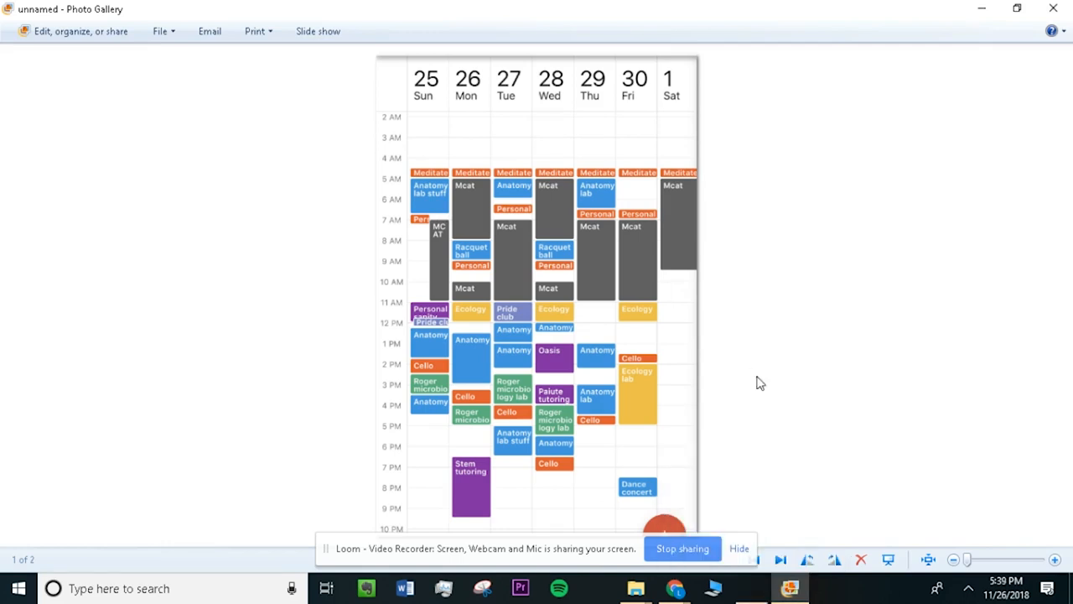